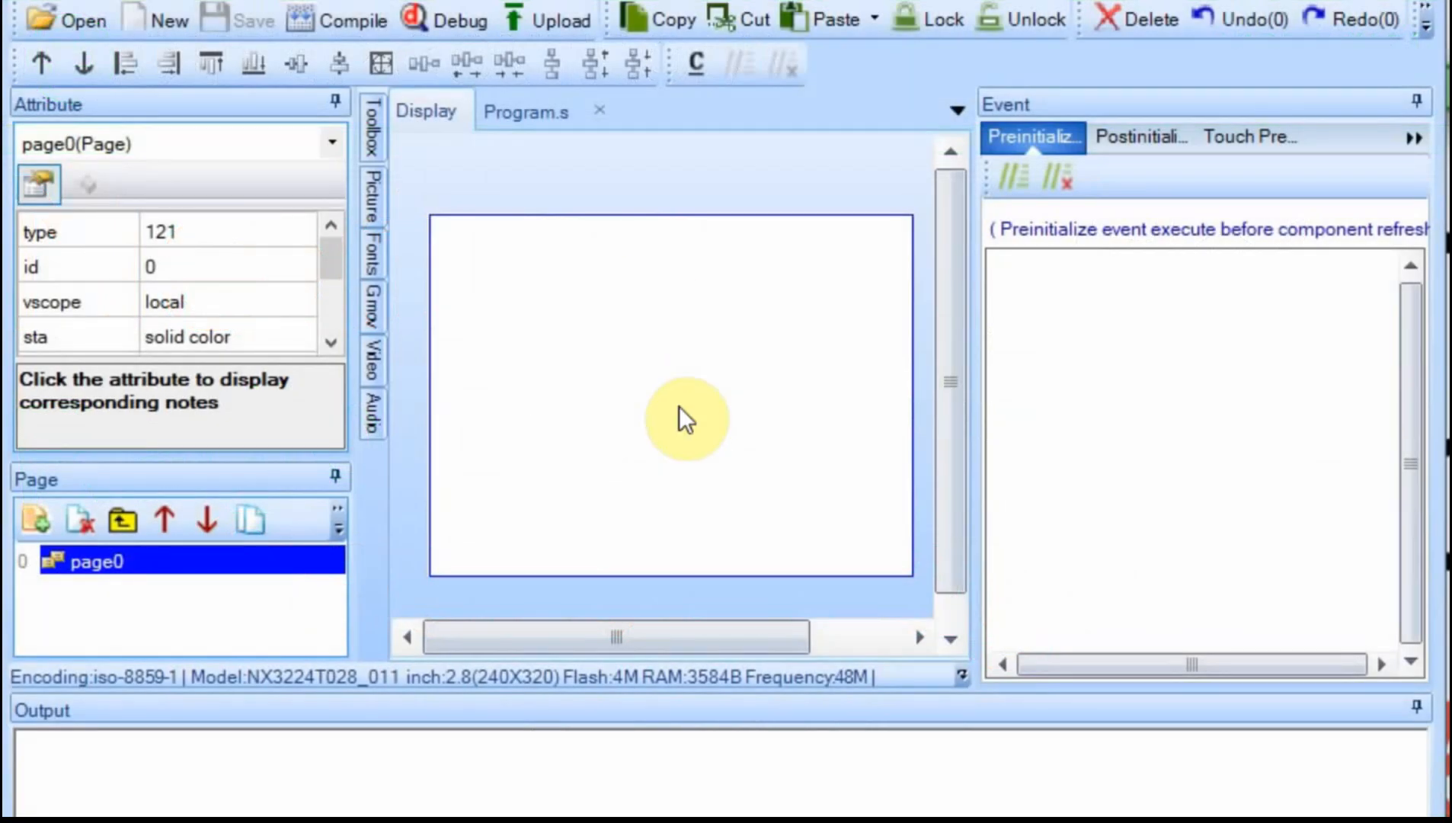
pyautogui.moveTo(394, 149)
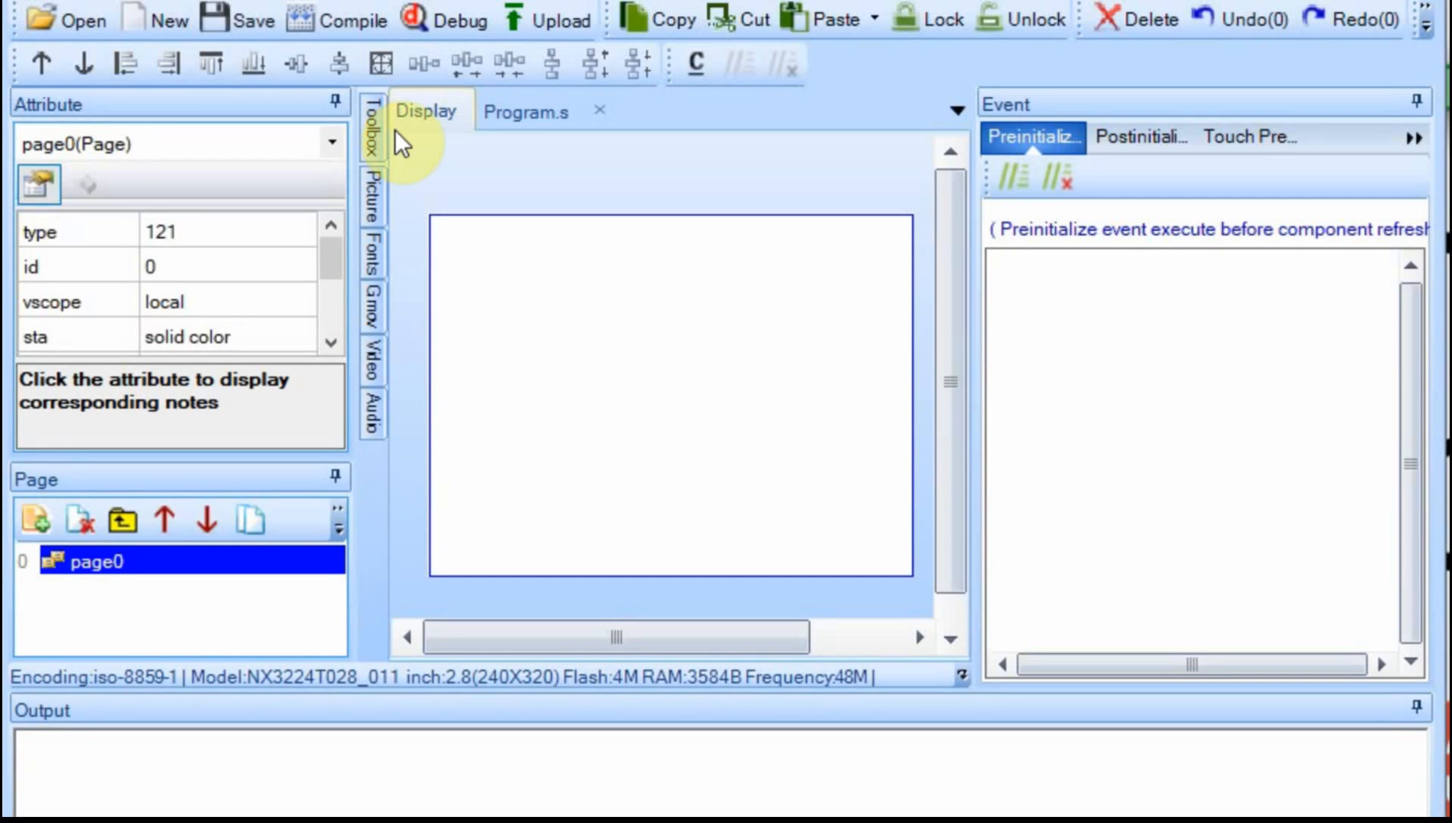
pyautogui.moveTo(527, 113)
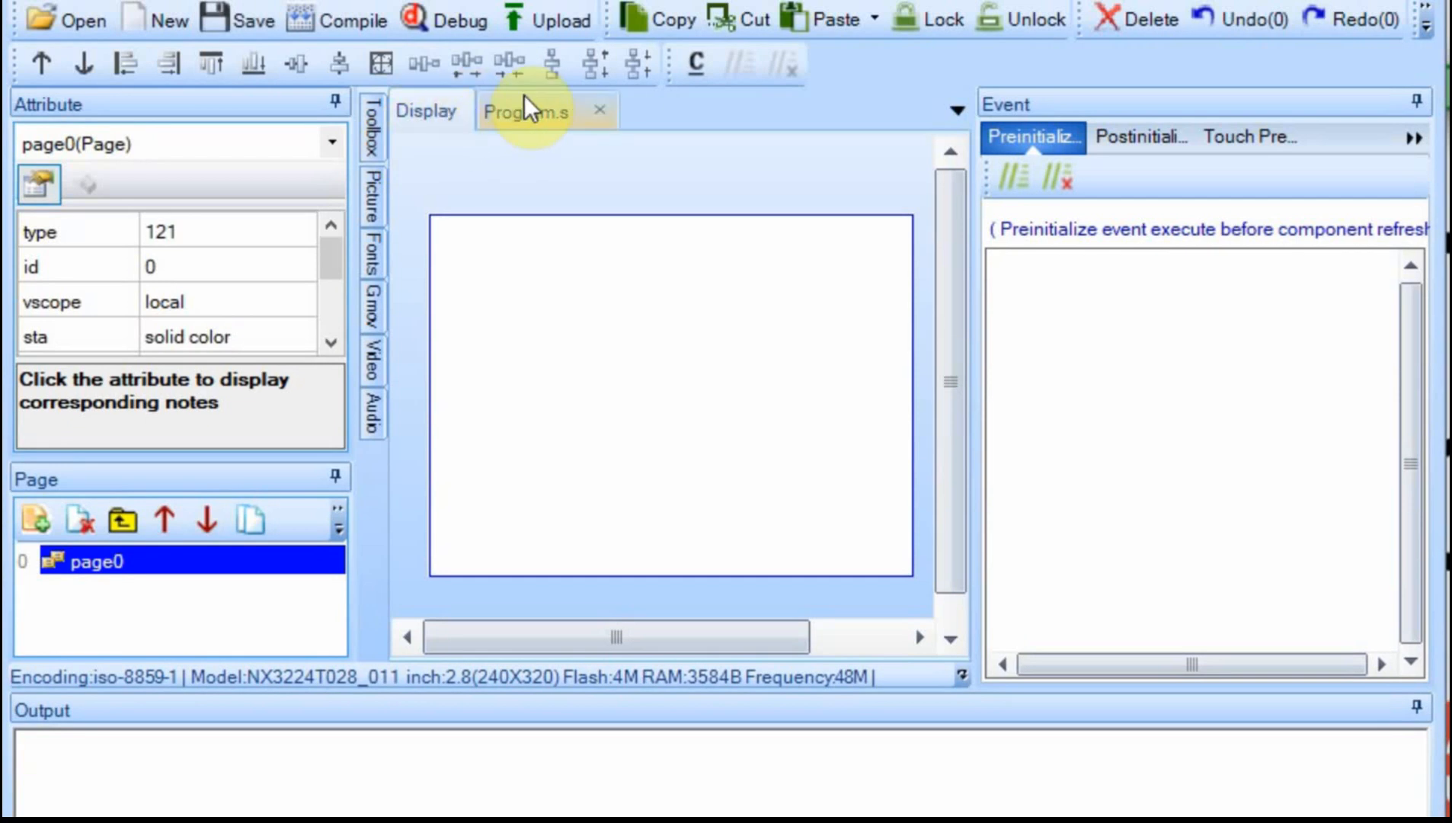
pyautogui.moveTo(374, 153)
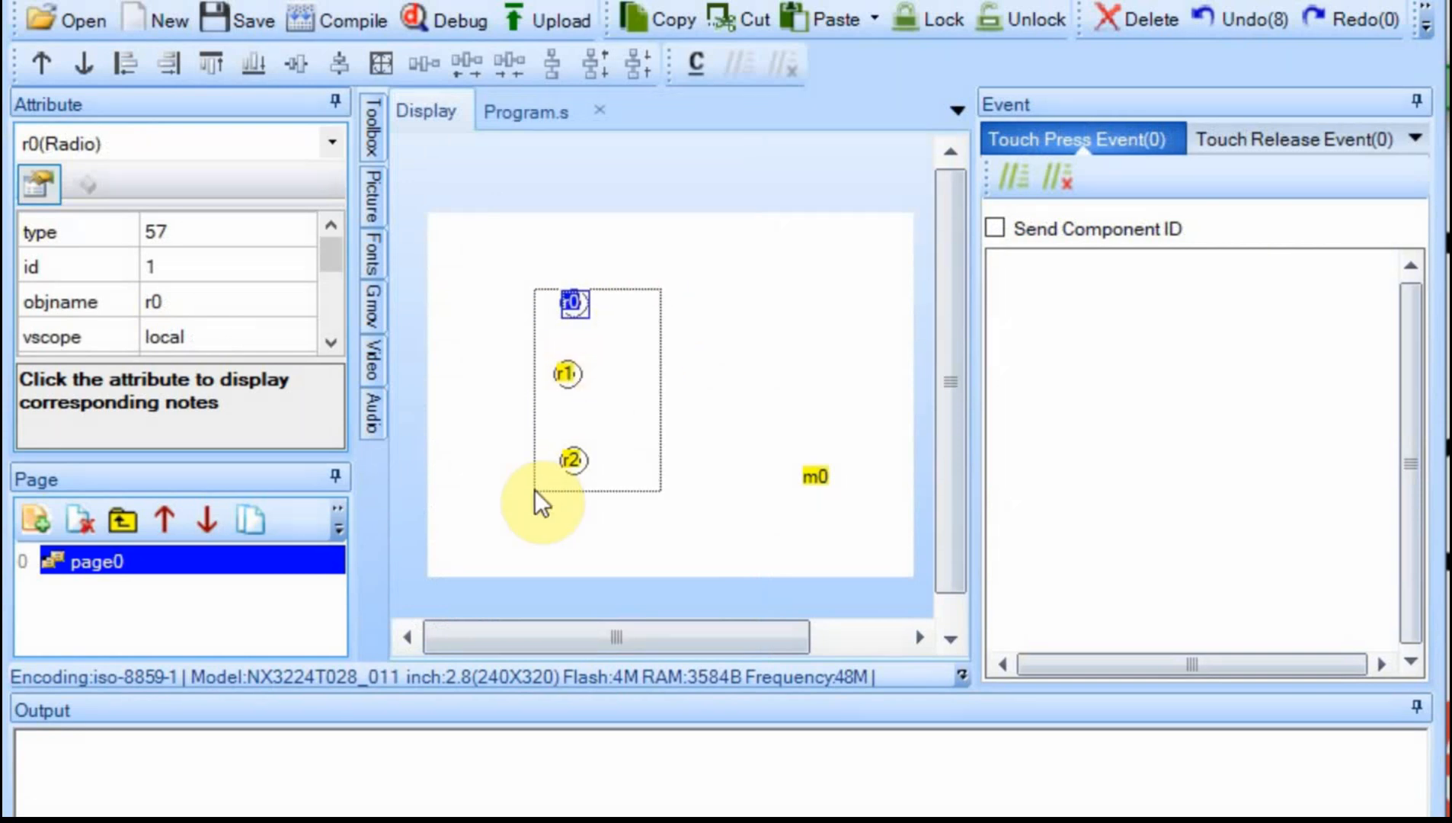
# - Select r0–r2, give them the same height, and equalise their vertical gaps
pyautogui.click(211, 64)
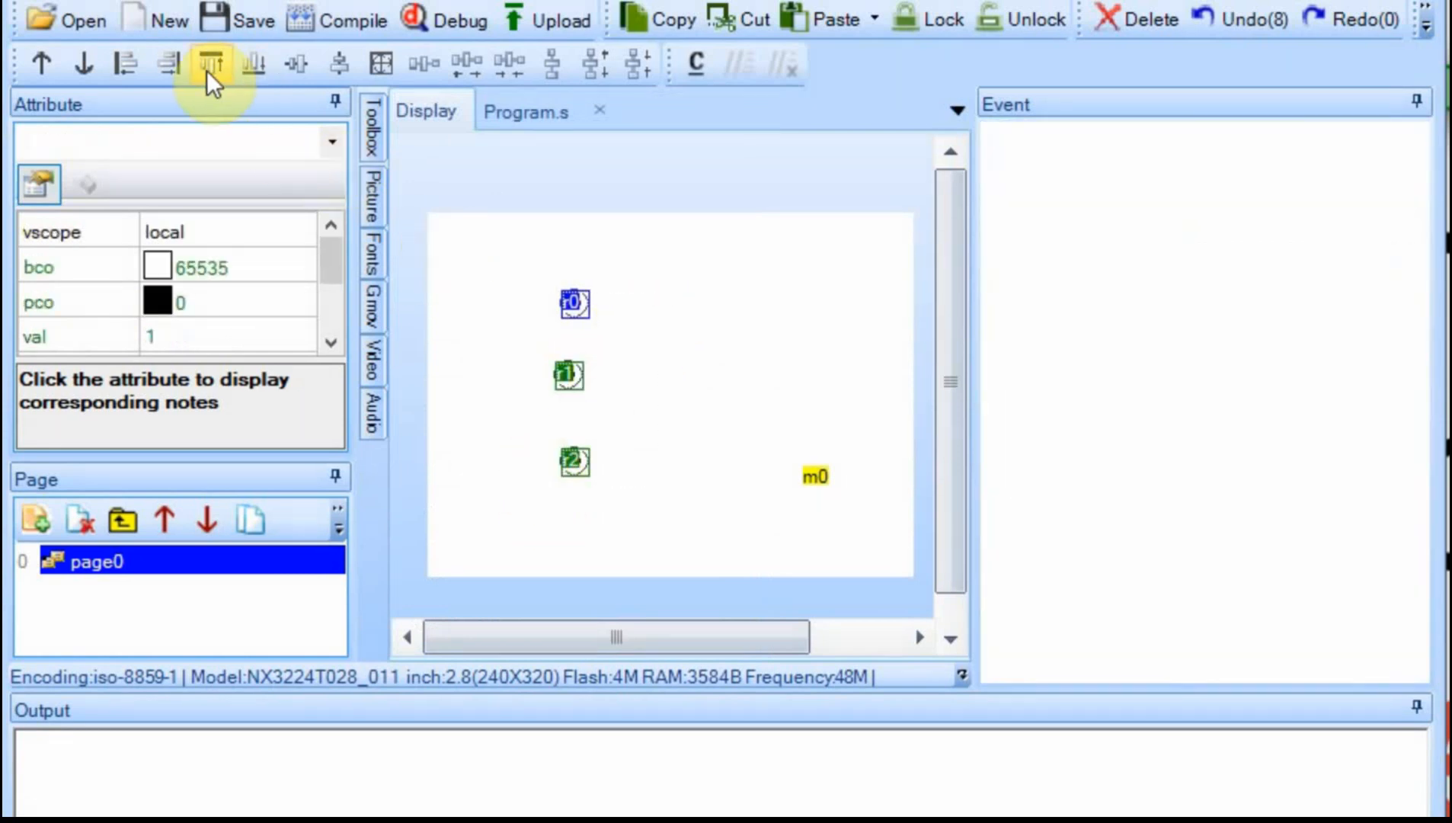
pyautogui.moveTo(335, 65)
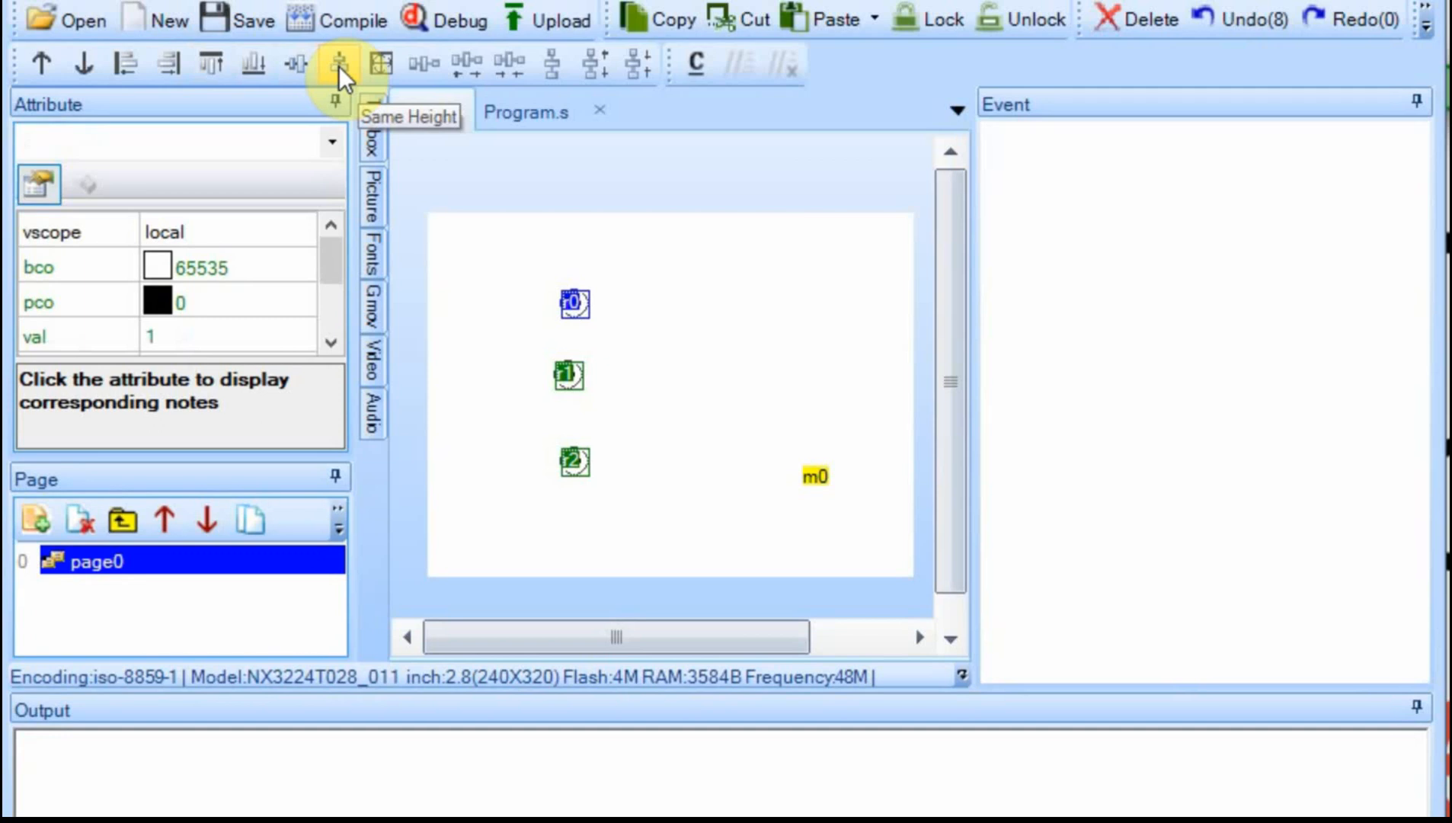
pyautogui.click(121, 63)
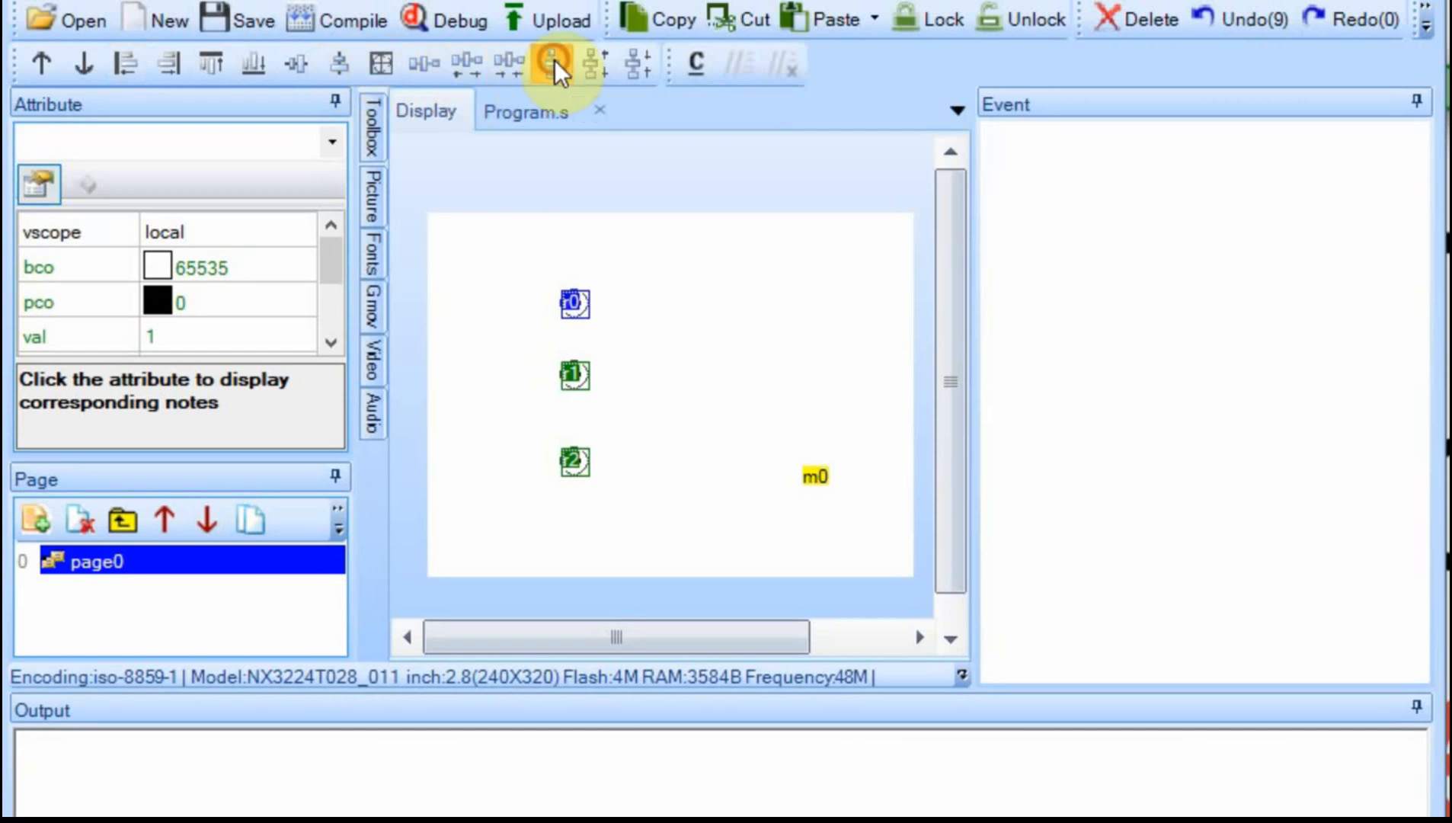
pyautogui.click(591, 64)
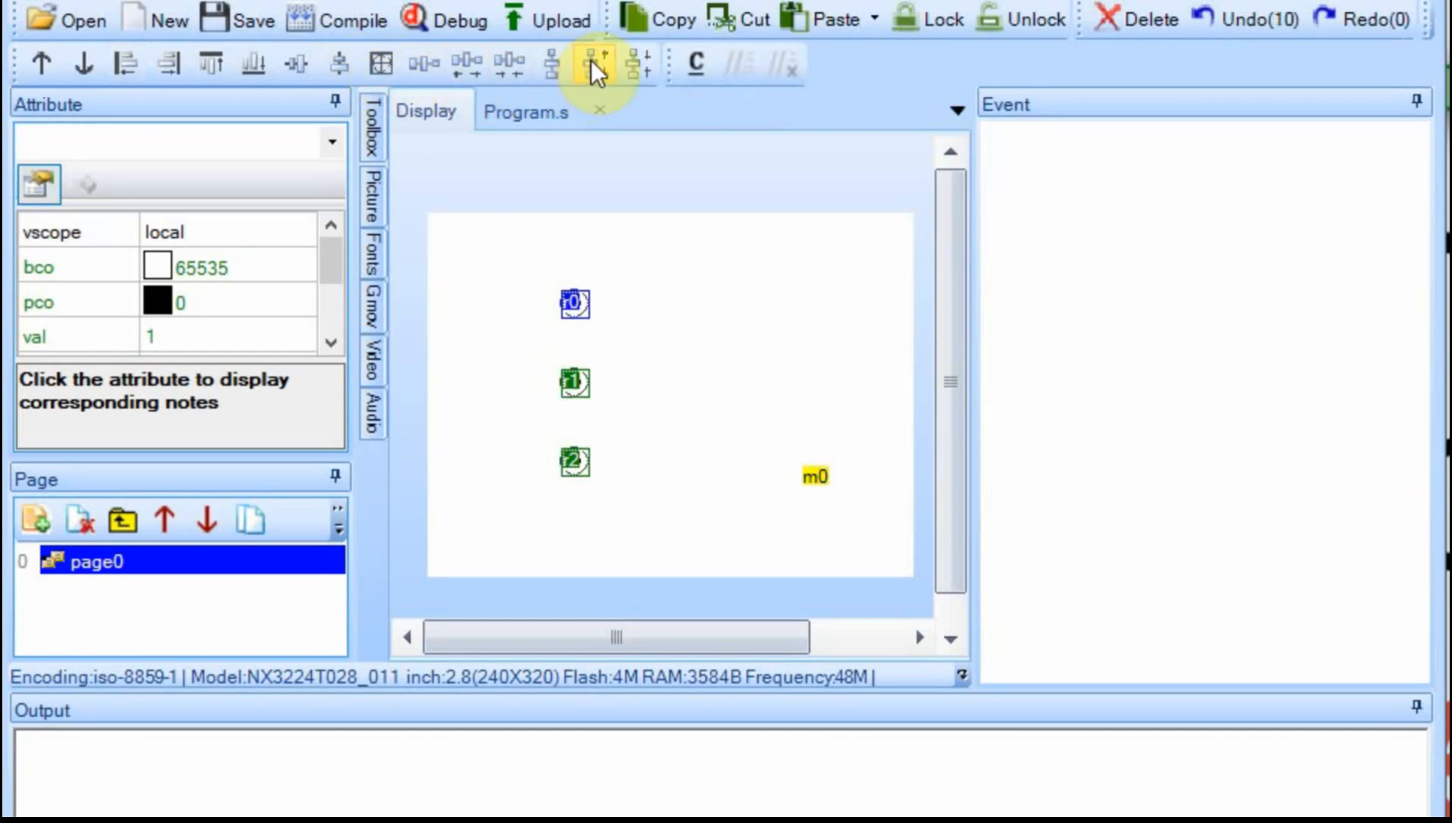
pyautogui.click(588, 65)
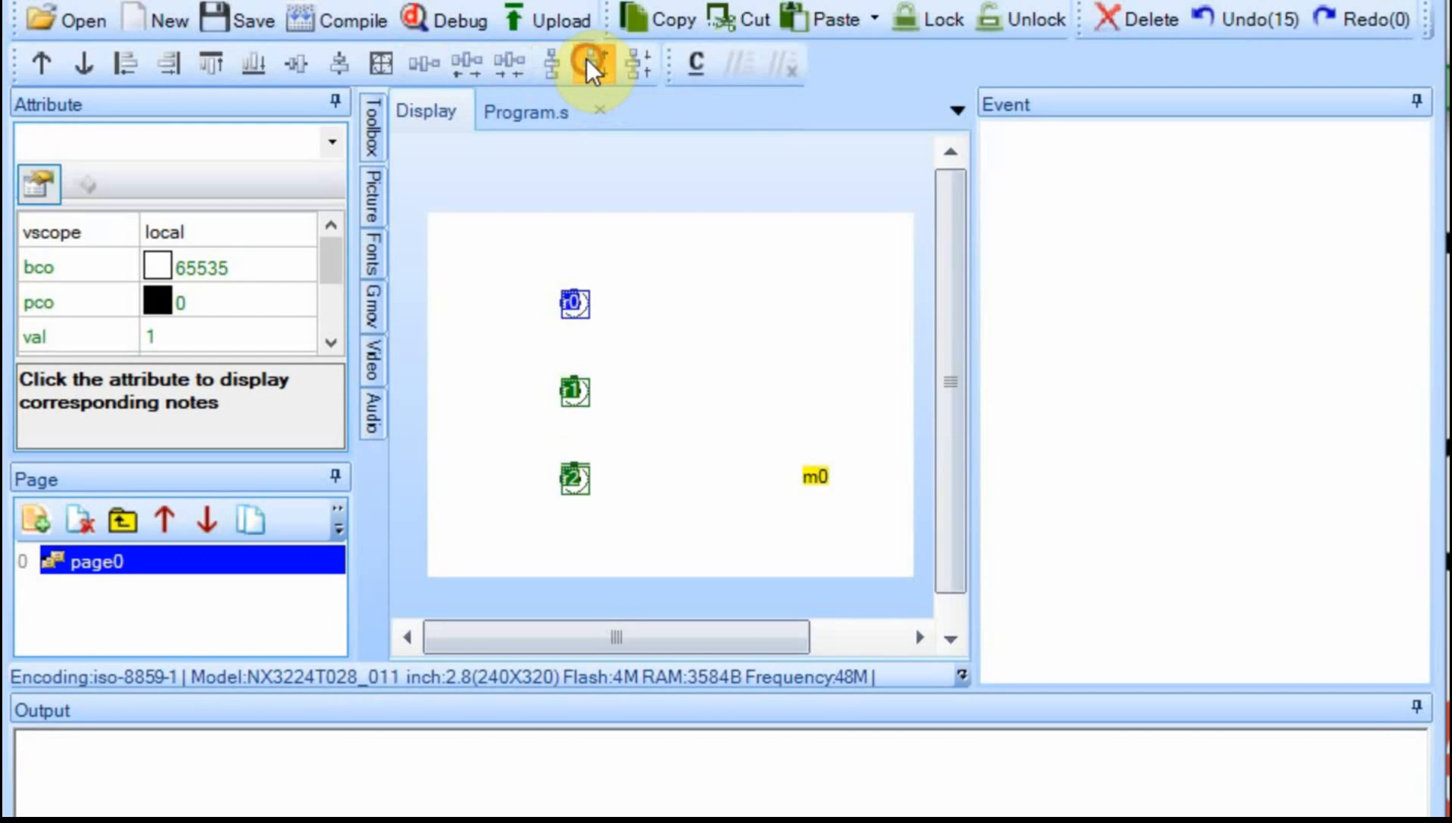
pyautogui.click(590, 62)
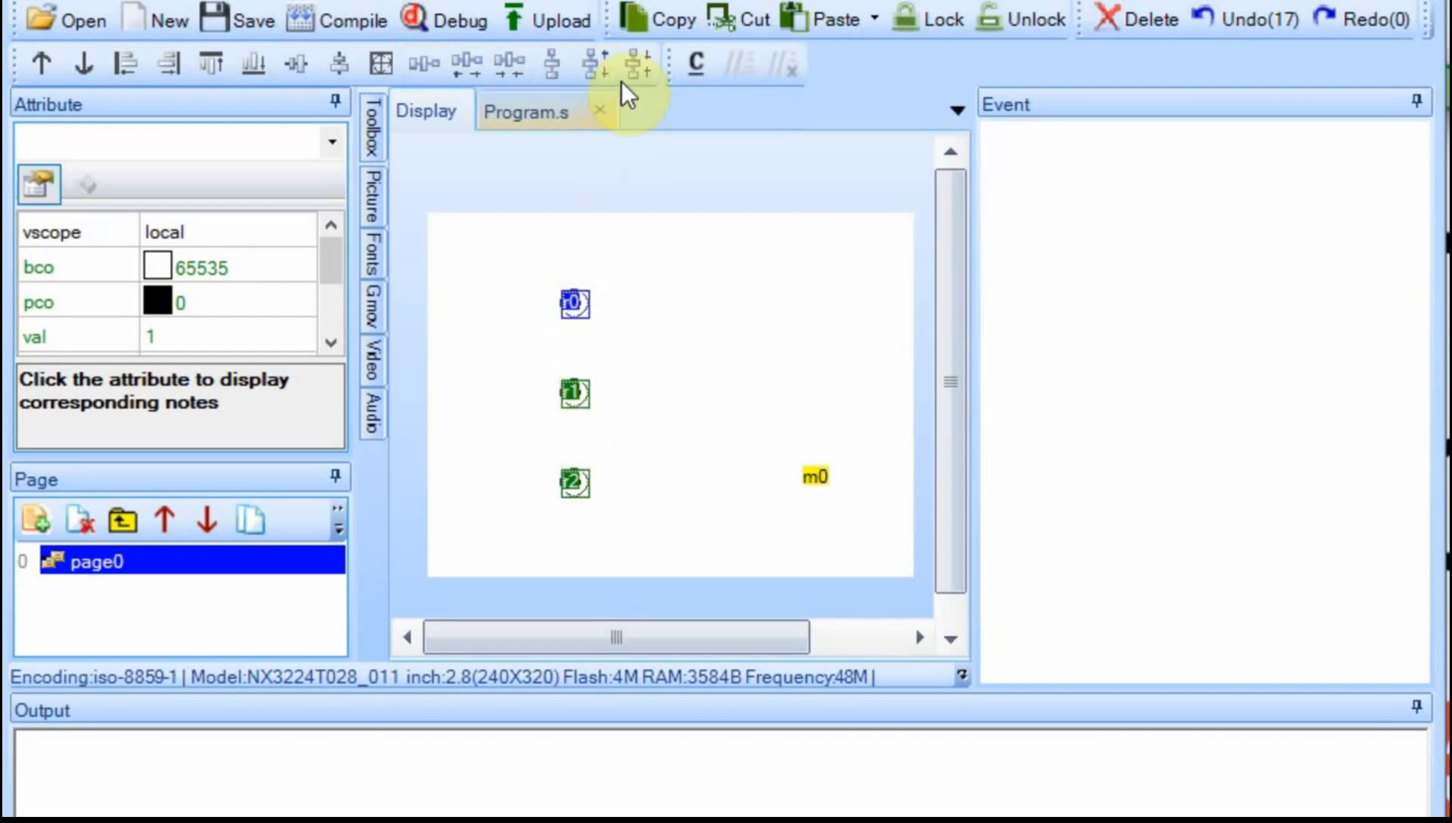
pyautogui.click(636, 67)
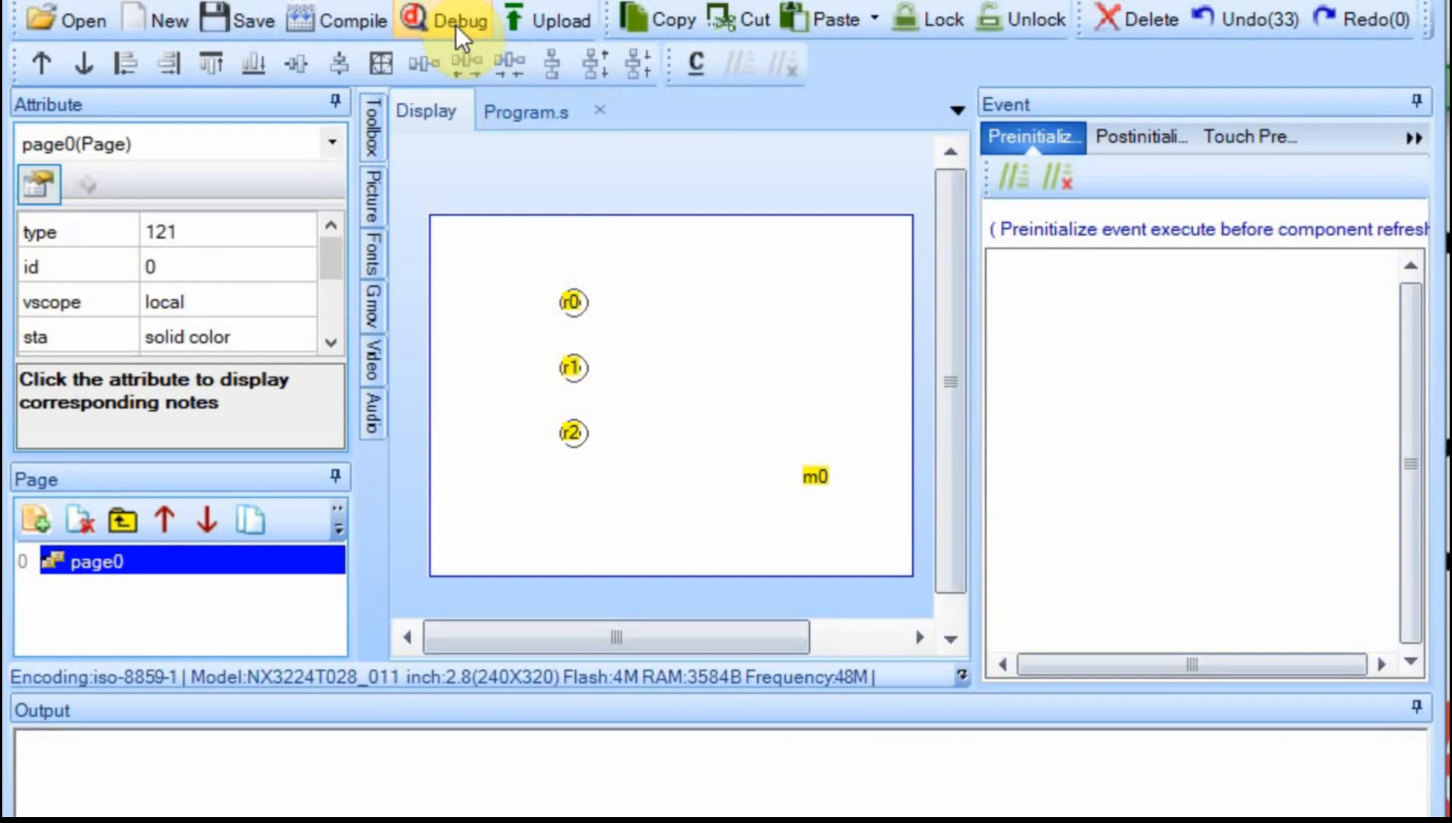
pyautogui.moveTo(582, 346)
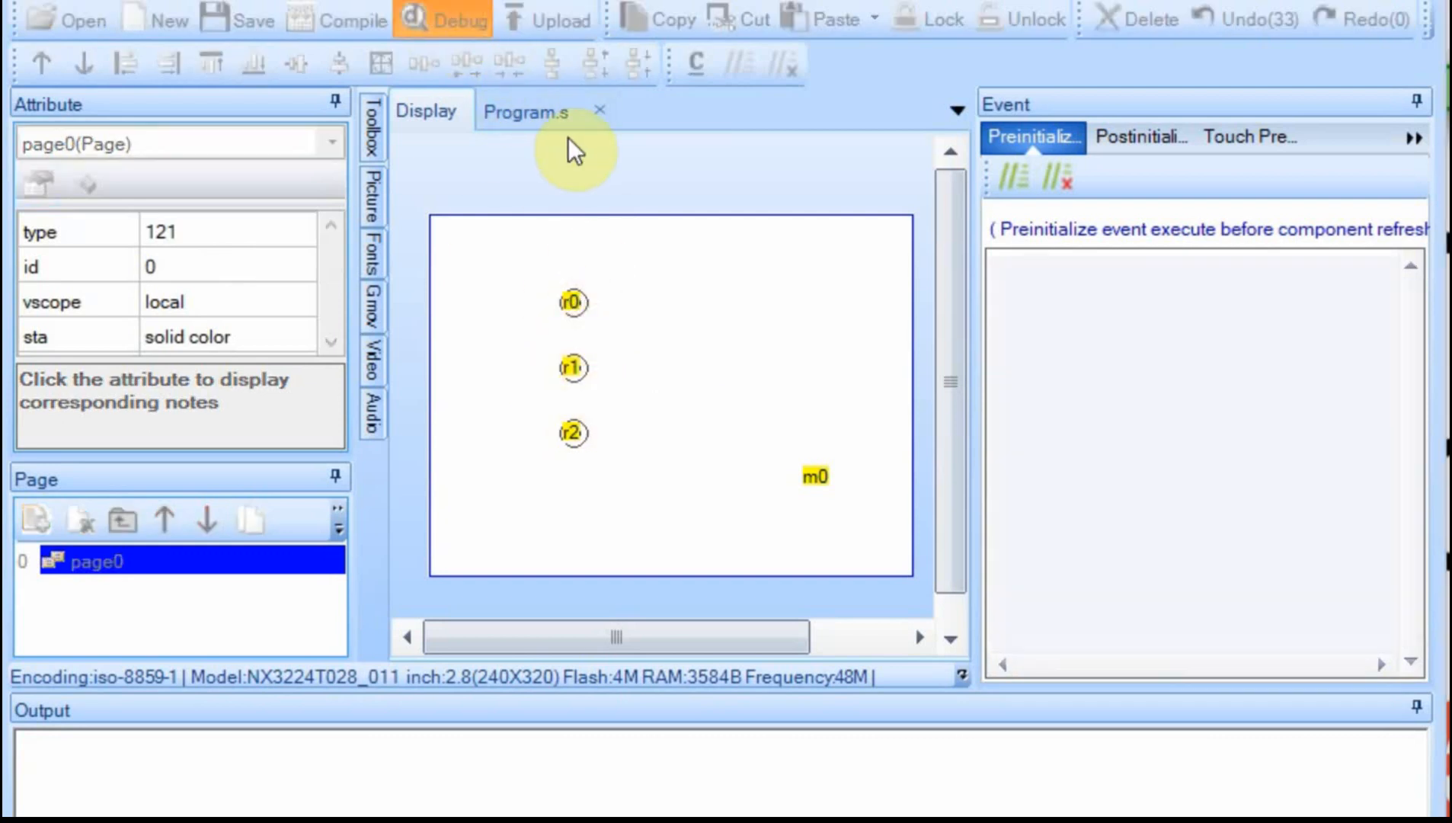
# - Compile with Debug and toggle the top radio button in the simulator
pyautogui.click(457, 19)
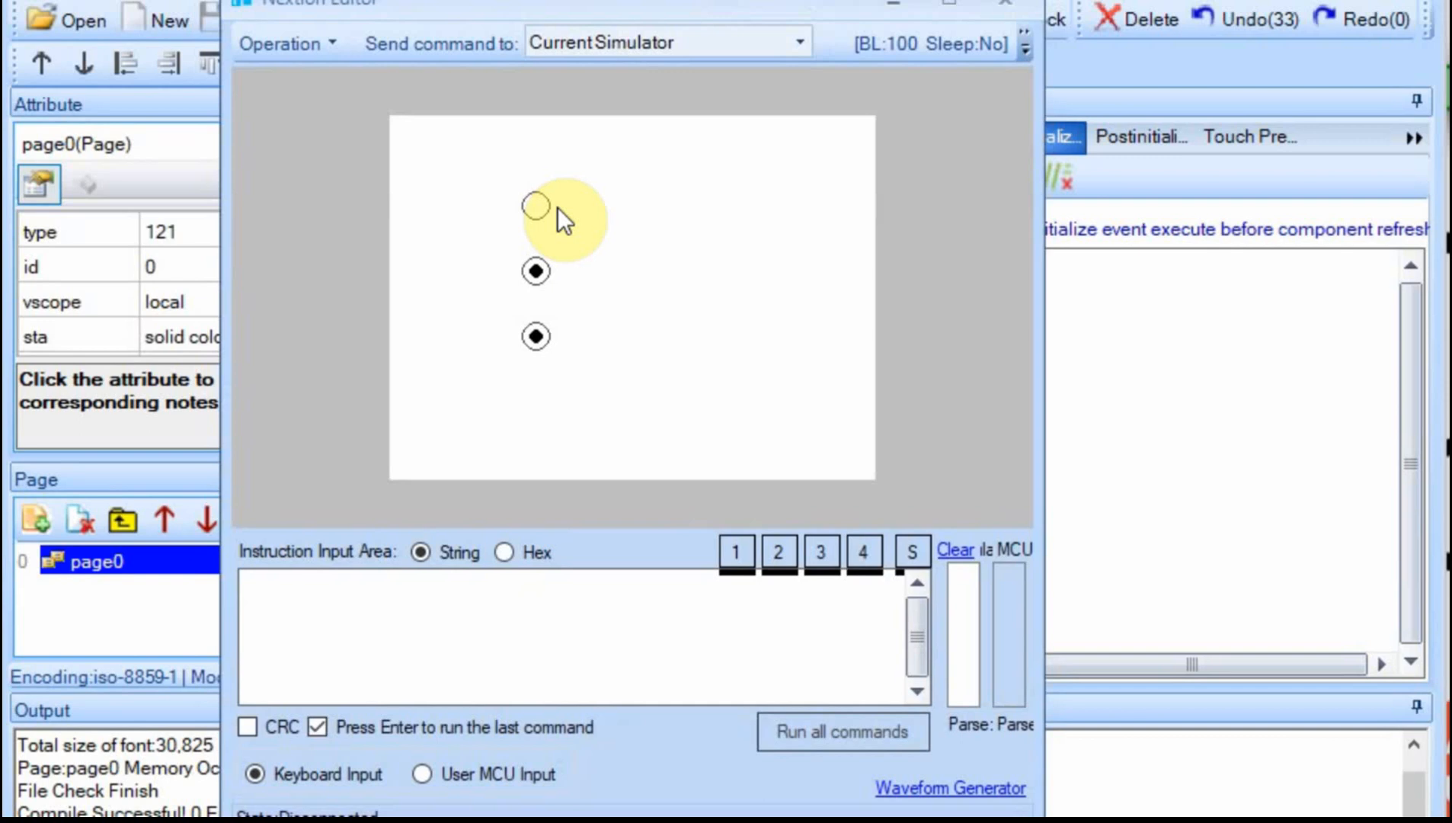
pyautogui.click(535, 206)
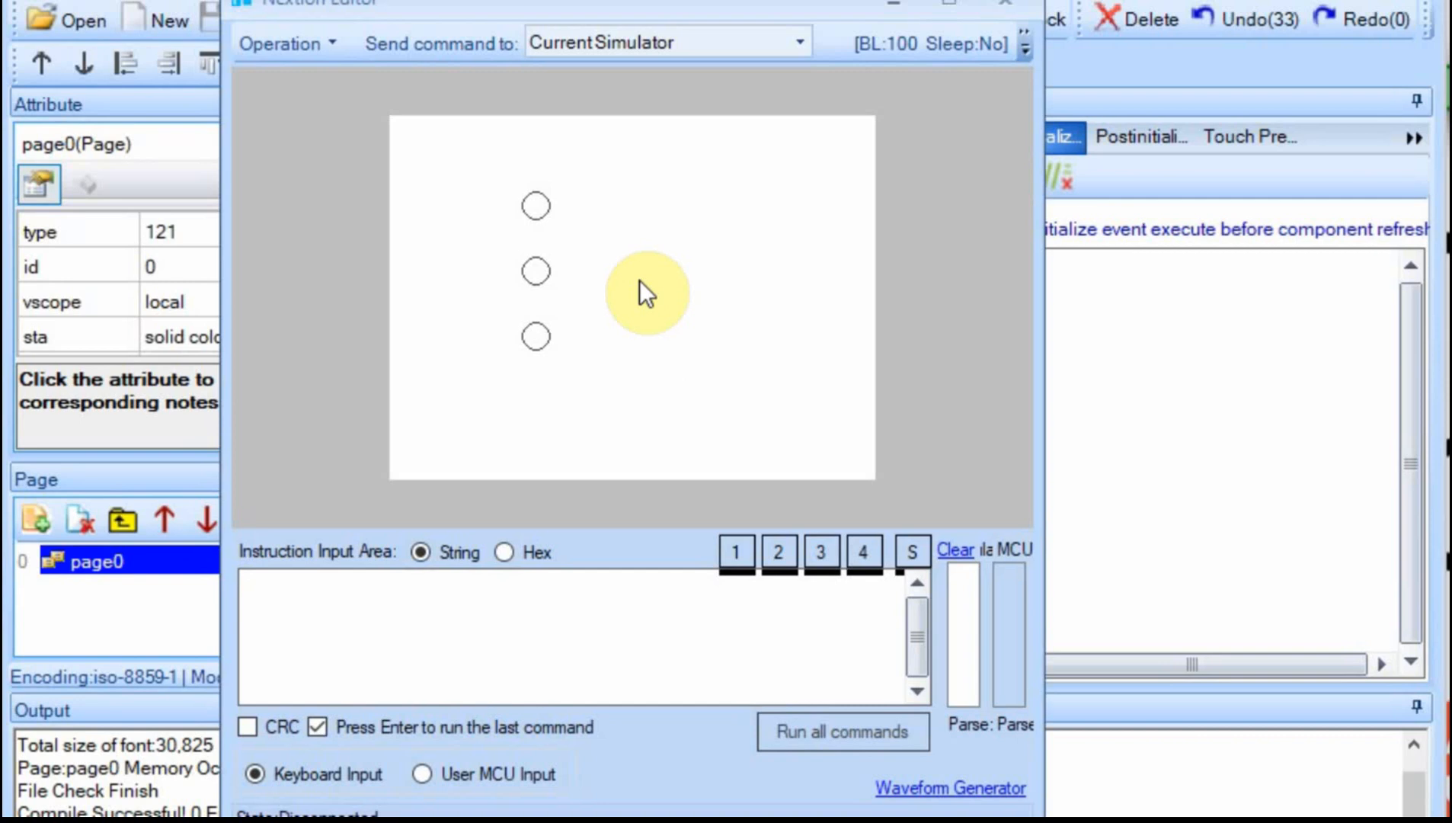
pyautogui.moveTo(546, 206)
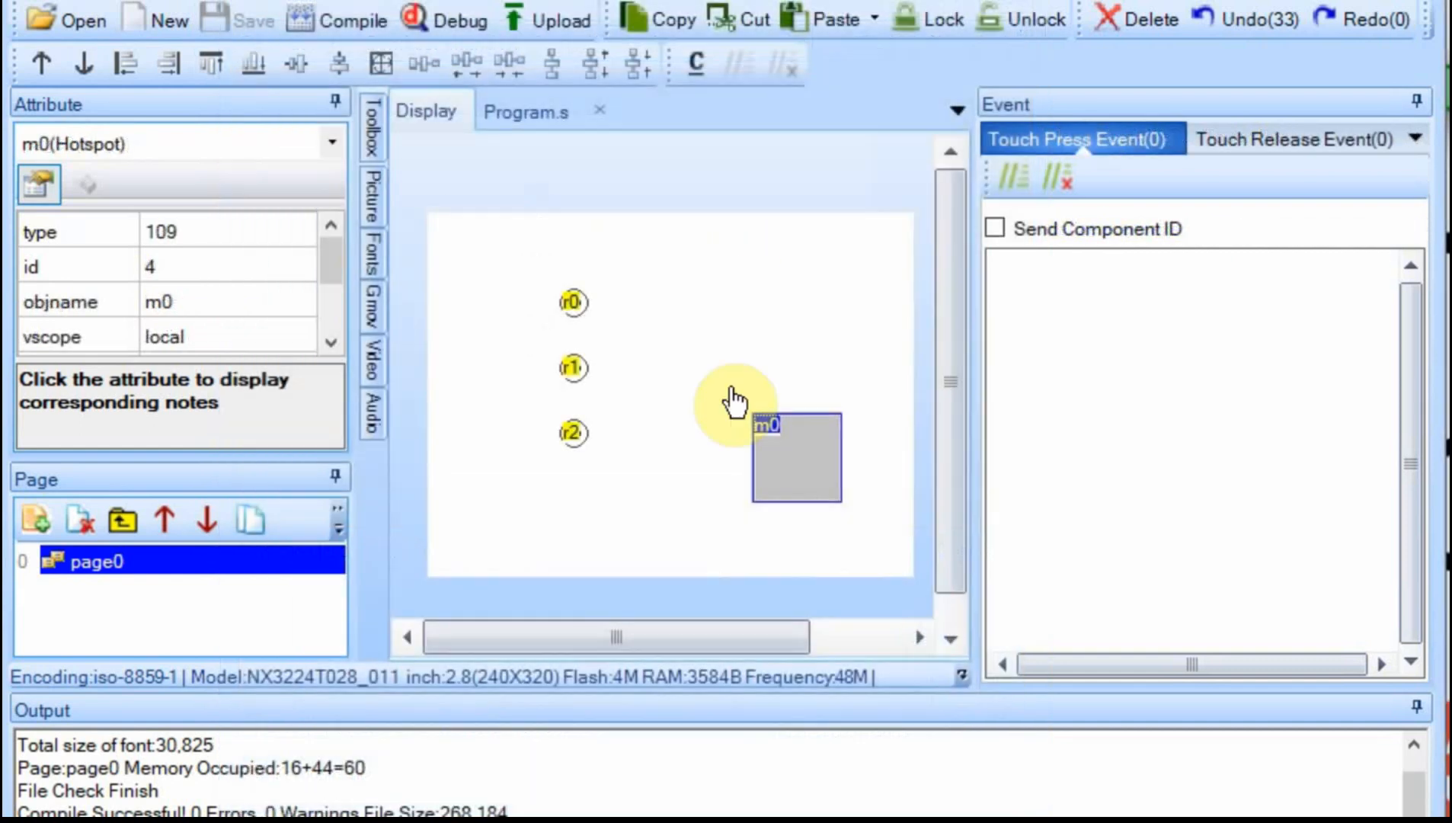
# - Stretch hotspot m0 into a tall strip beside the radios, then review its press code
pyautogui.moveTo(795, 456); pyautogui.dragTo(683, 320)
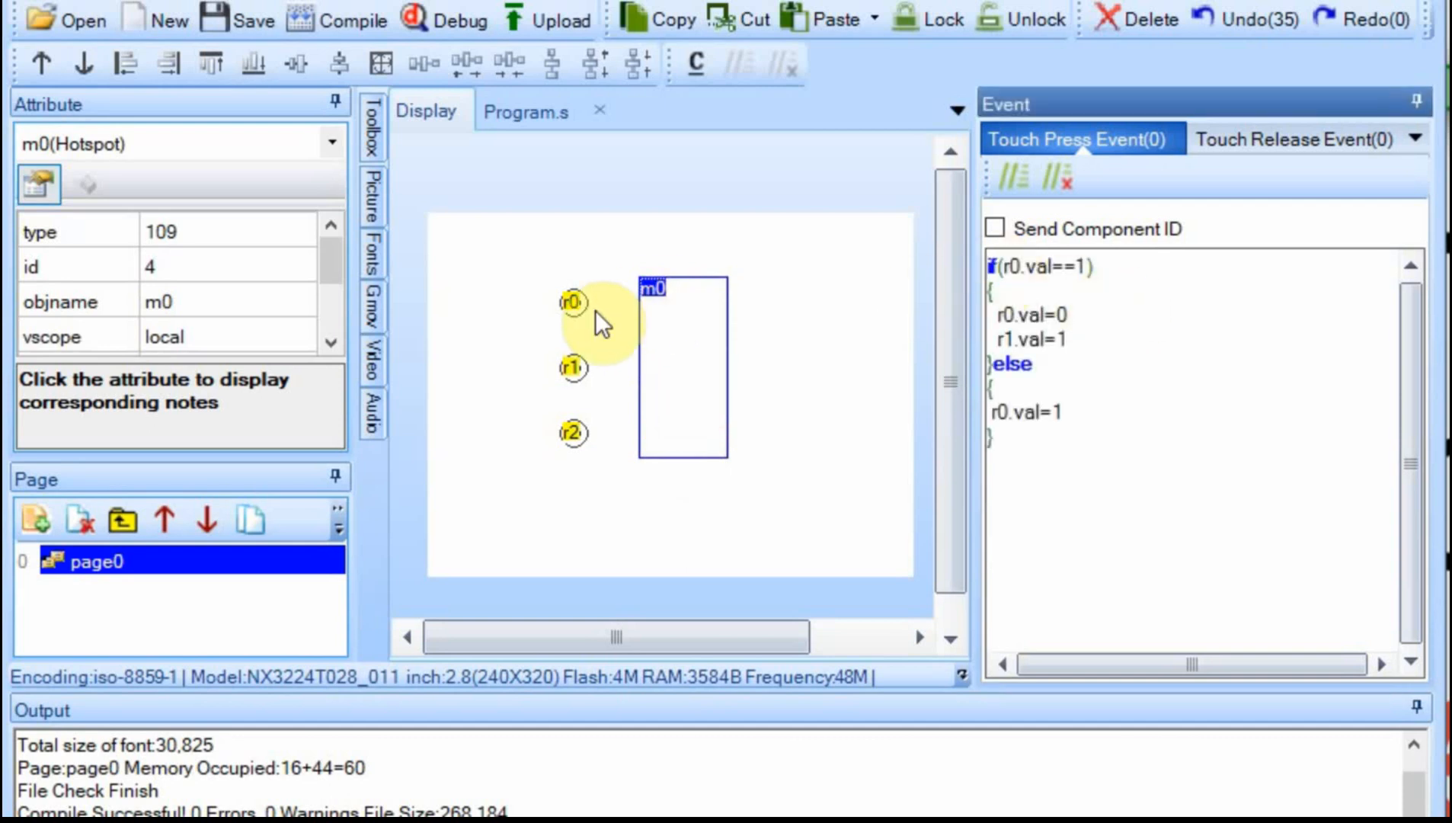
pyautogui.click(571, 302)
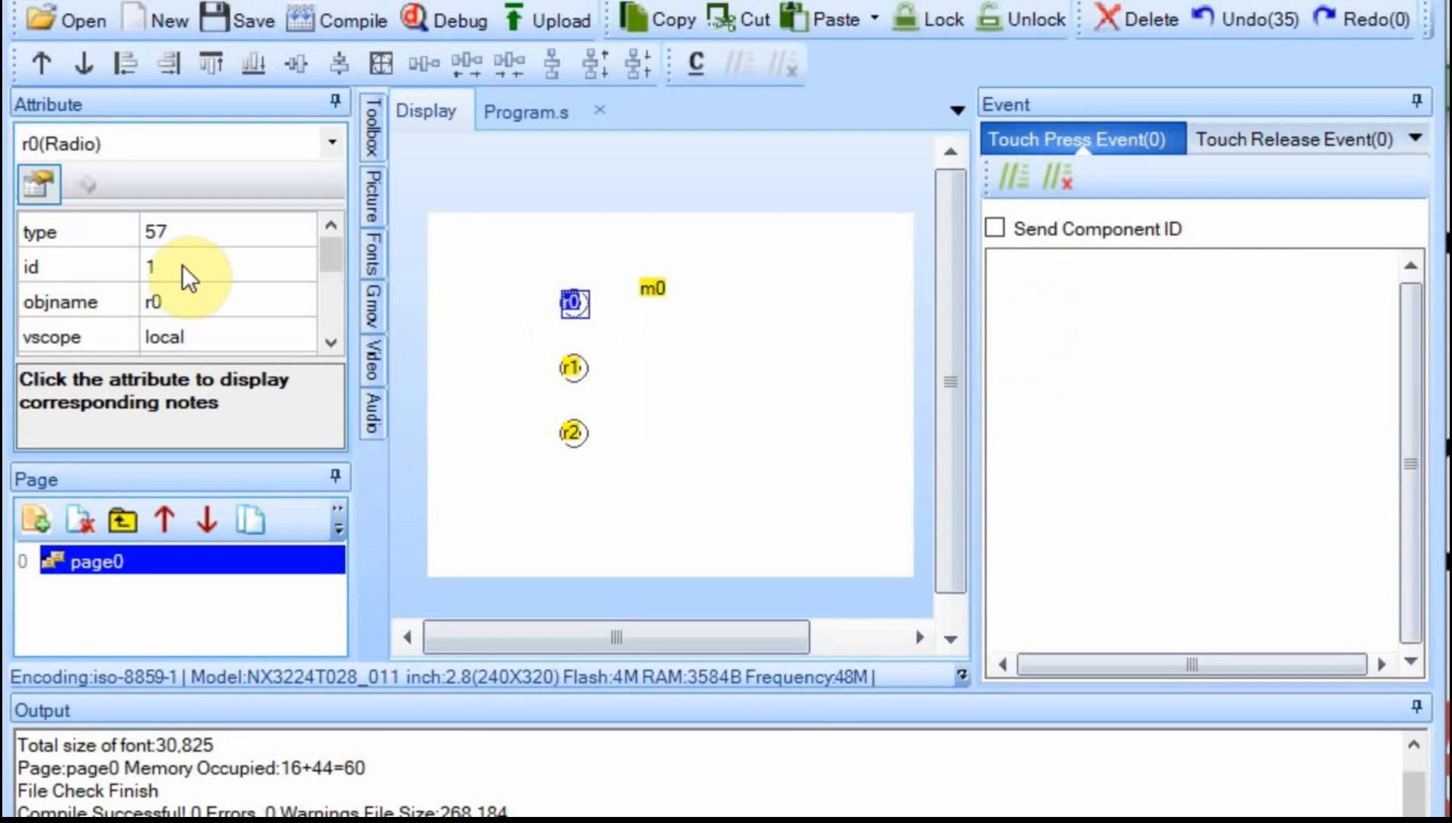
pyautogui.click(572, 368)
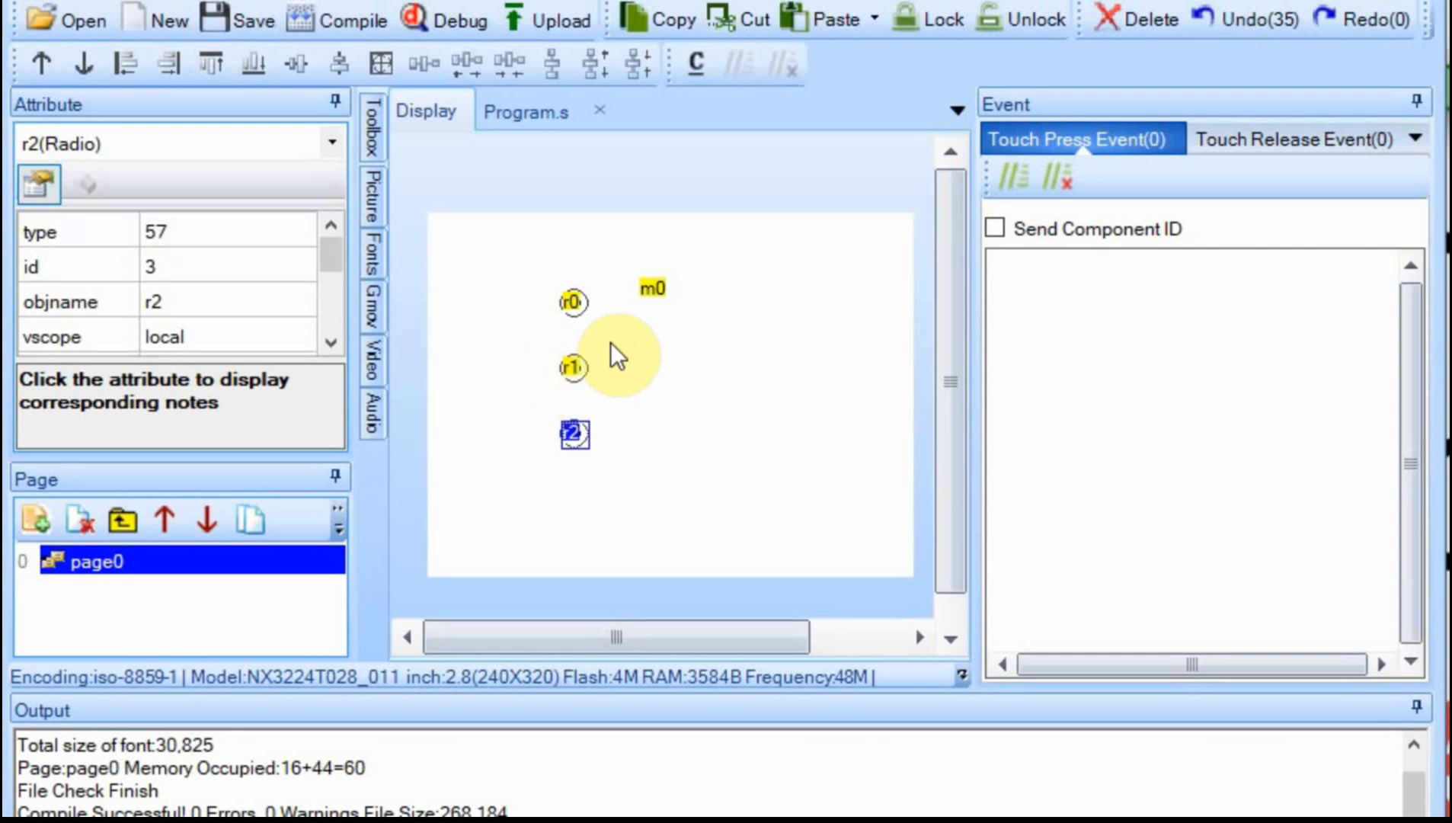
pyautogui.click(651, 288)
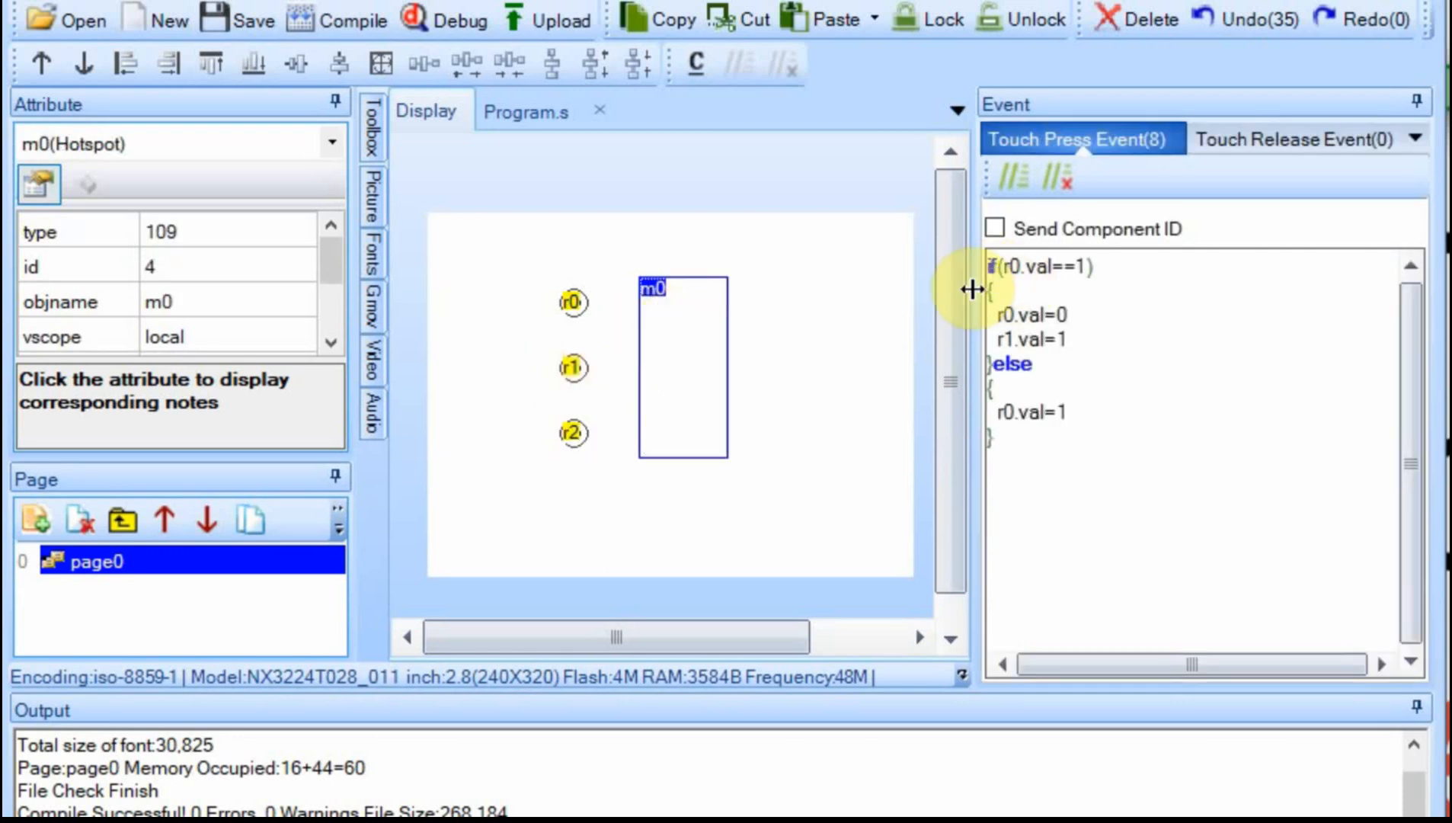
pyautogui.moveTo(844, 350)
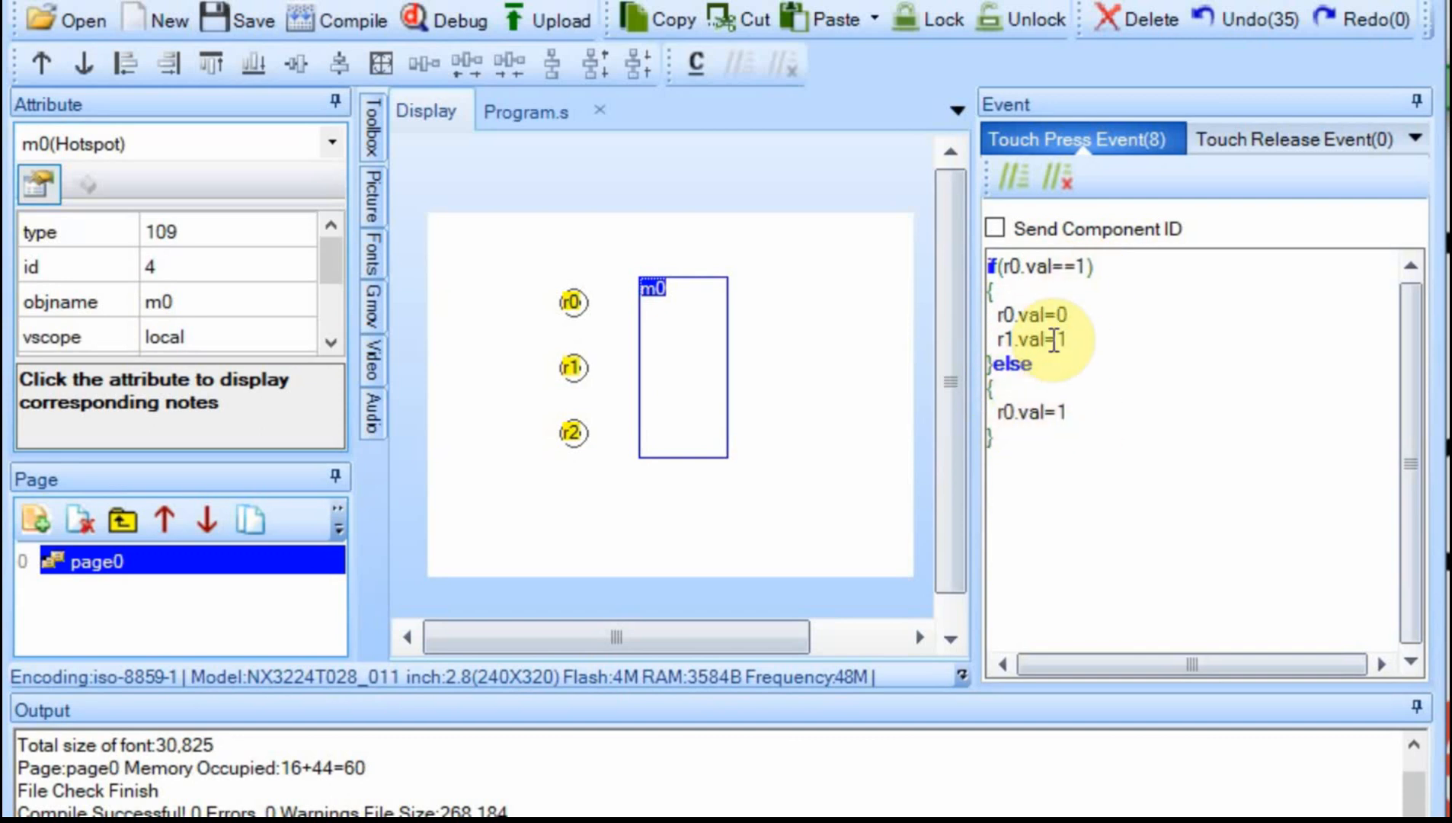
pyautogui.moveTo(1044, 305)
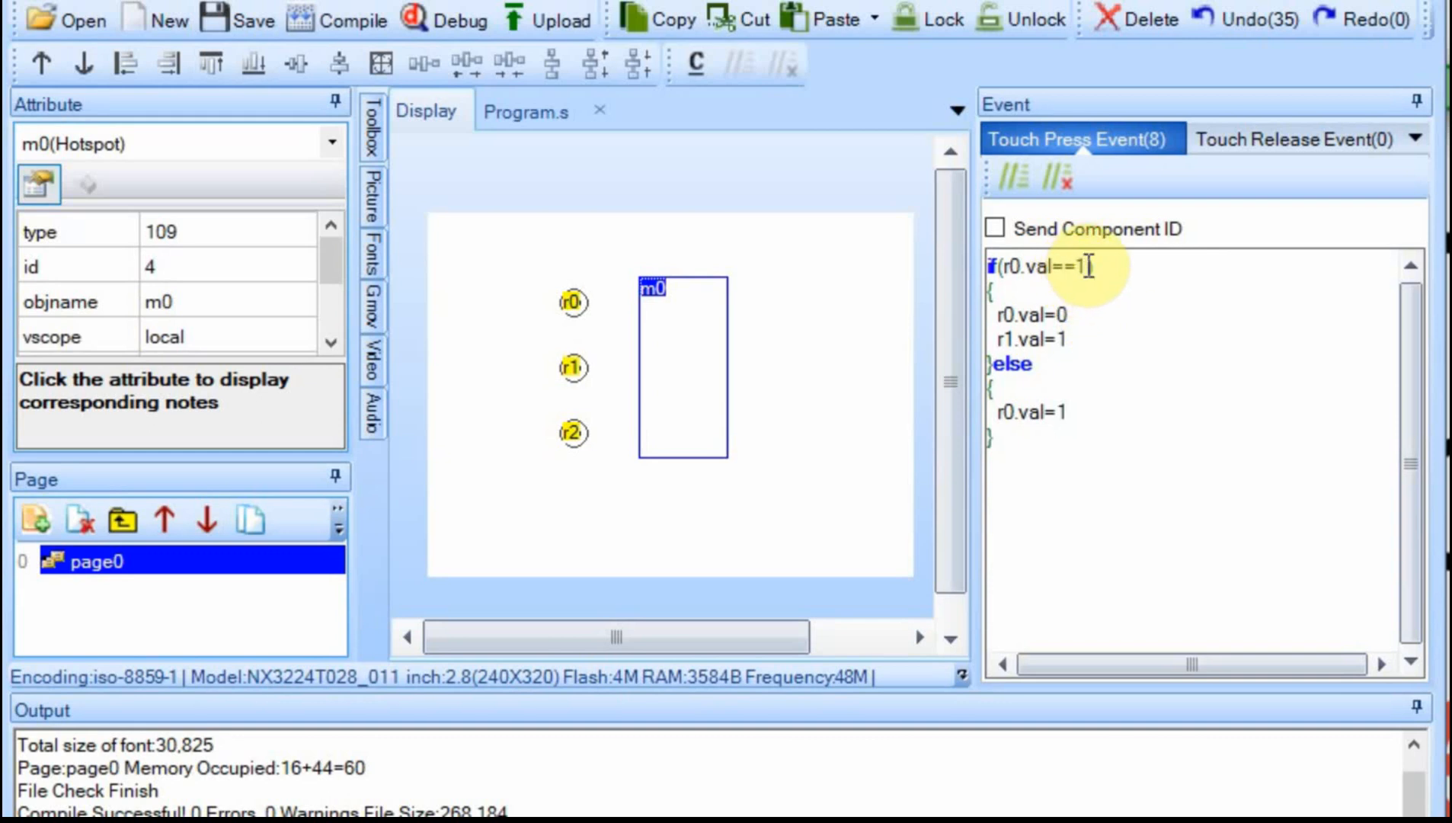
pyautogui.moveTo(575, 382)
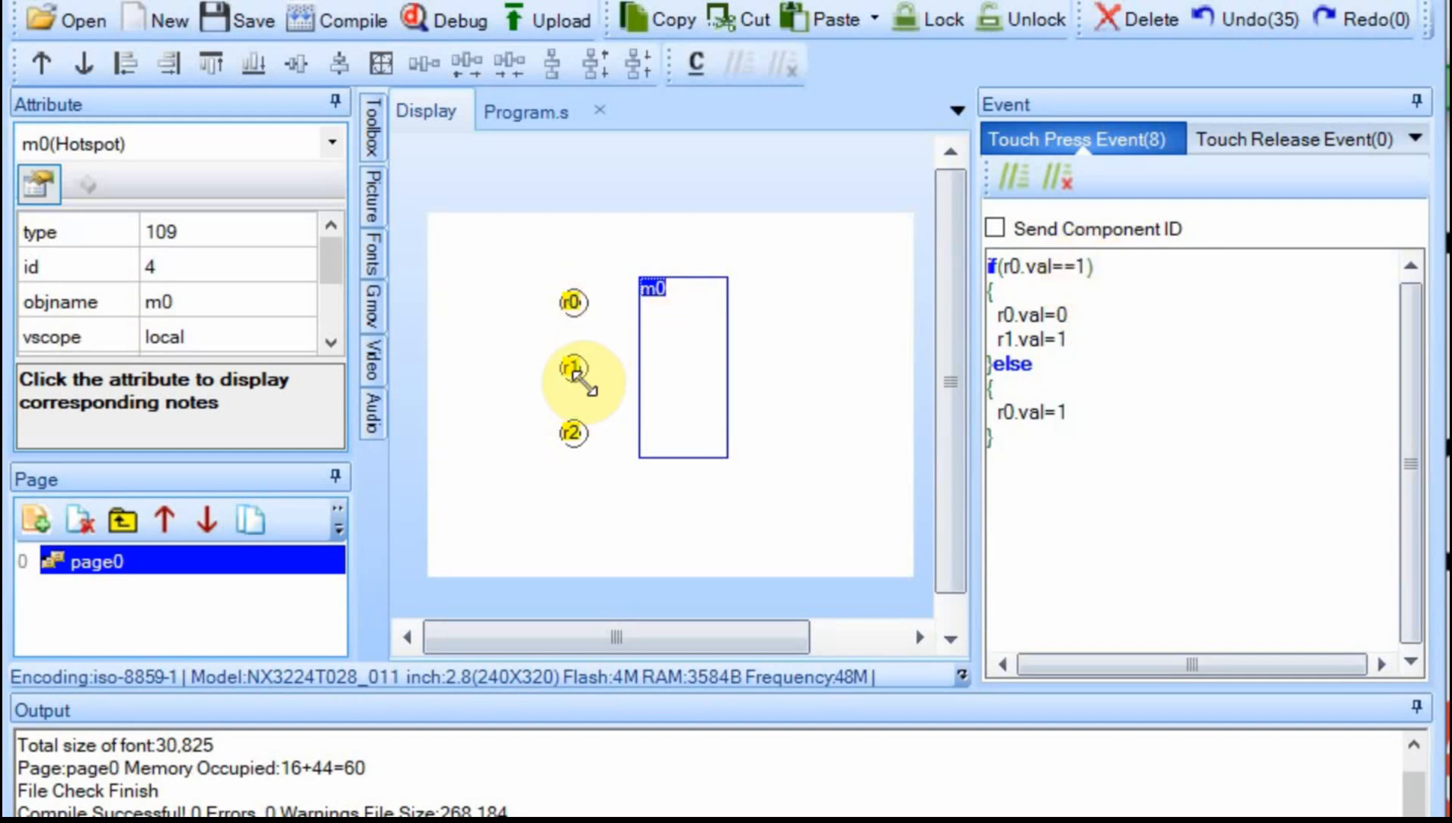
pyautogui.moveTo(1048, 383)
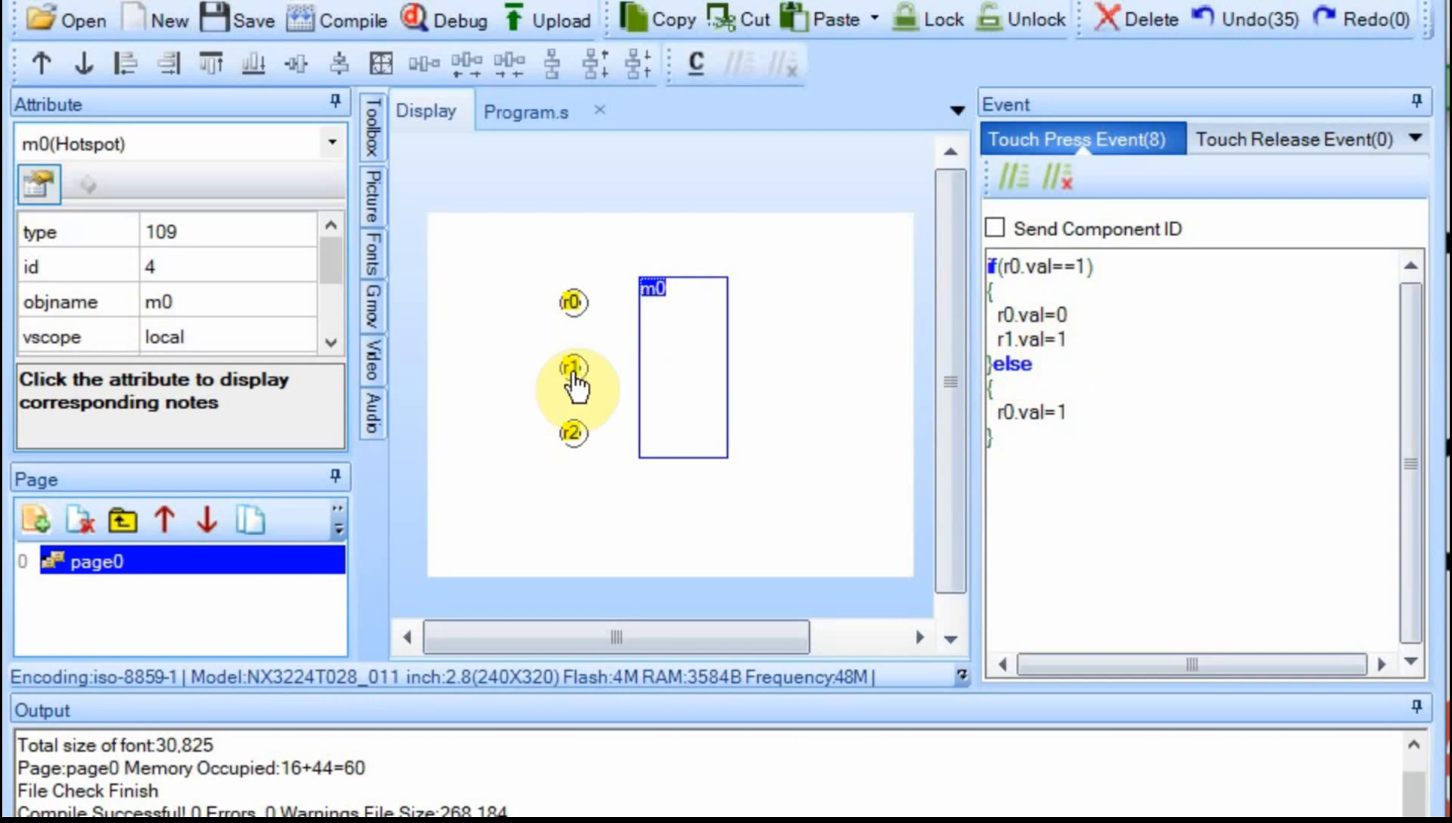
# - Set radio button r1's val attribute to 0
pyautogui.click(573, 368)
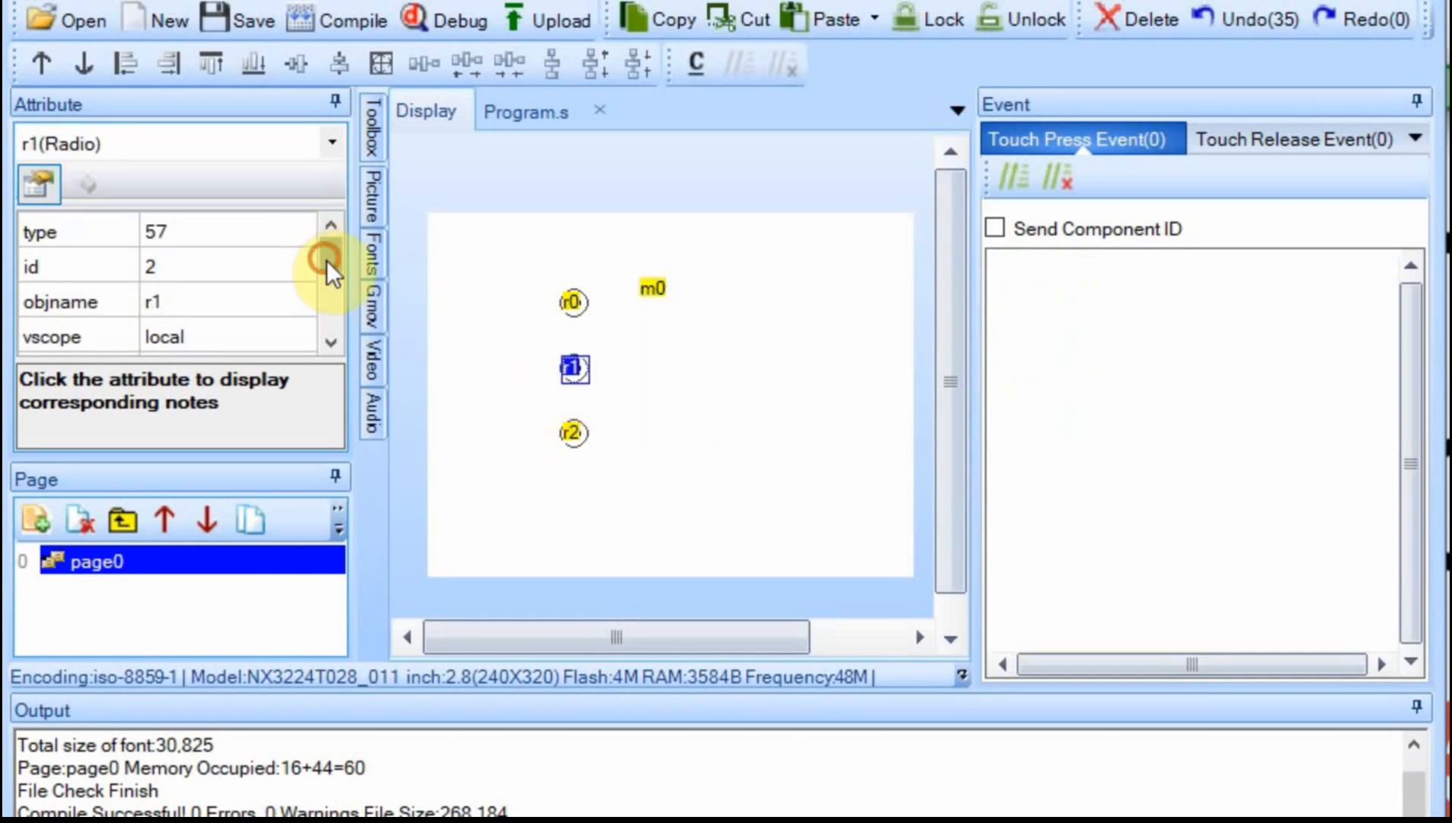
pyautogui.scroll(-3)
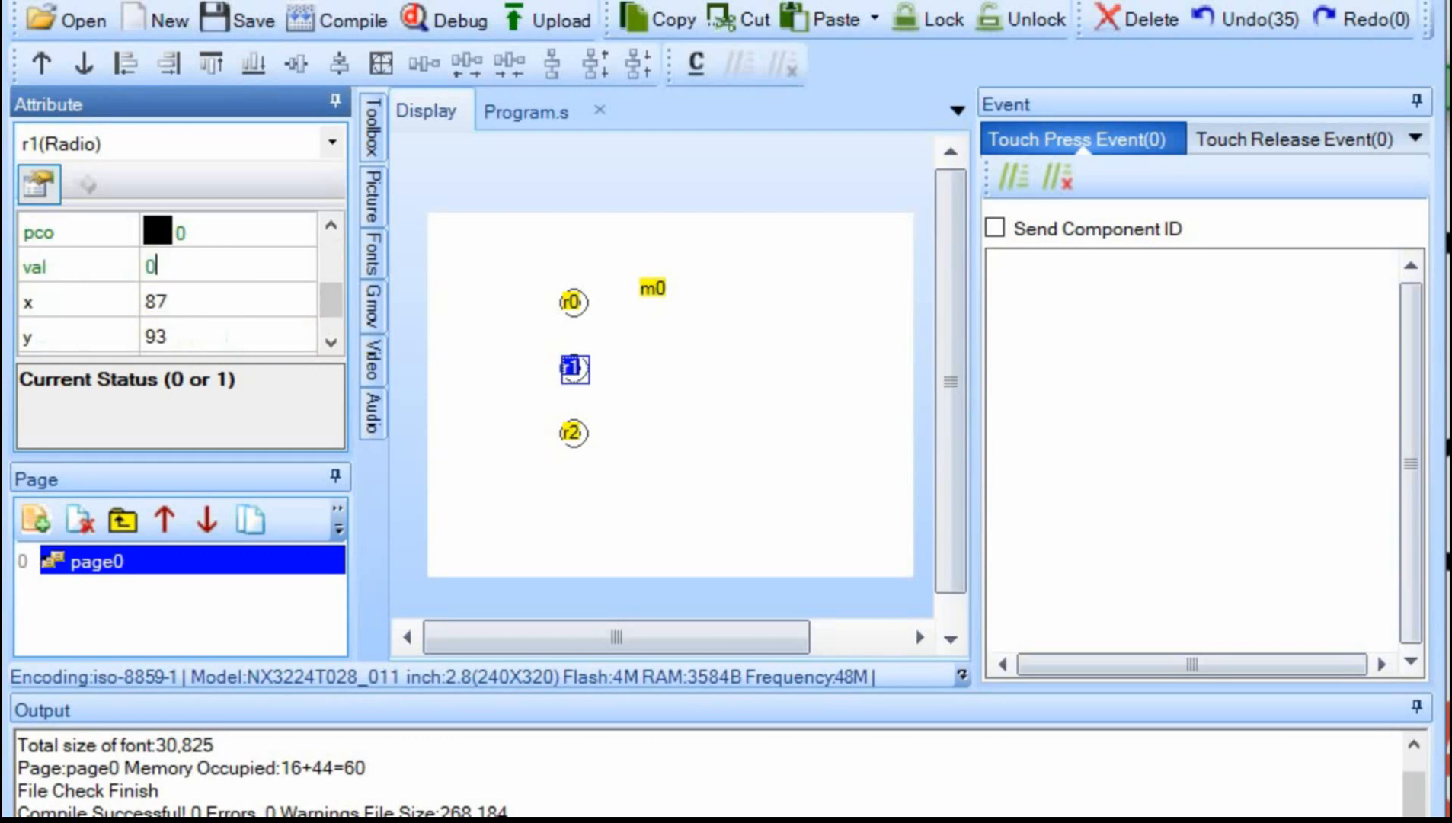
pyautogui.click(763, 333)
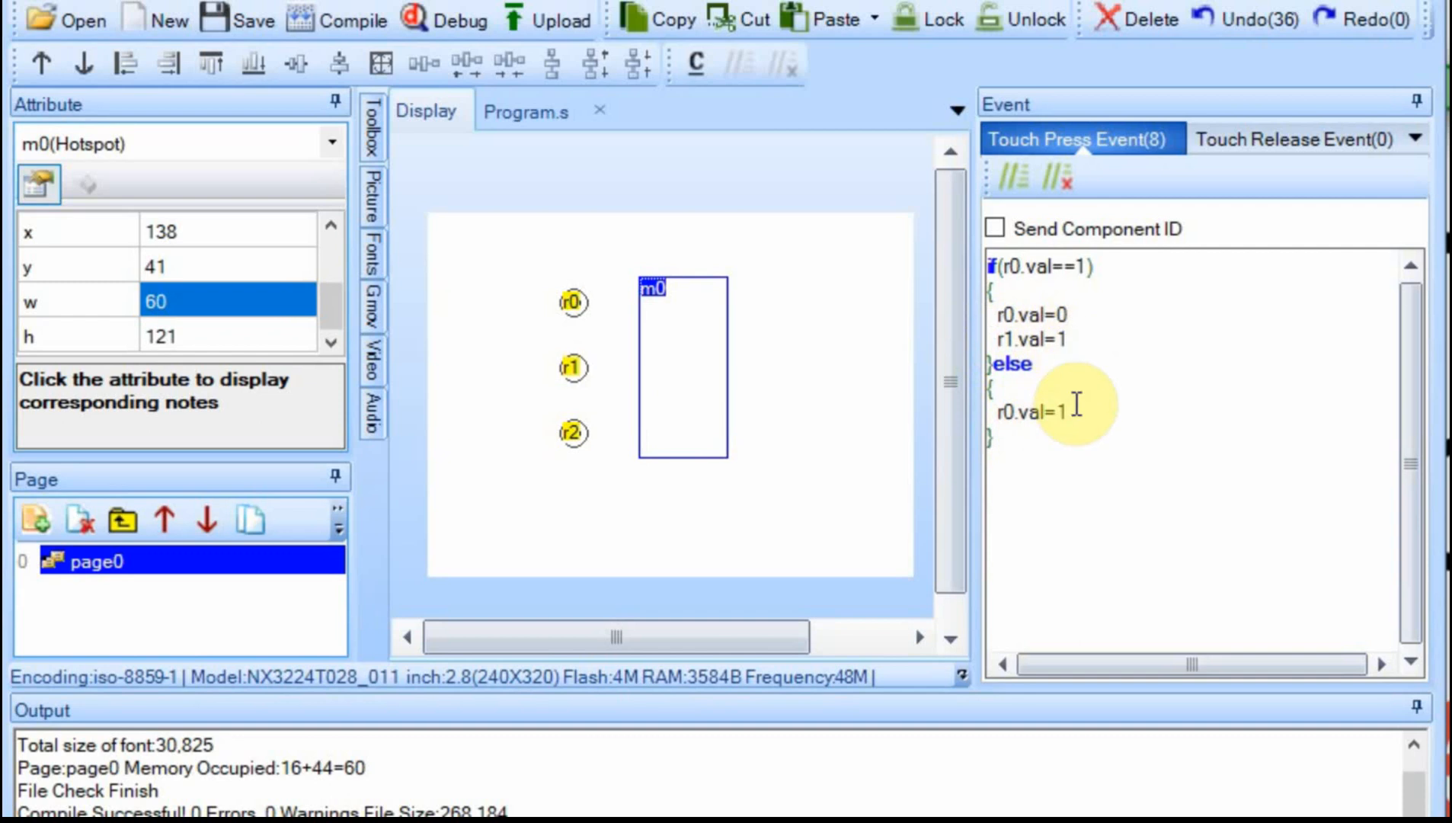
# - Run the page in the simulator and press the hotspot and radio buttons to test switching
pyautogui.click(454, 21)
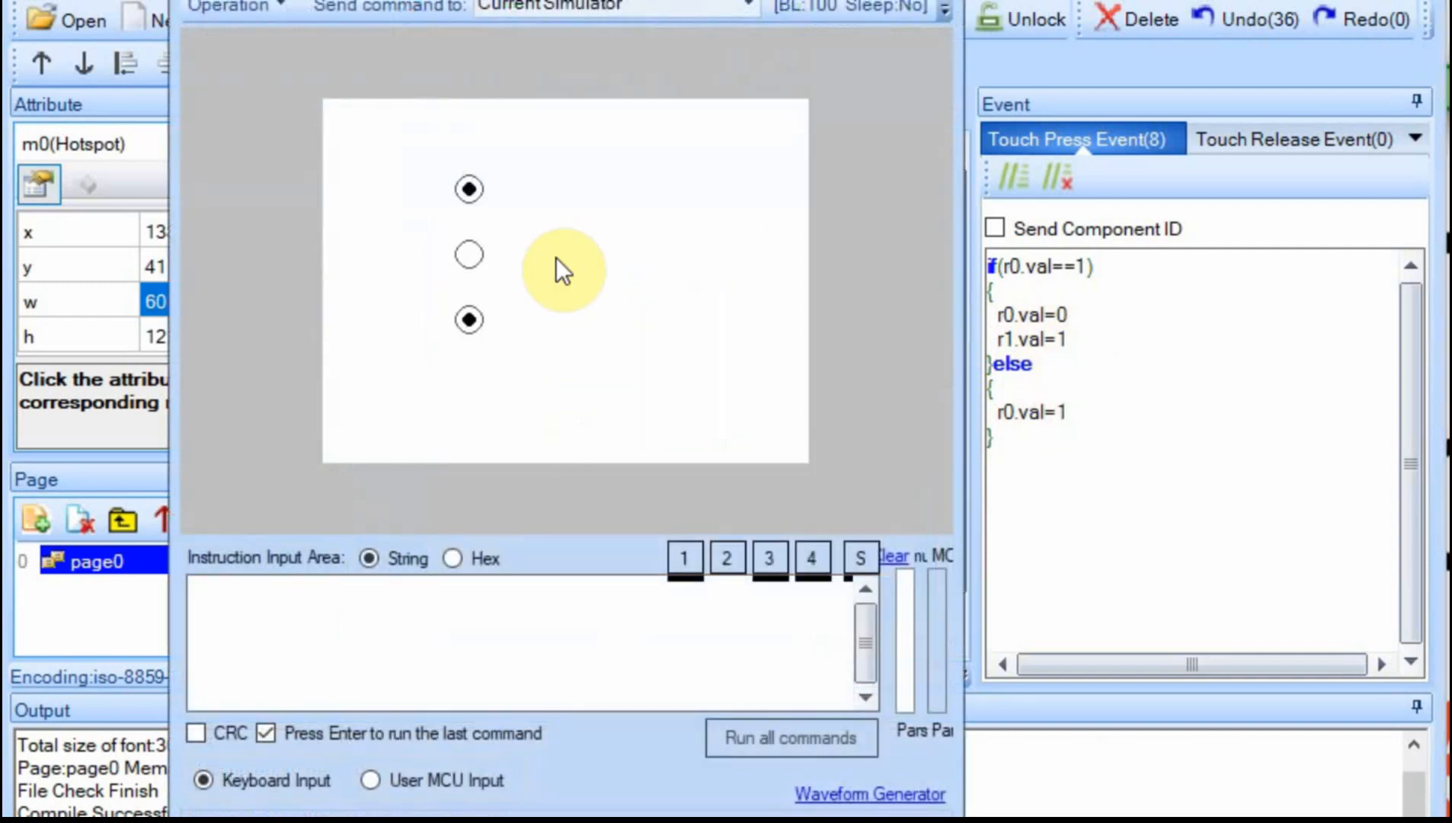
pyautogui.moveTo(637, 294)
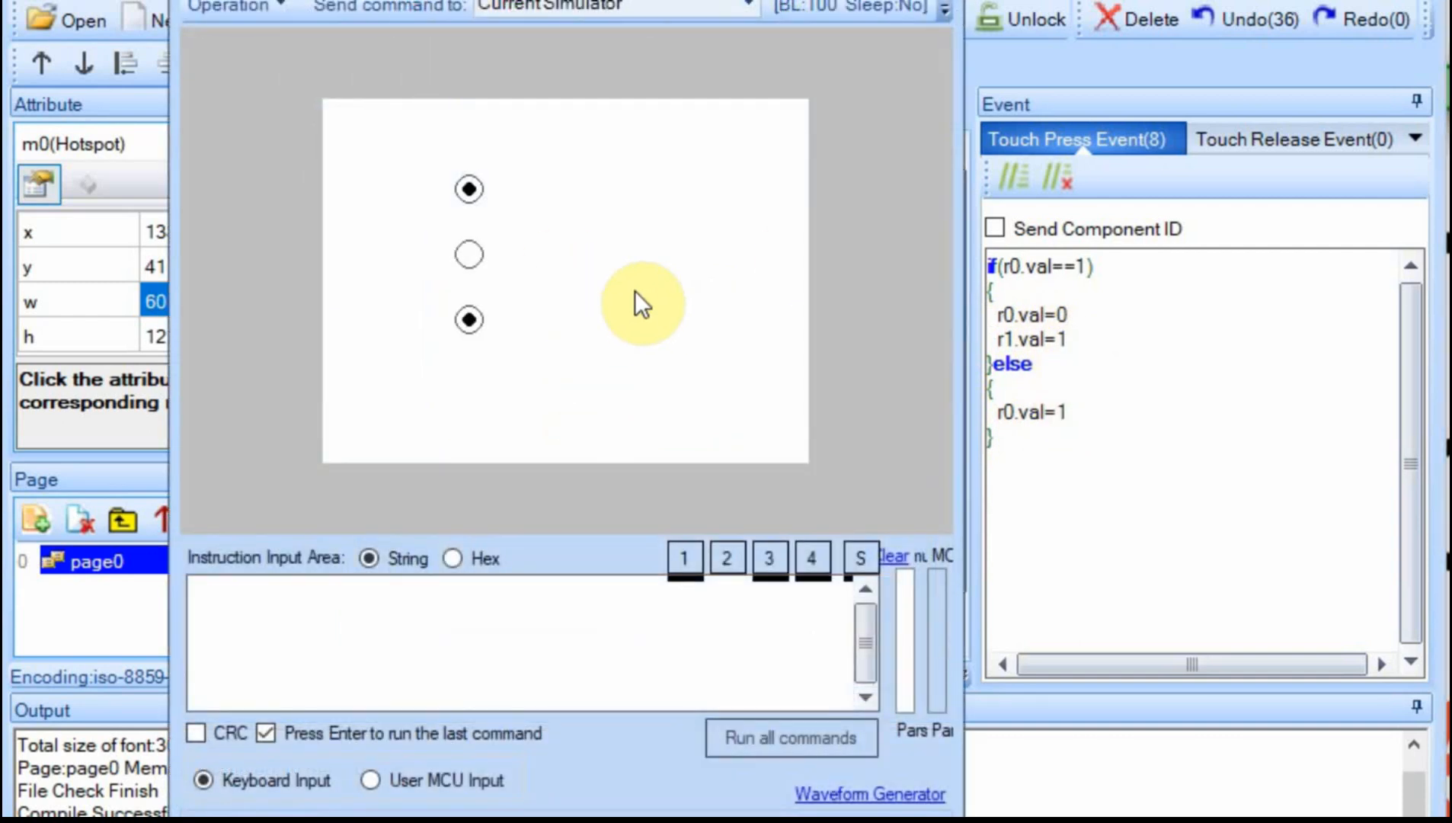
pyautogui.moveTo(608, 257)
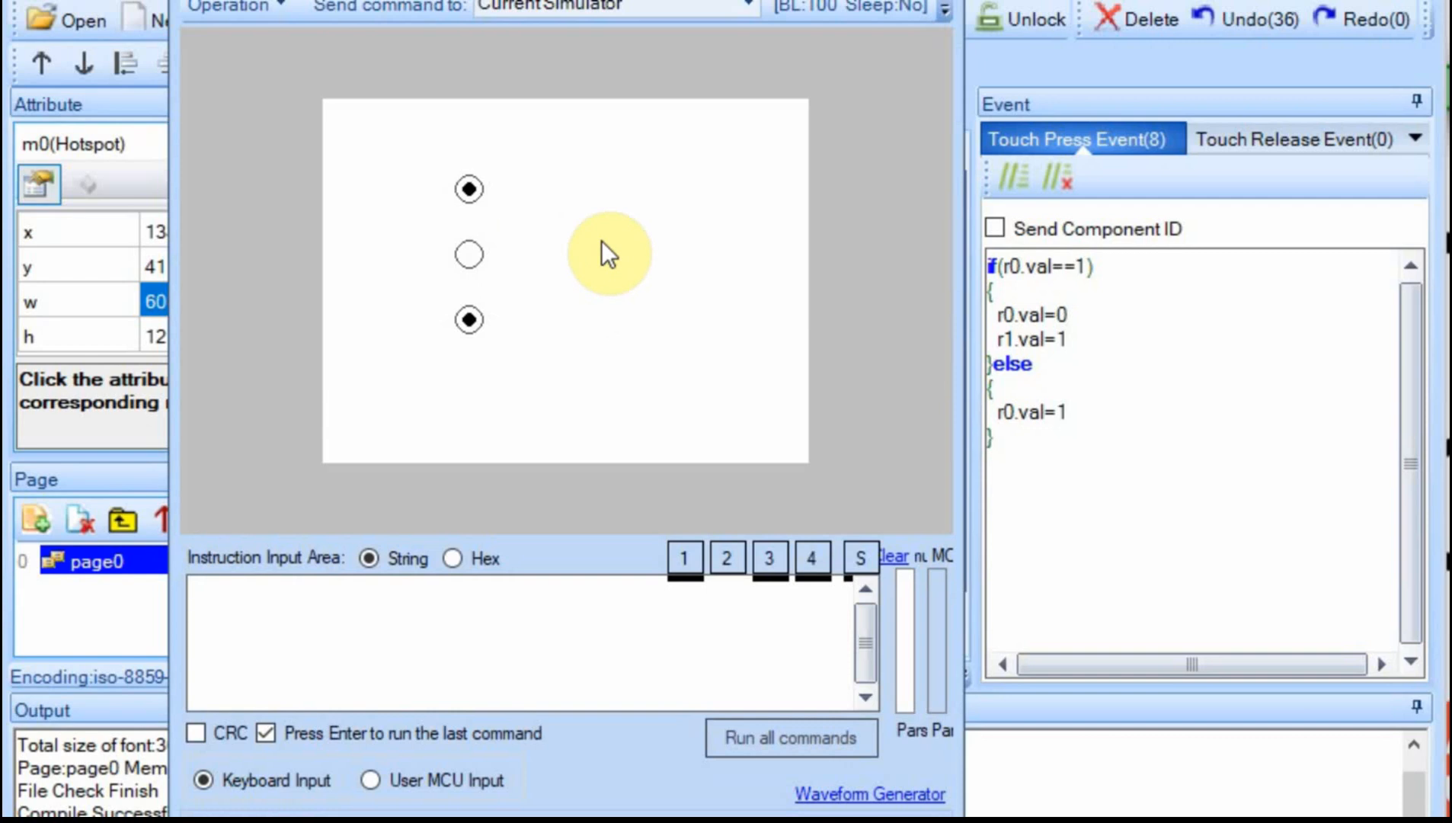
pyautogui.moveTo(588, 251)
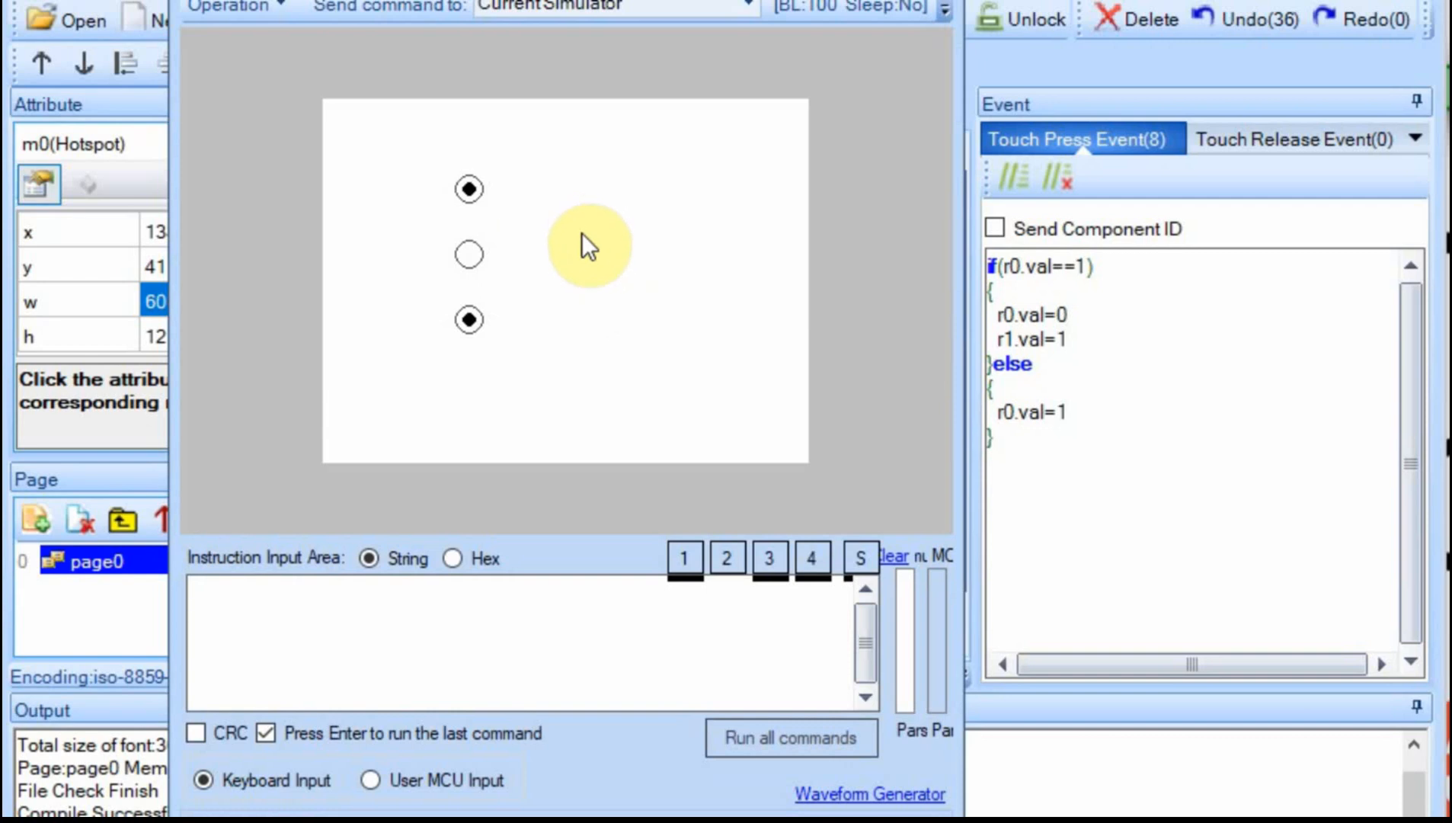
pyautogui.click(466, 188)
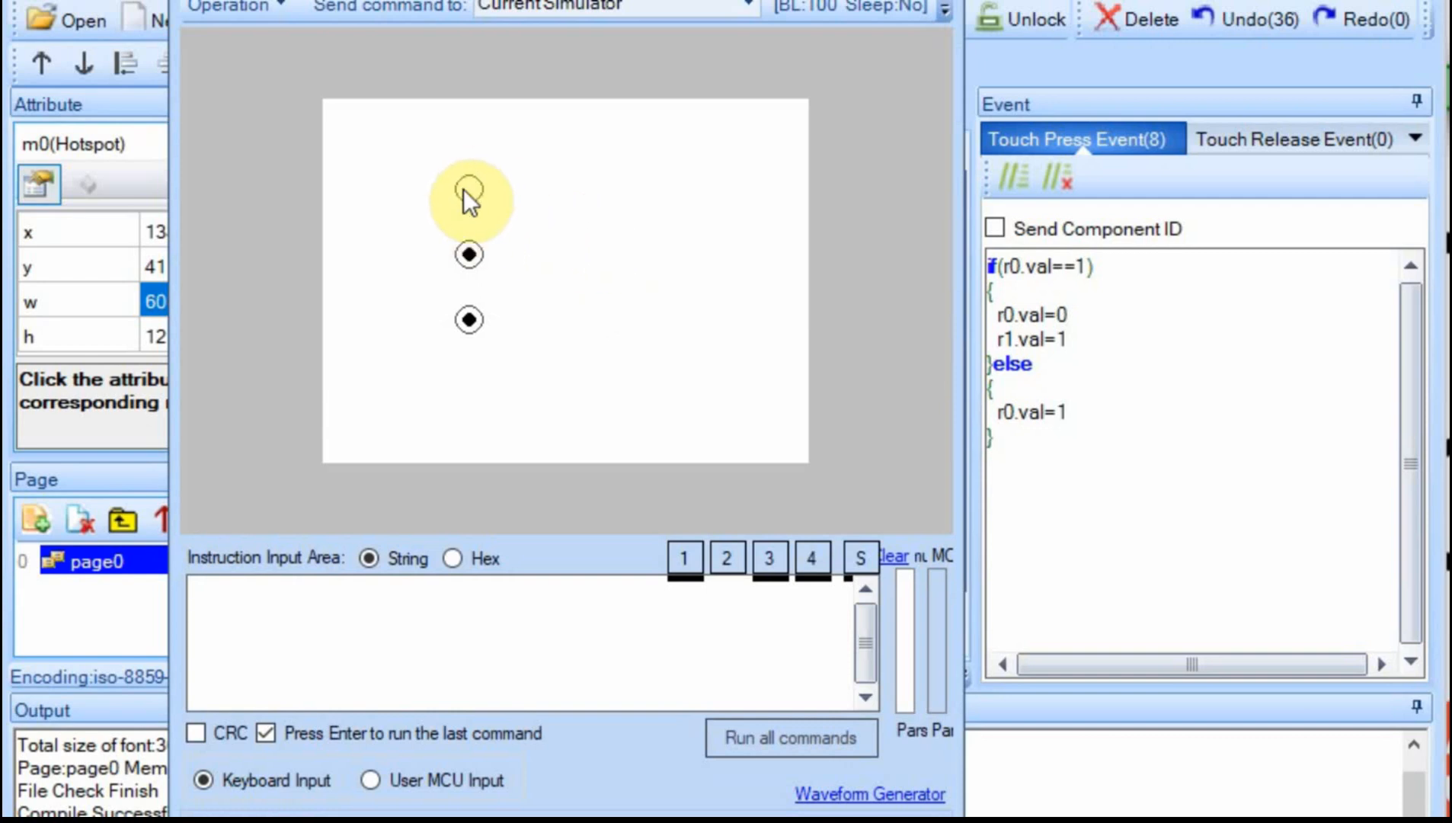
pyautogui.moveTo(477, 206)
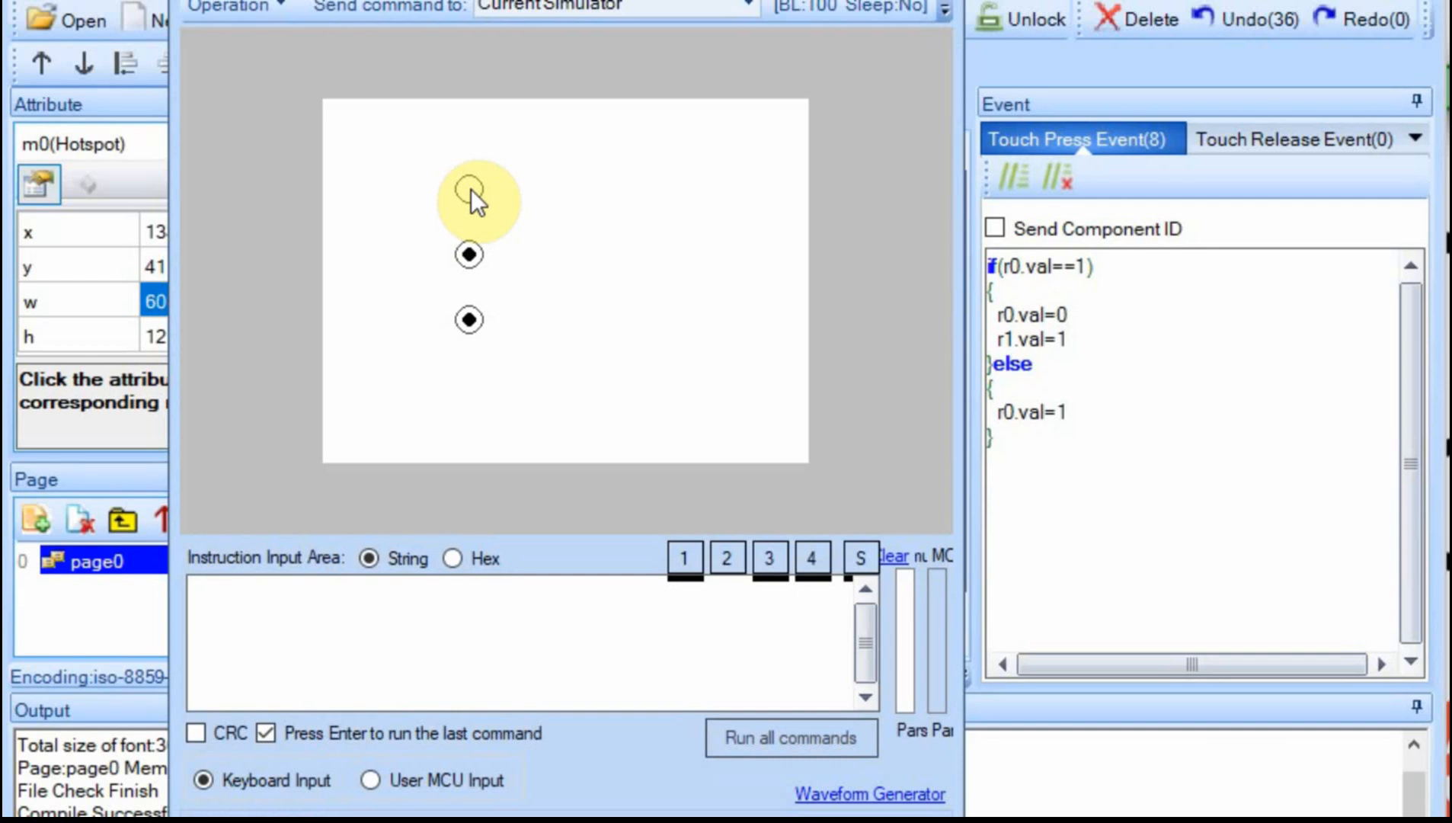
pyautogui.click(468, 273)
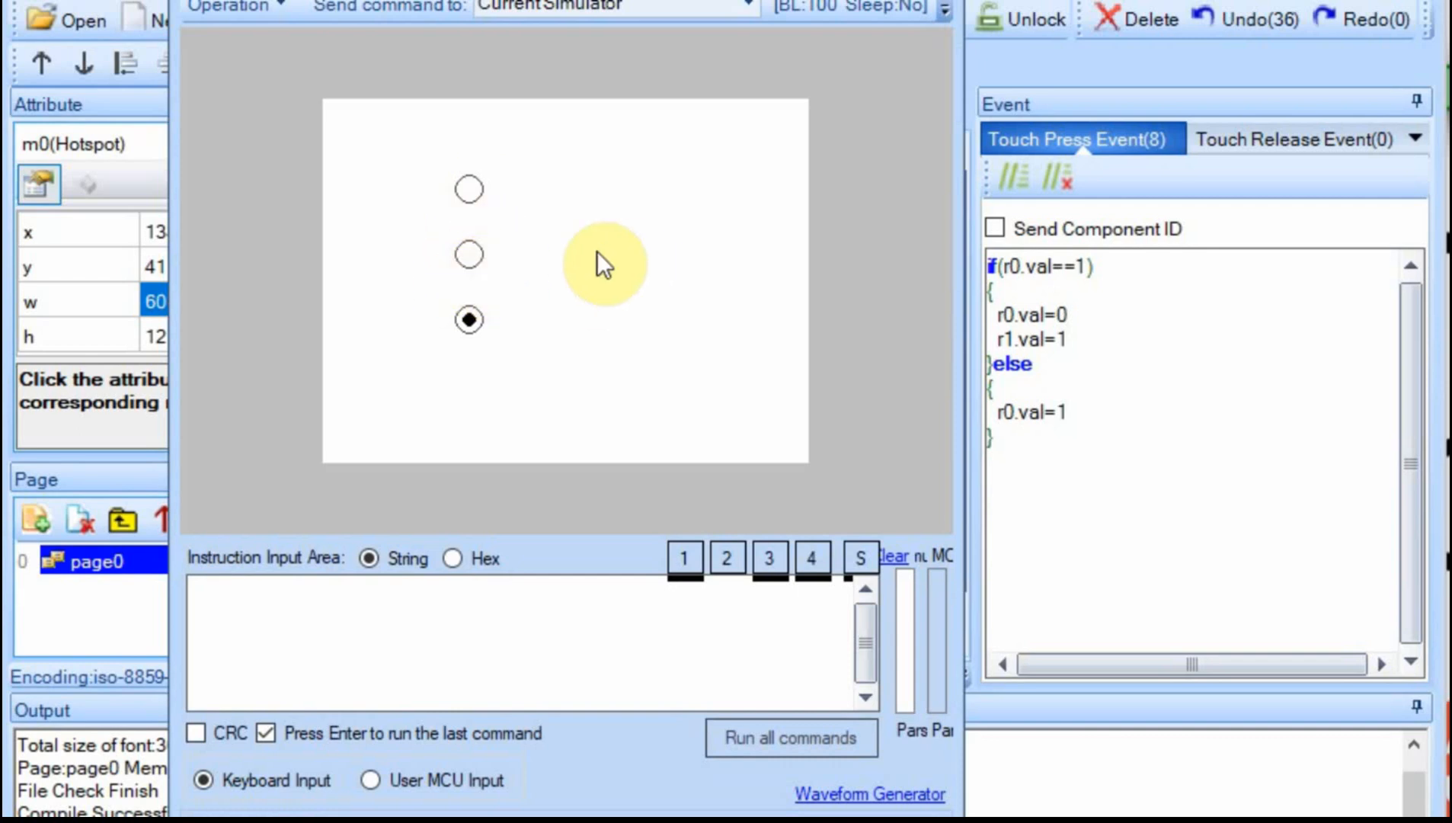
pyautogui.moveTo(471, 208)
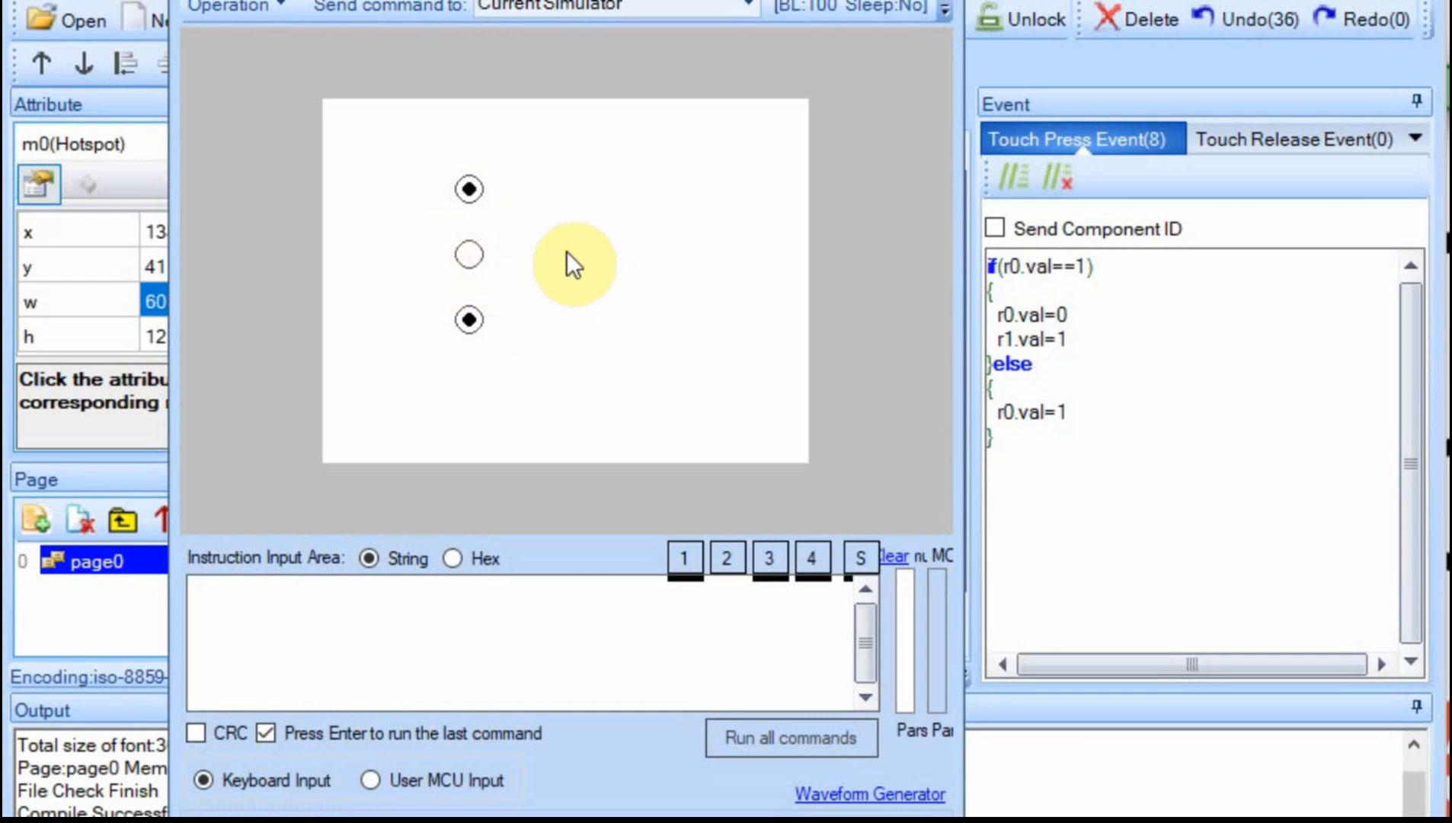
pyautogui.moveTo(490, 244)
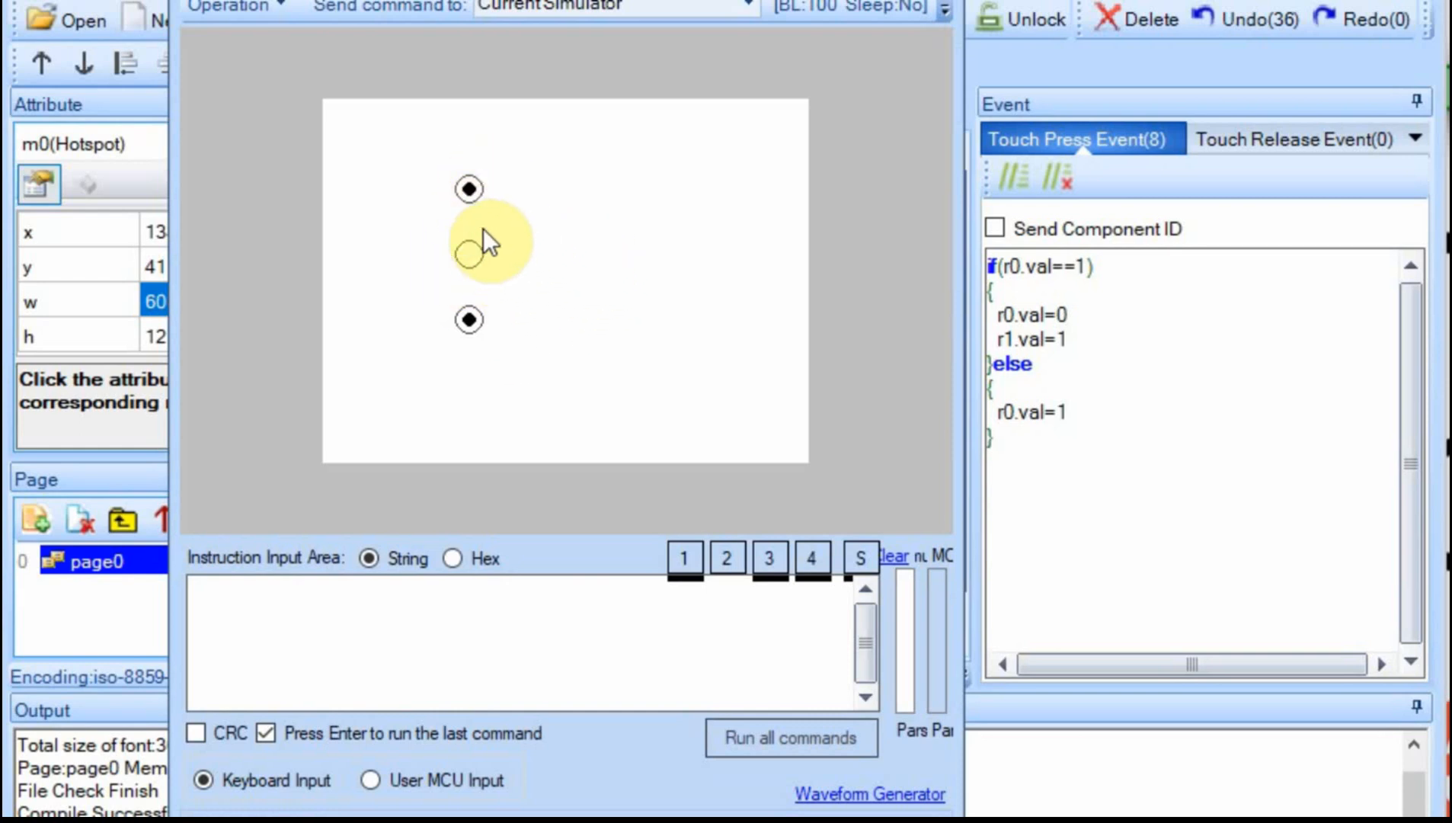
pyautogui.click(468, 188)
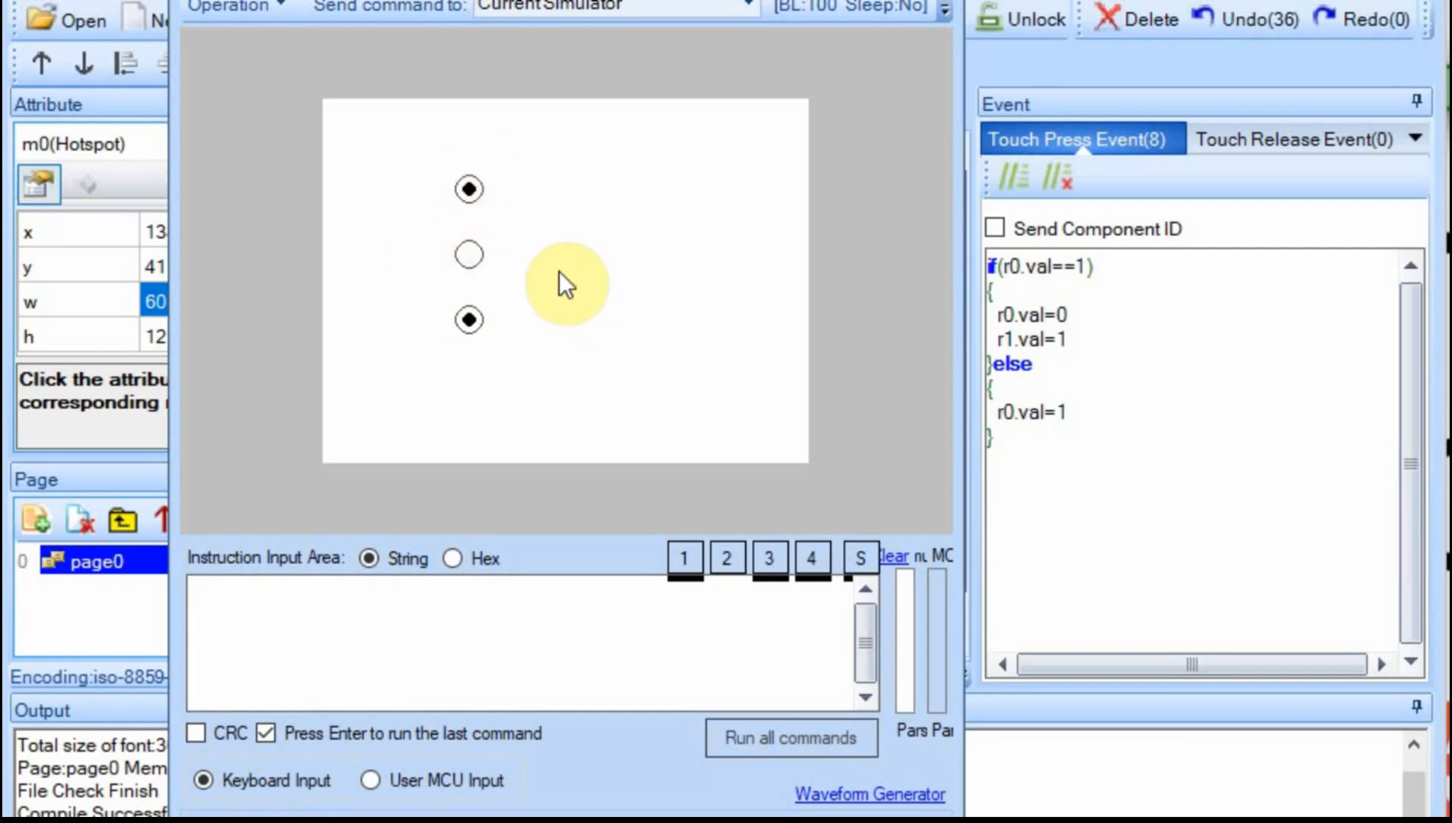
pyautogui.click(470, 253)
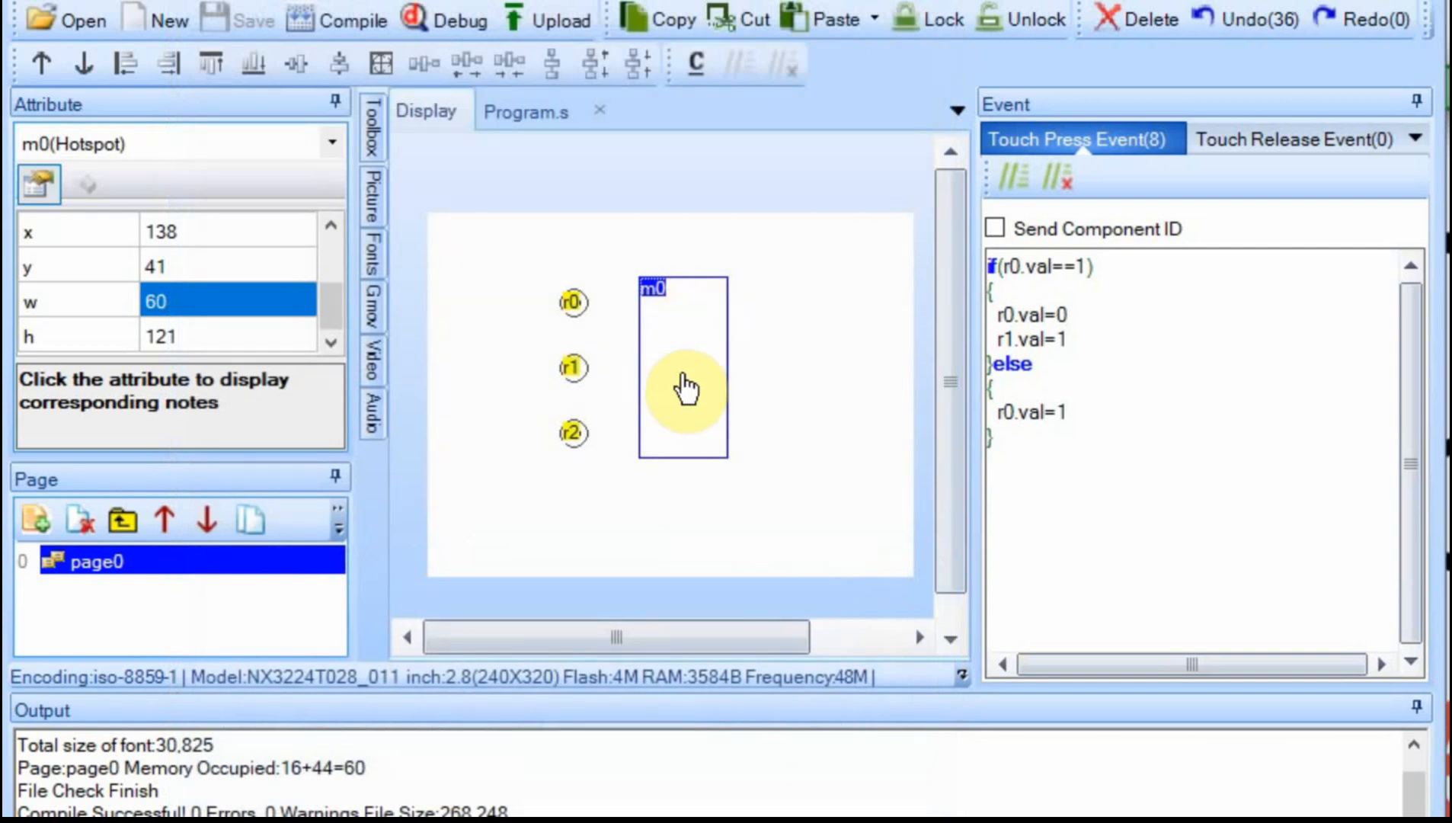
pyautogui.moveTo(687, 348)
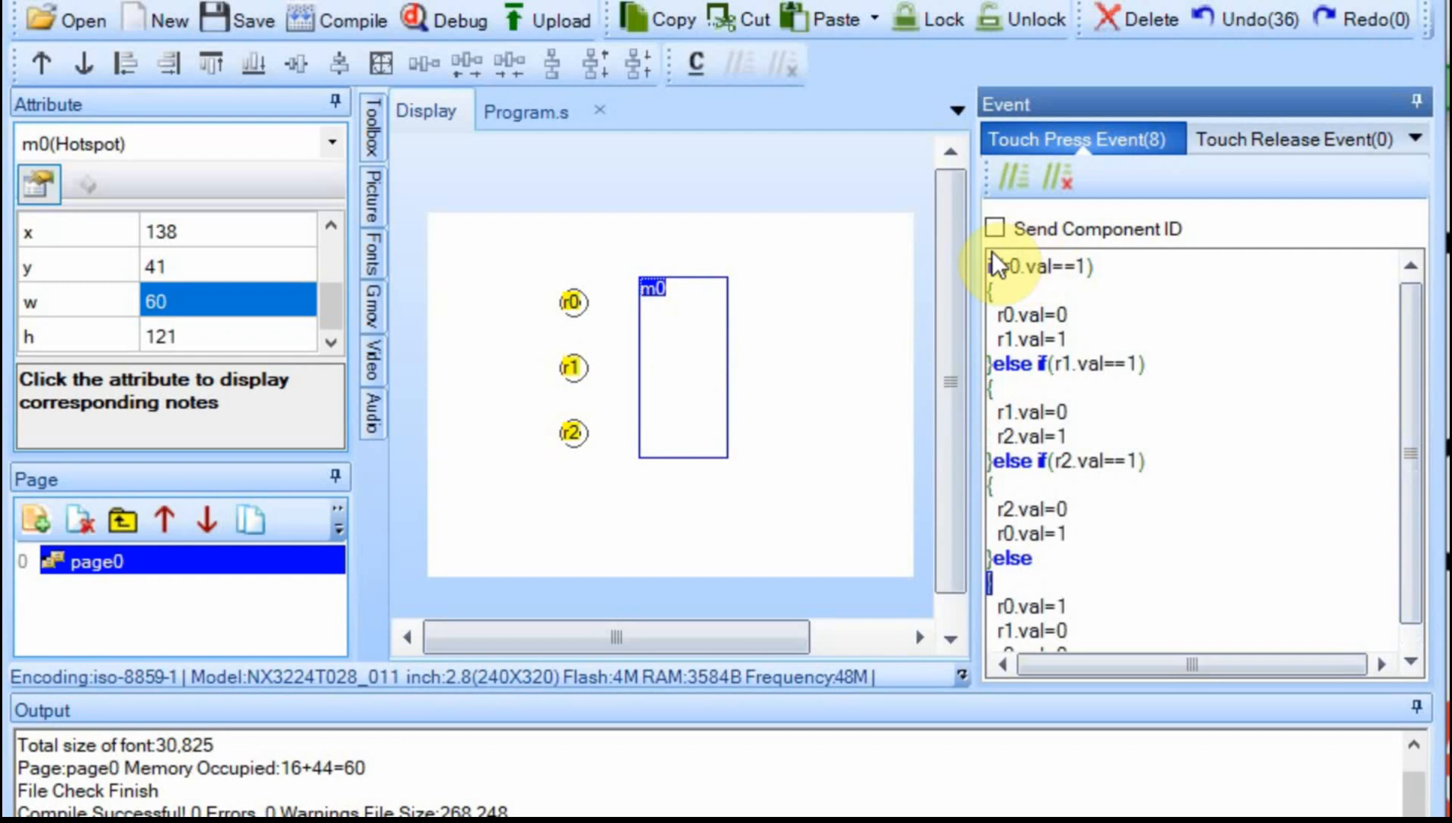
# - Add else if branches for r1 and r2 plus a reset else to m0's press code
pyautogui.click(1017, 288)
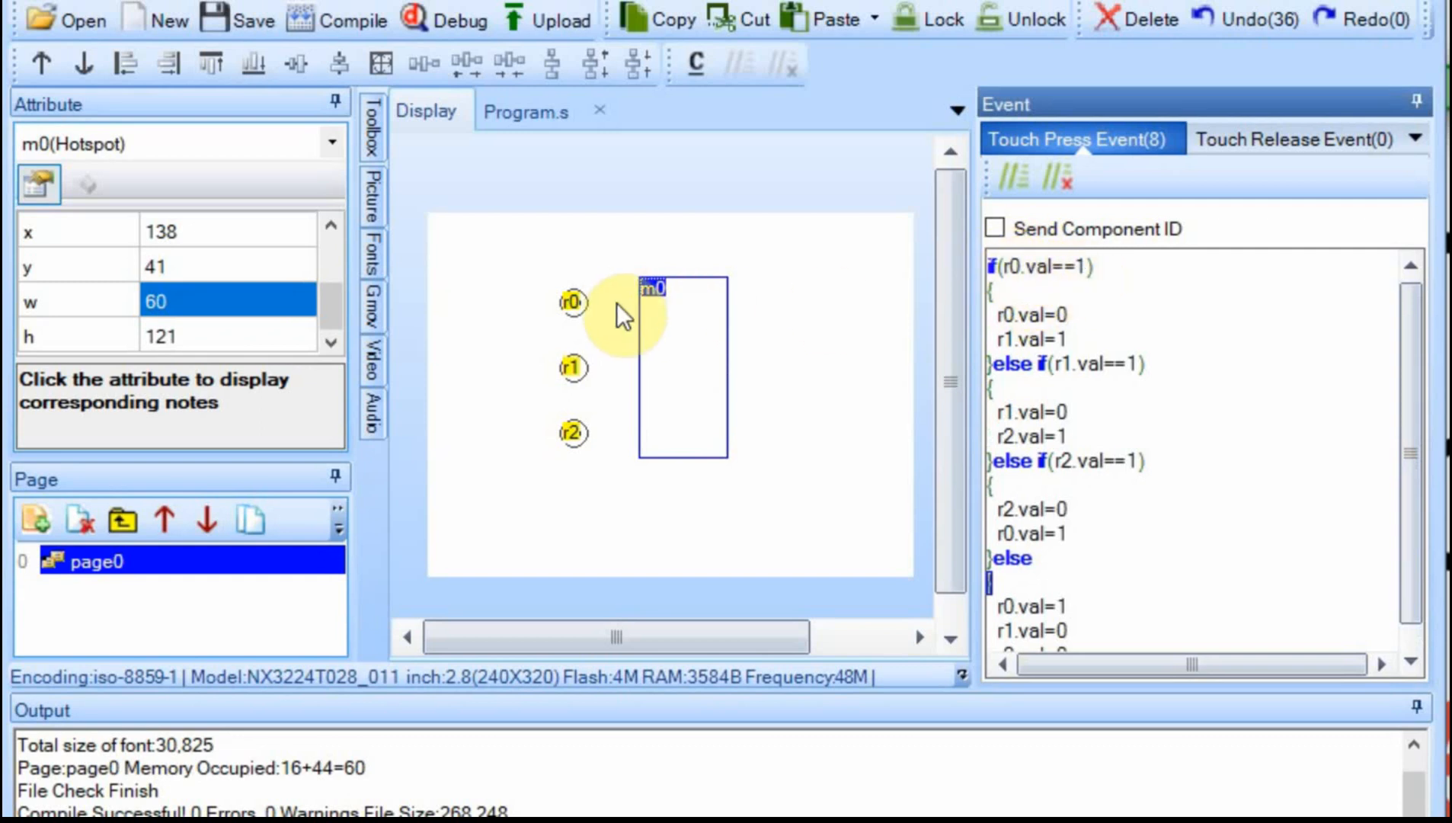
pyautogui.moveTo(1012, 361)
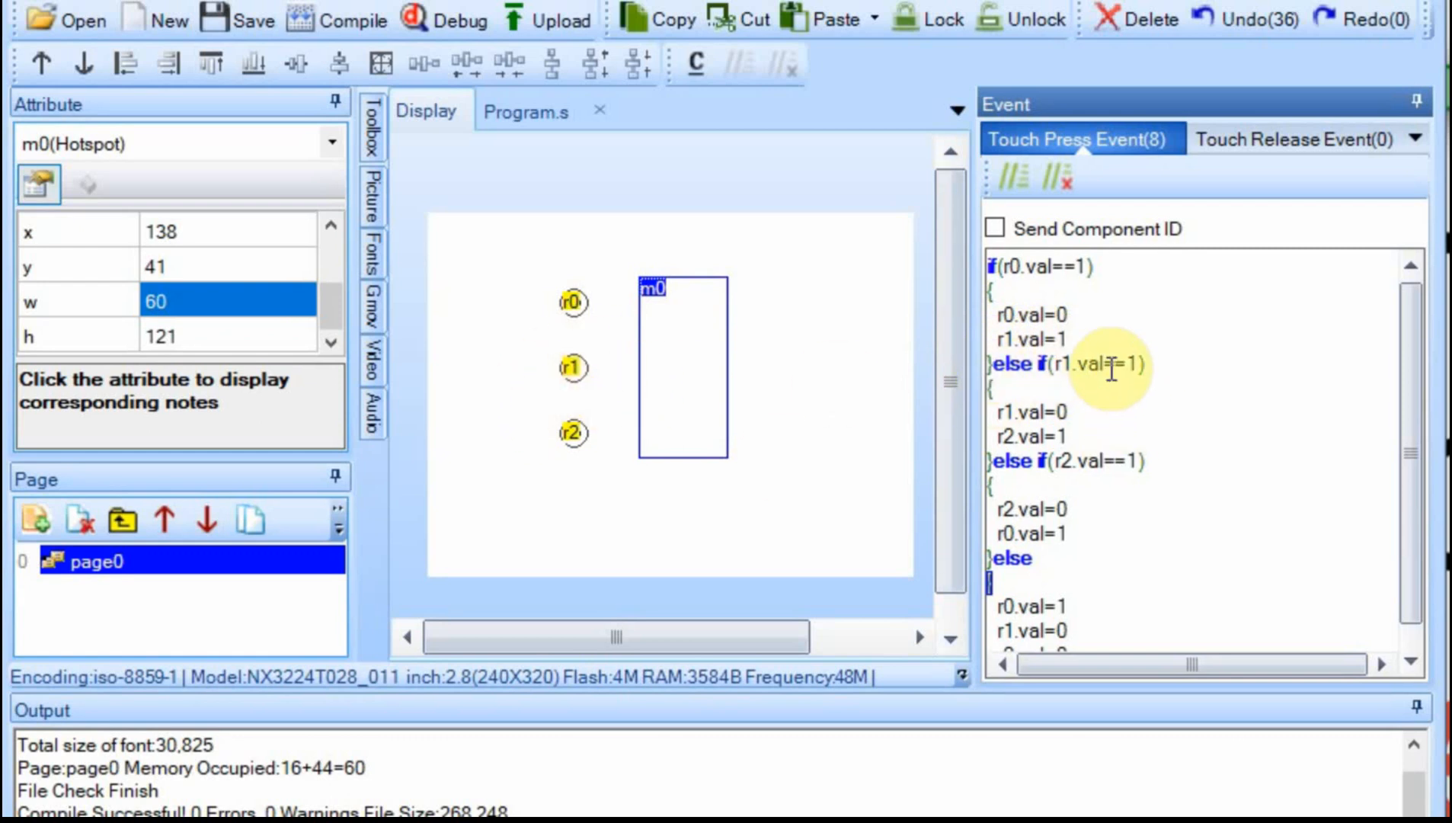
pyautogui.moveTo(606, 450)
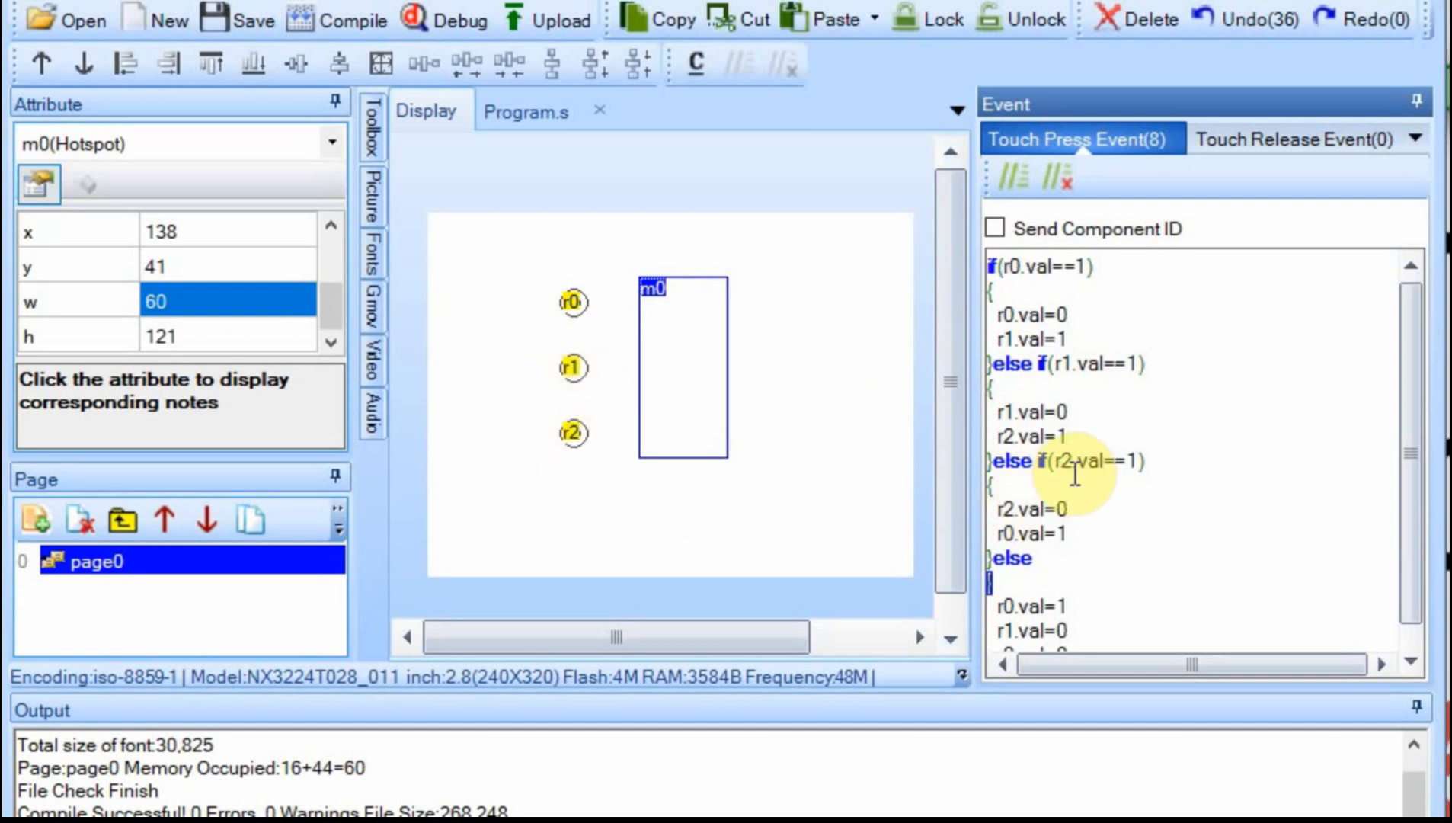
pyautogui.moveTo(602, 450)
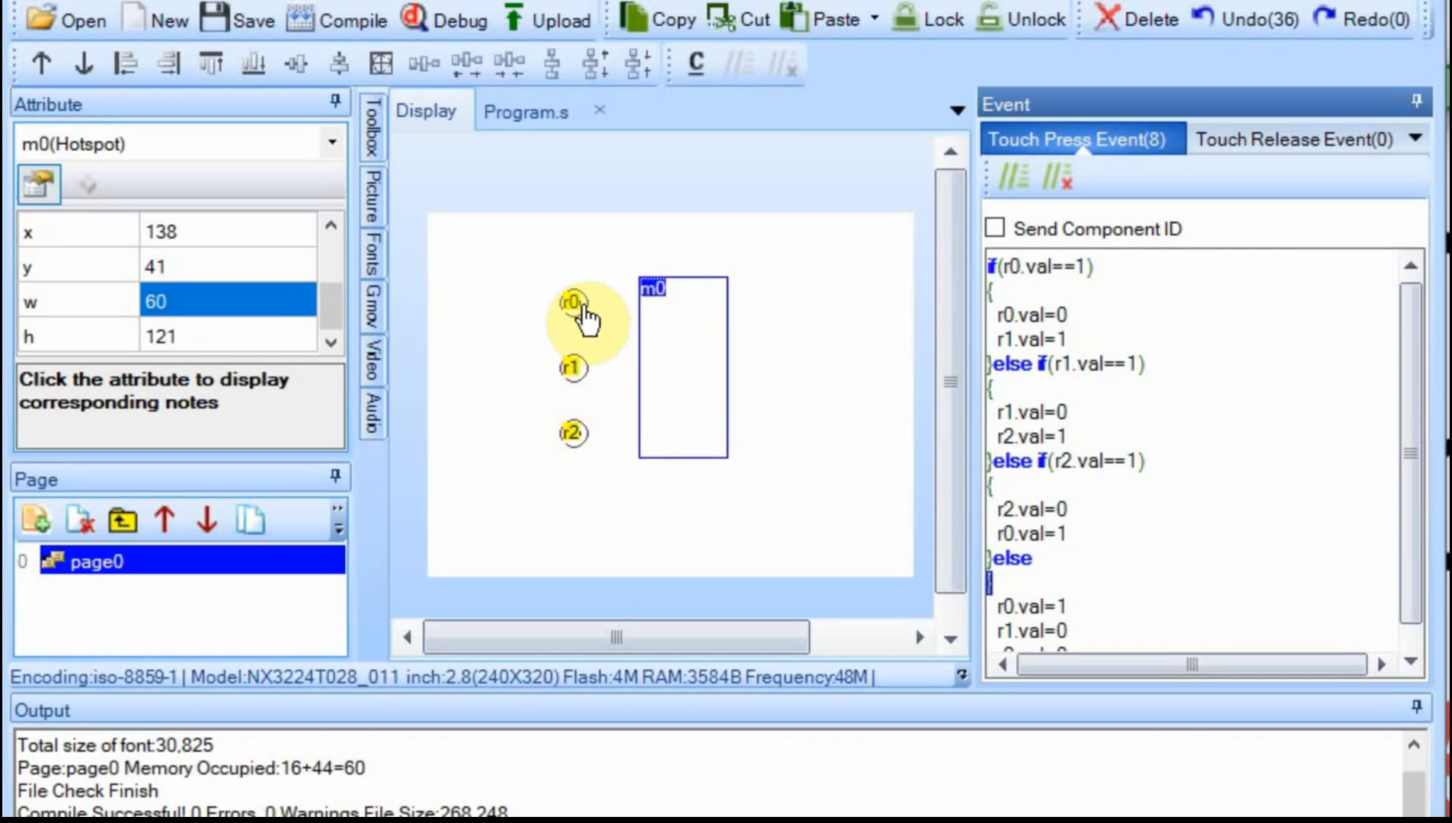
pyautogui.moveTo(571, 430)
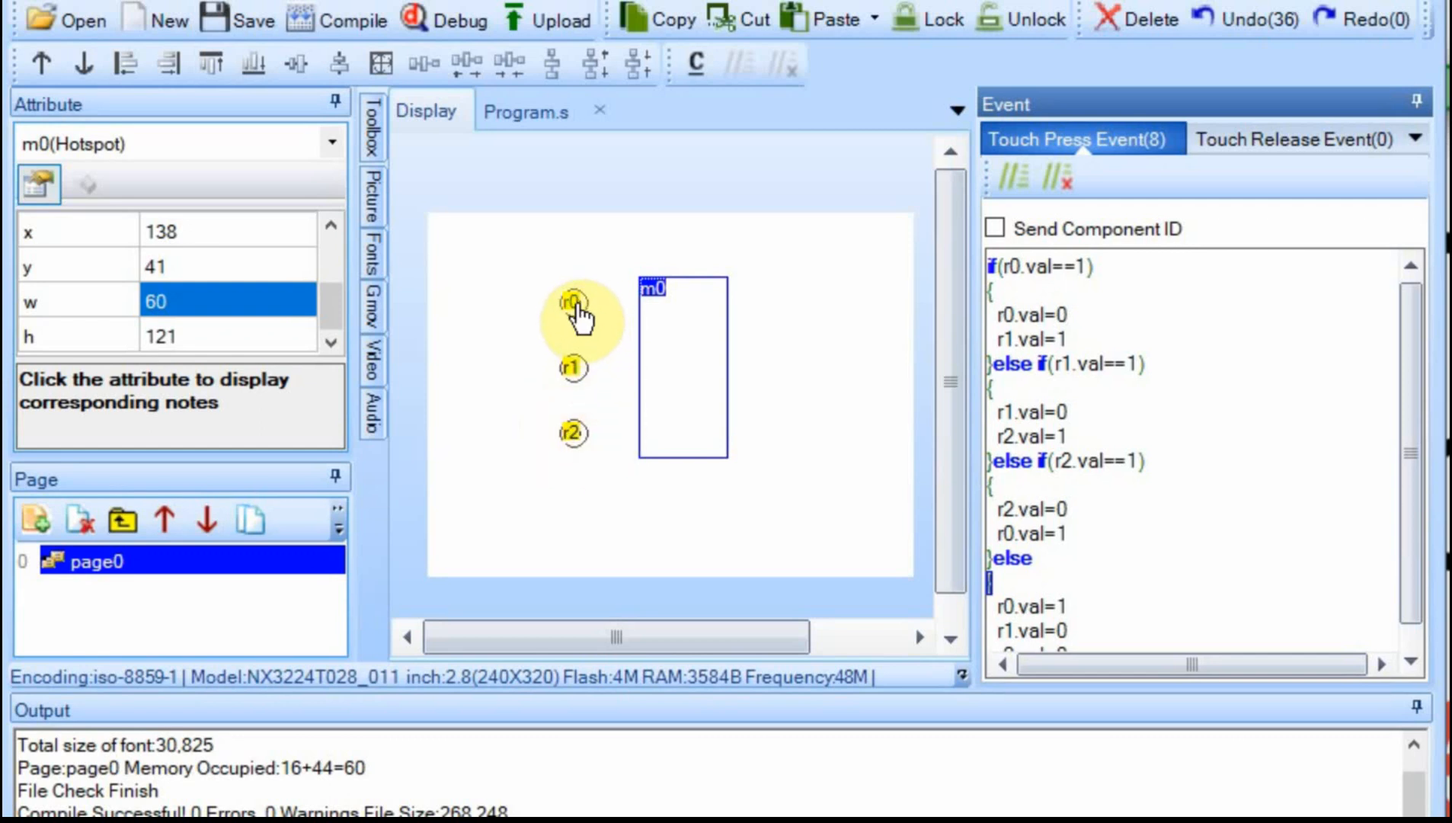
pyautogui.moveTo(571, 485)
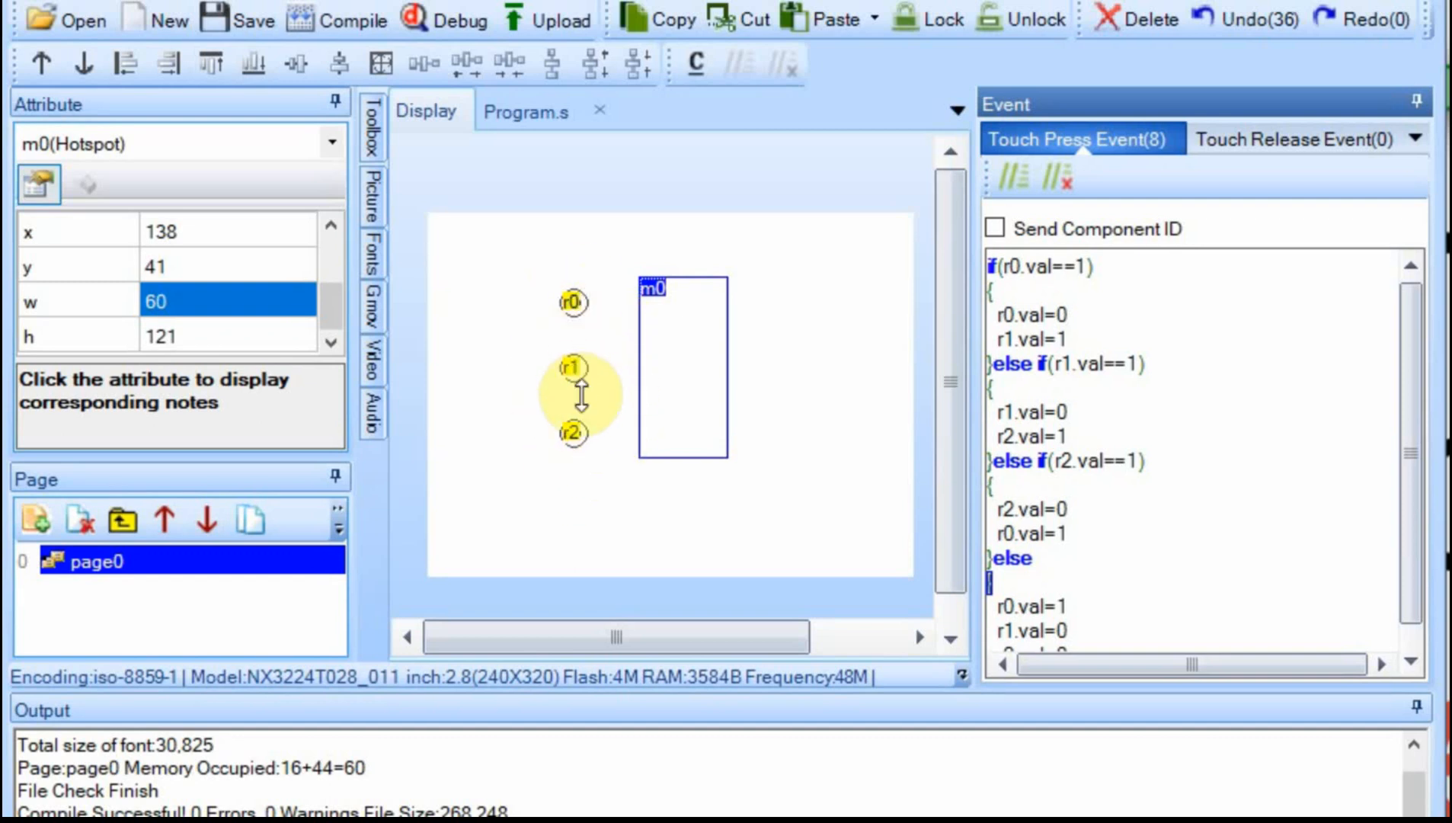
# - Open the simulator and press the hotspot and radios repeatedly to verify r0→r1→r2 cycling
pyautogui.click(464, 21)
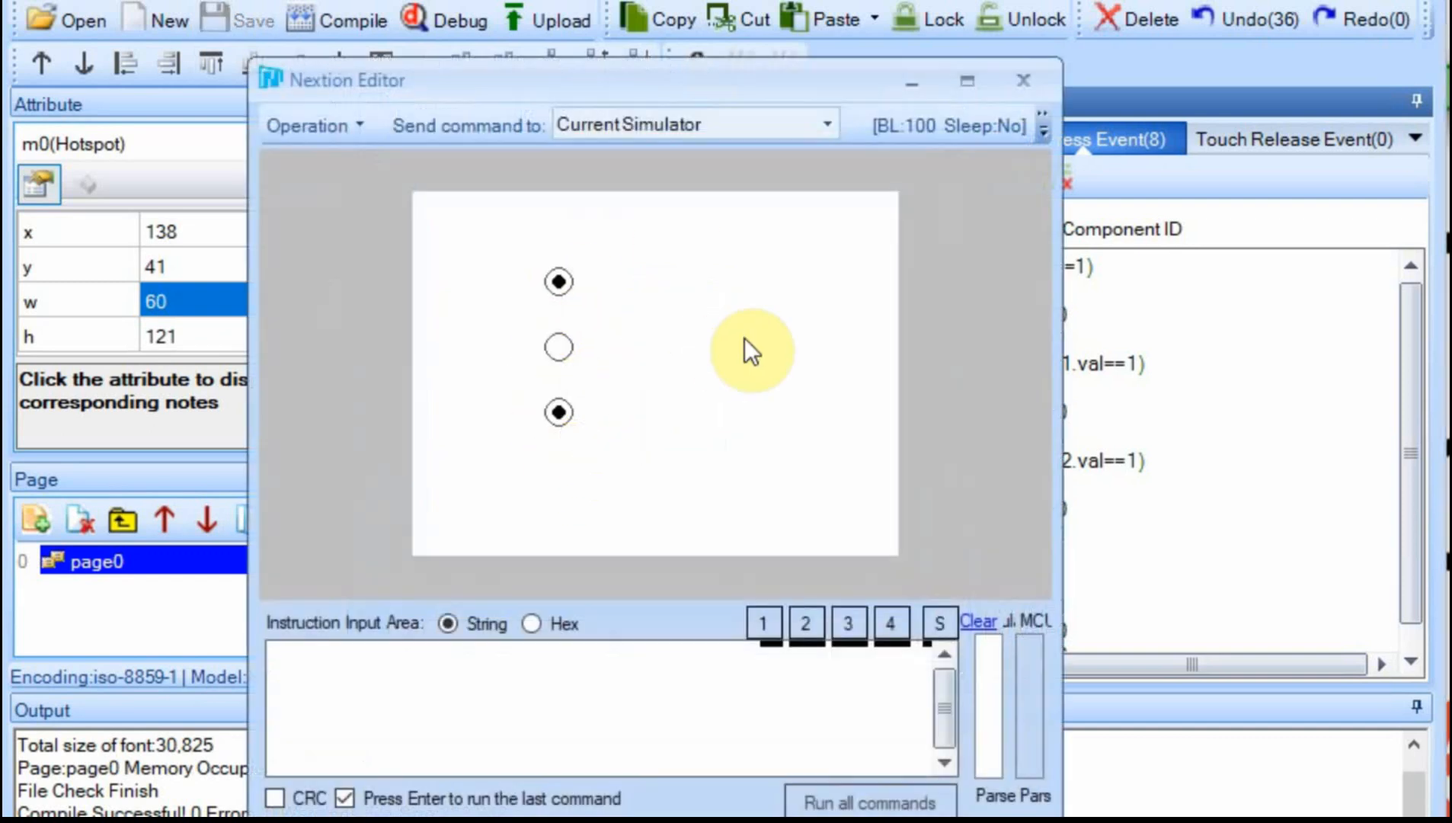
pyautogui.click(558, 282)
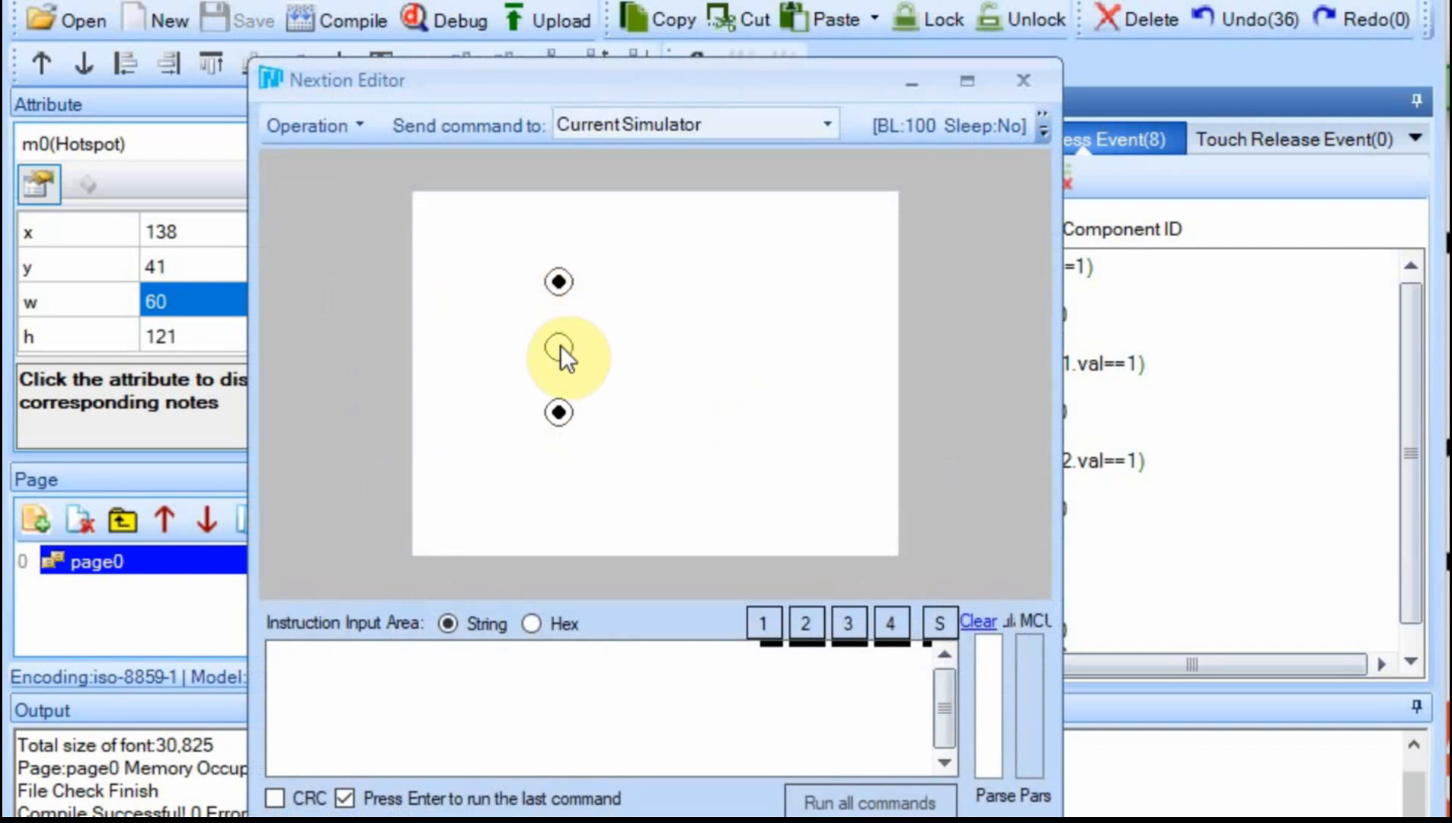
pyautogui.click(557, 347)
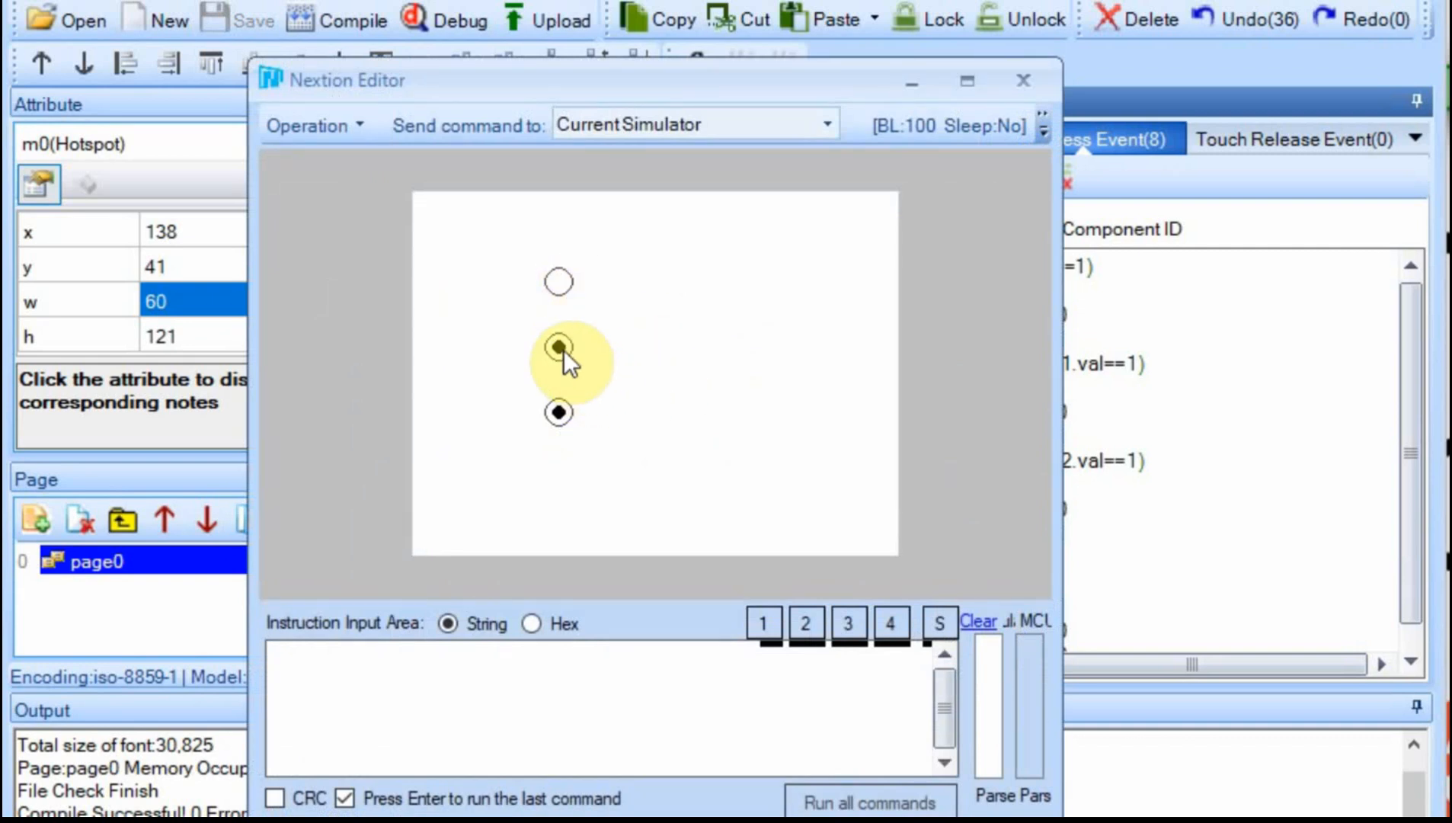
pyautogui.click(558, 347)
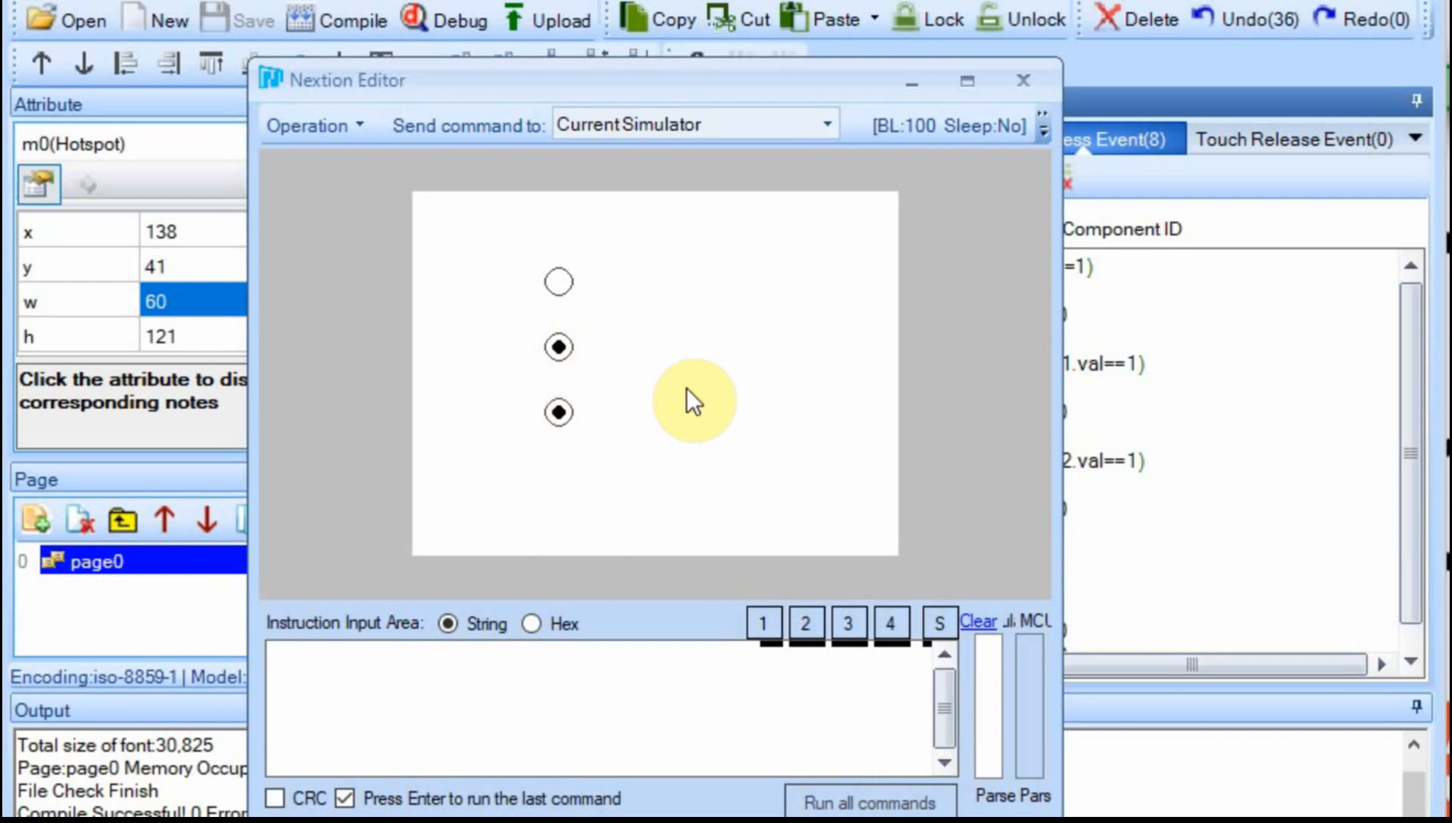
pyautogui.click(558, 280)
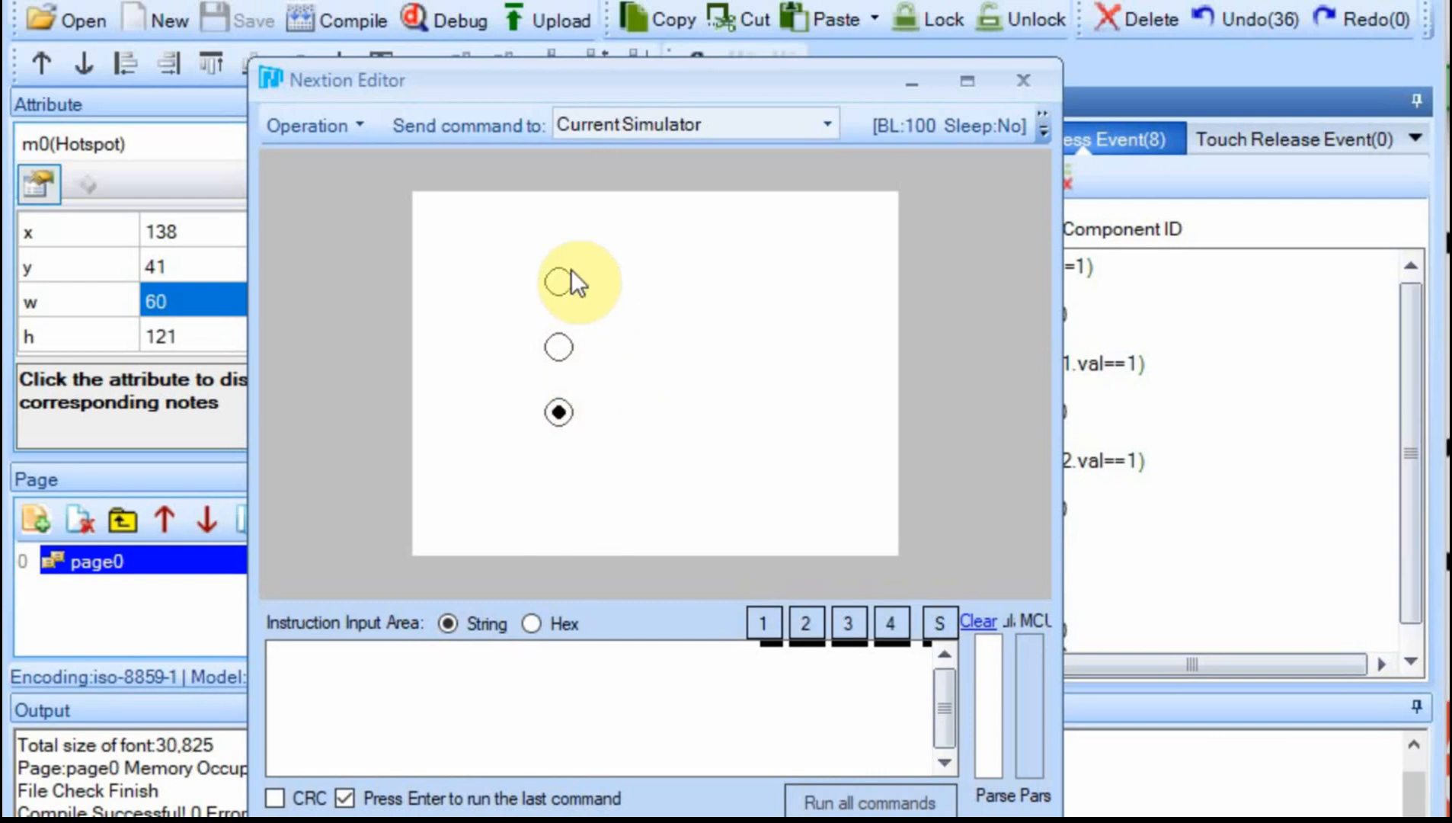
pyautogui.click(679, 343)
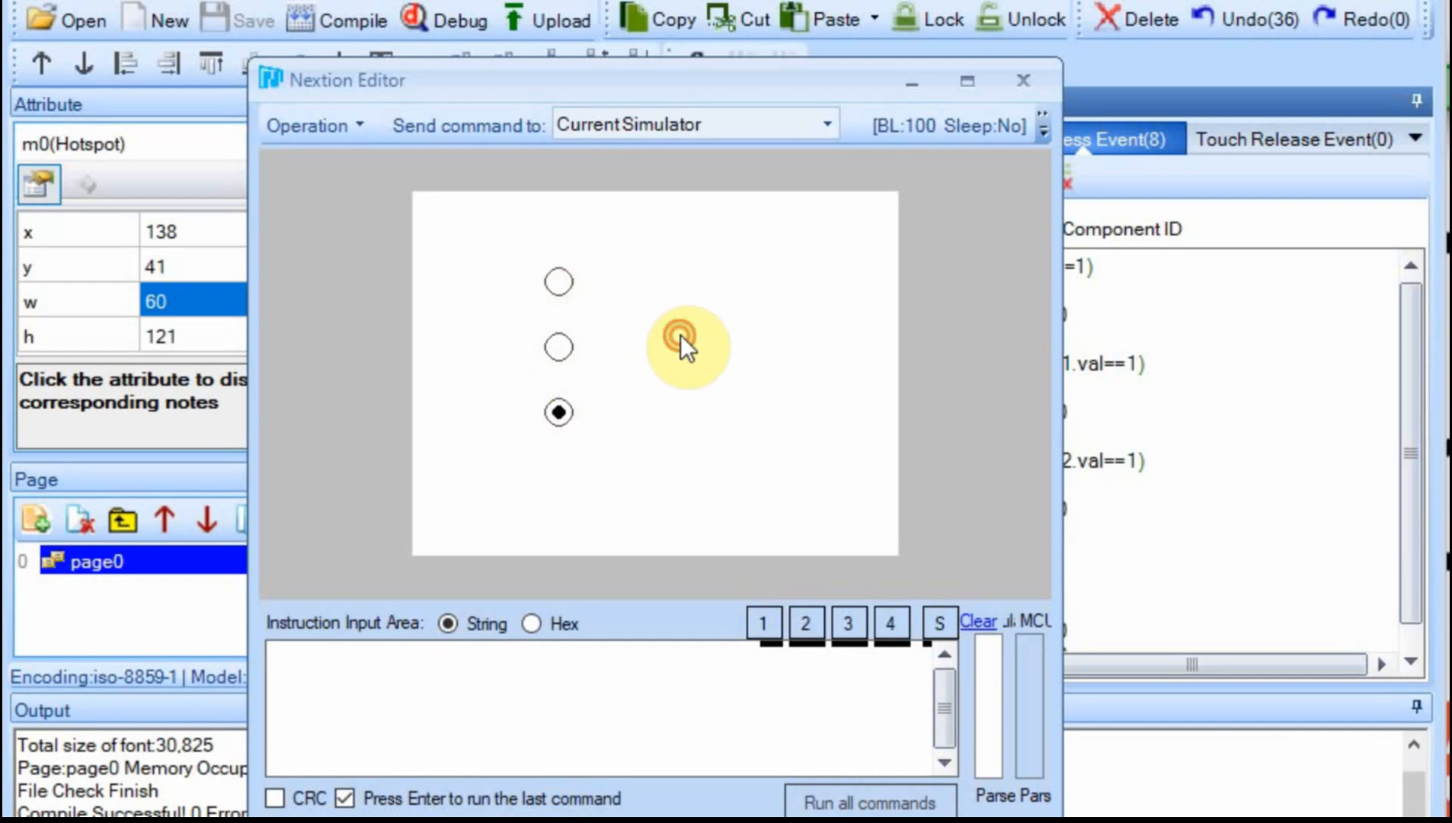
pyautogui.click(559, 281)
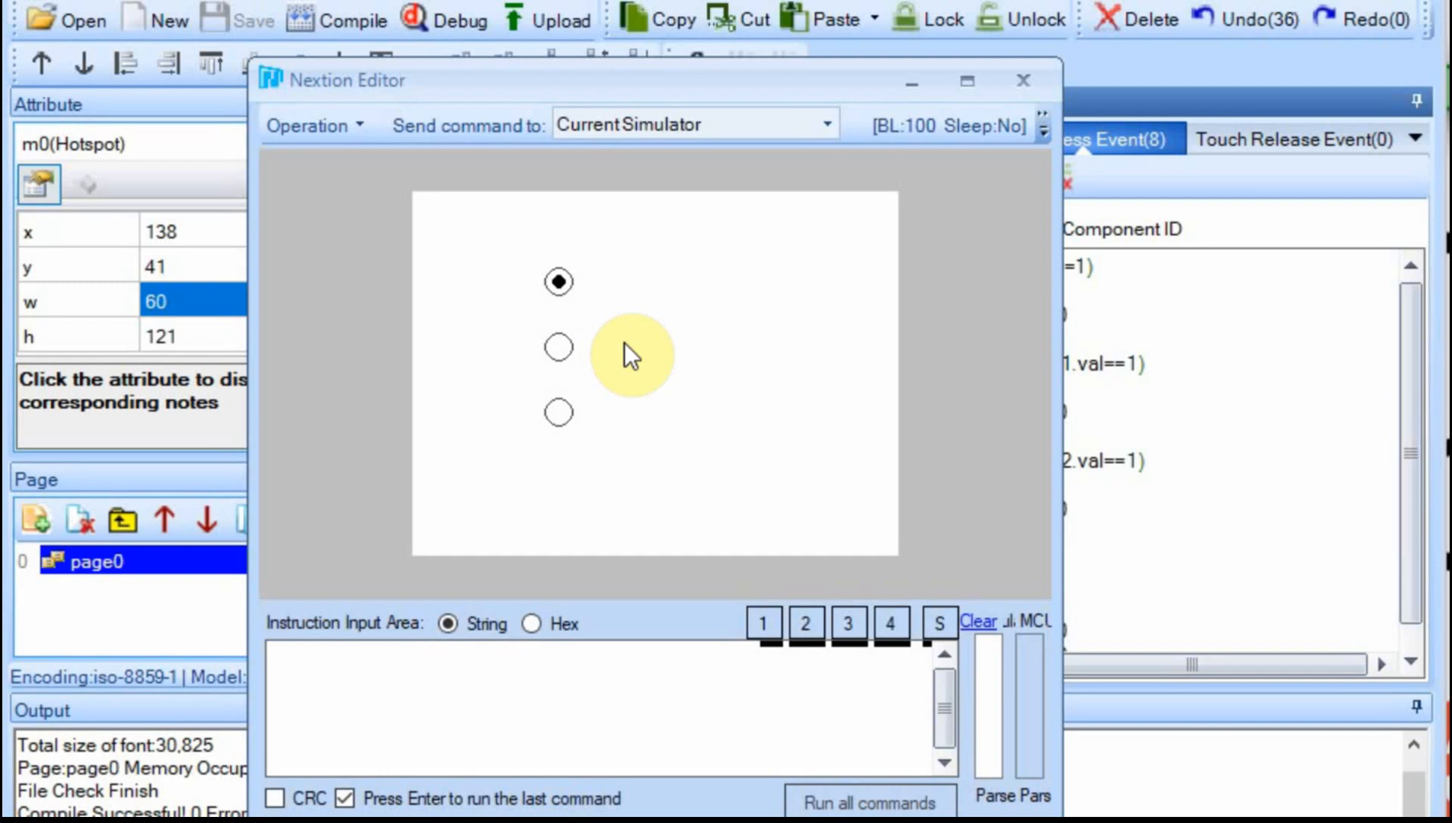
pyautogui.click(556, 411)
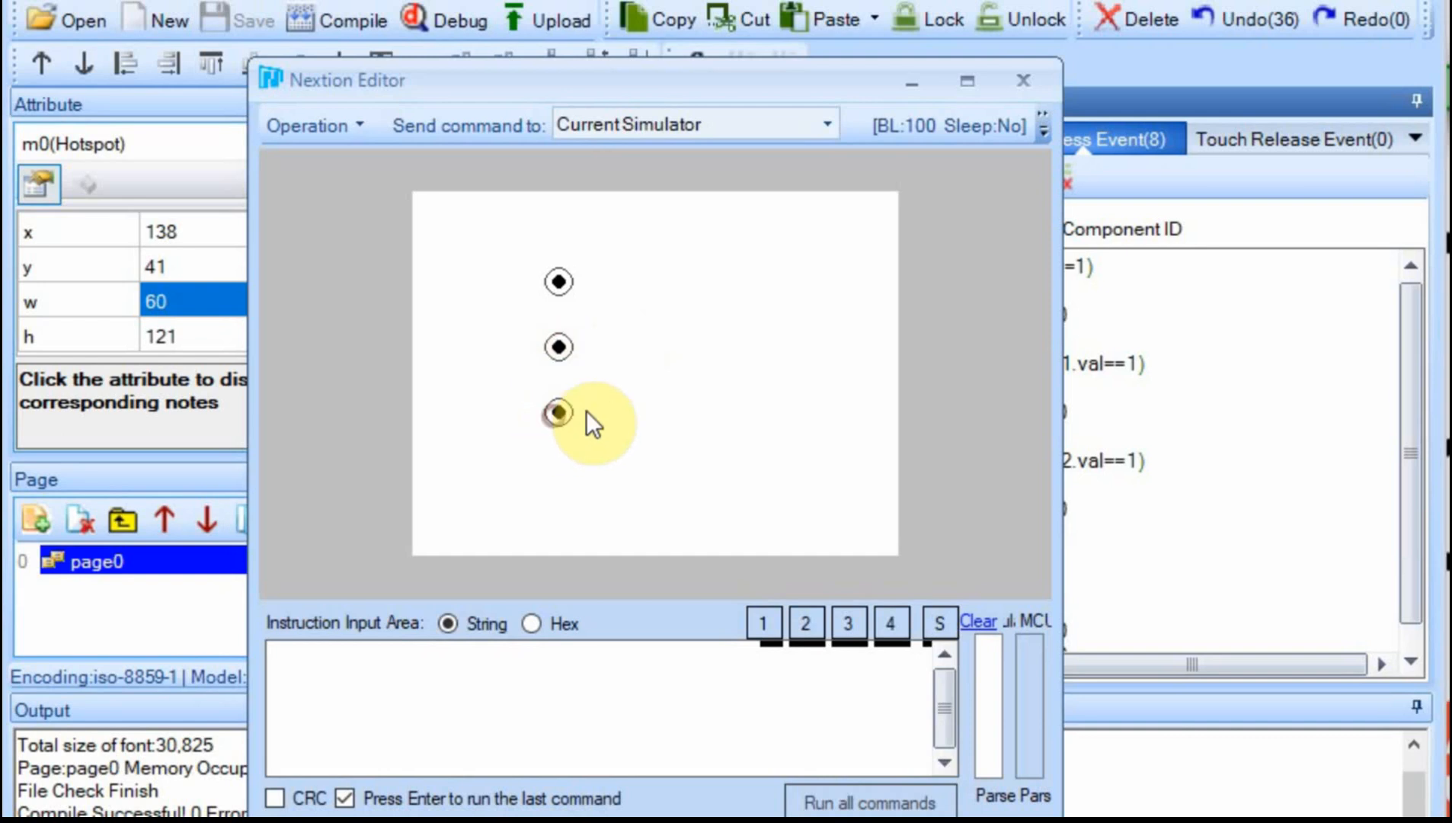
pyautogui.click(558, 281)
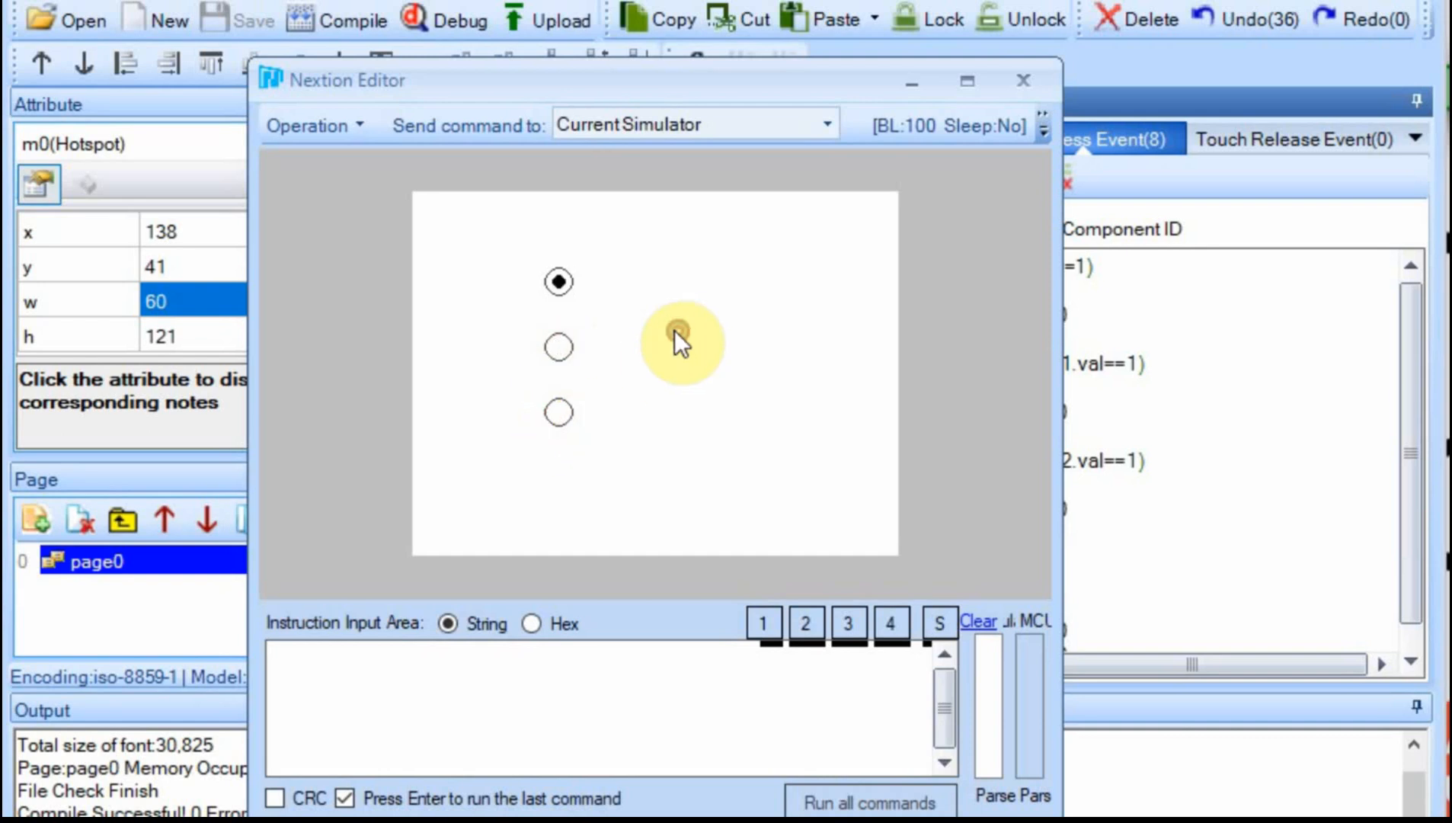
pyautogui.moveTo(799, 274)
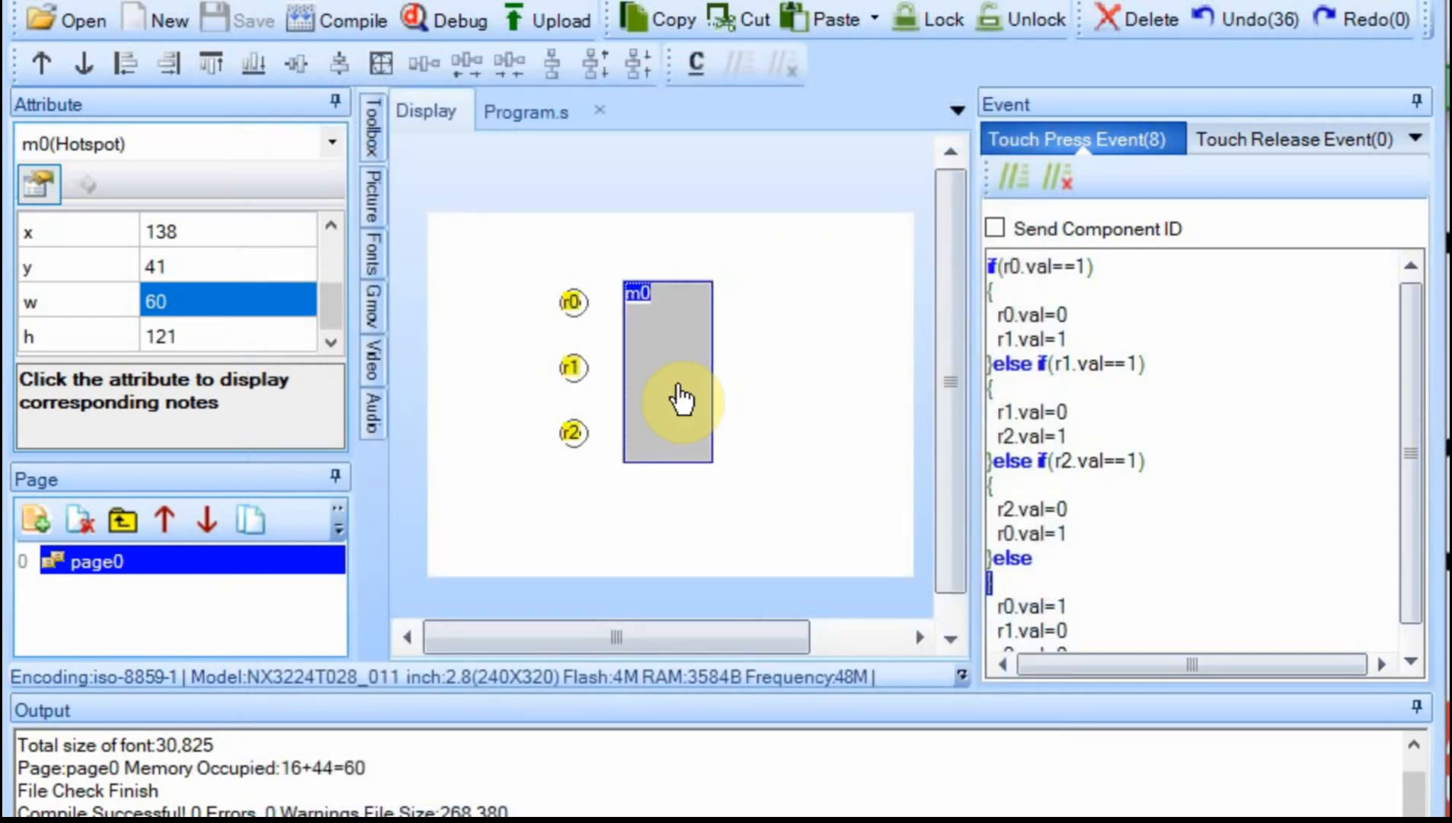
# - Drag hotspot m0 left to x=68 over r0–r2, then relaunch the simulator
pyautogui.moveTo(667, 380); pyautogui.dragTo(569, 380)
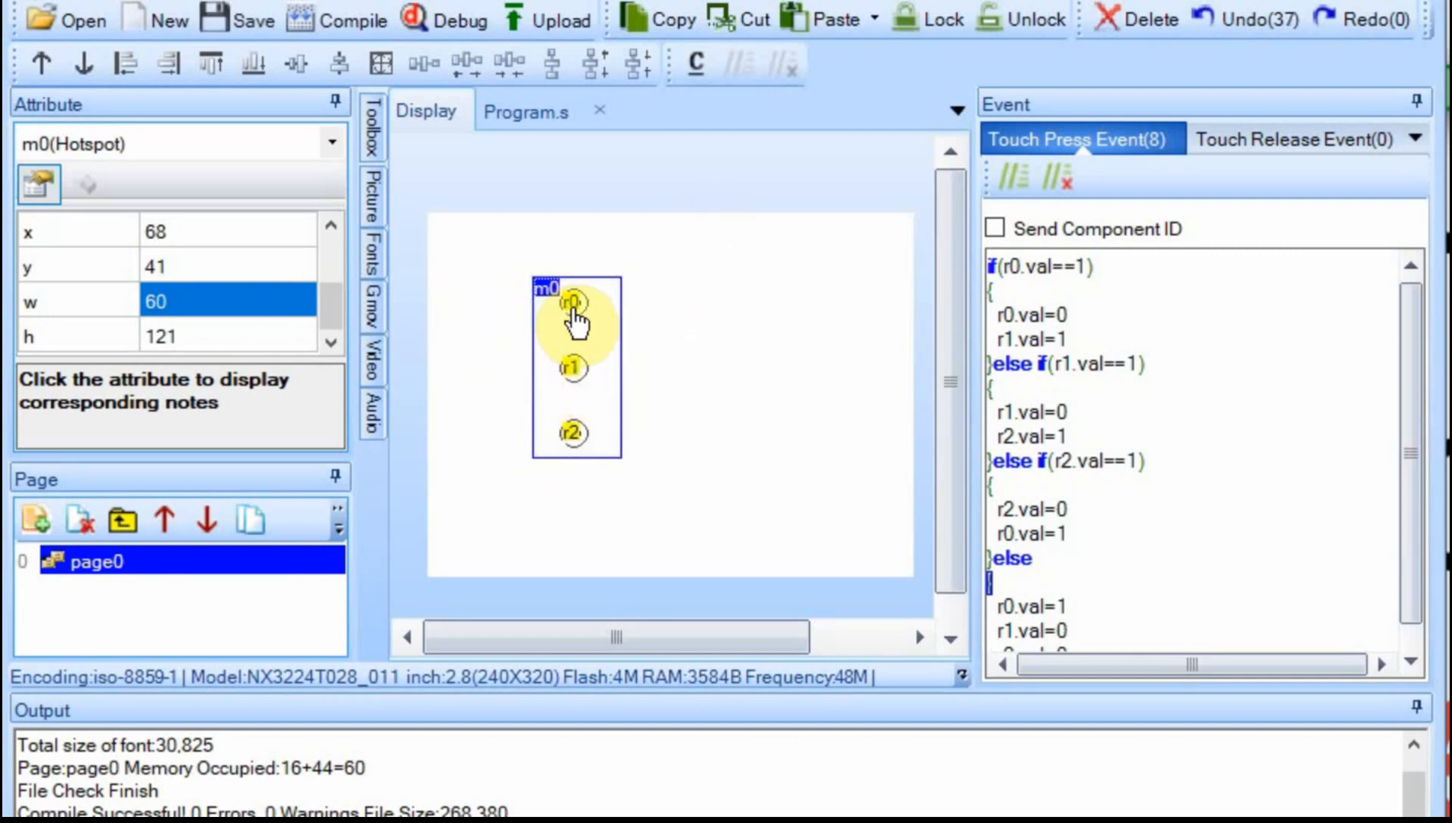
pyautogui.moveTo(574, 437)
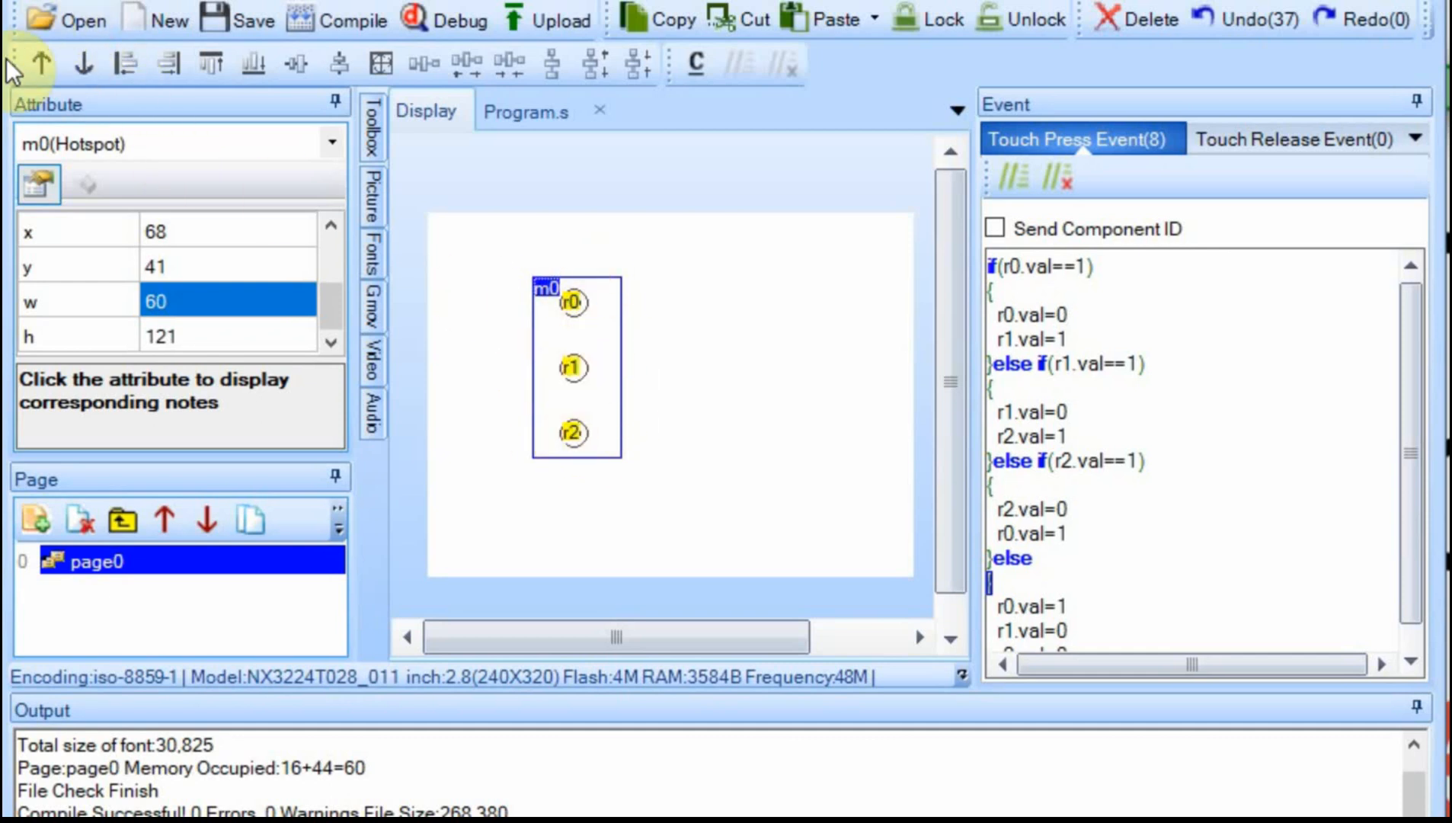
pyautogui.moveTo(75, 60)
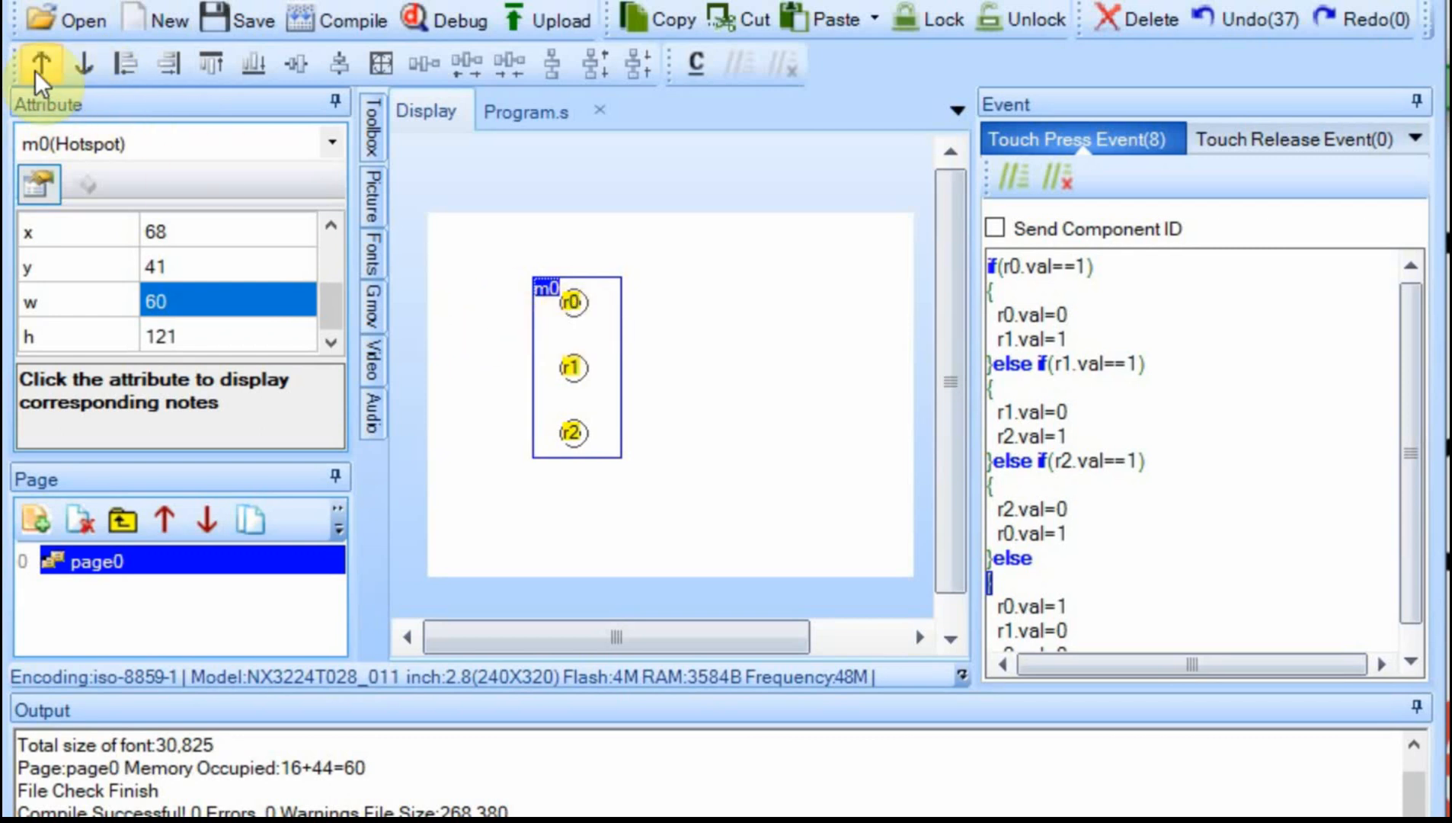
pyautogui.moveTo(523, 356)
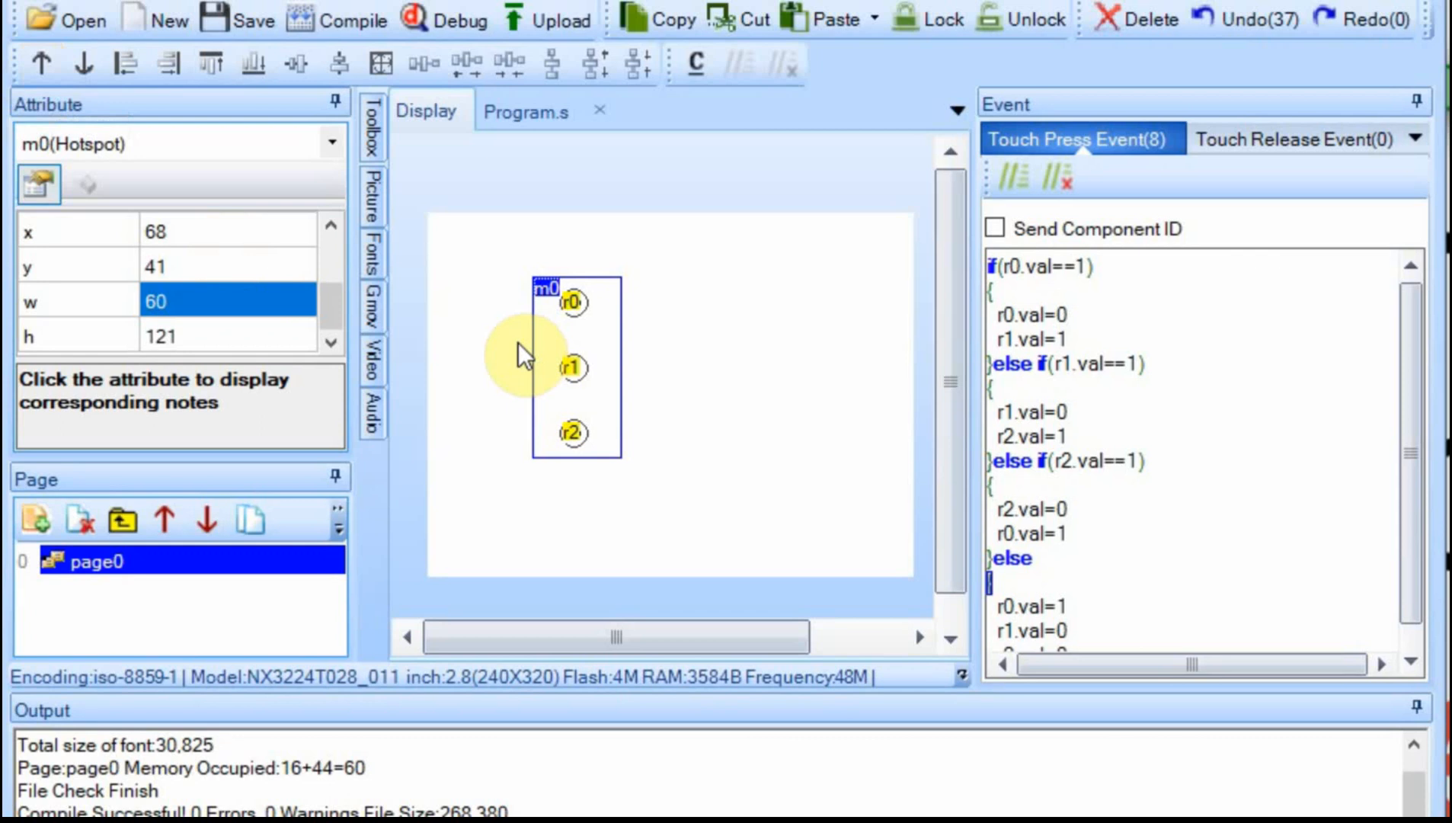
pyautogui.moveTo(546, 309)
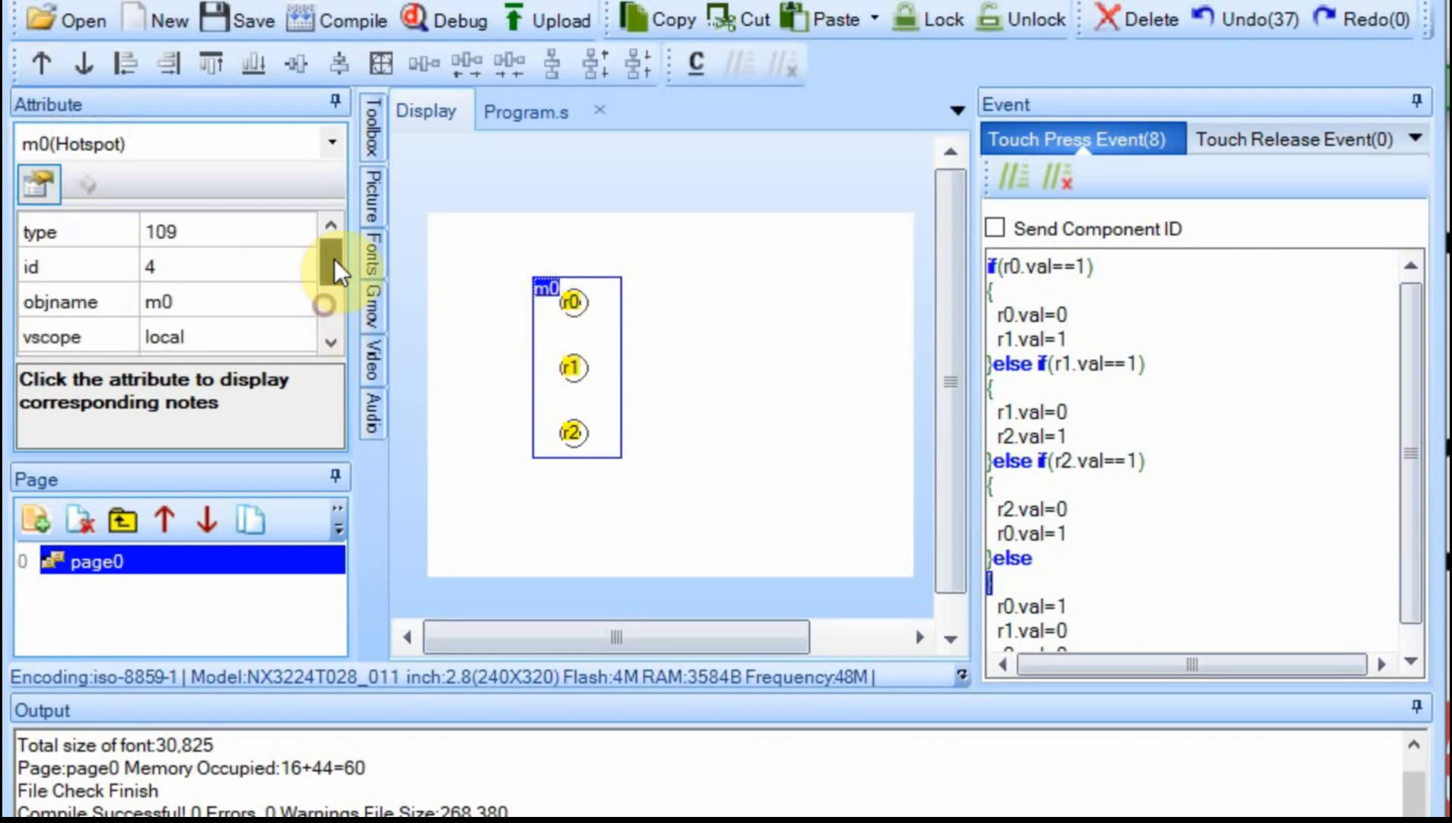
pyautogui.moveTo(490, 296)
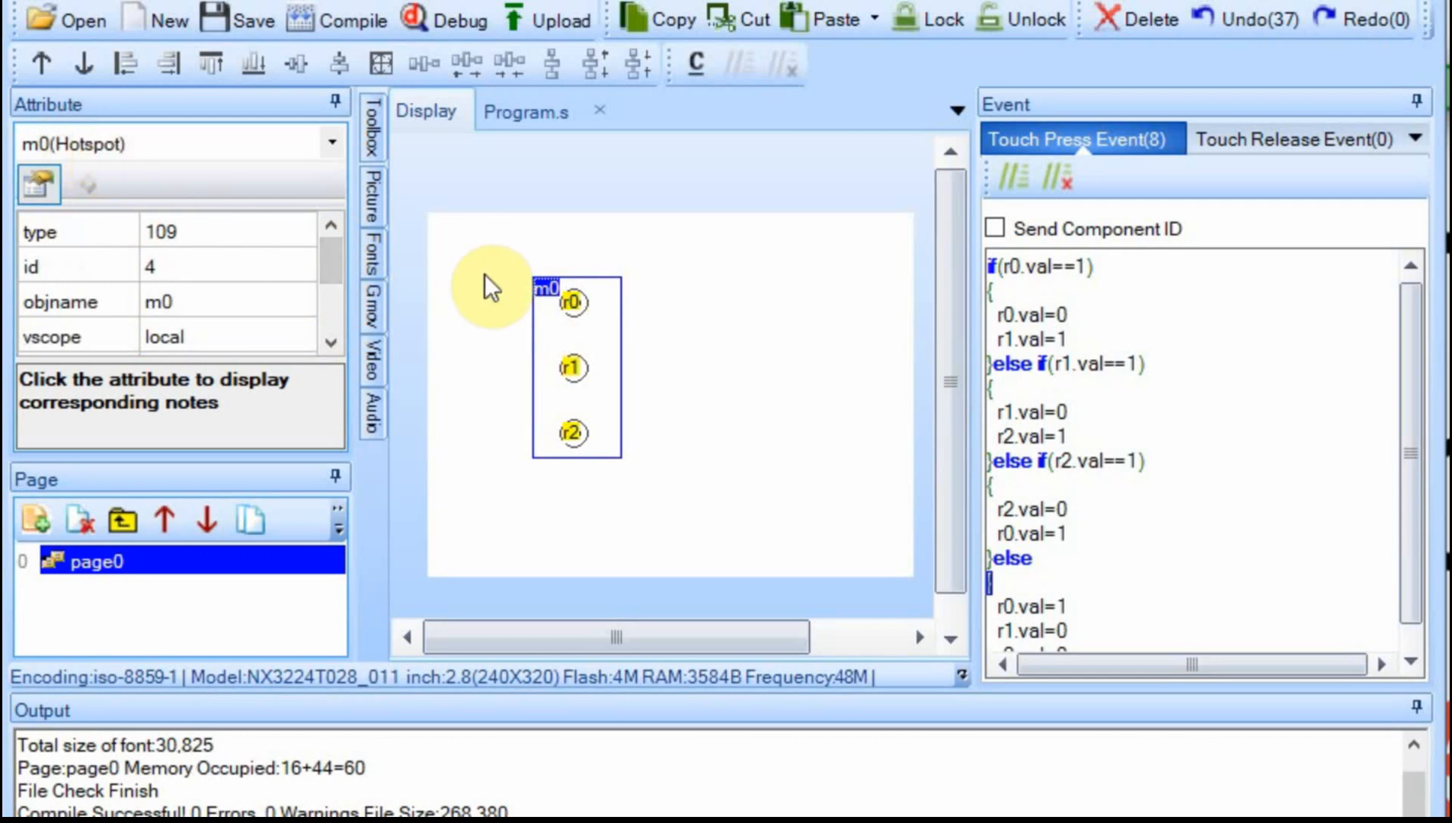
pyautogui.moveTo(75, 67)
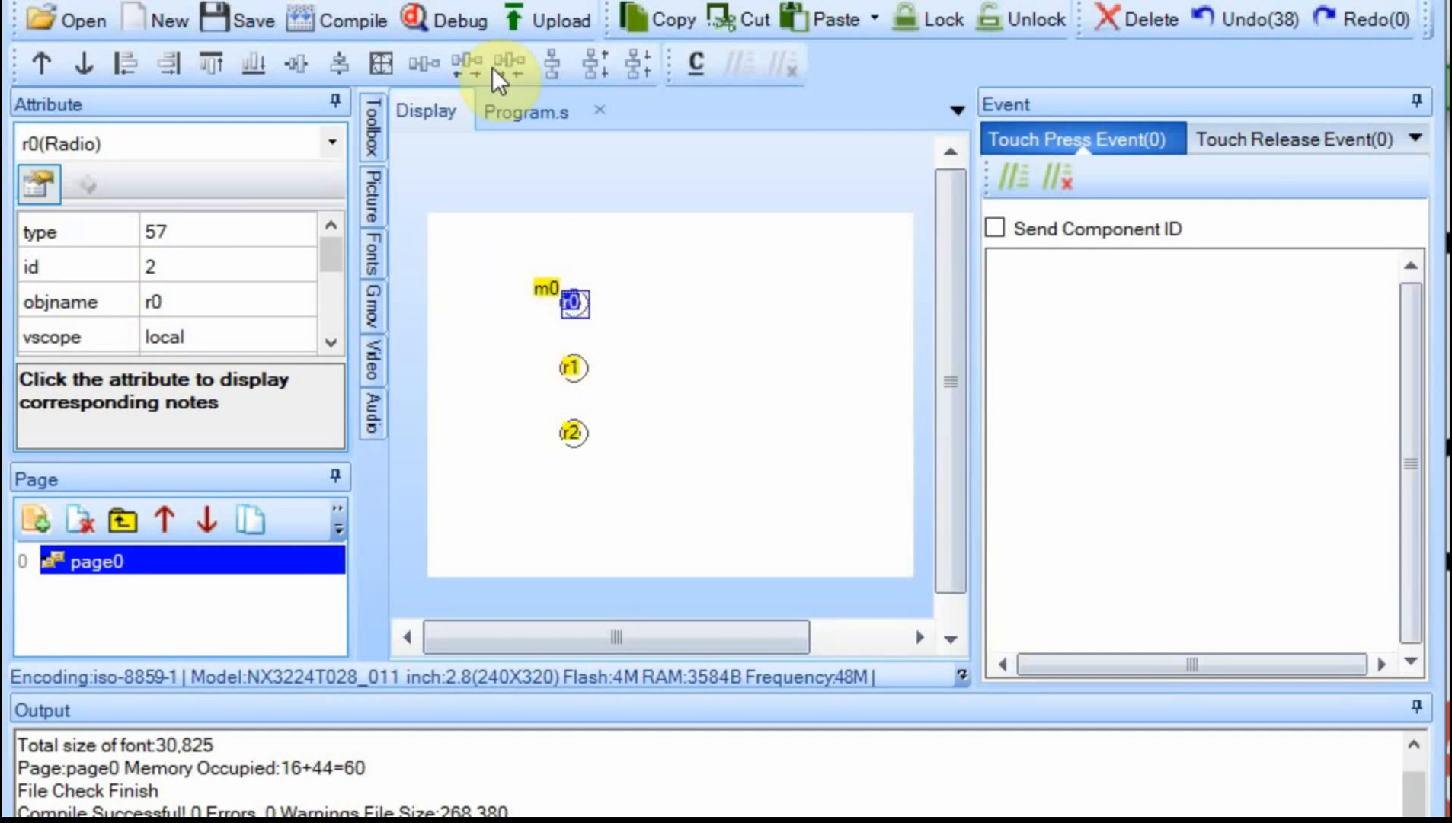
pyautogui.moveTo(621, 409)
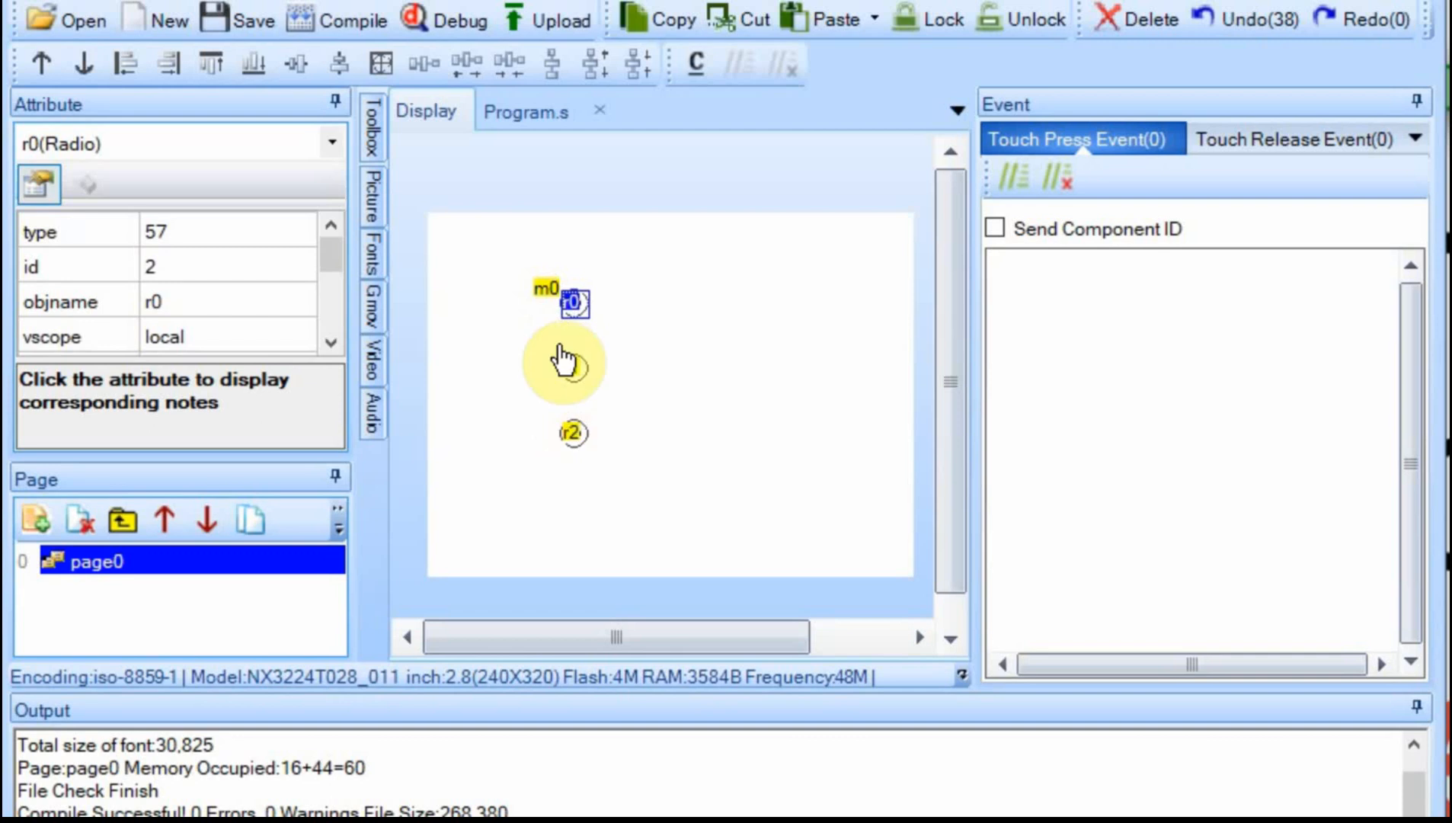
pyautogui.click(463, 18)
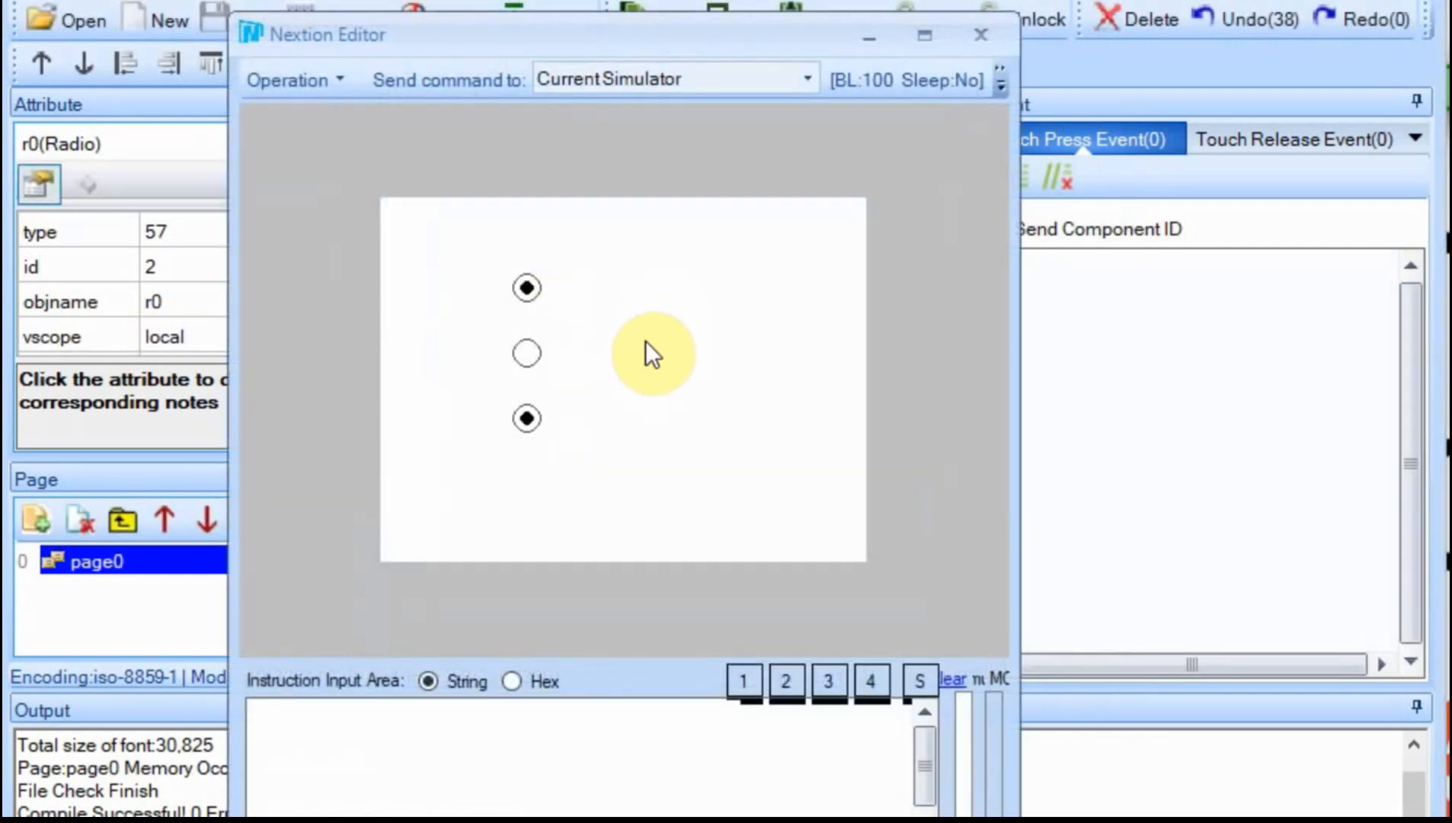
# - Press the radio buttons in the simulator, leaving only r0 checked
pyautogui.click(641, 356)
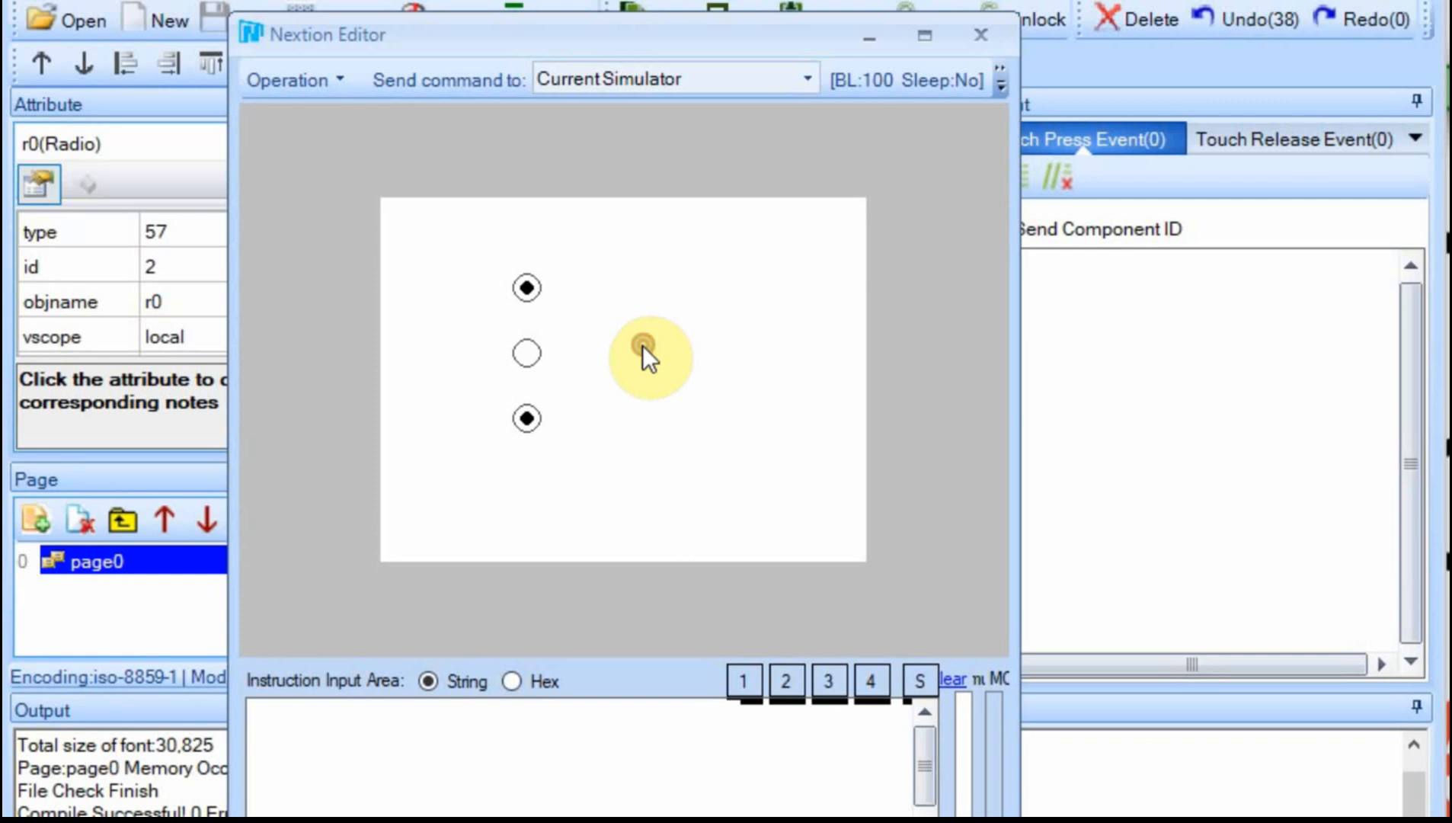
pyautogui.click(526, 352)
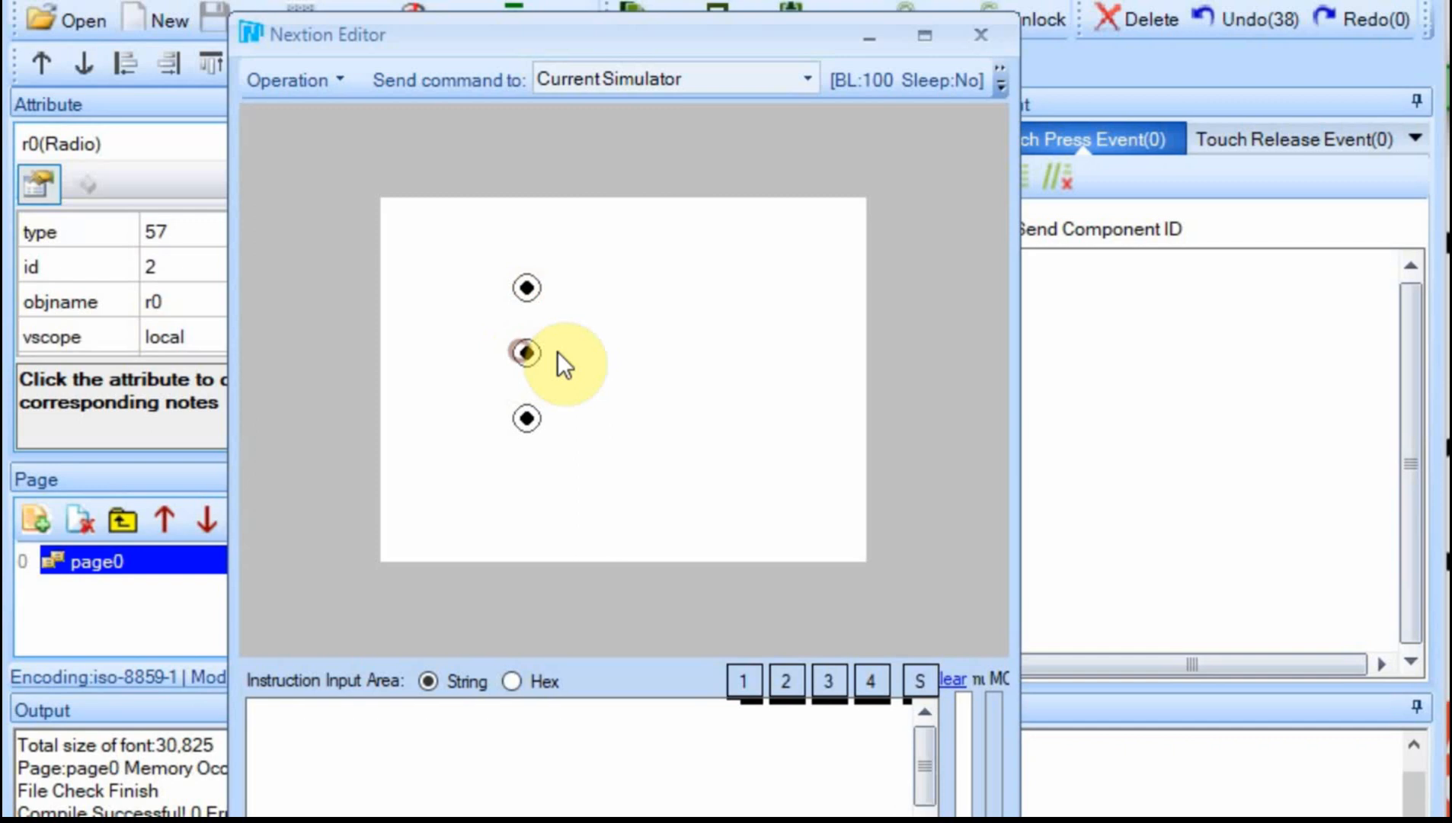
pyautogui.click(525, 287)
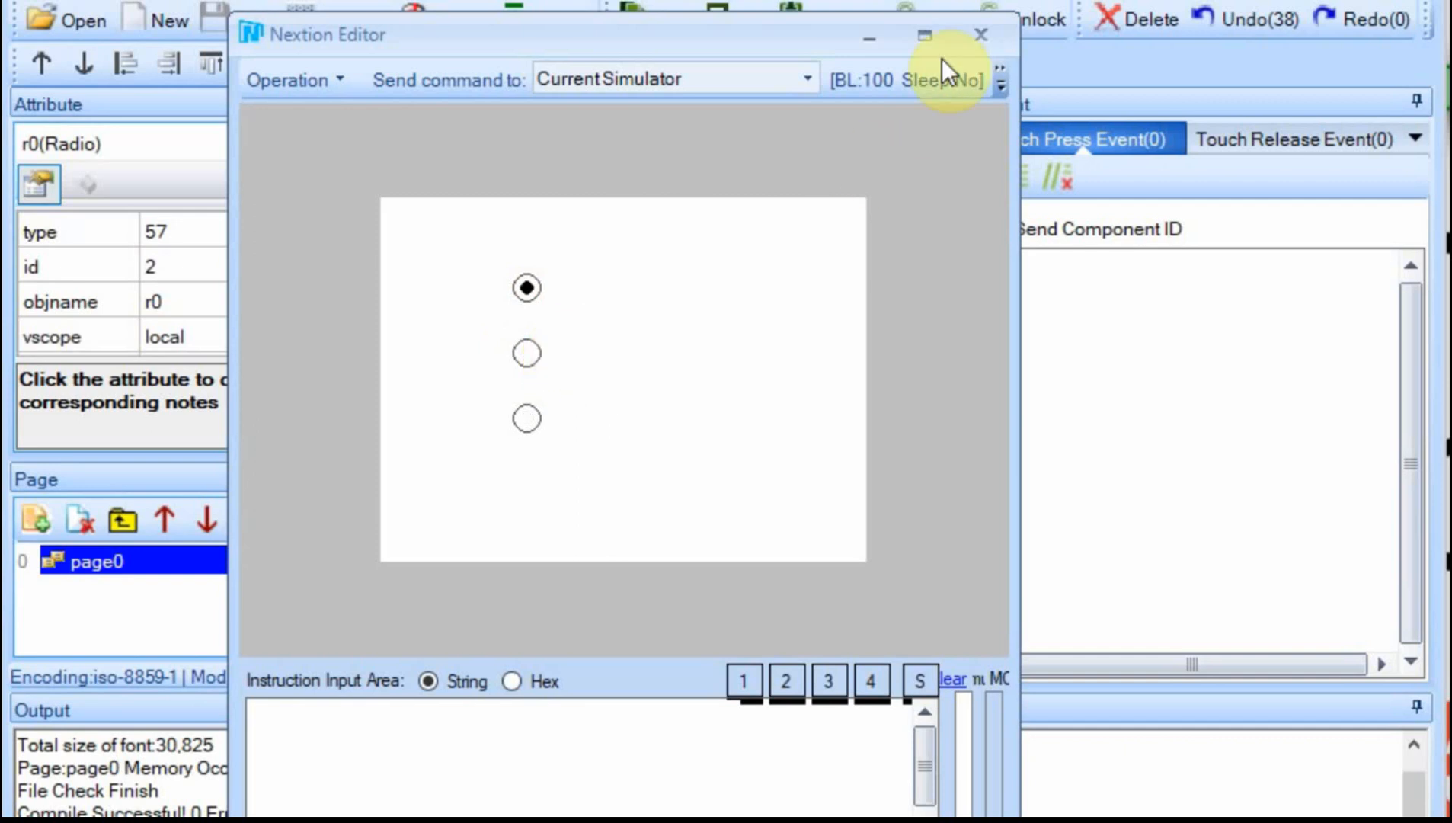
pyautogui.moveTo(571, 331)
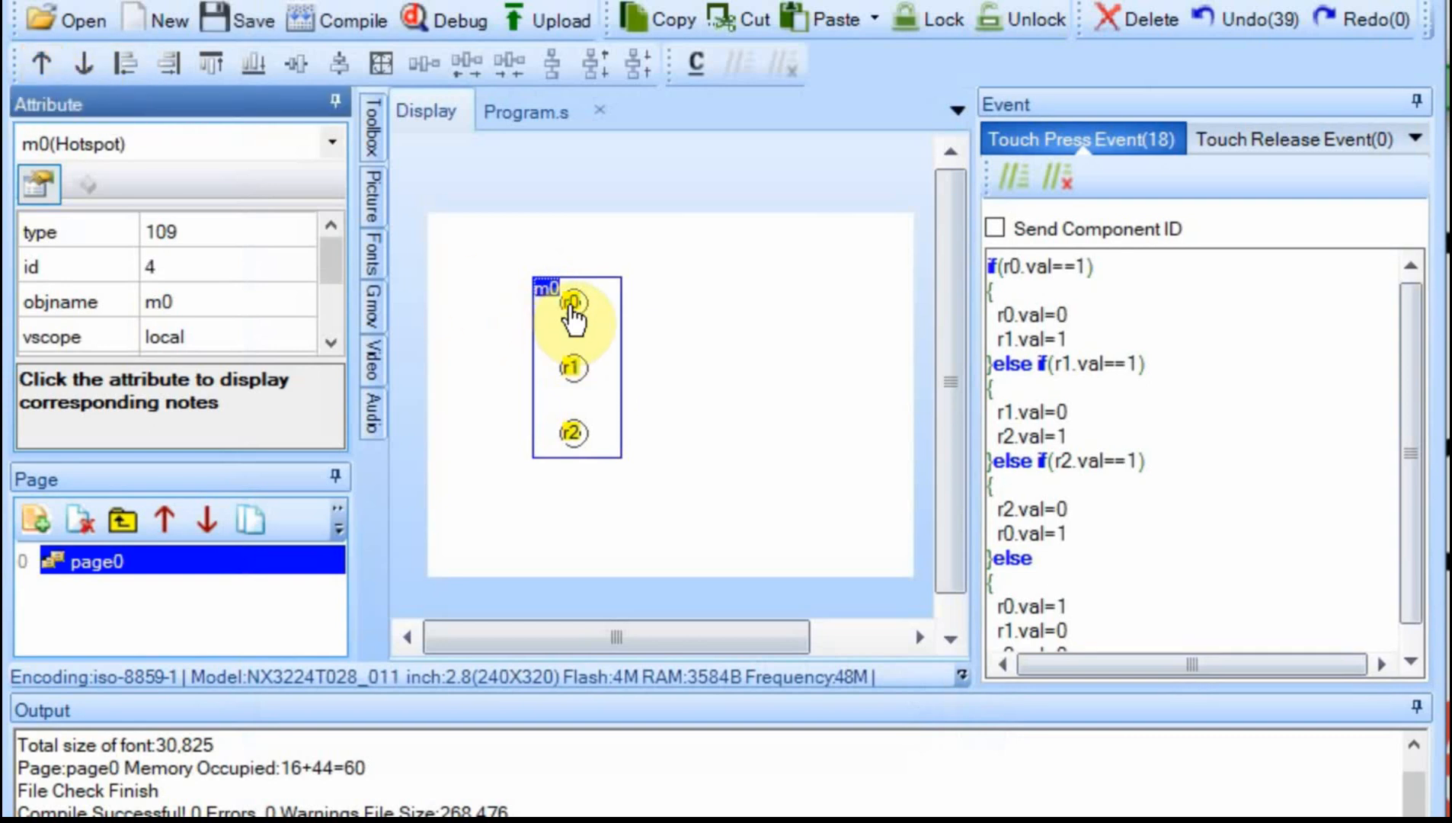
pyautogui.moveTo(570, 448)
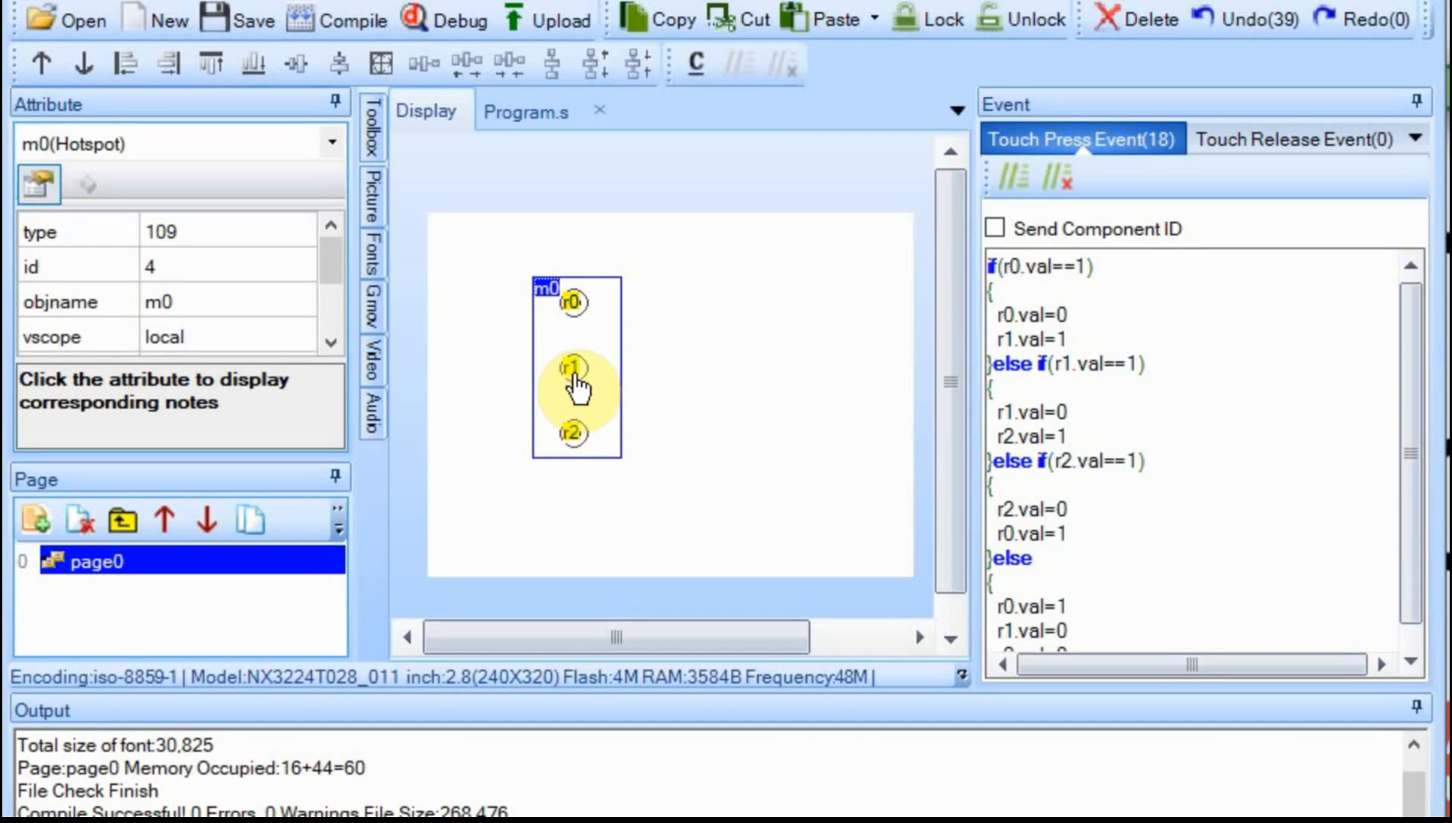
# - Launch the Debug simulator for the page with m0 covering r0–r2
pyautogui.click(450, 15)
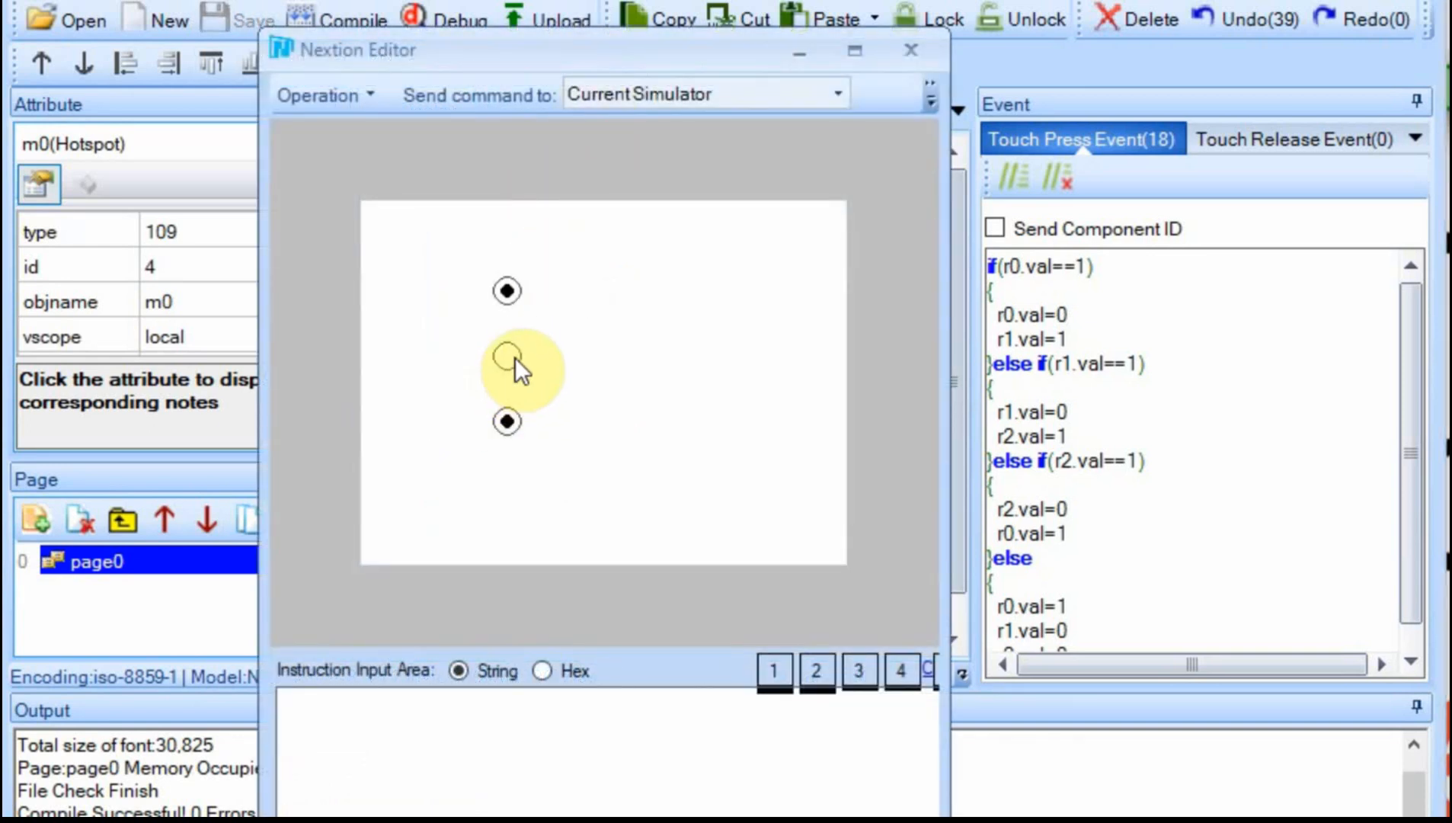
# - Tap the simulator hotspot repeatedly, watching the checked radio cycle r0, r1, r2 and wrap
pyautogui.click(506, 373)
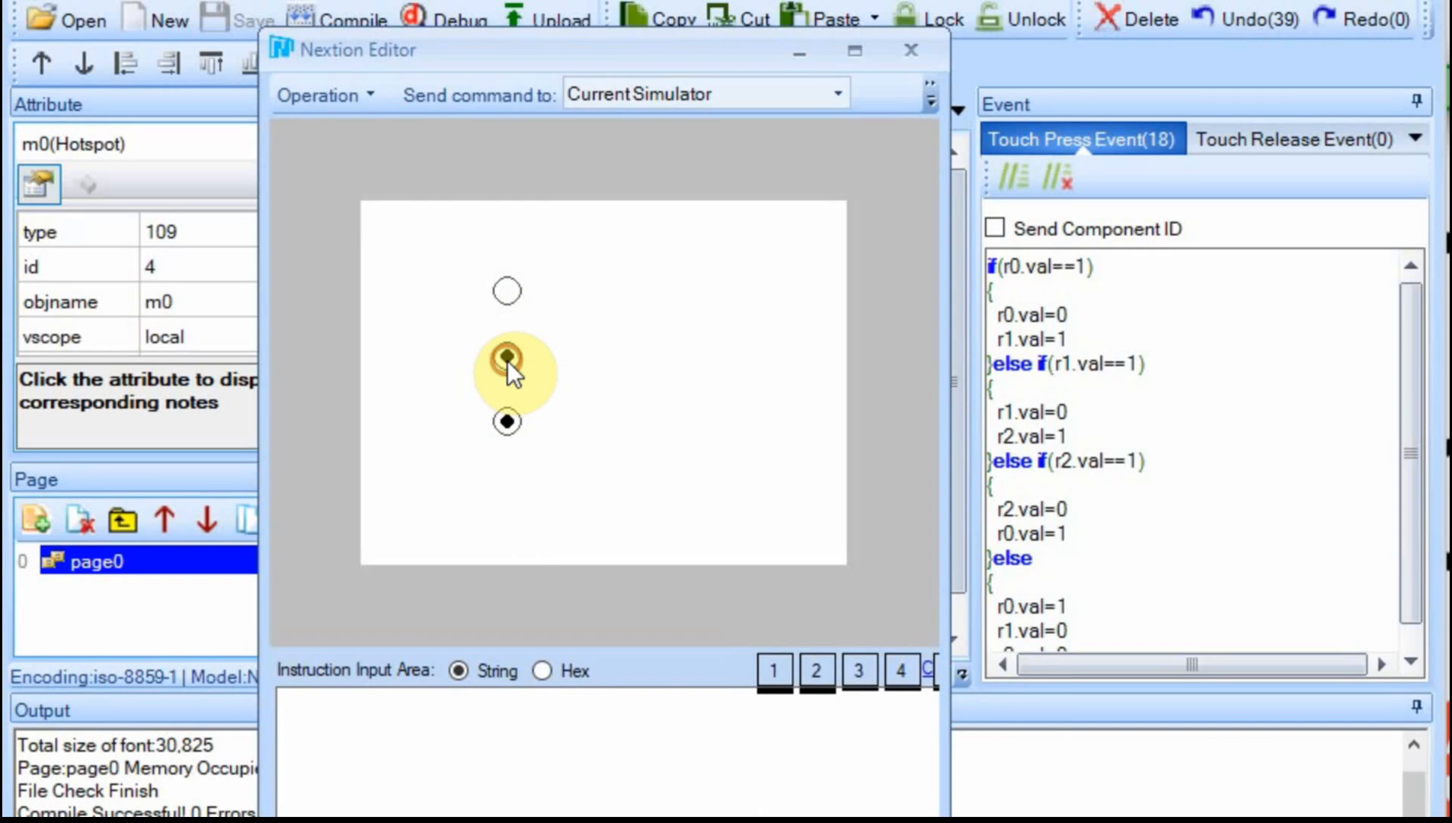
pyautogui.click(507, 373)
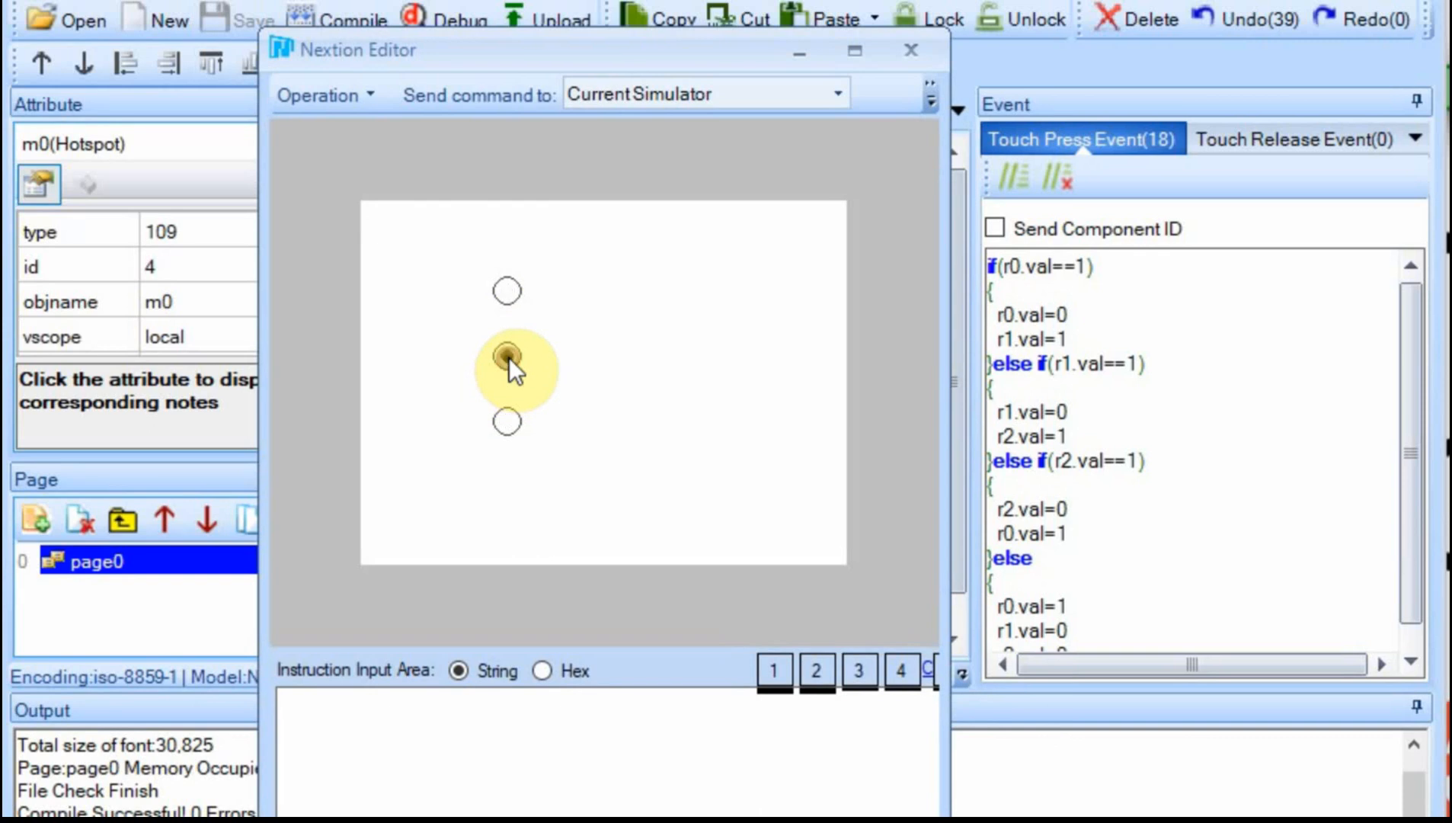
pyautogui.click(506, 423)
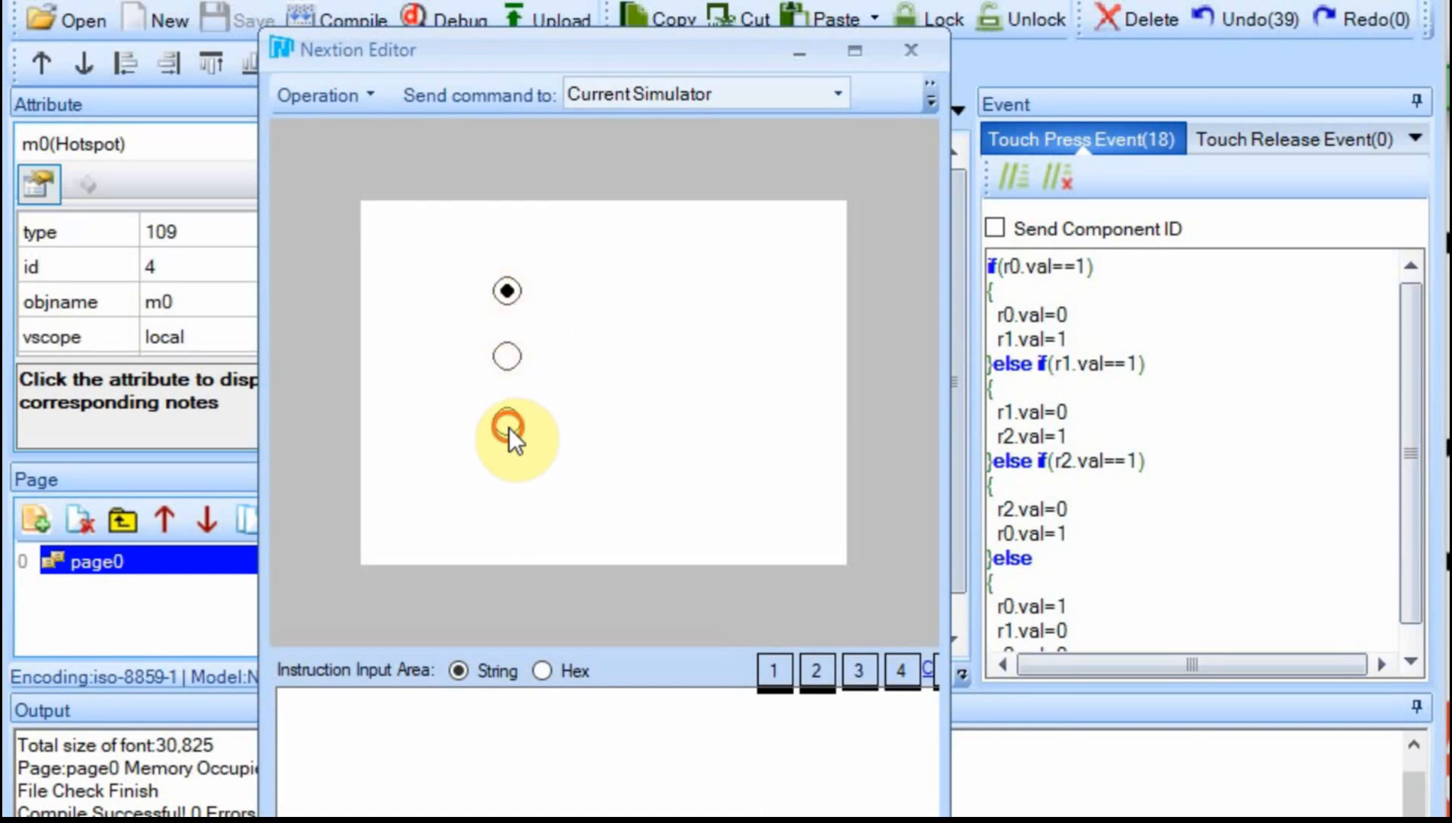
pyautogui.click(508, 356)
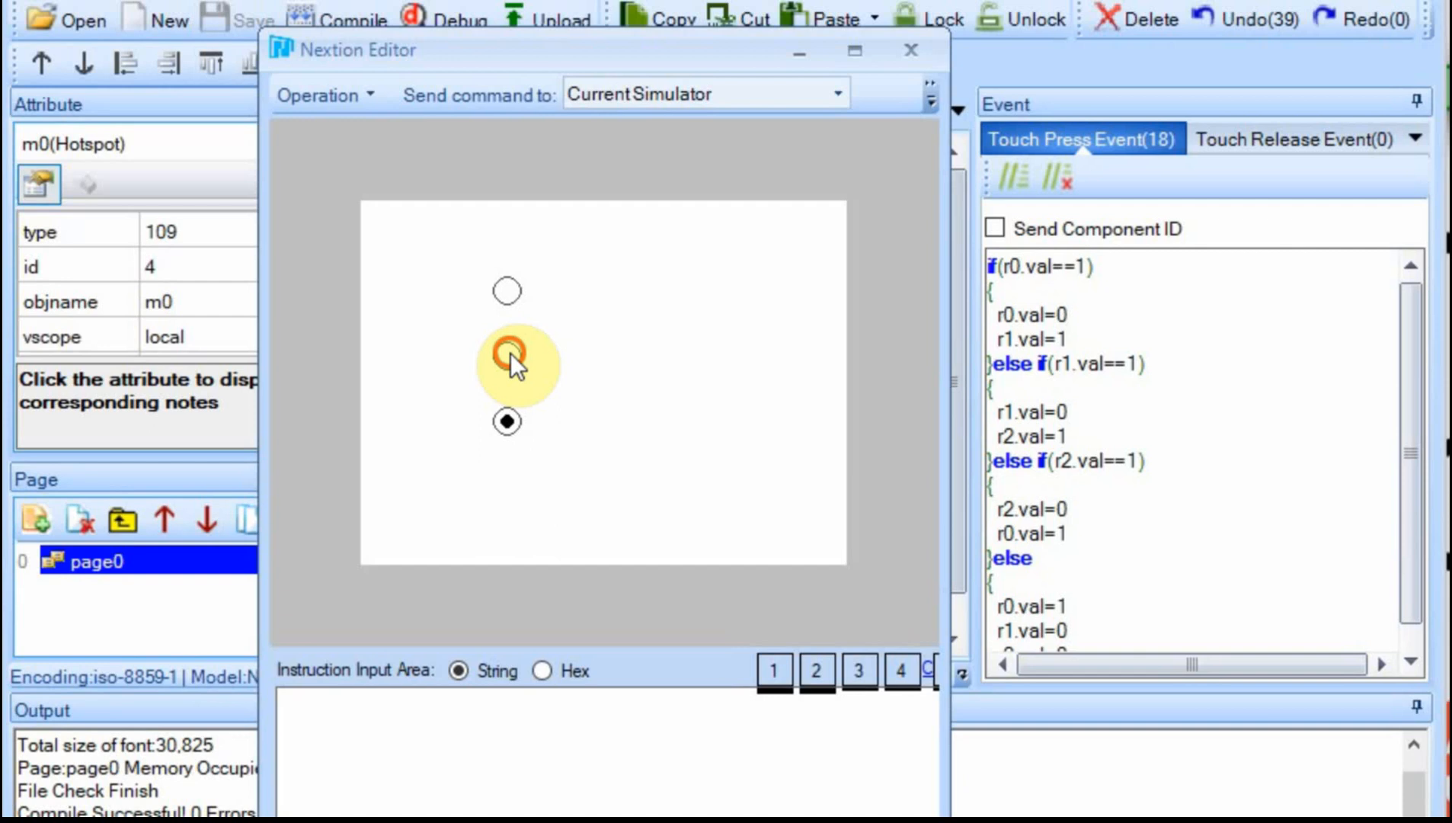
pyautogui.click(507, 367)
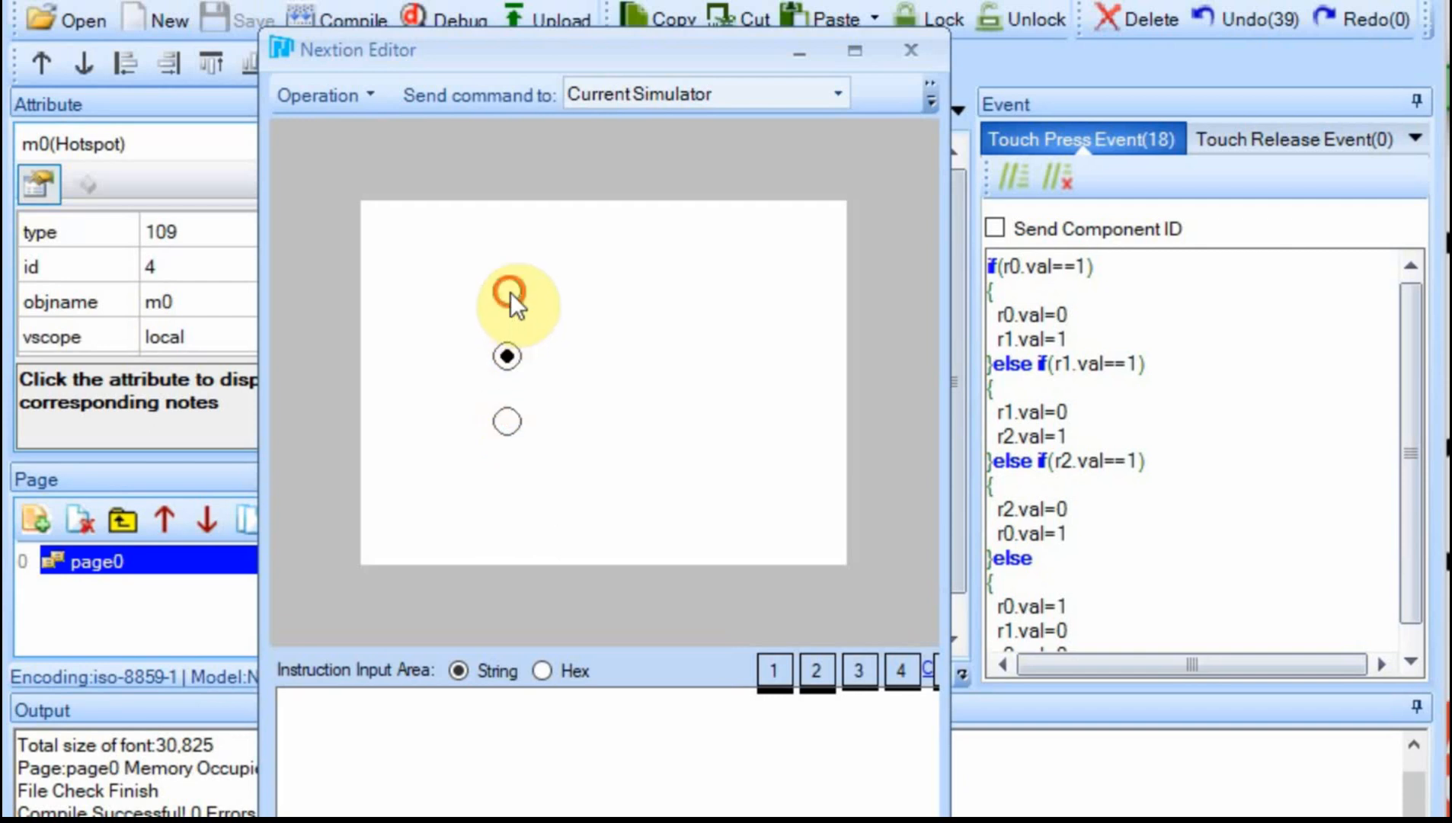
pyautogui.click(508, 357)
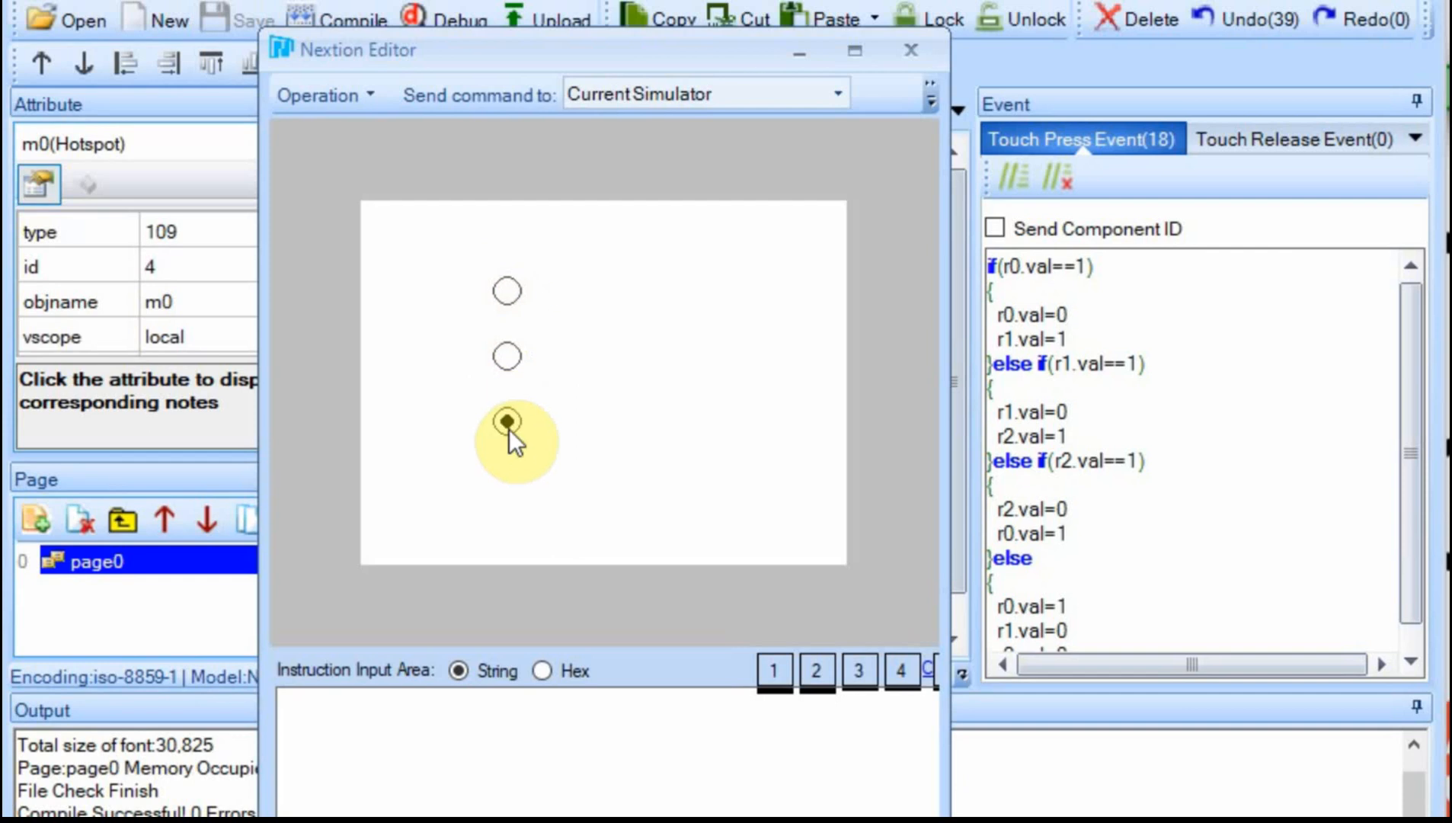
pyautogui.click(505, 355)
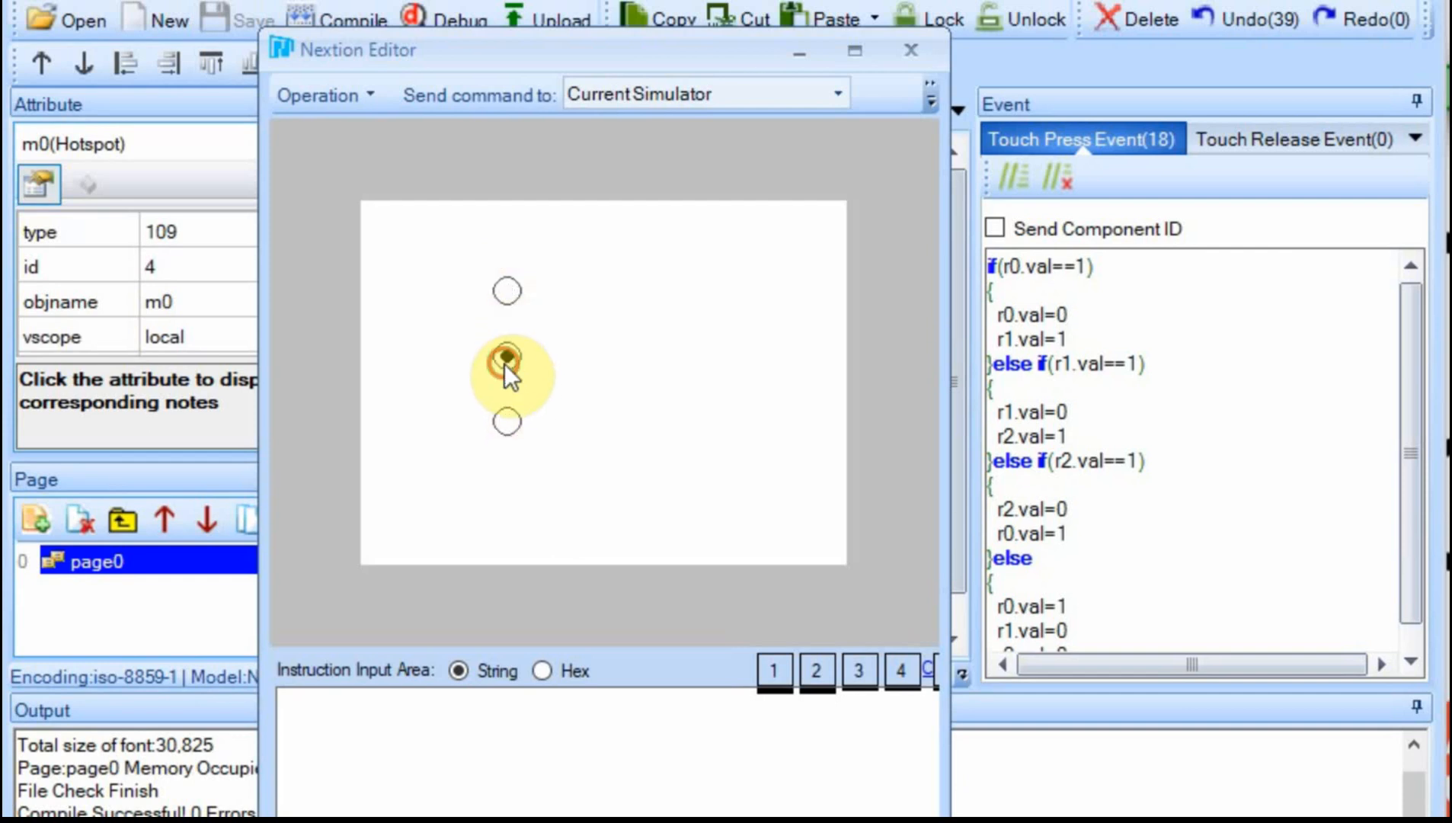
pyautogui.click(507, 356)
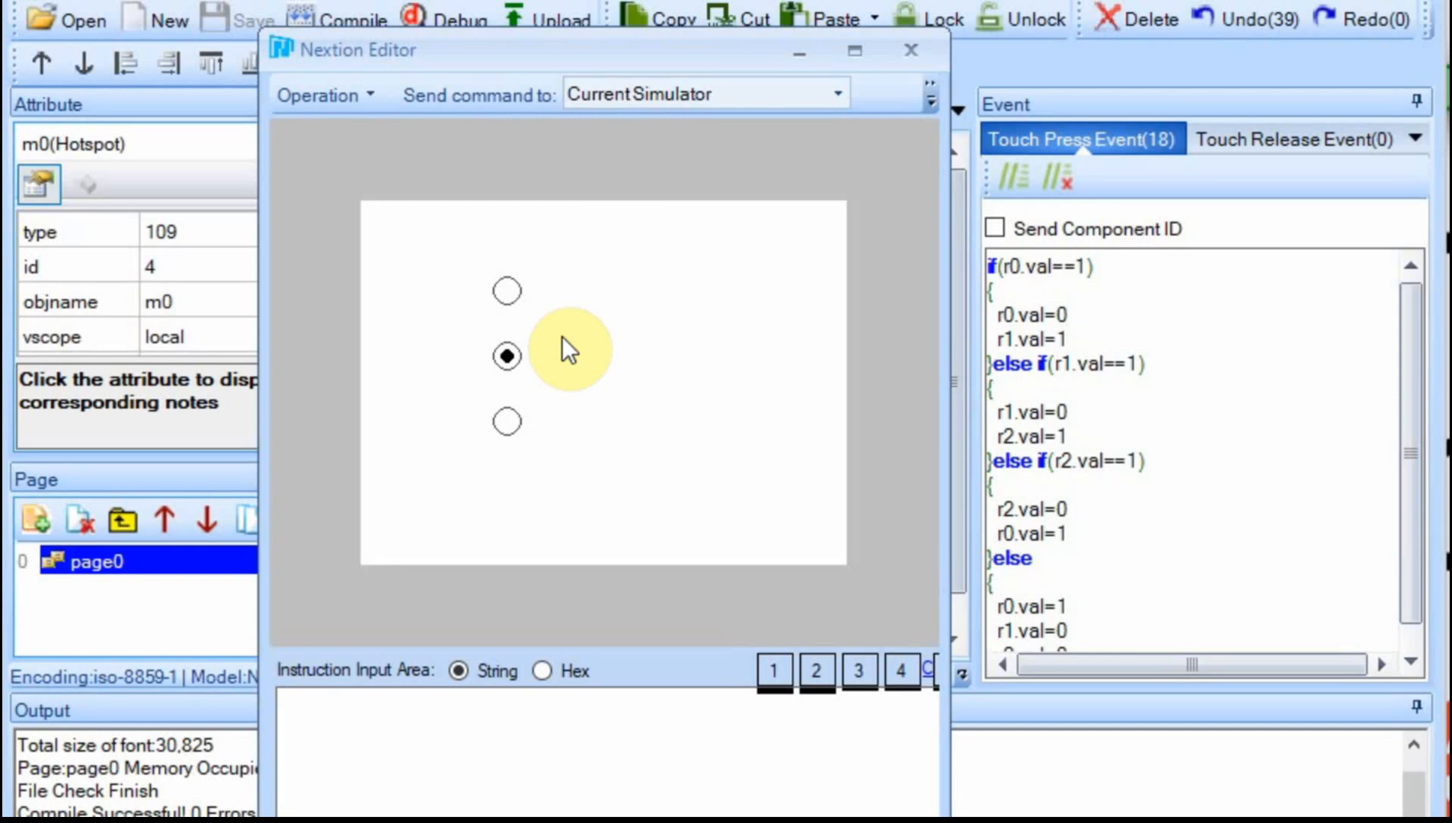
pyautogui.moveTo(532, 320)
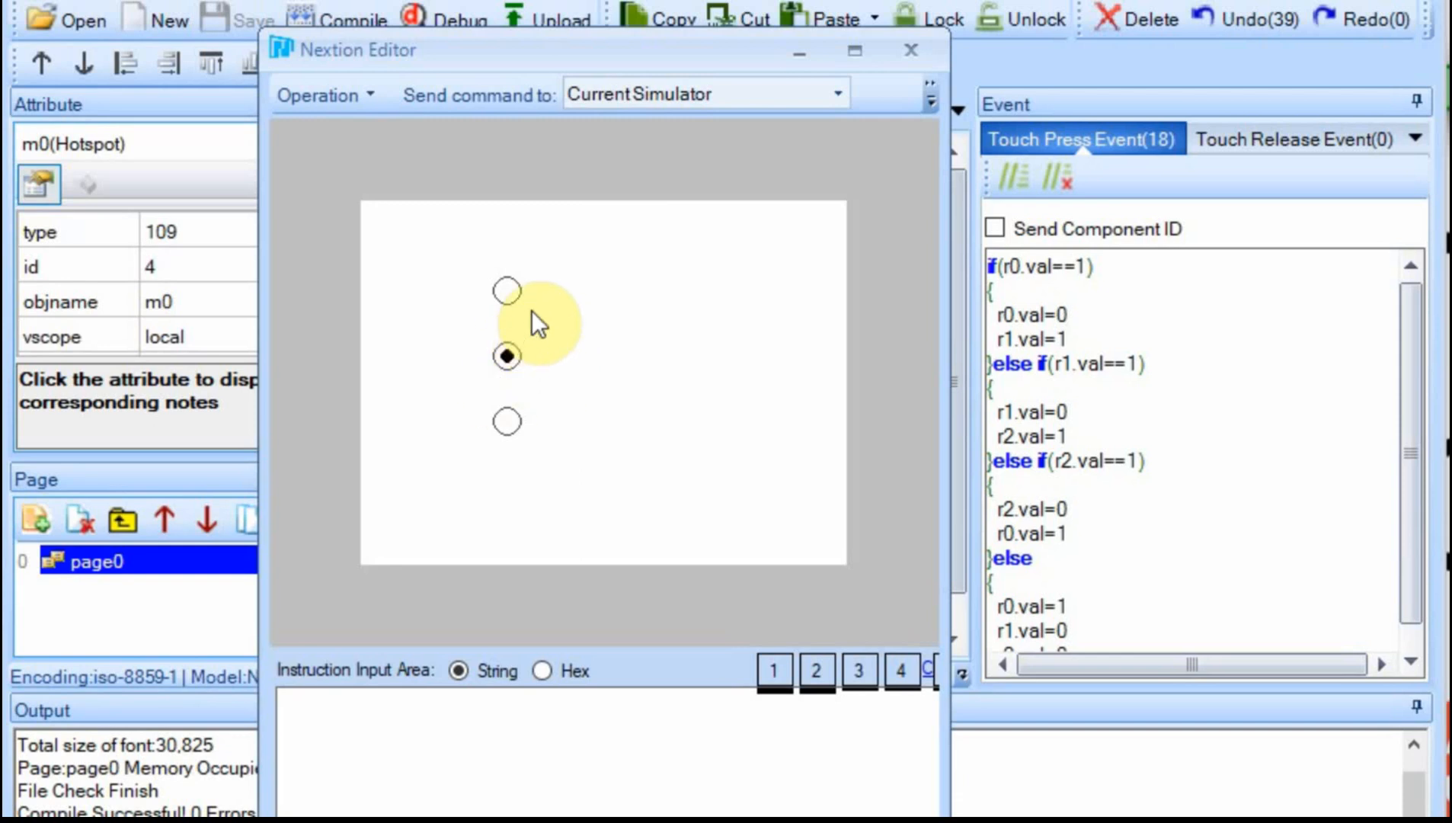
pyautogui.click(506, 421)
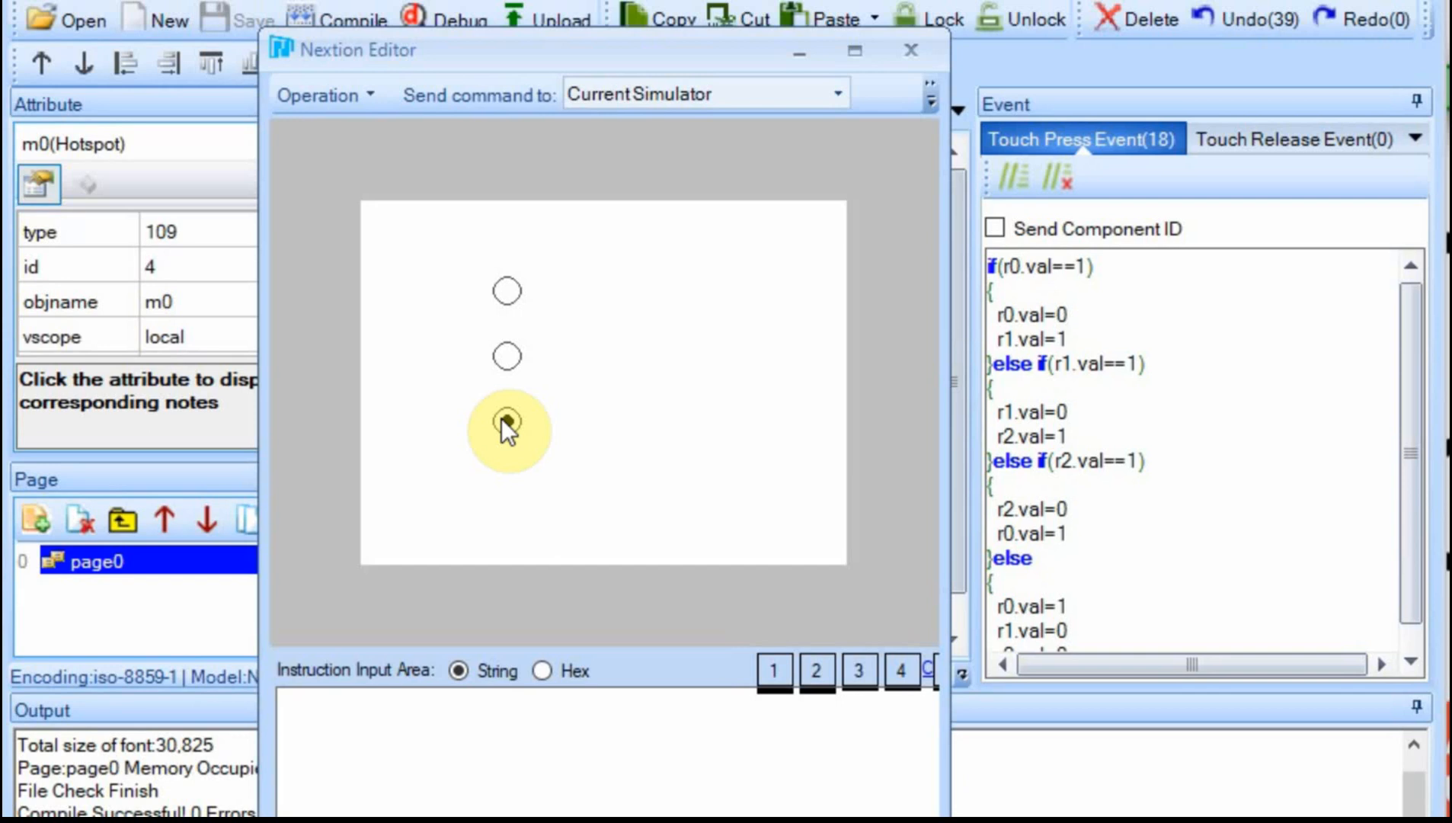
pyautogui.click(507, 422)
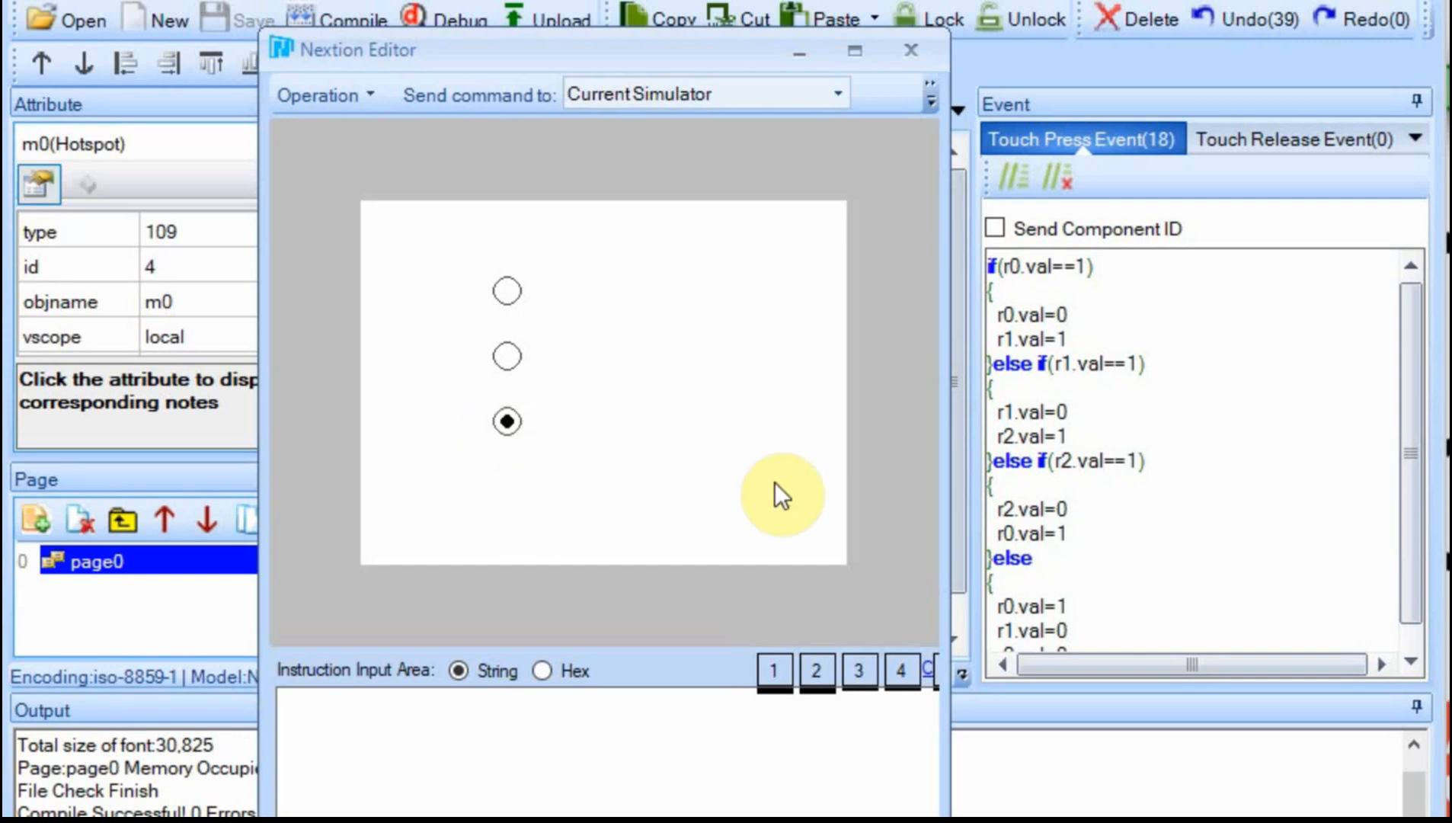
pyautogui.moveTo(772, 166)
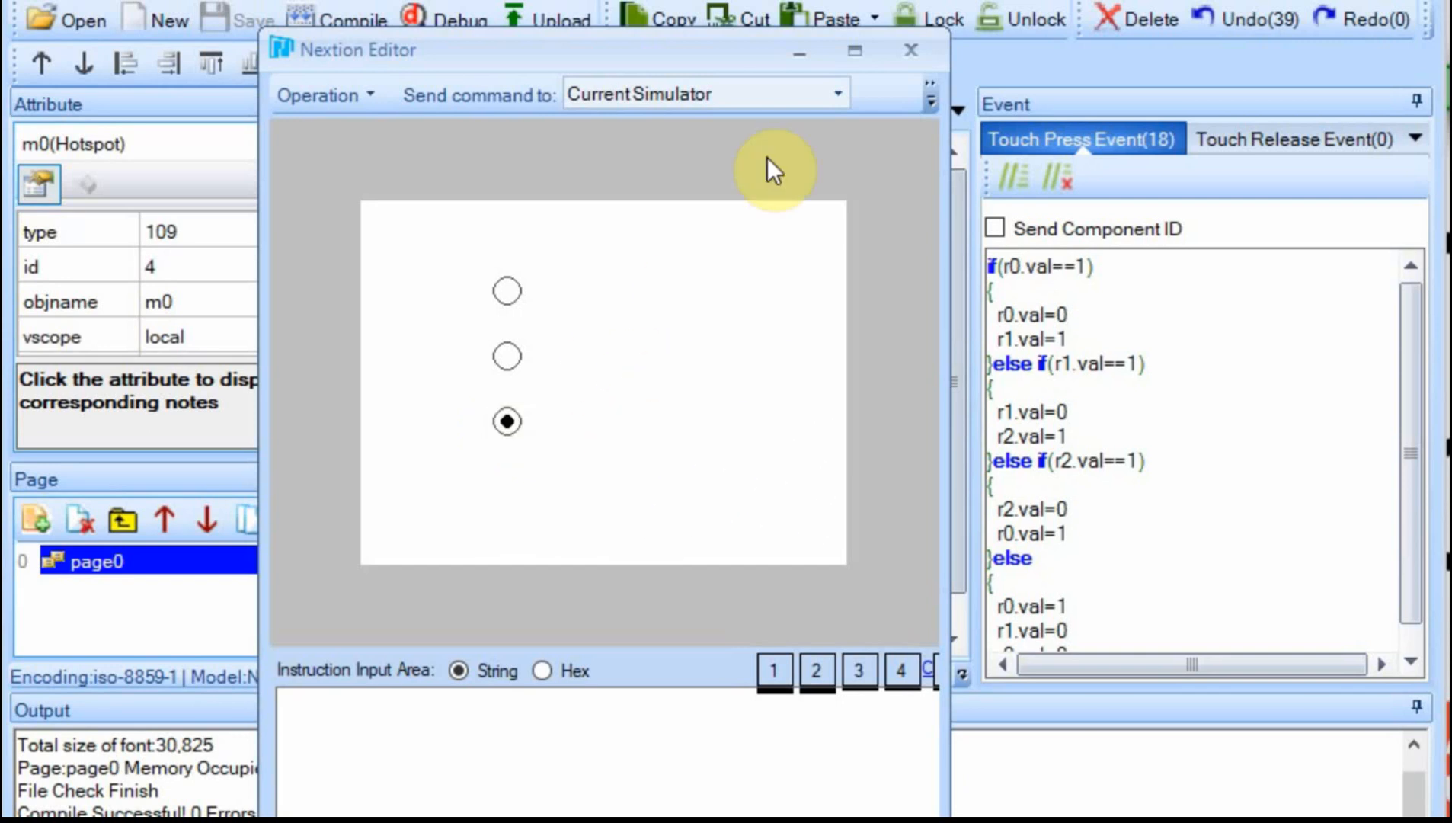
pyautogui.moveTo(837, 215)
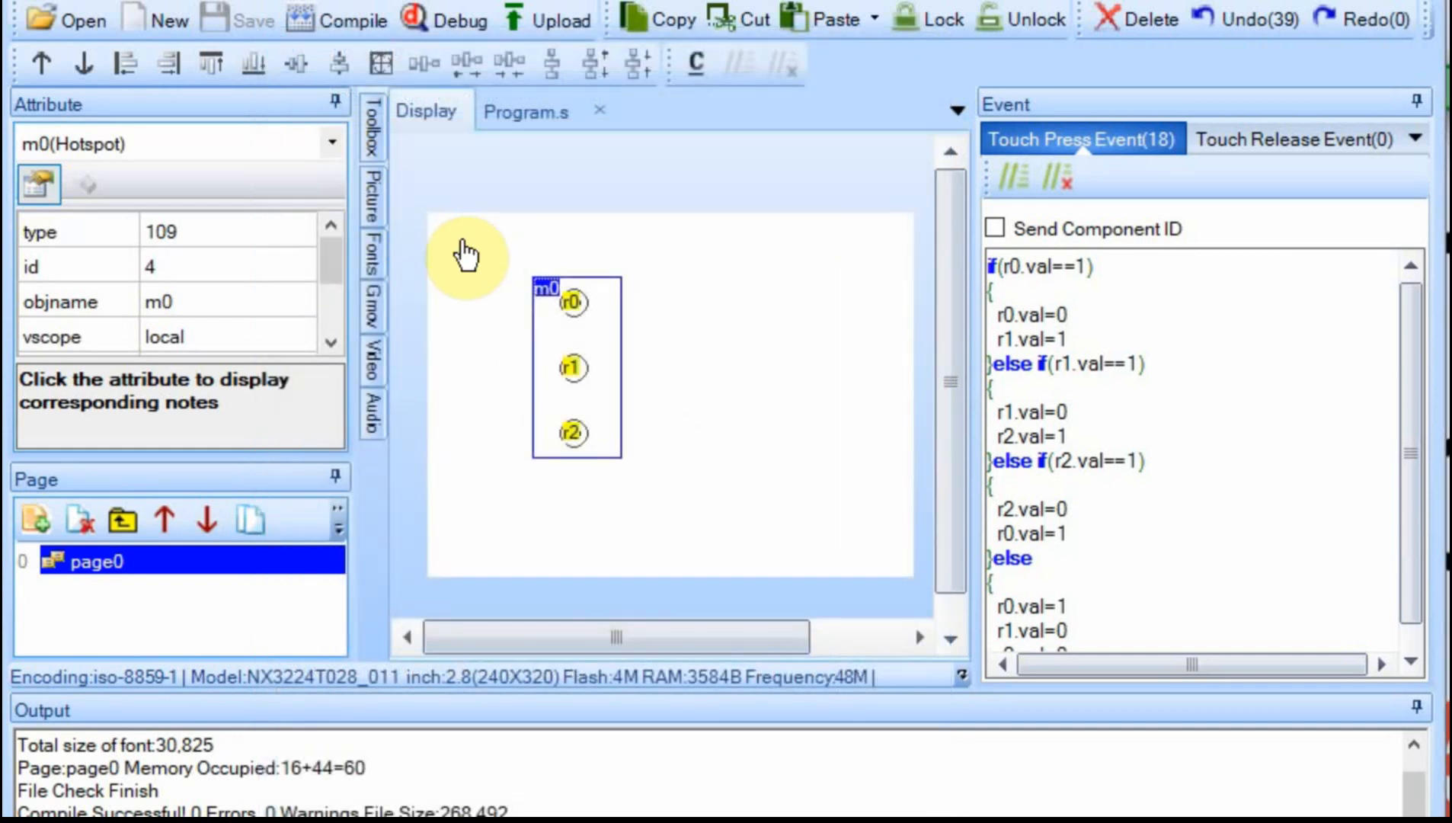
pyautogui.moveTo(465, 259)
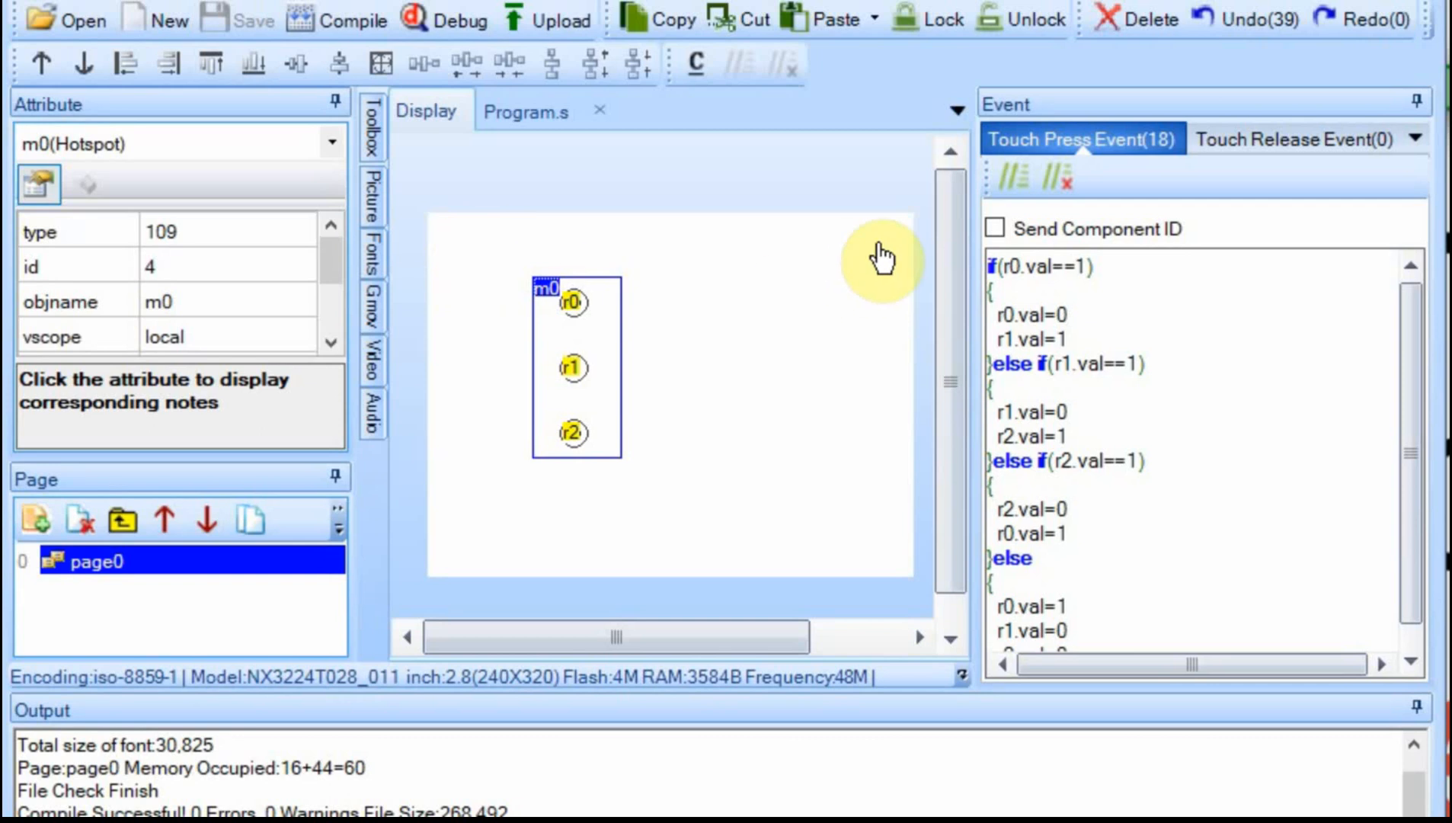
pyautogui.moveTo(901, 275)
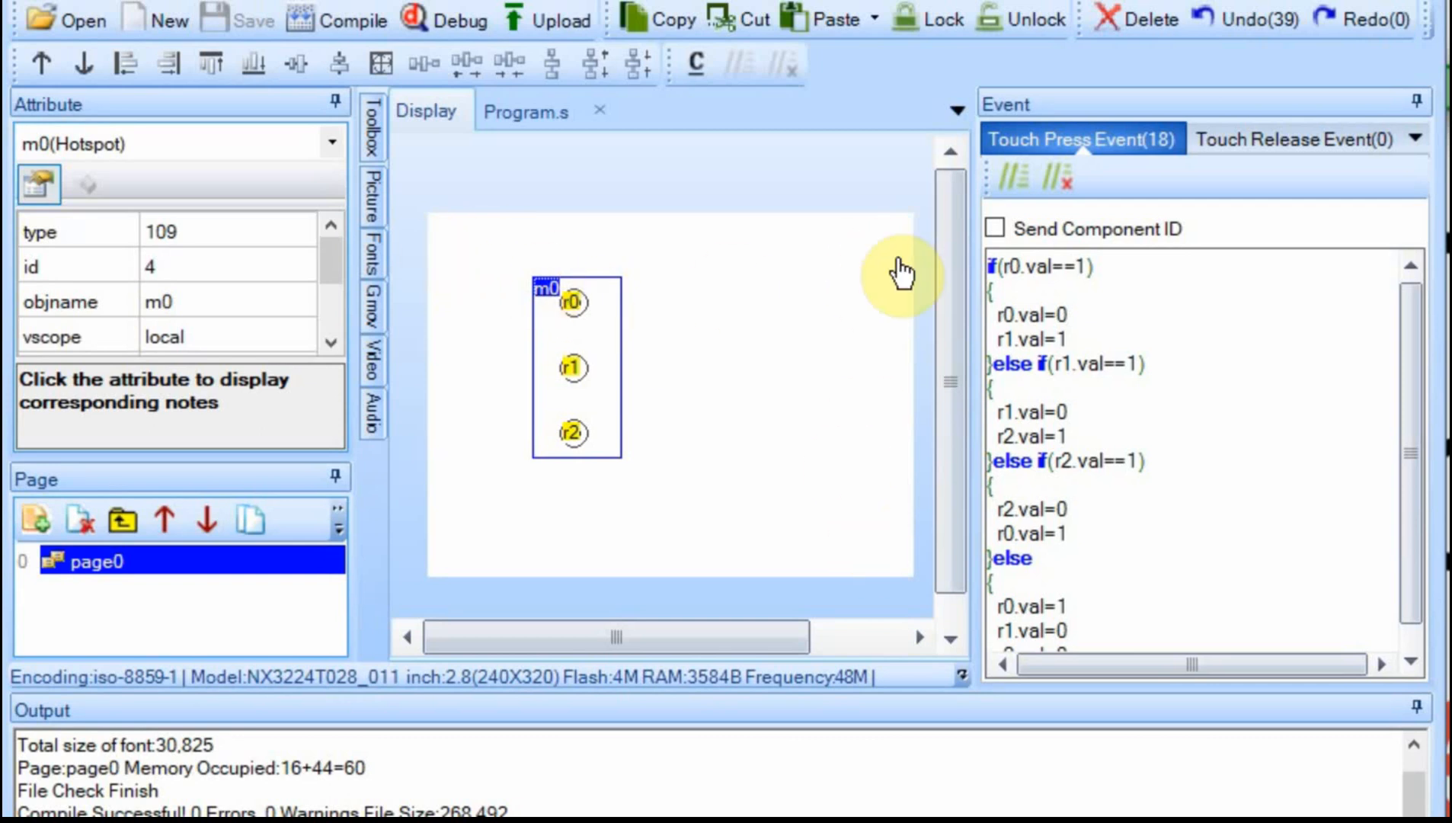
pyautogui.moveTo(480, 258)
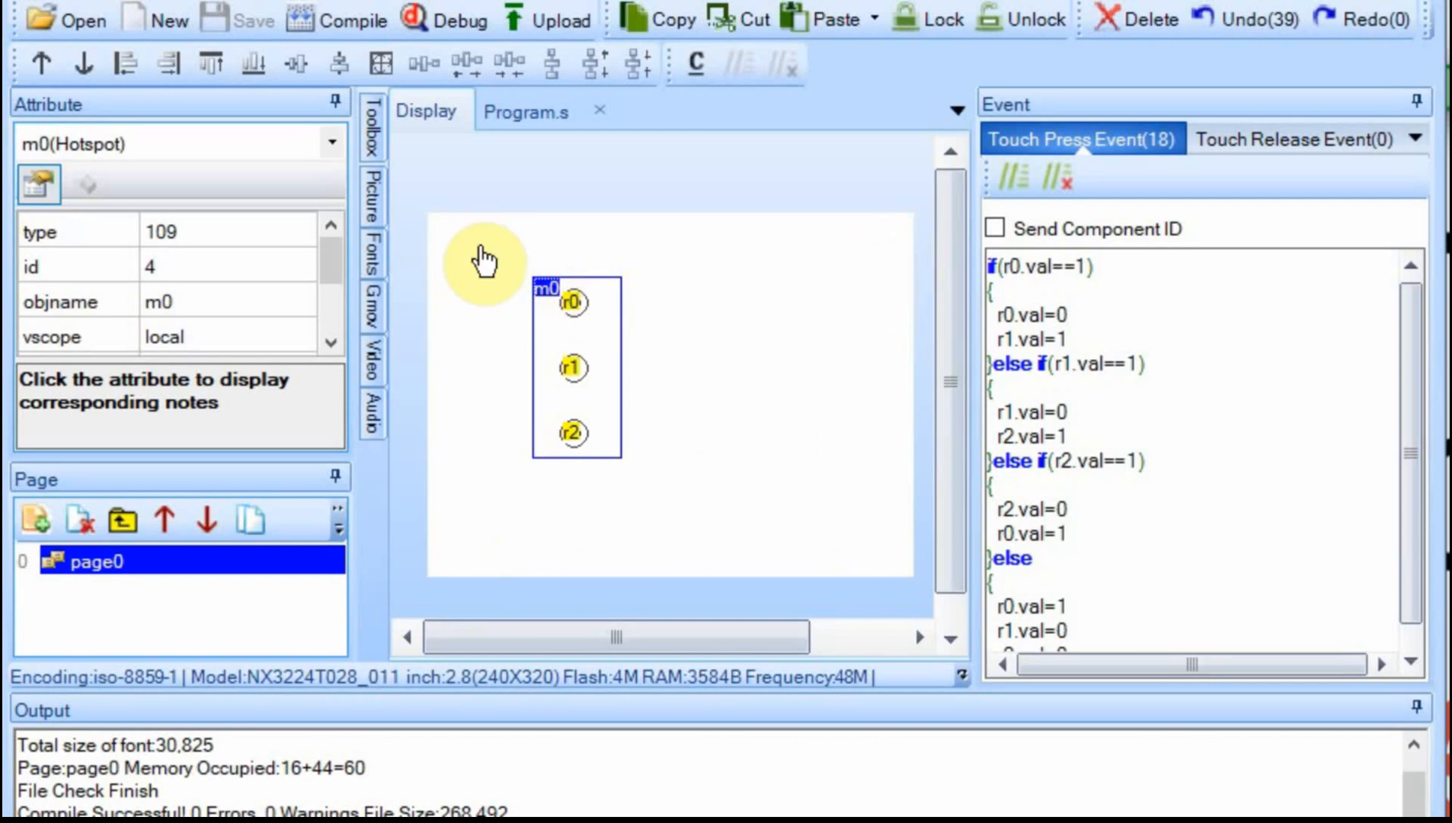
pyautogui.moveTo(397, 179)
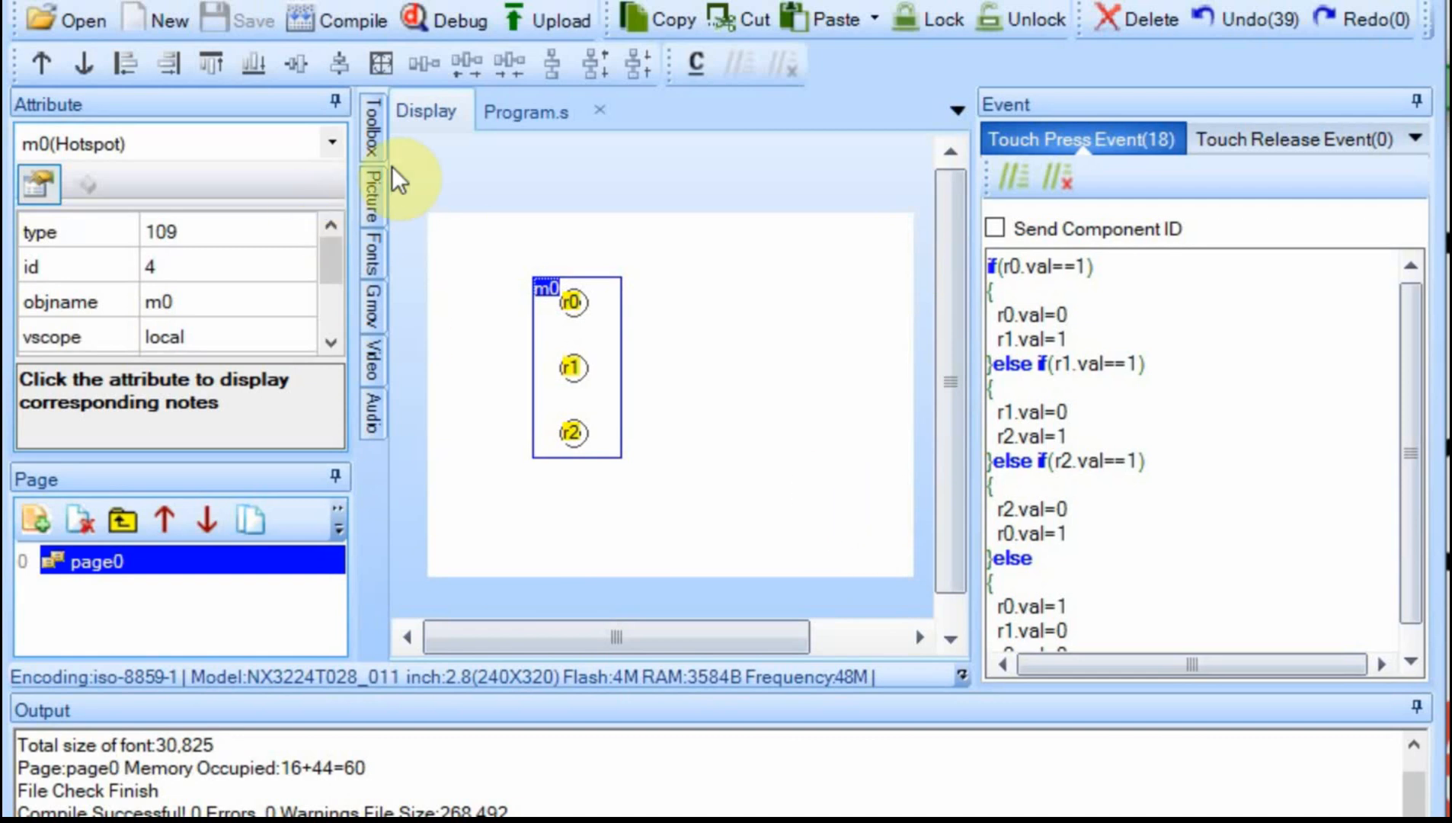
# - Add hotspots m1, m2 and m3 from the Toolbox into three page corners
pyautogui.click(371, 145)
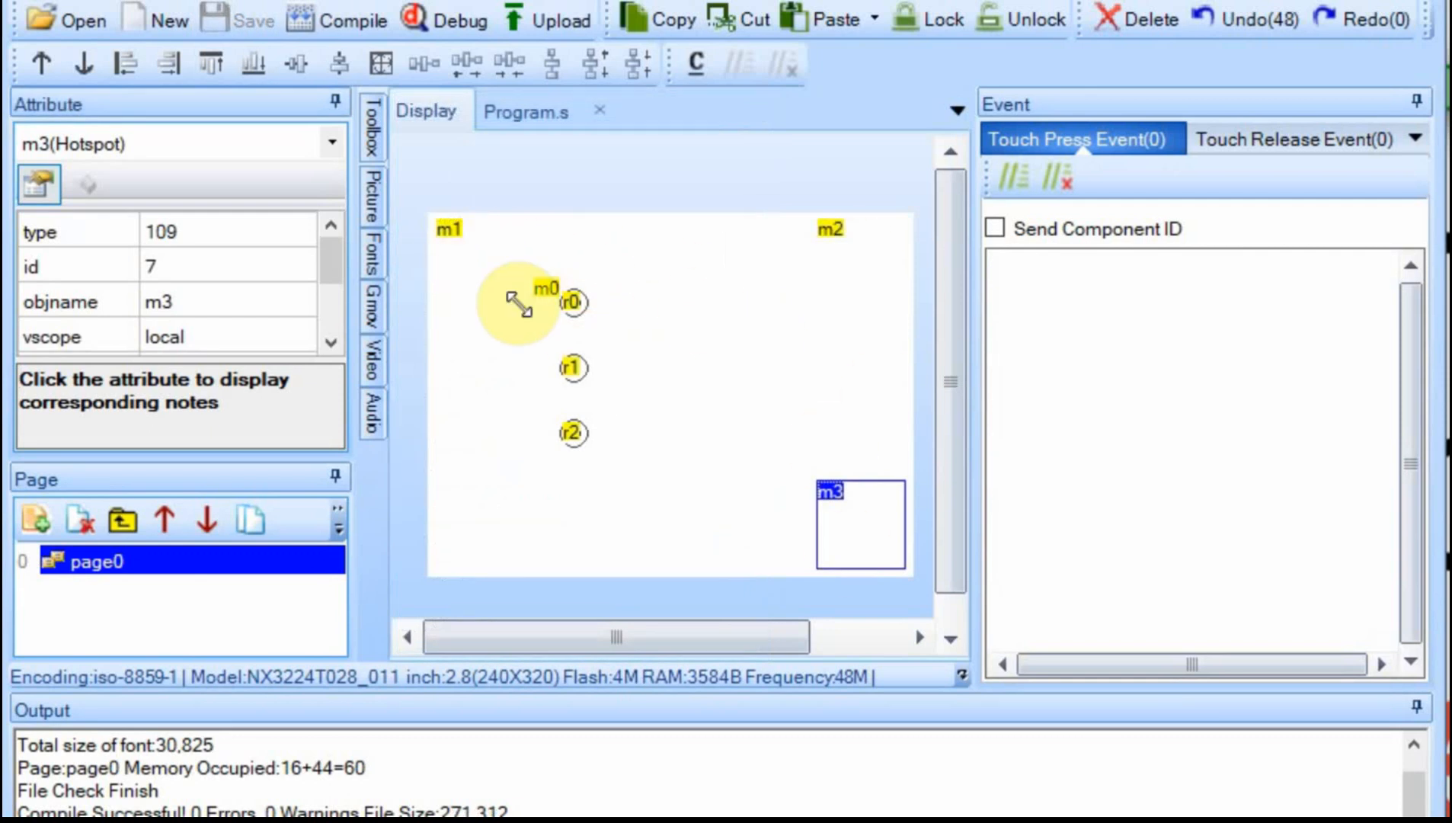
pyautogui.moveTo(888, 266)
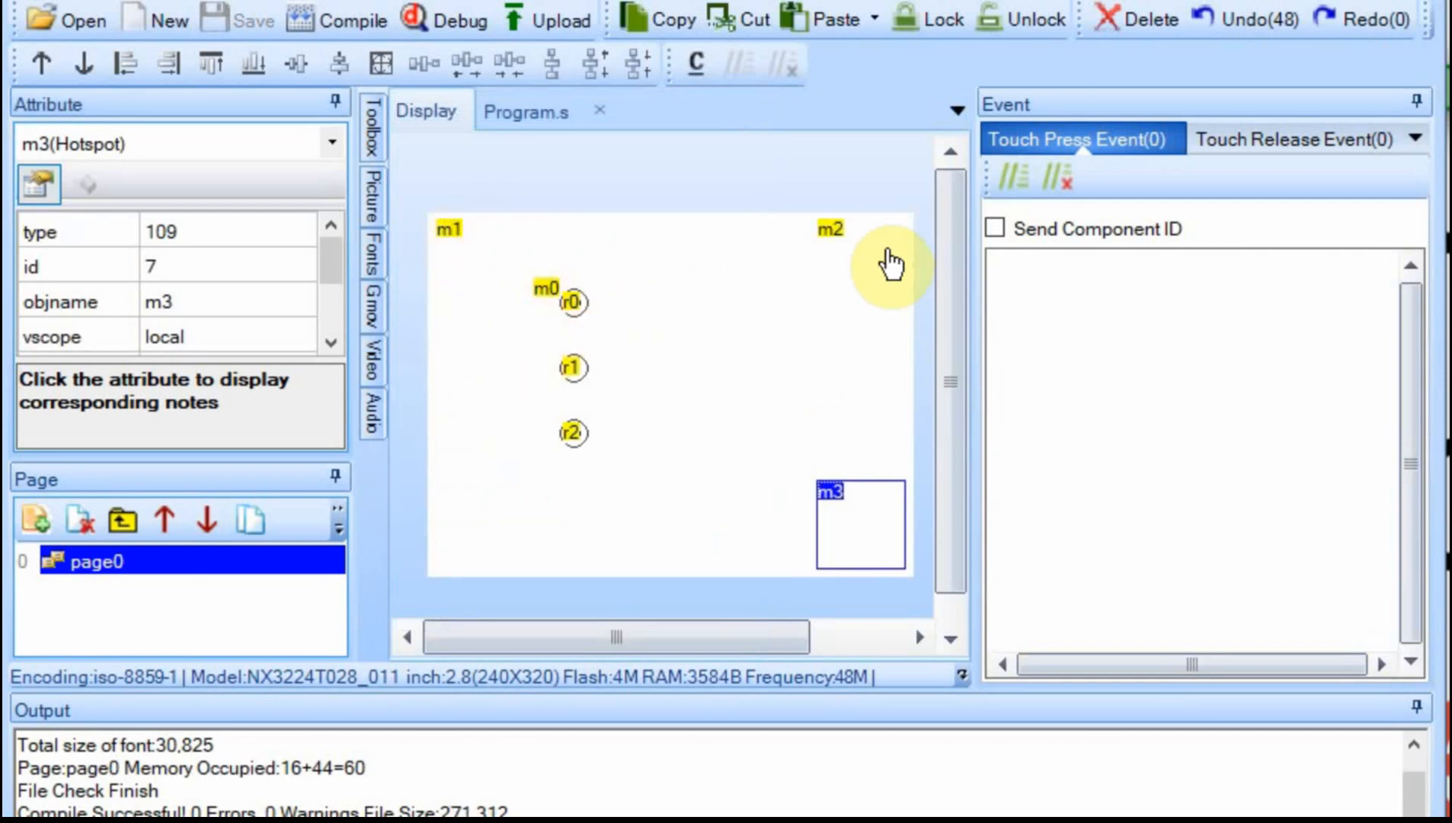
pyautogui.moveTo(499, 270)
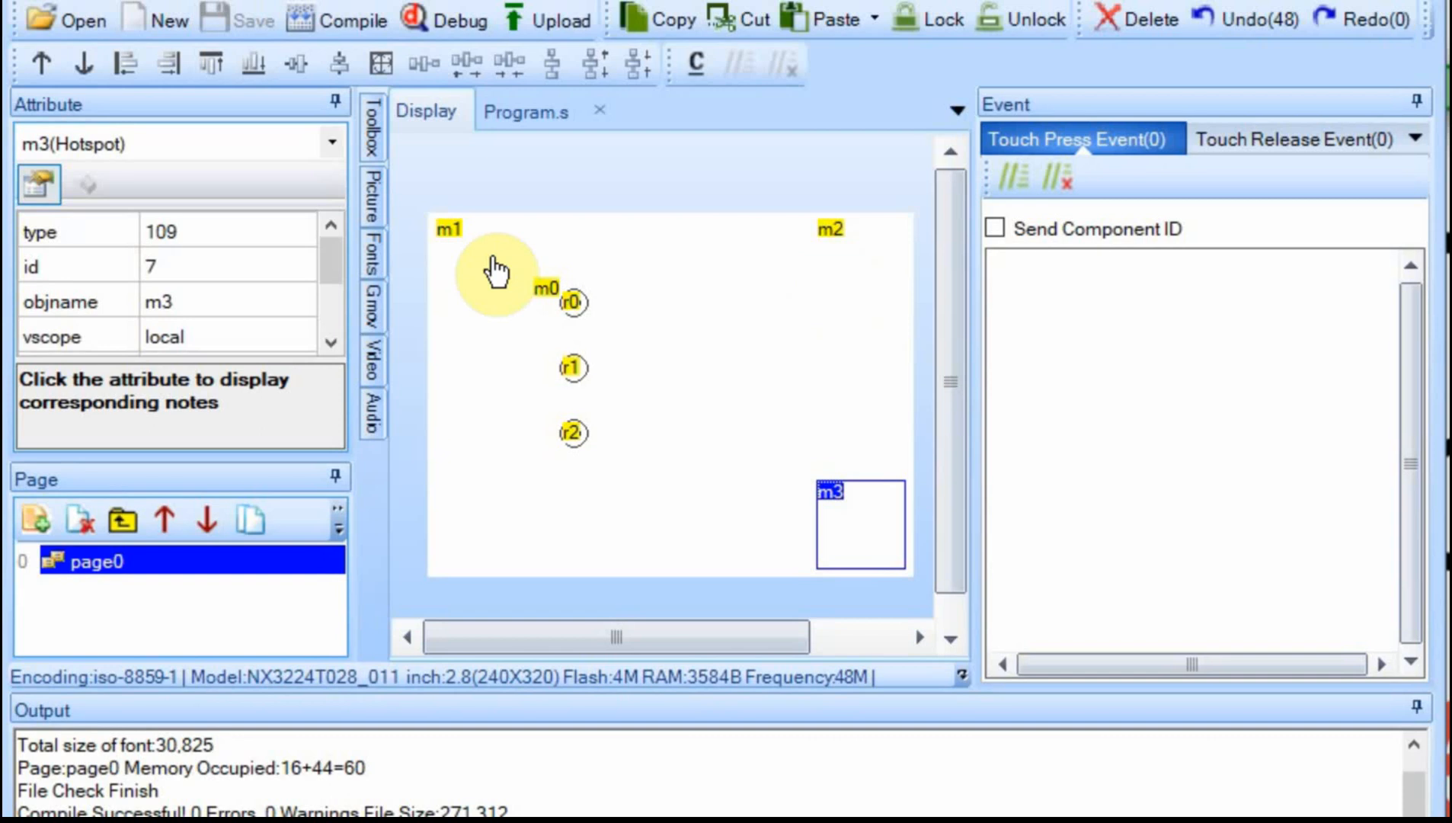
pyautogui.click(372, 137)
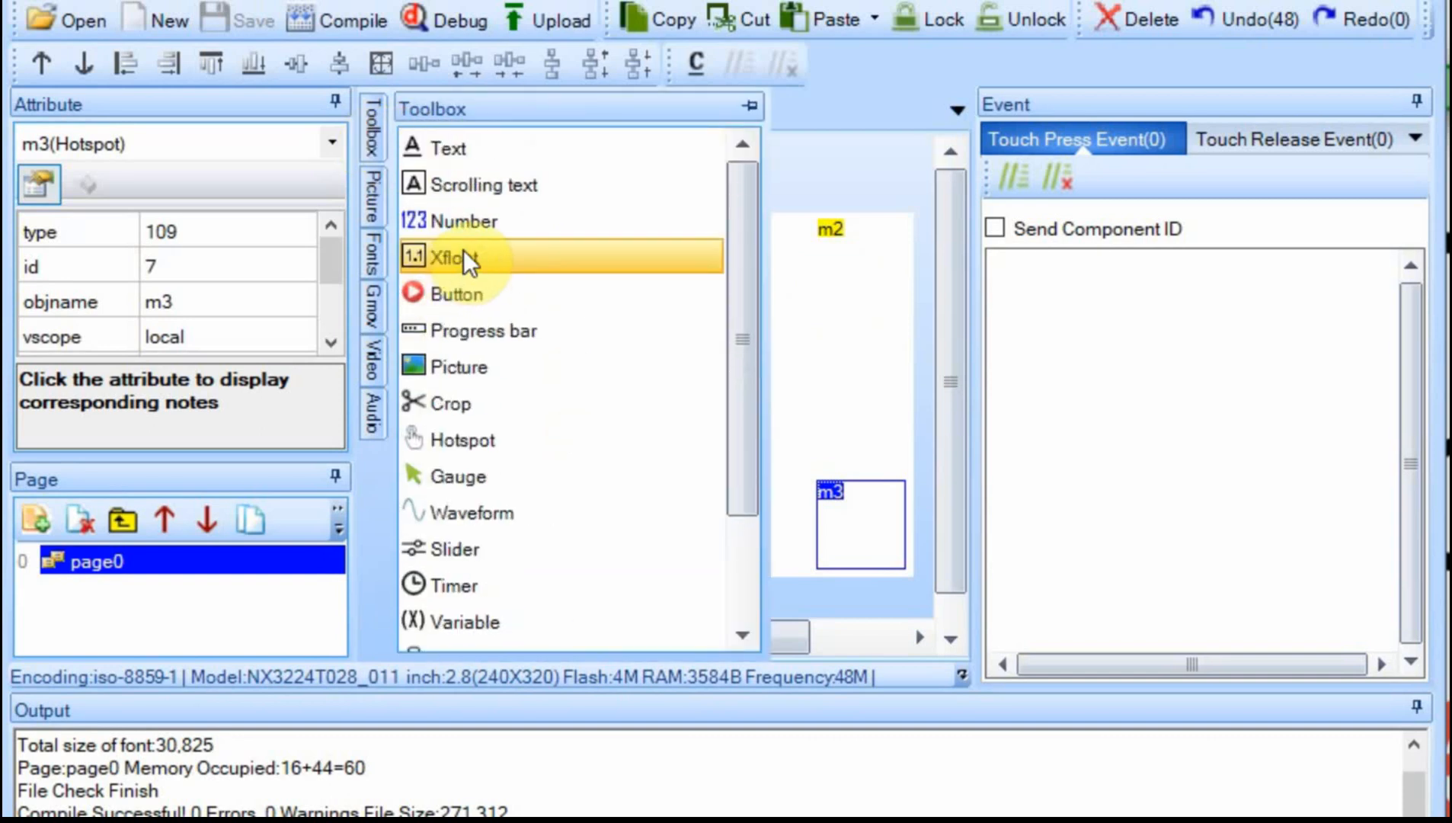
# - Add number component n0 right of the radio buttons and drag it larger
pyautogui.click(832, 354)
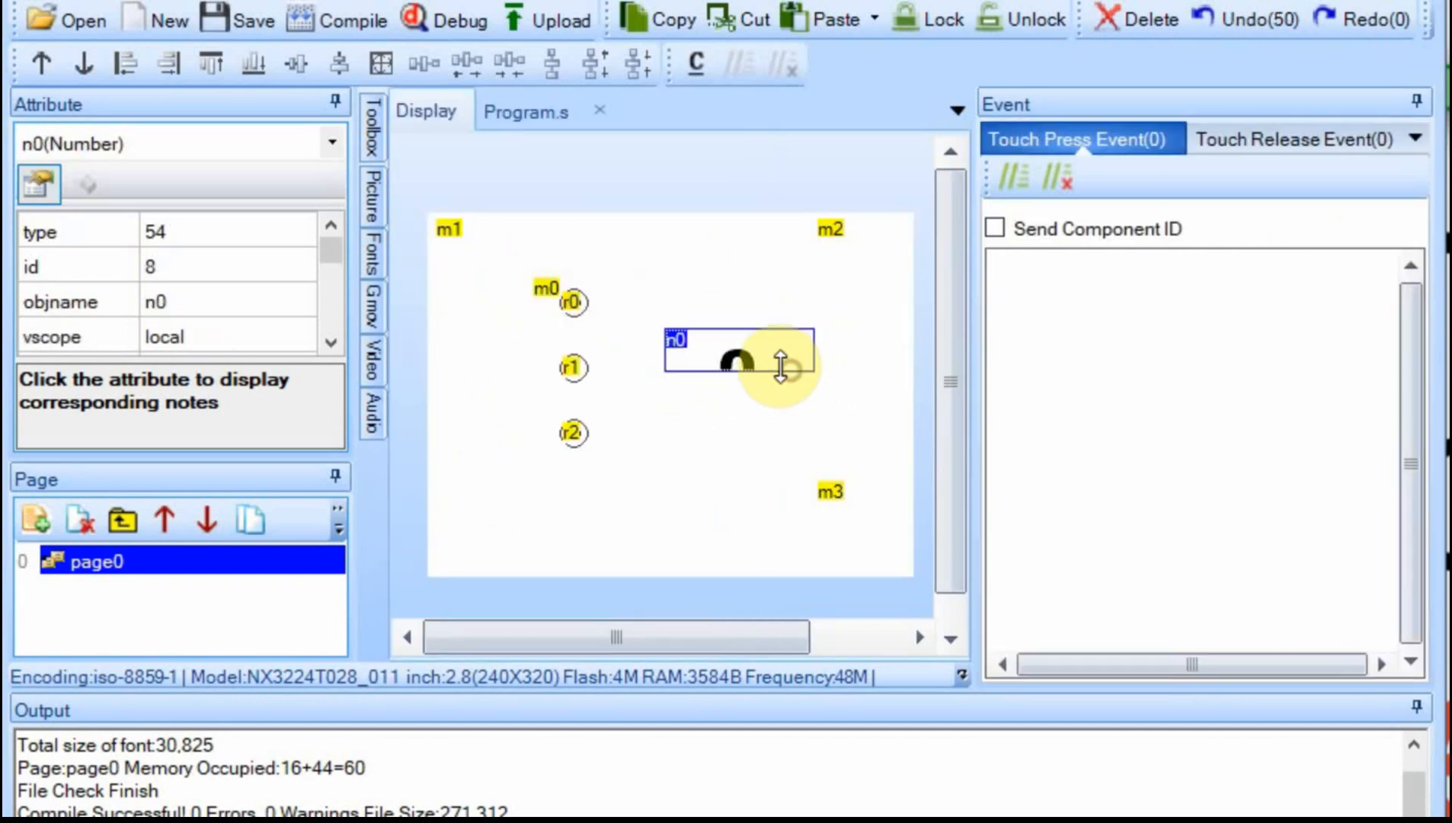
pyautogui.moveTo(781, 365); pyautogui.dragTo(828, 381)
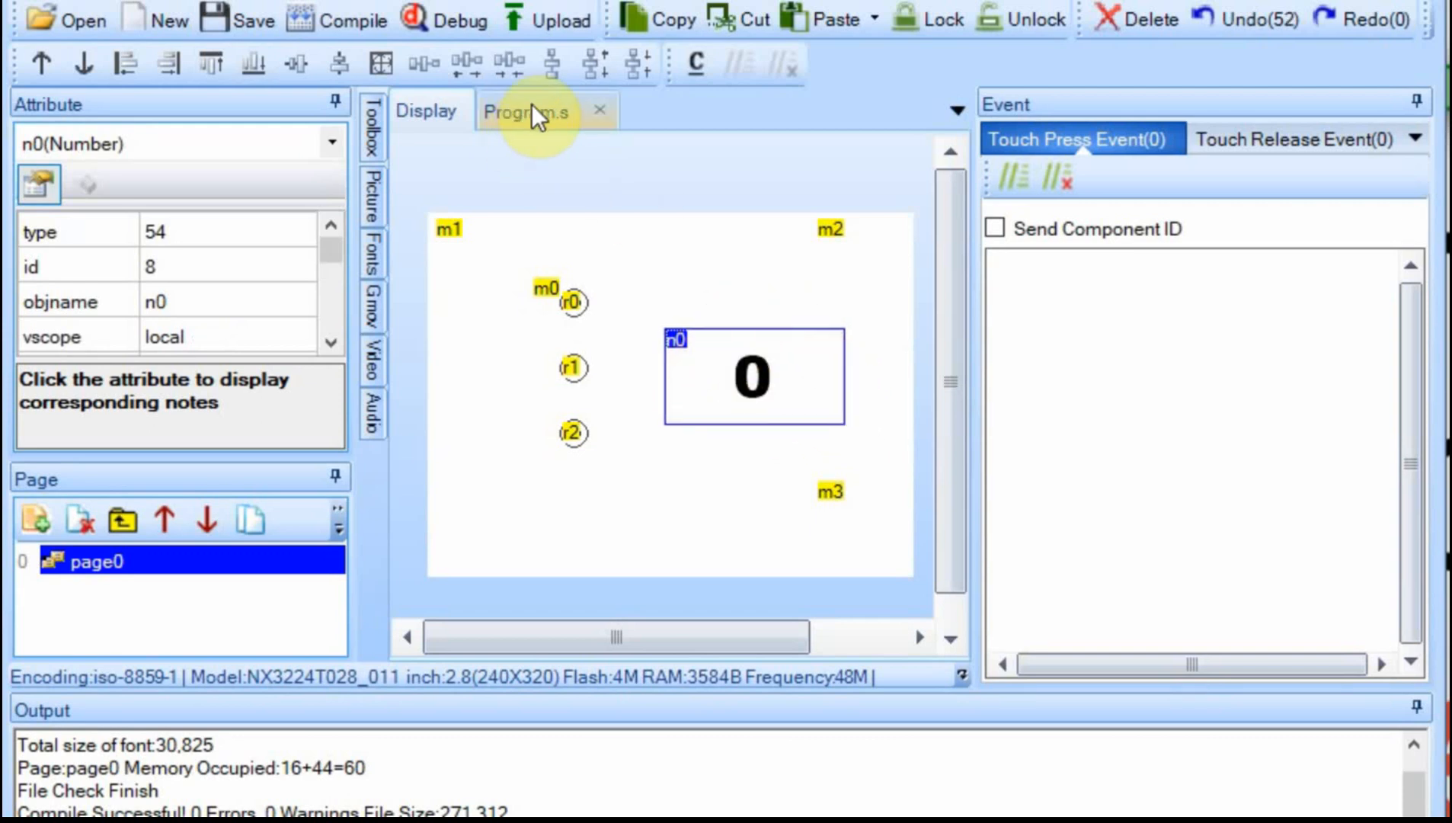
# - Add 'int password=0' on a new line above 'page 0' in Program.s
pyautogui.click(526, 112)
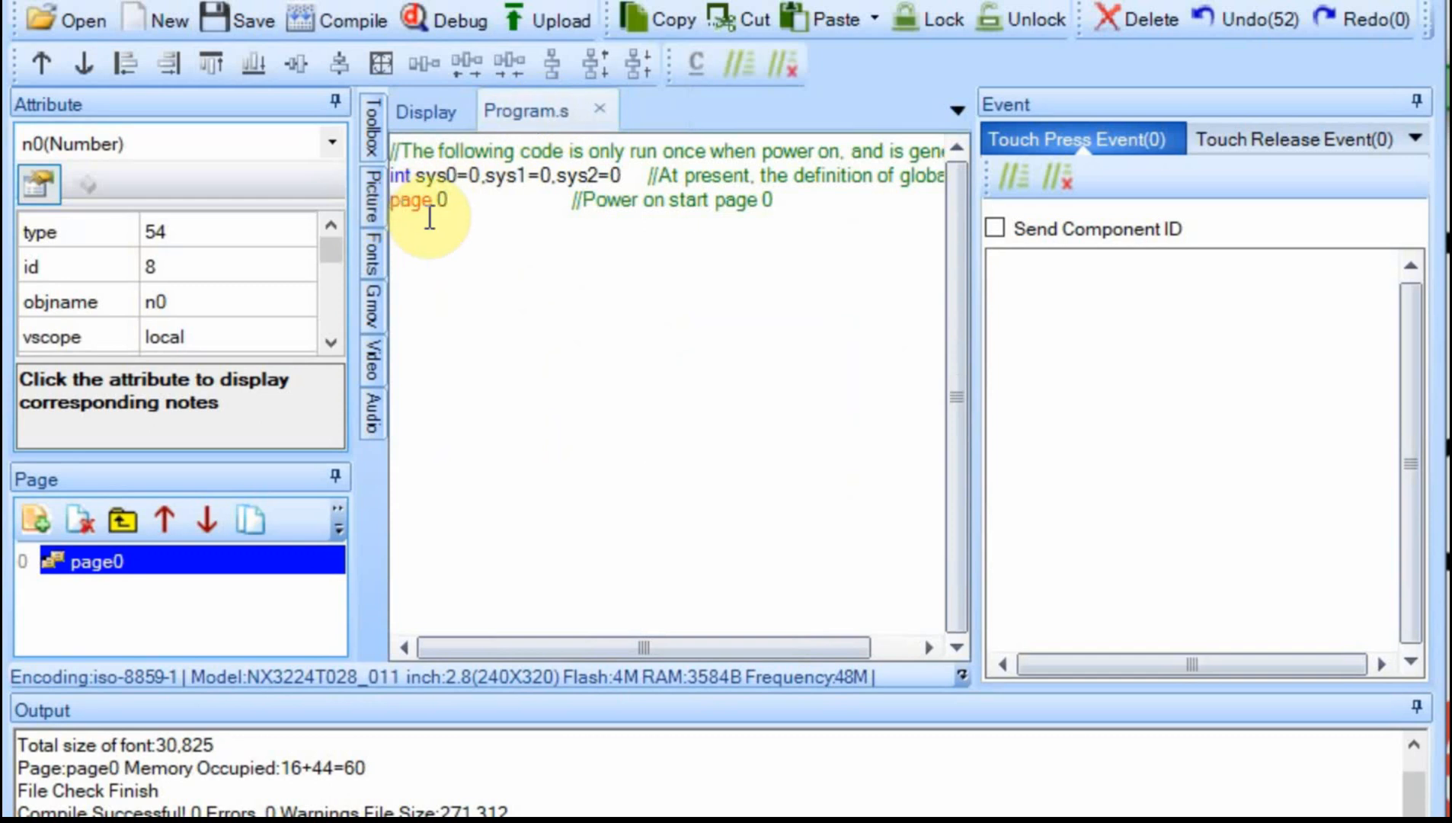
pyautogui.press('Enter')
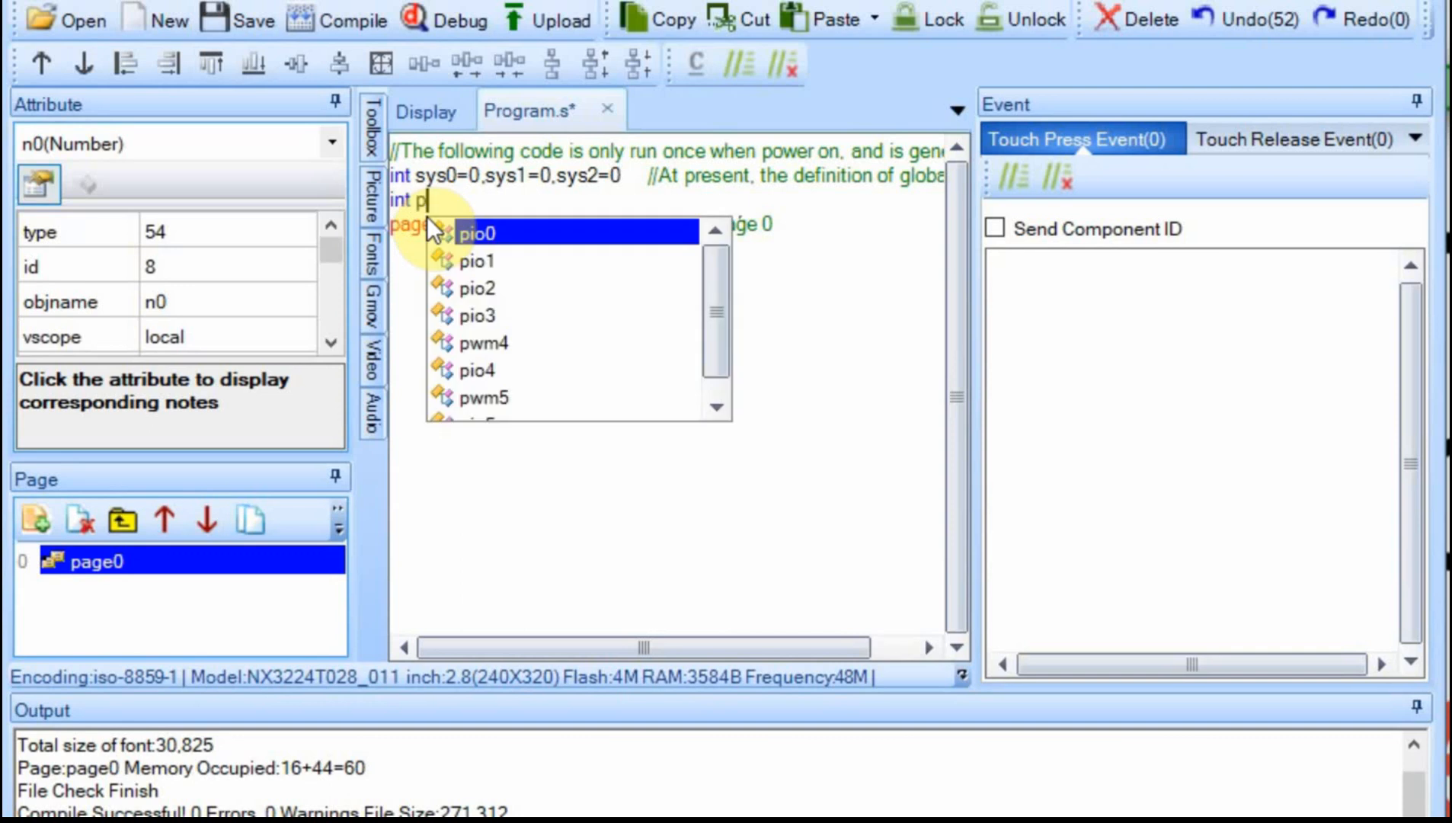
pyautogui.write('assword')
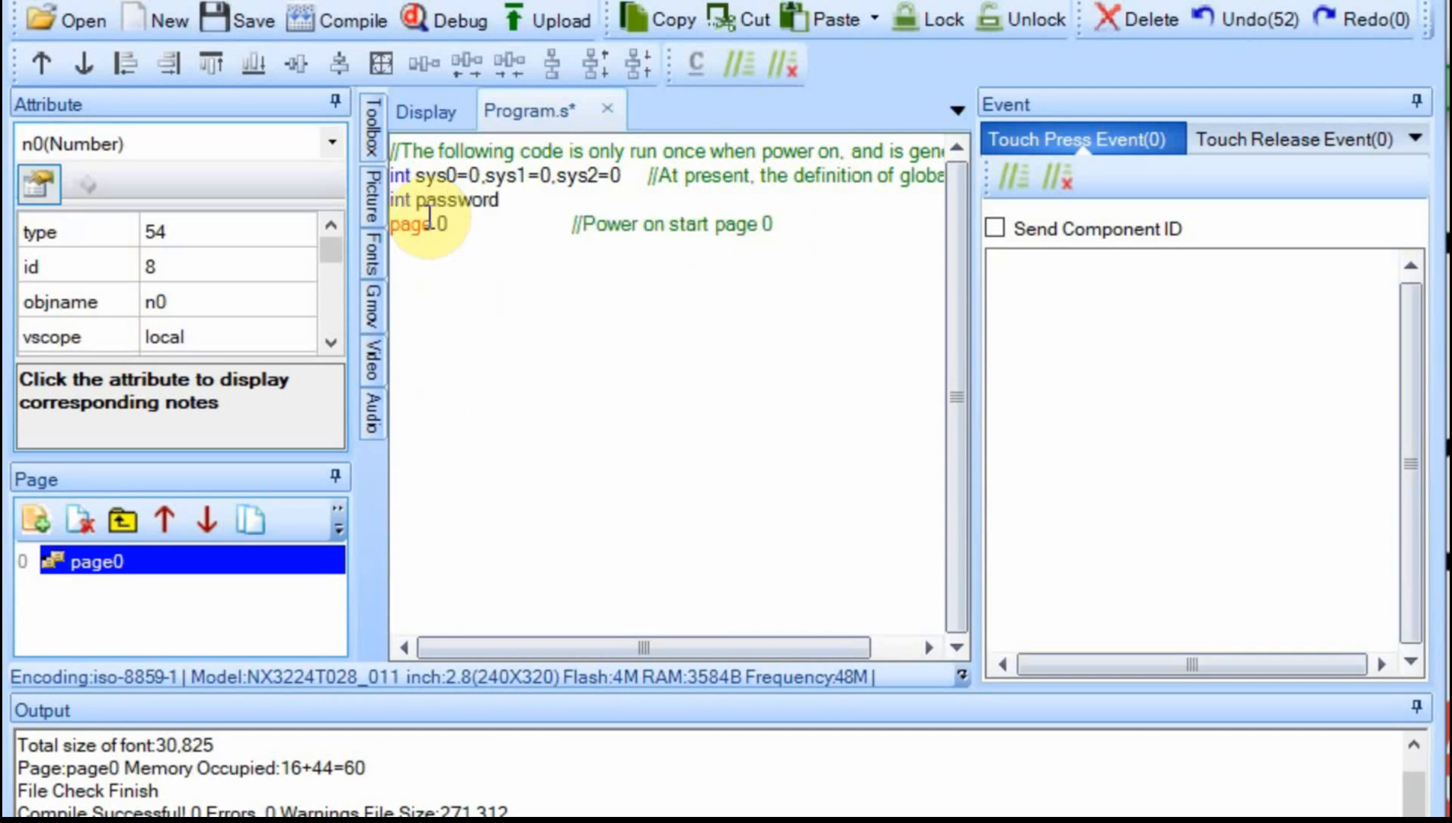
pyautogui.write('=0')
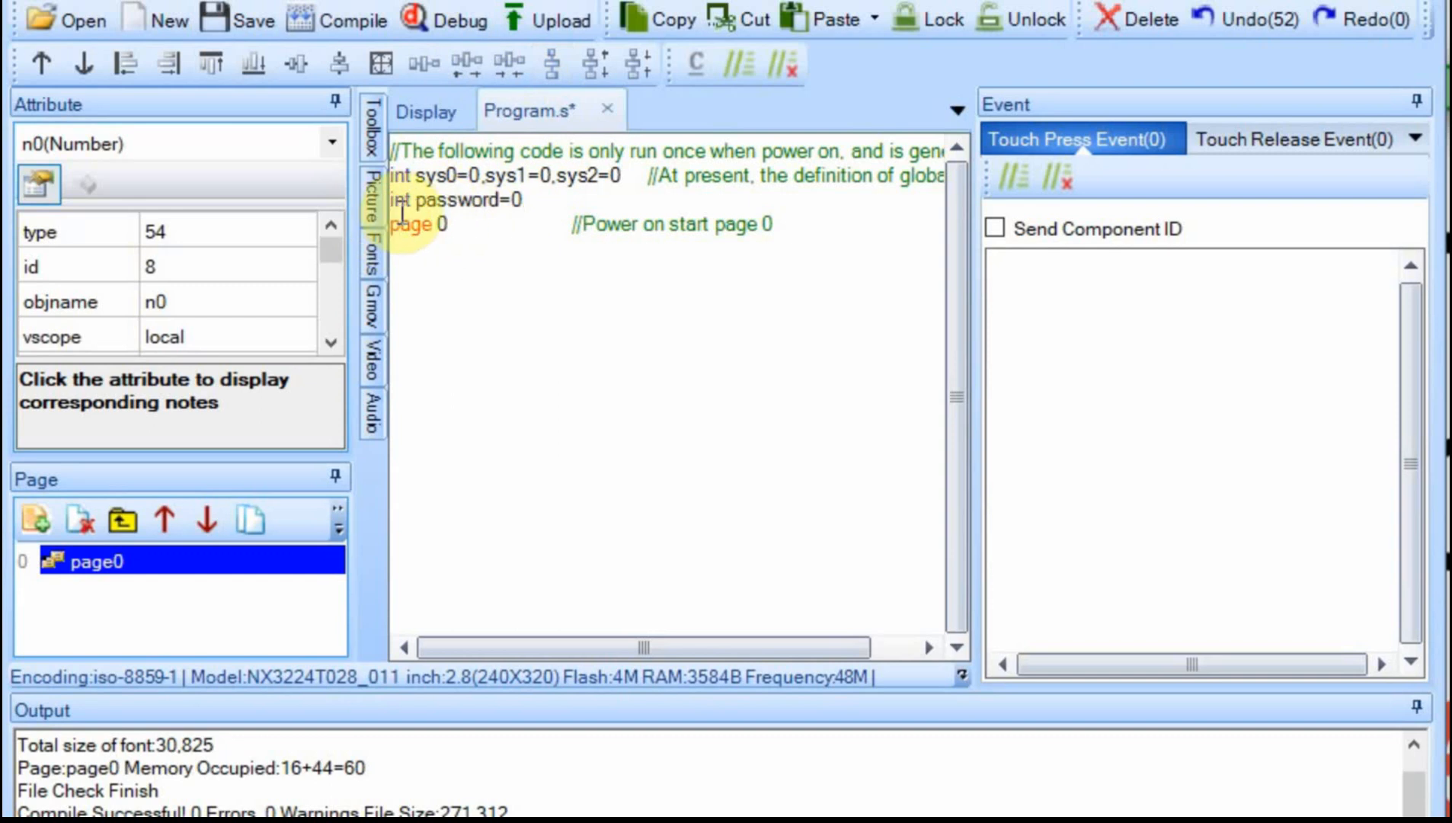
pyautogui.click(425, 112)
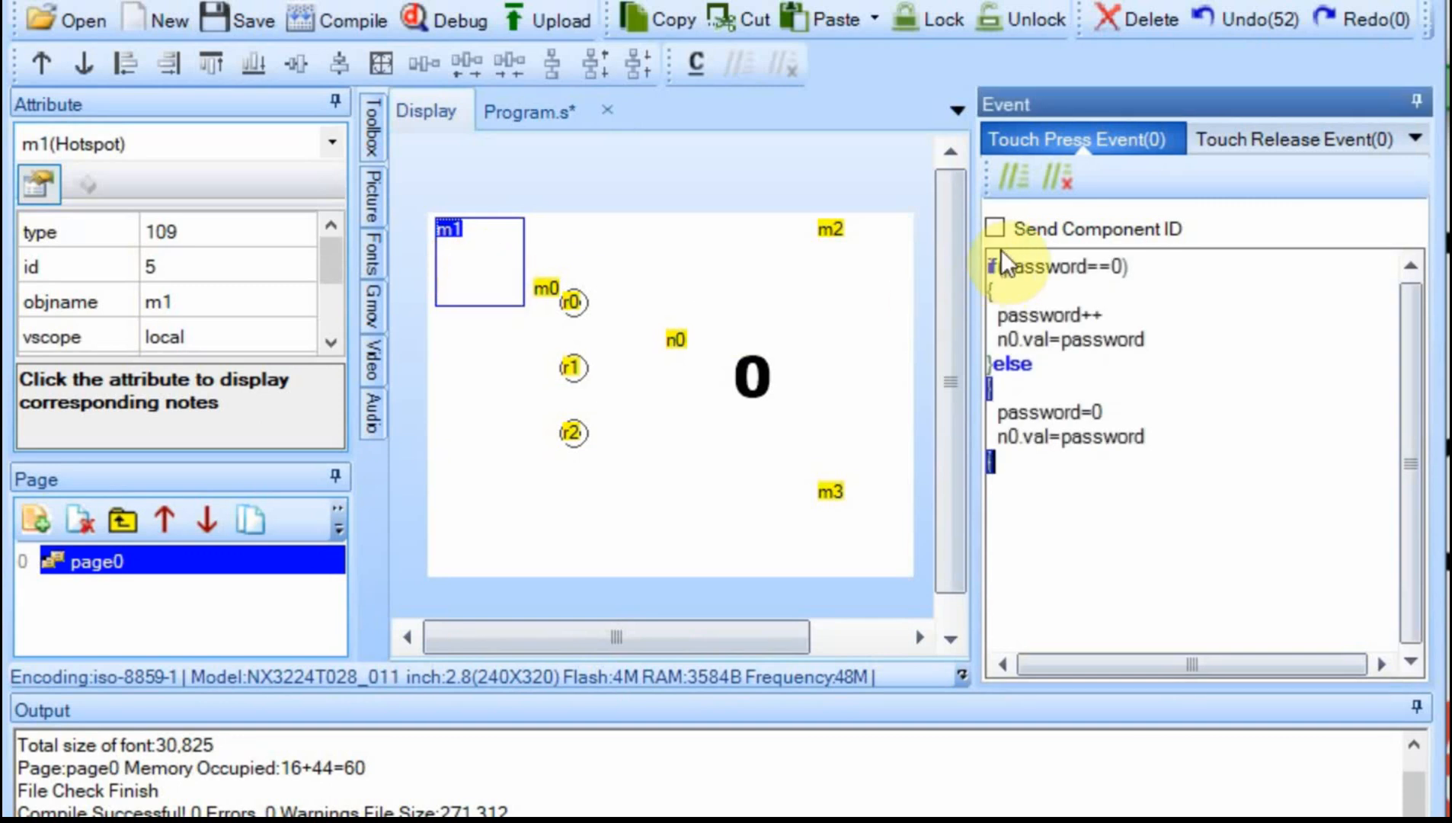
# - Give m1's Touch Press Event the if(password==0) increment-and-show, else reset code
pyautogui.click(1070, 267)
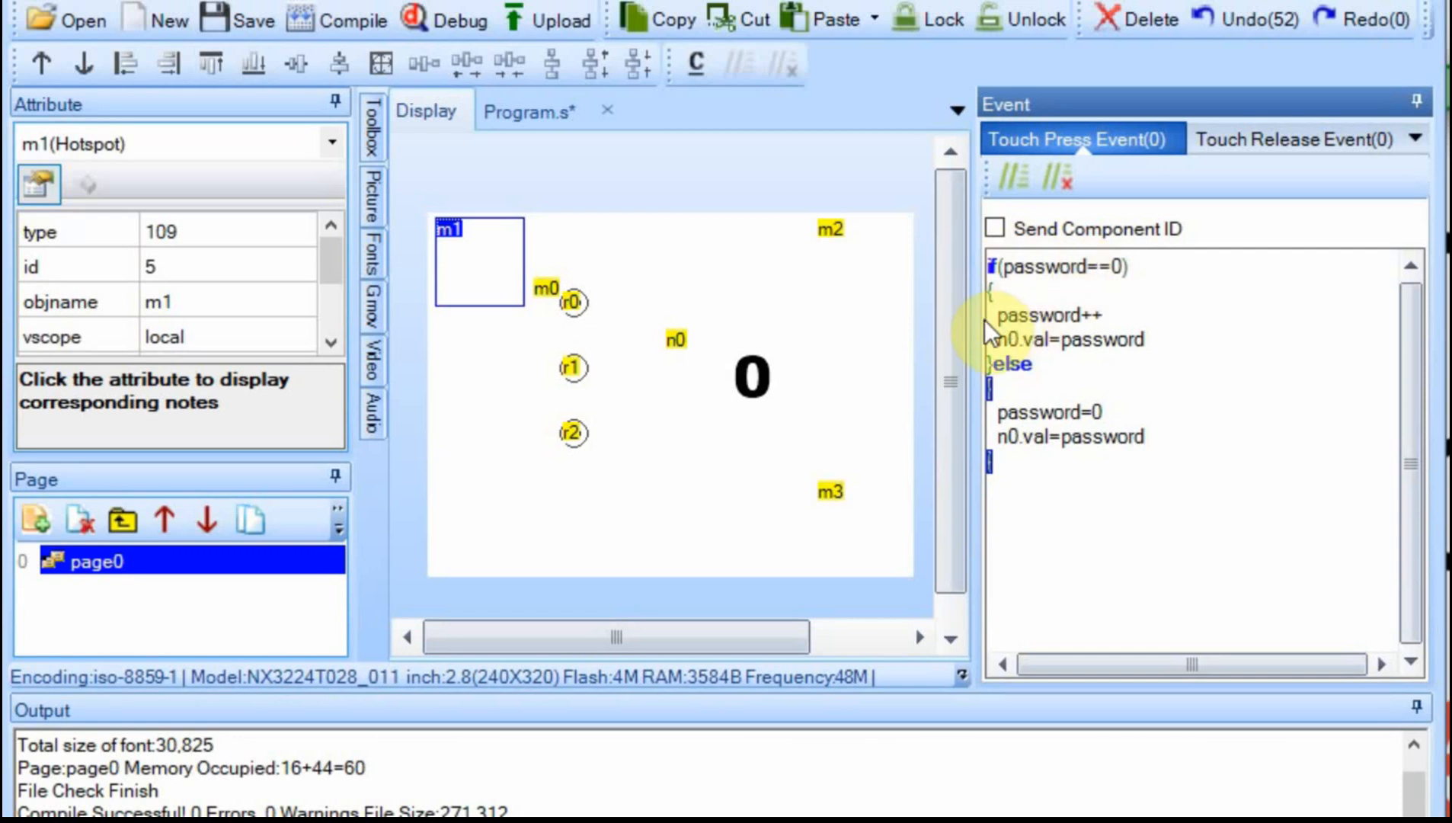
pyautogui.moveTo(727, 377)
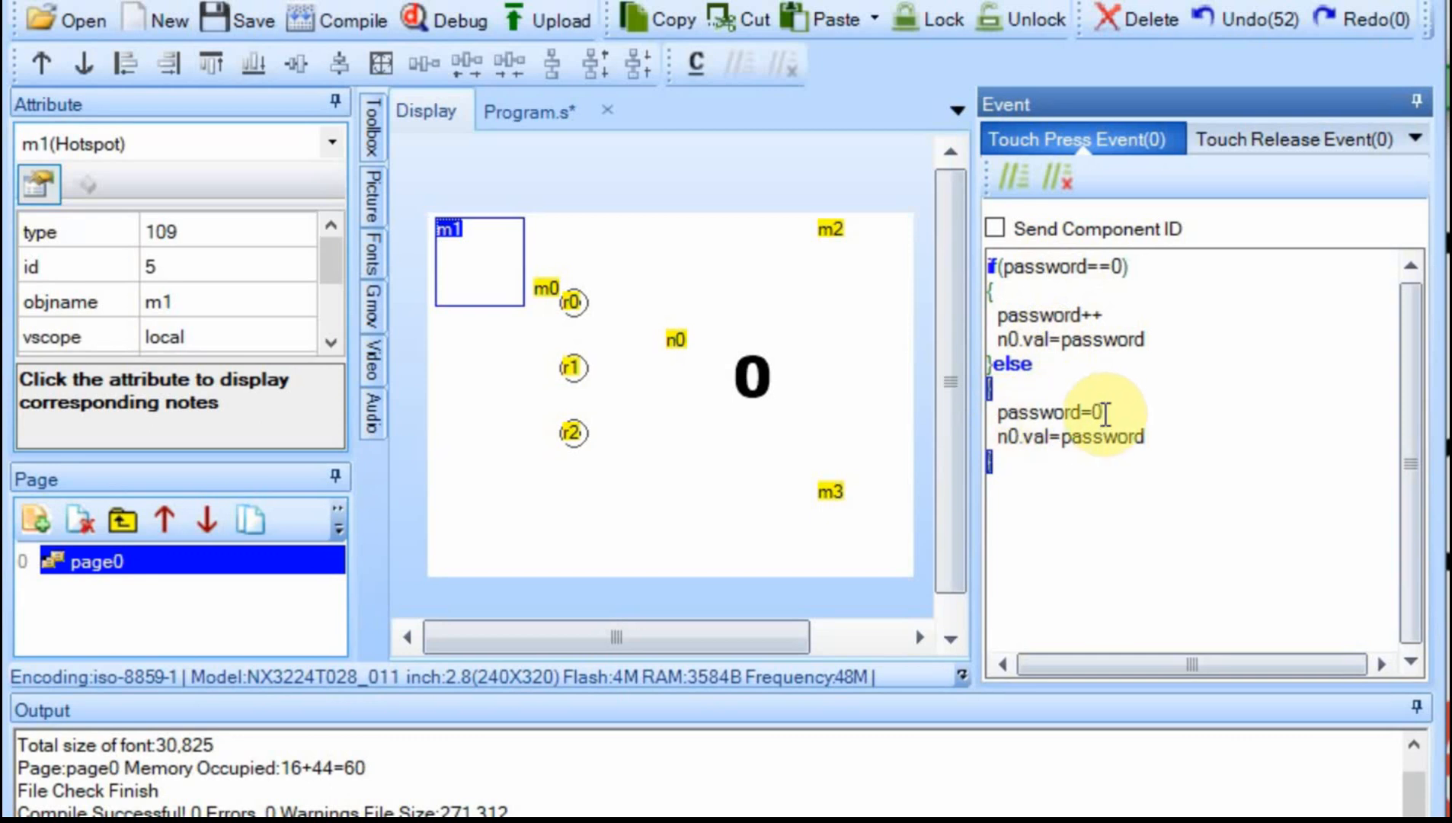
pyautogui.moveTo(758, 395)
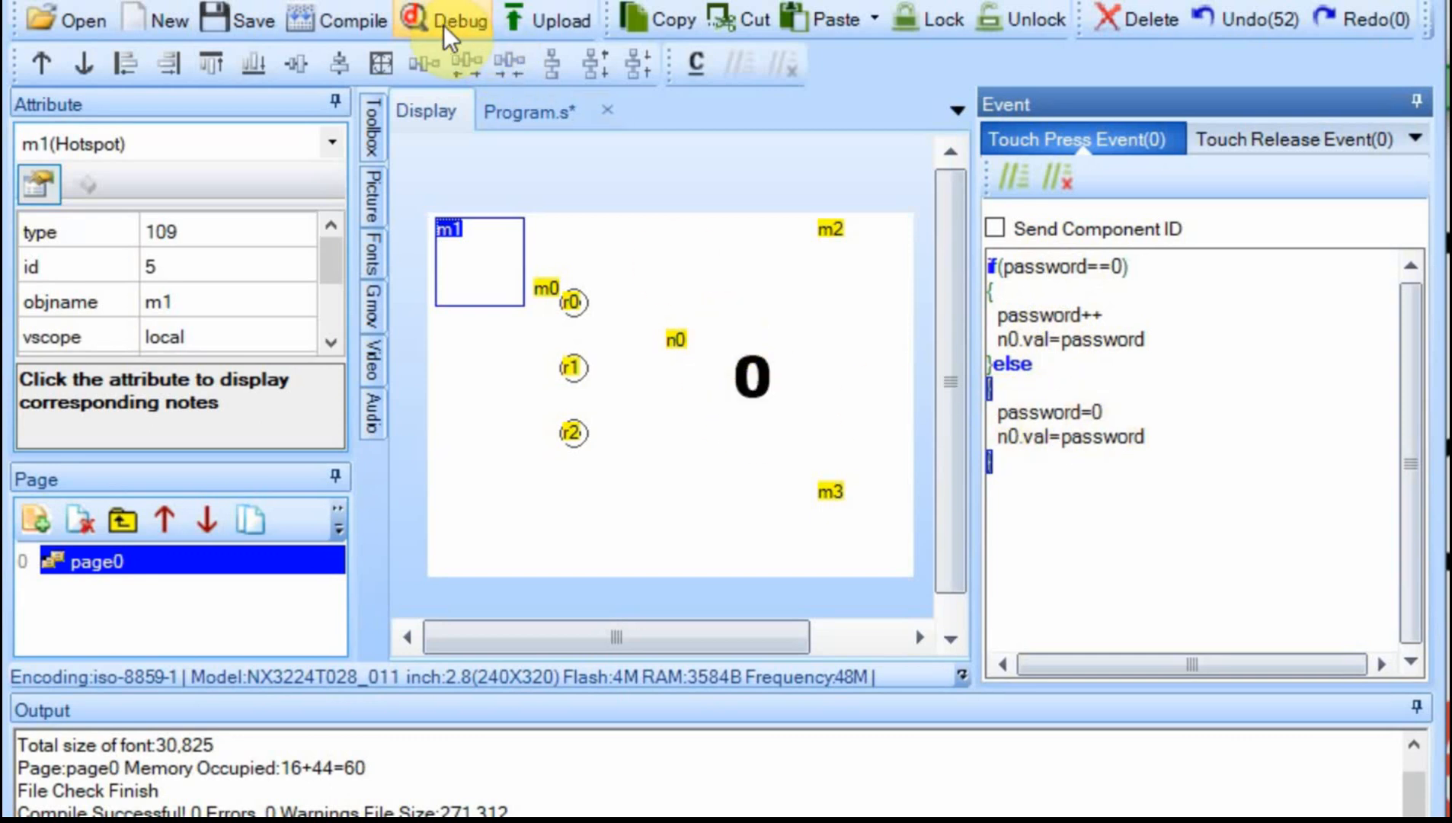
pyautogui.click(458, 21)
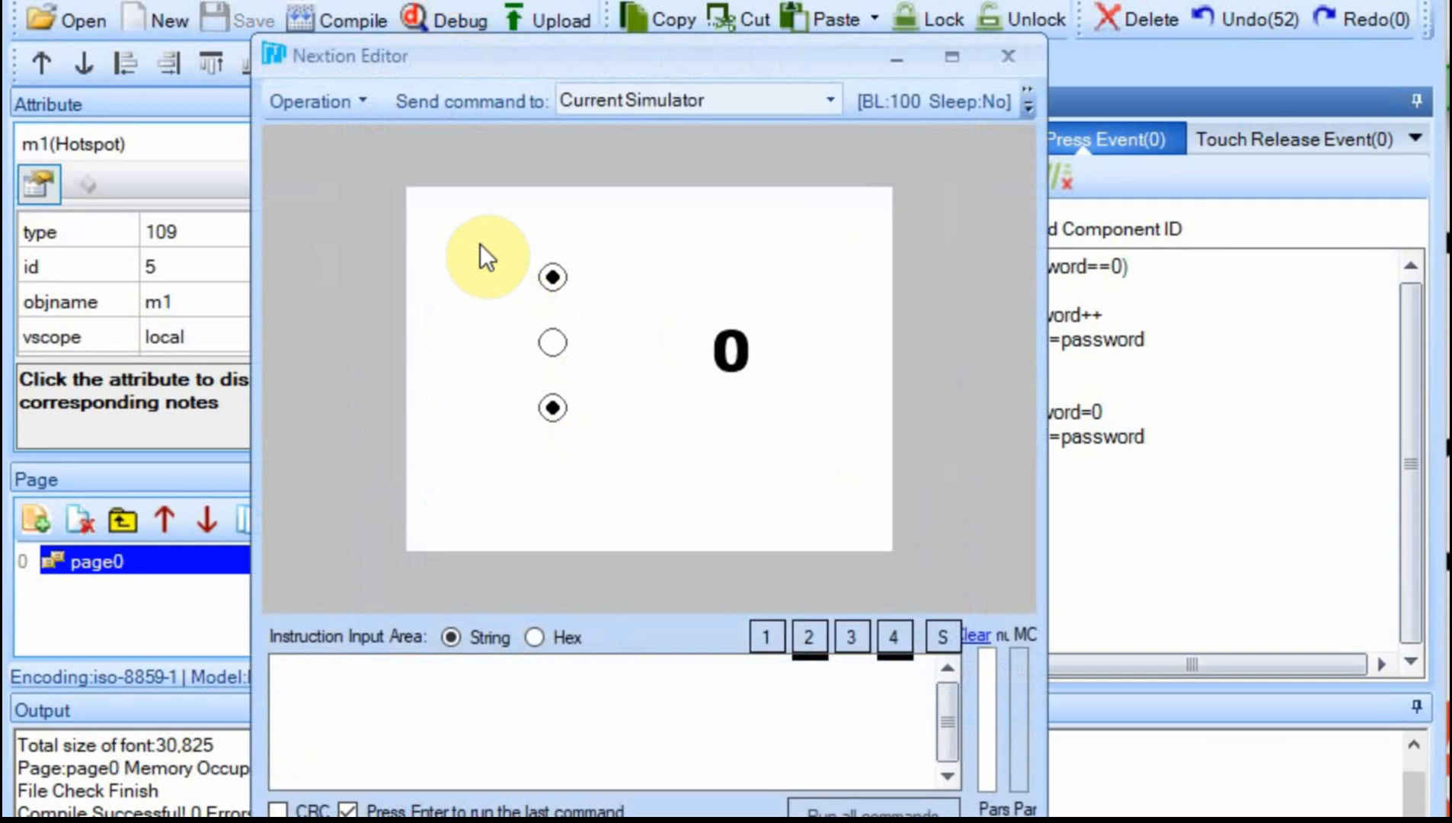
pyautogui.moveTo(483, 242)
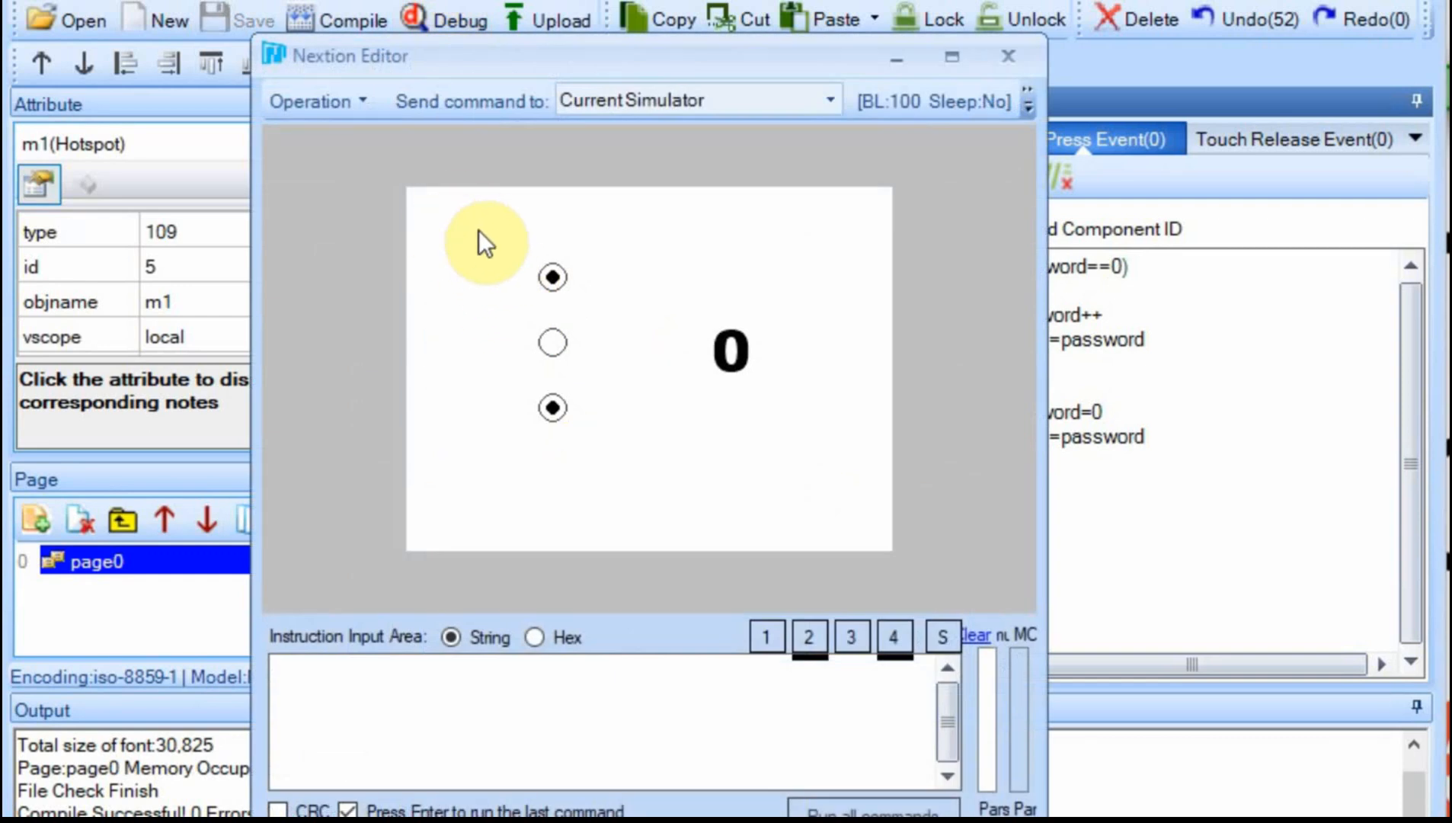
pyautogui.moveTo(723, 373)
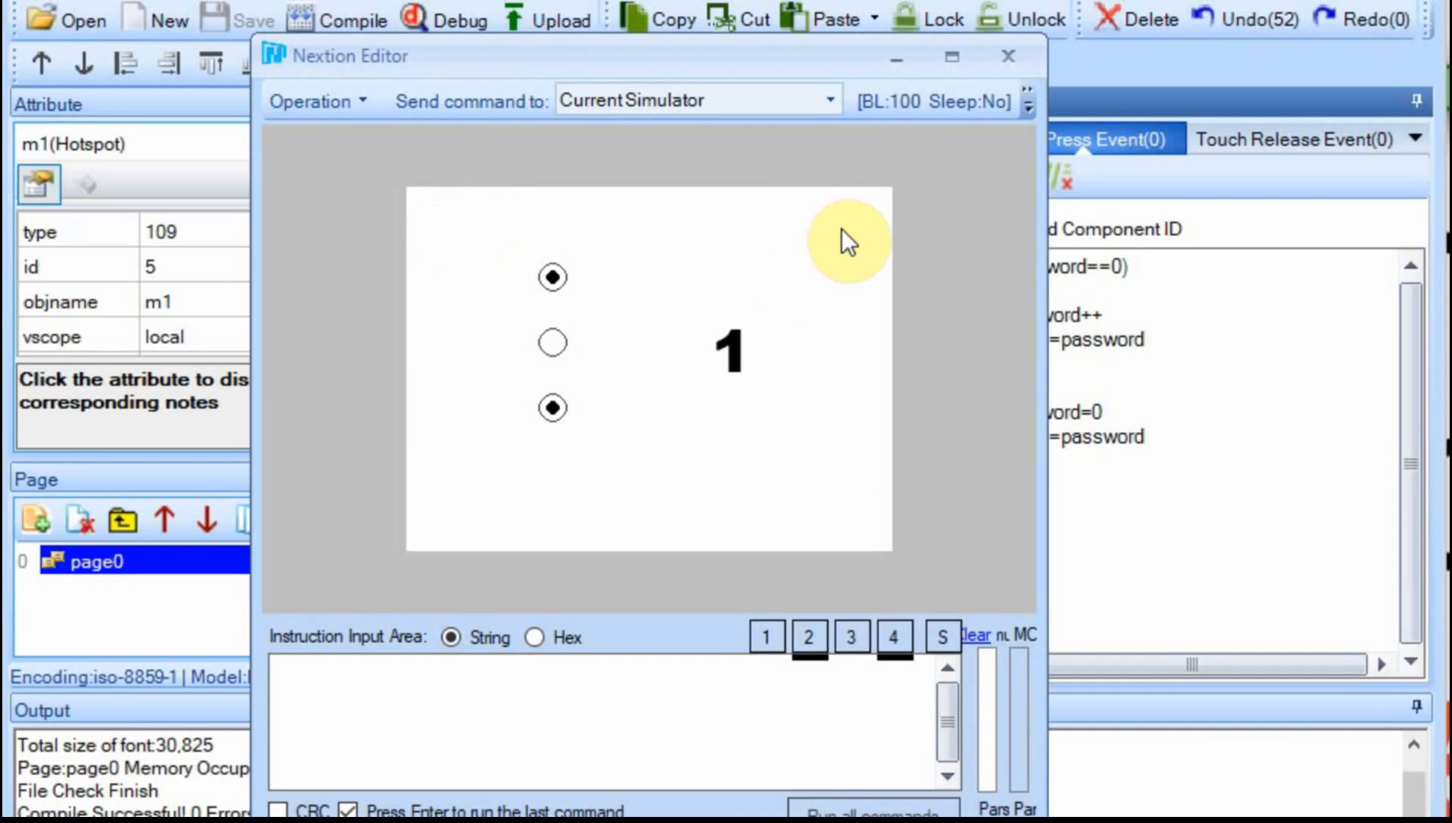
pyautogui.moveTo(1034, 74)
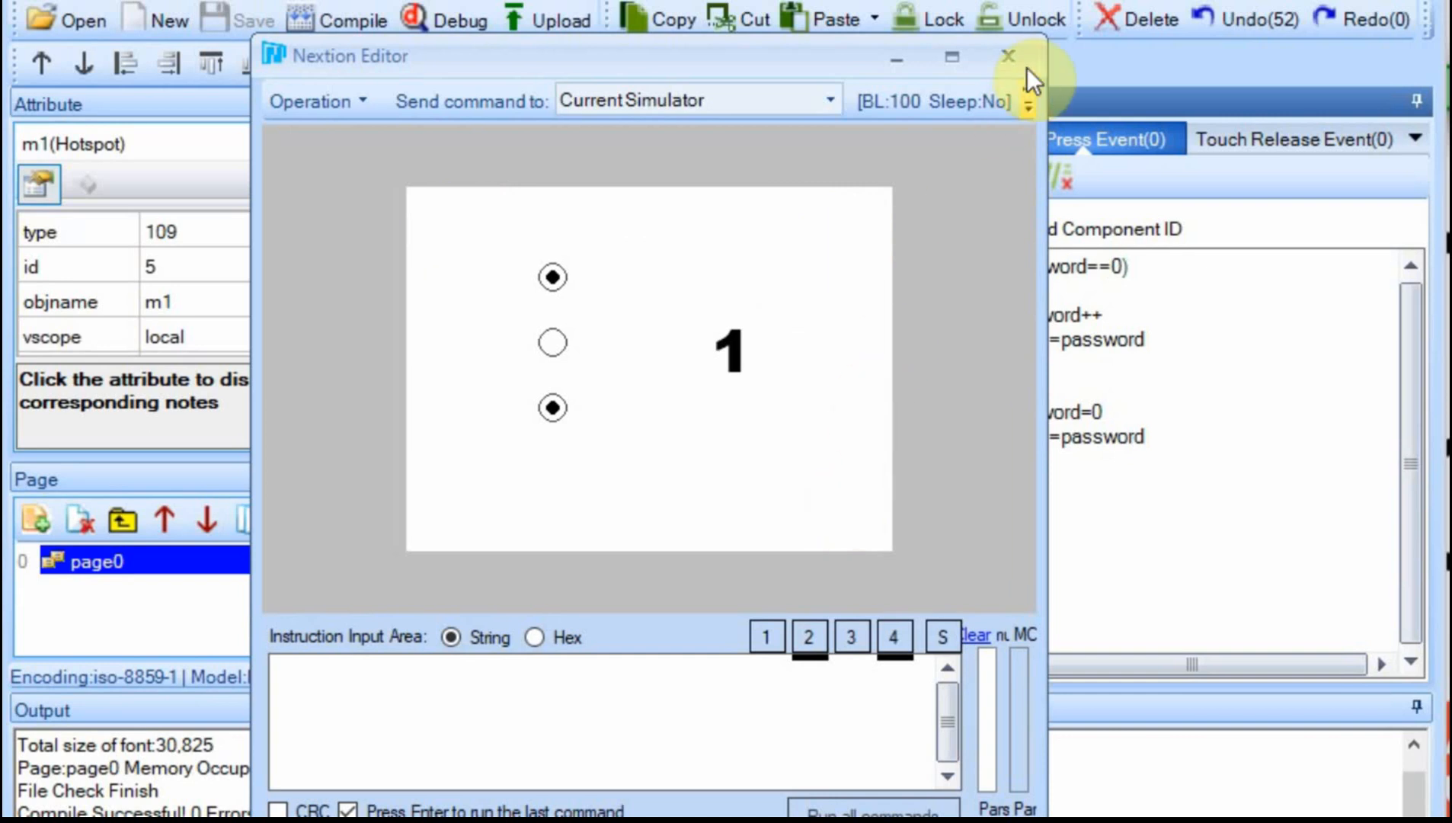
pyautogui.click(1005, 55)
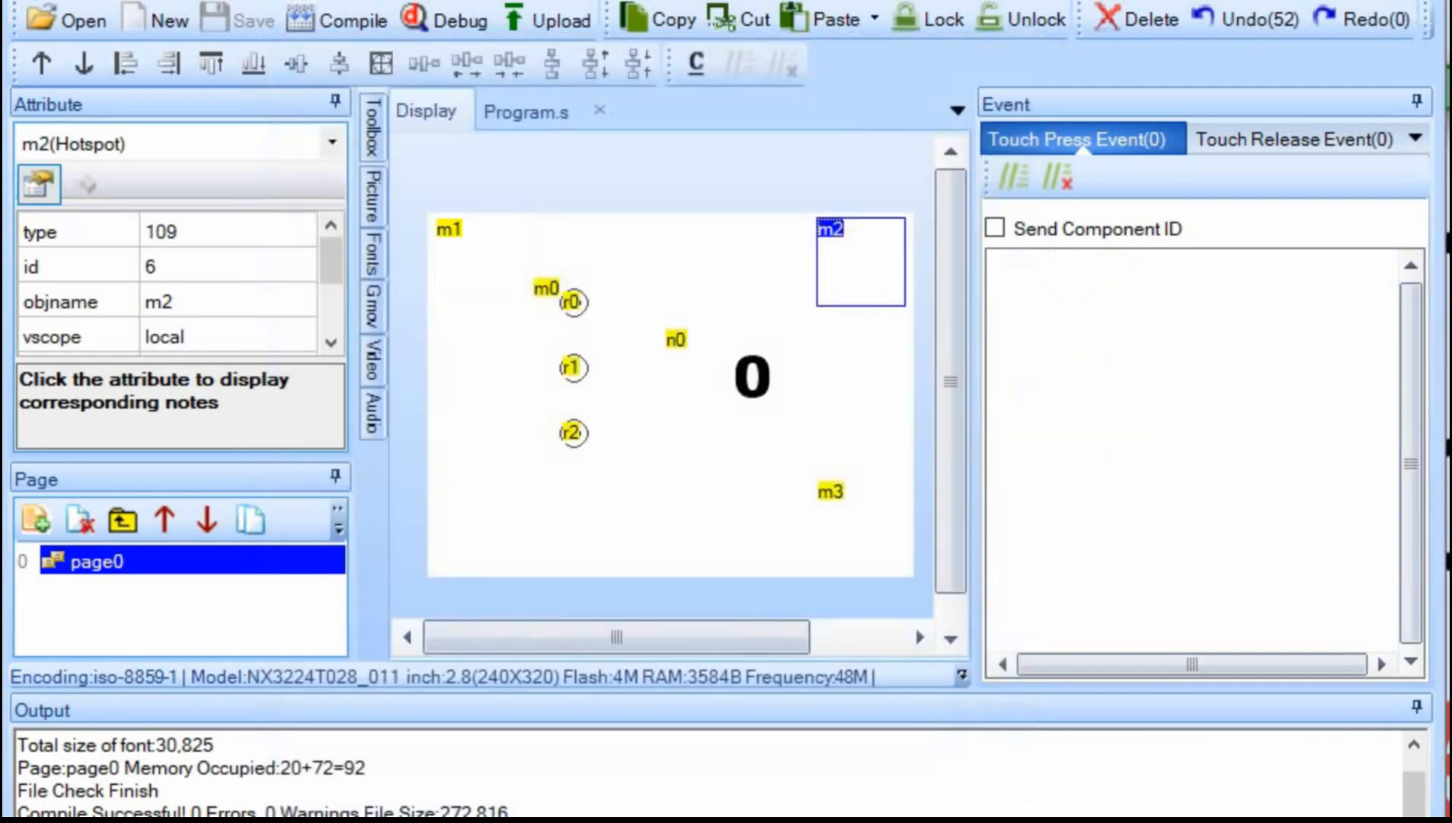
# - Paste the code into m2's Touch Press Event with condition password==1 and password++ retyped
pyautogui.click(841, 266)
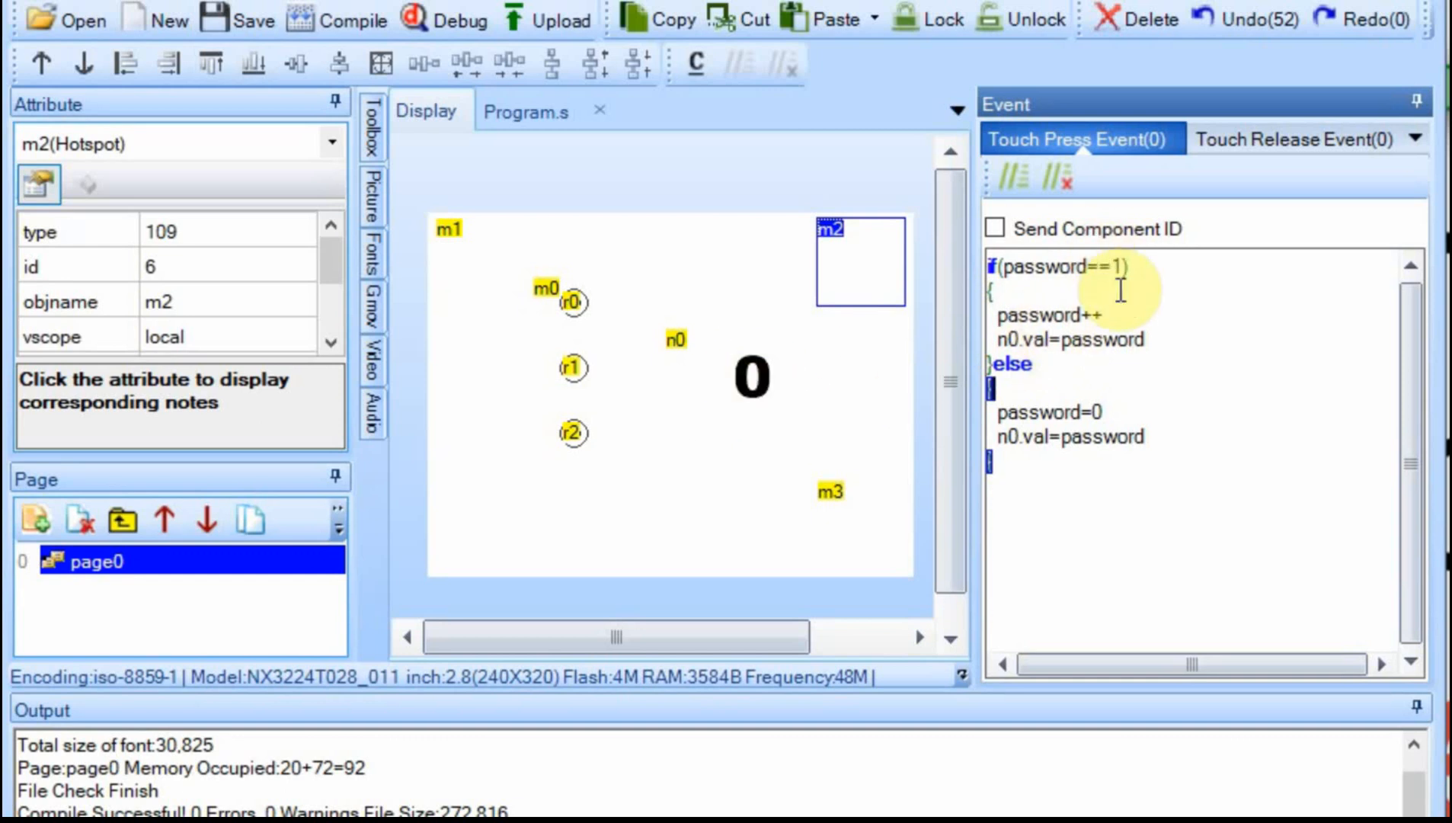
pyautogui.moveTo(845, 257)
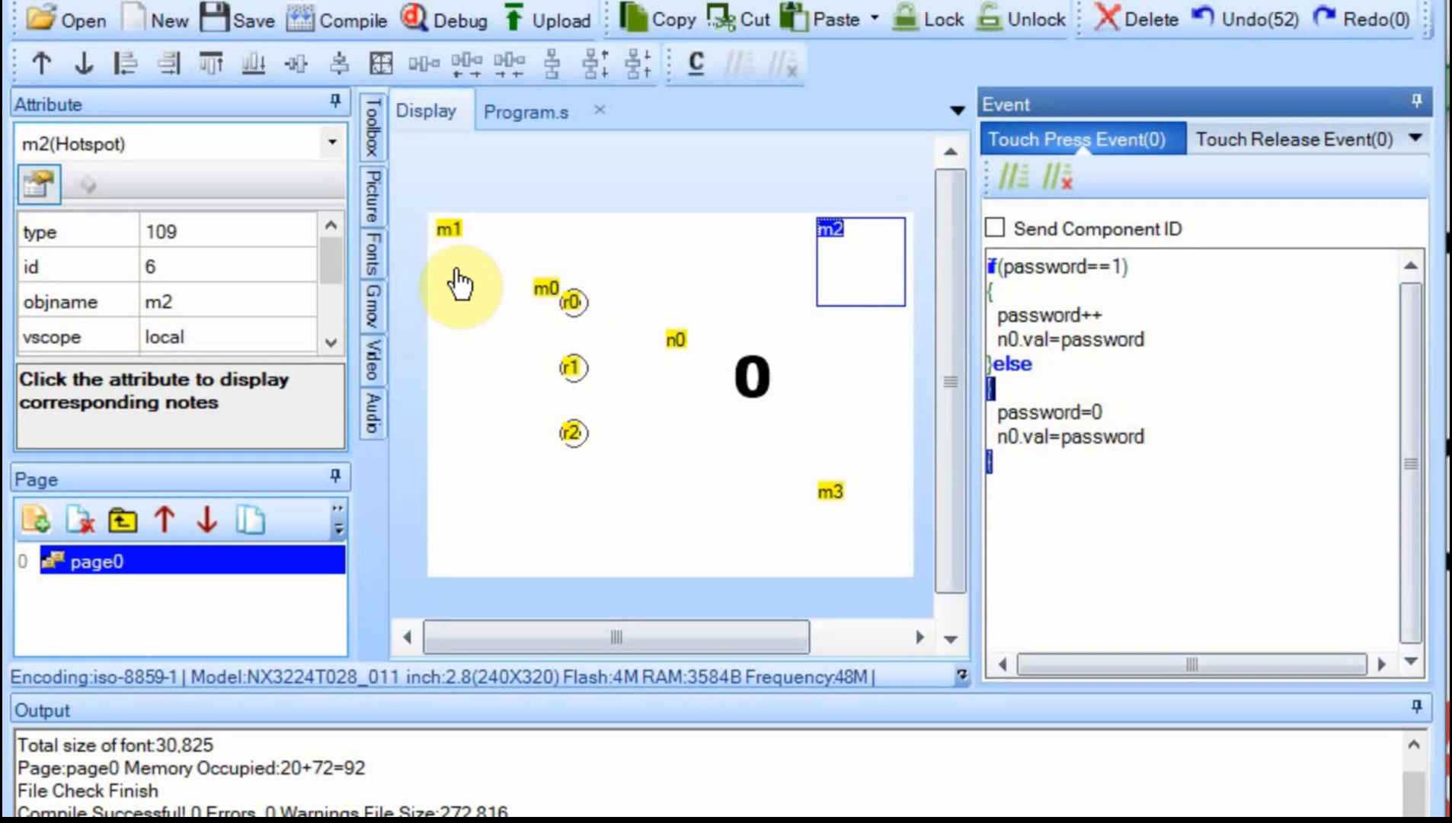
pyautogui.moveTo(856, 263)
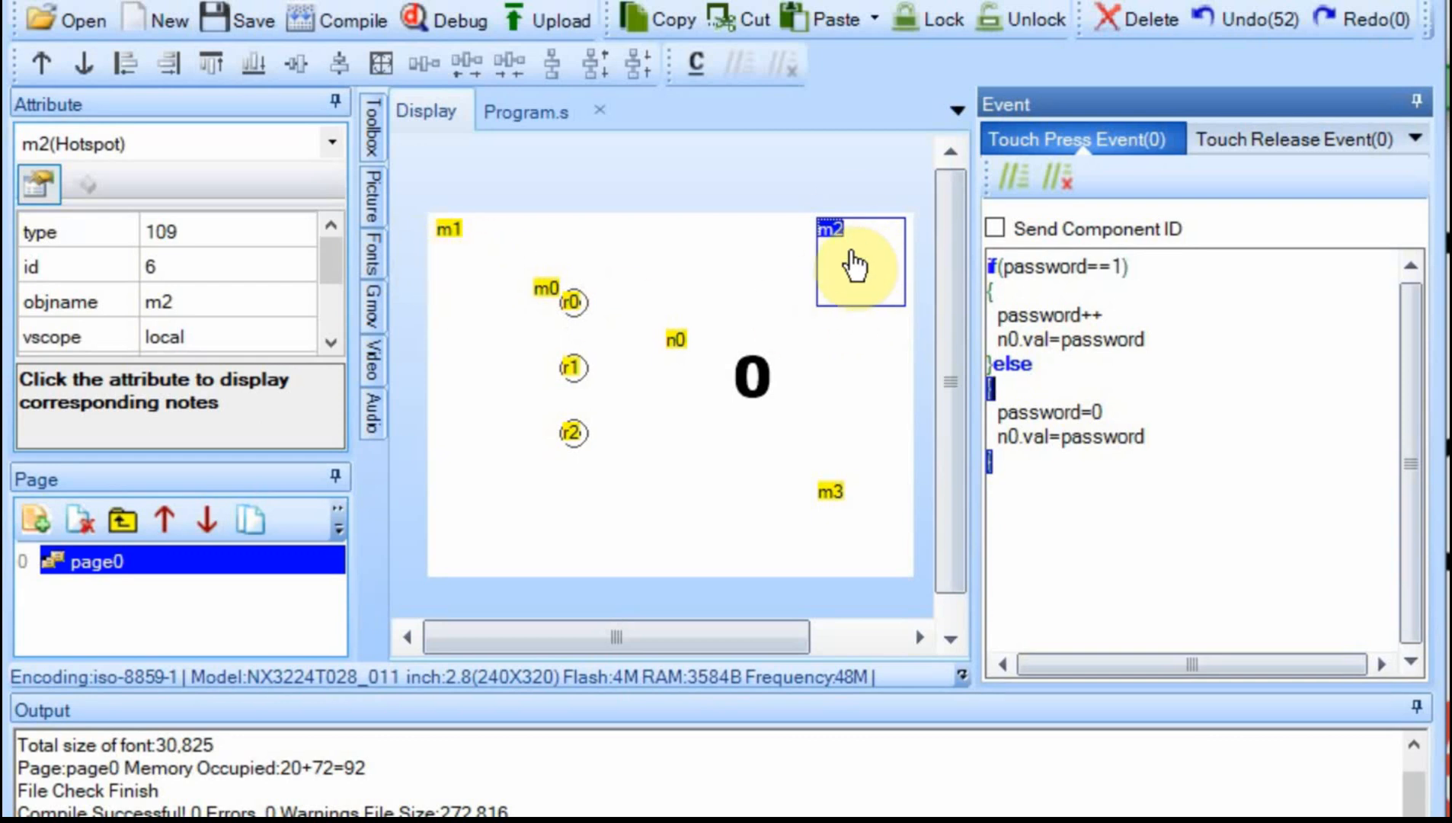
pyautogui.moveTo(456, 270)
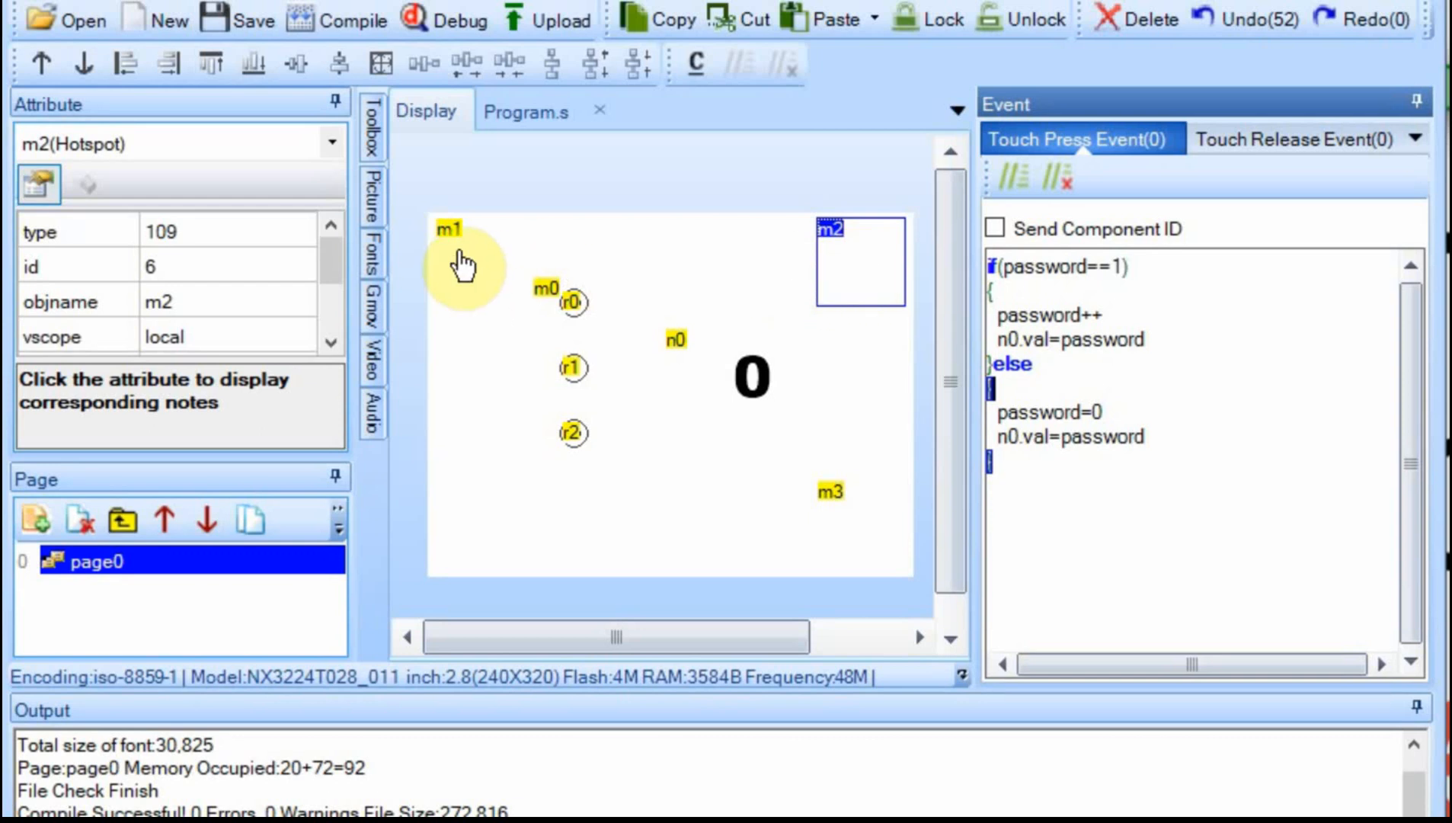
pyautogui.moveTo(917, 347)
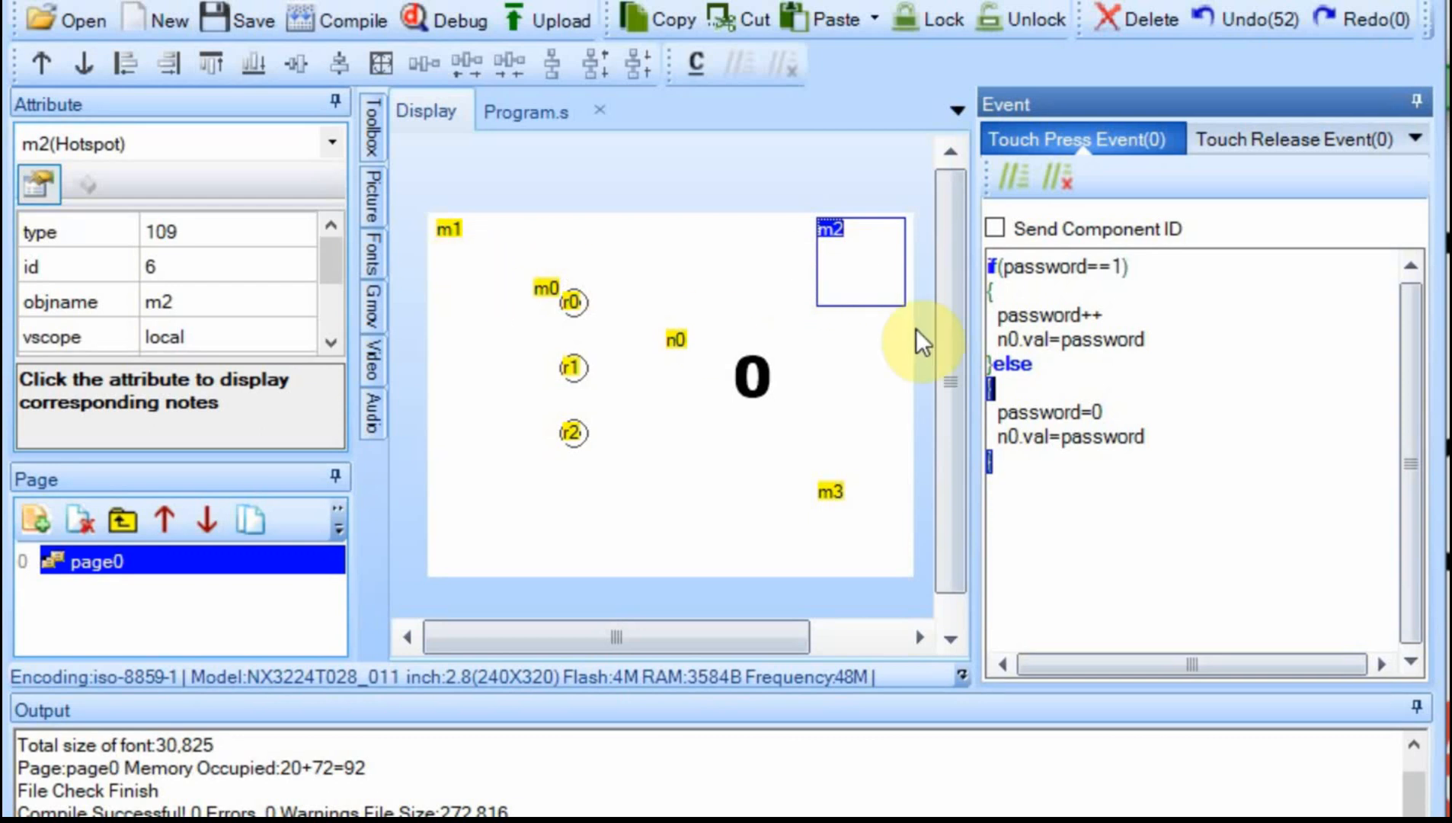
pyautogui.click(1102, 315)
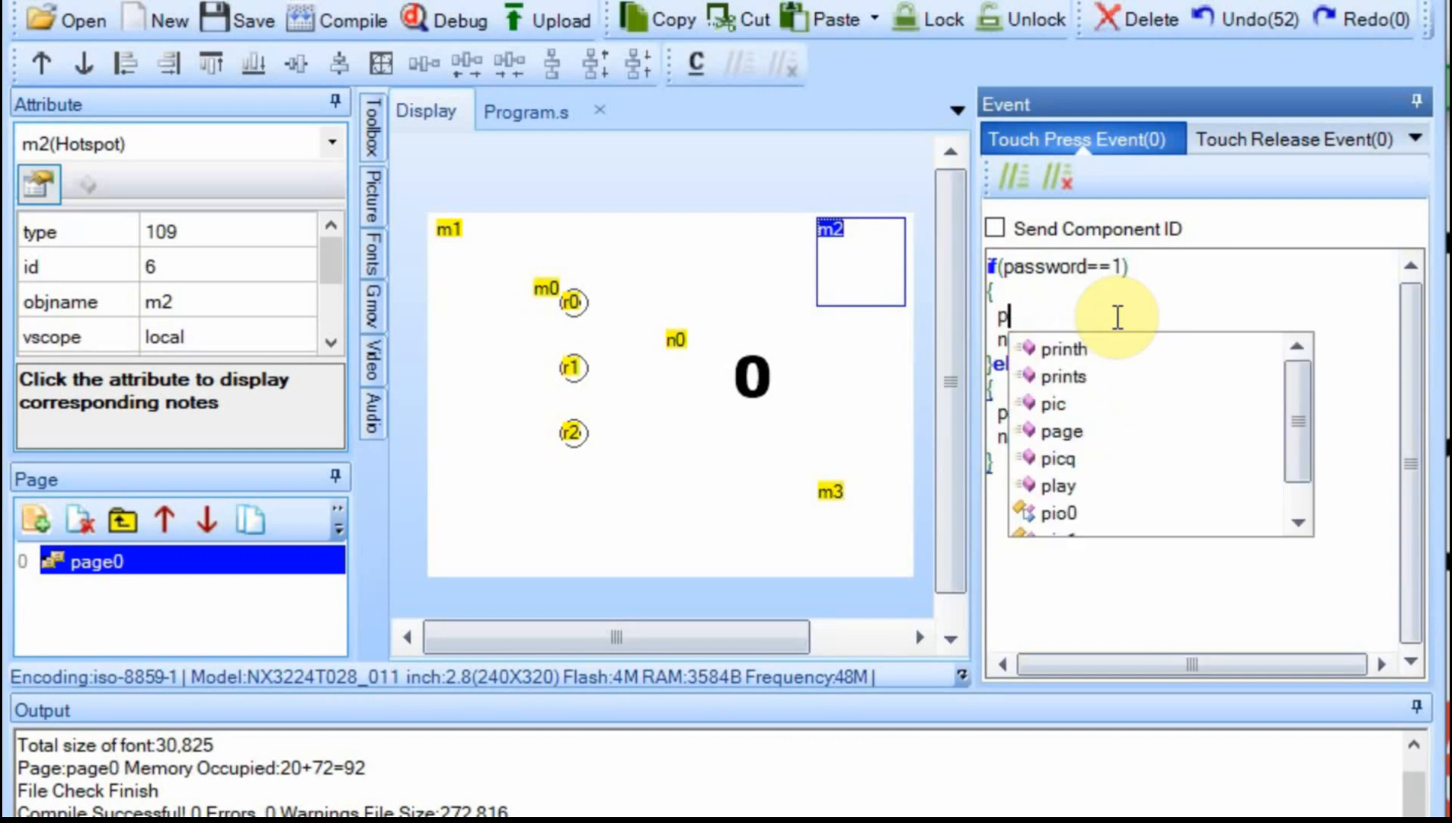
pyautogui.write('assword')
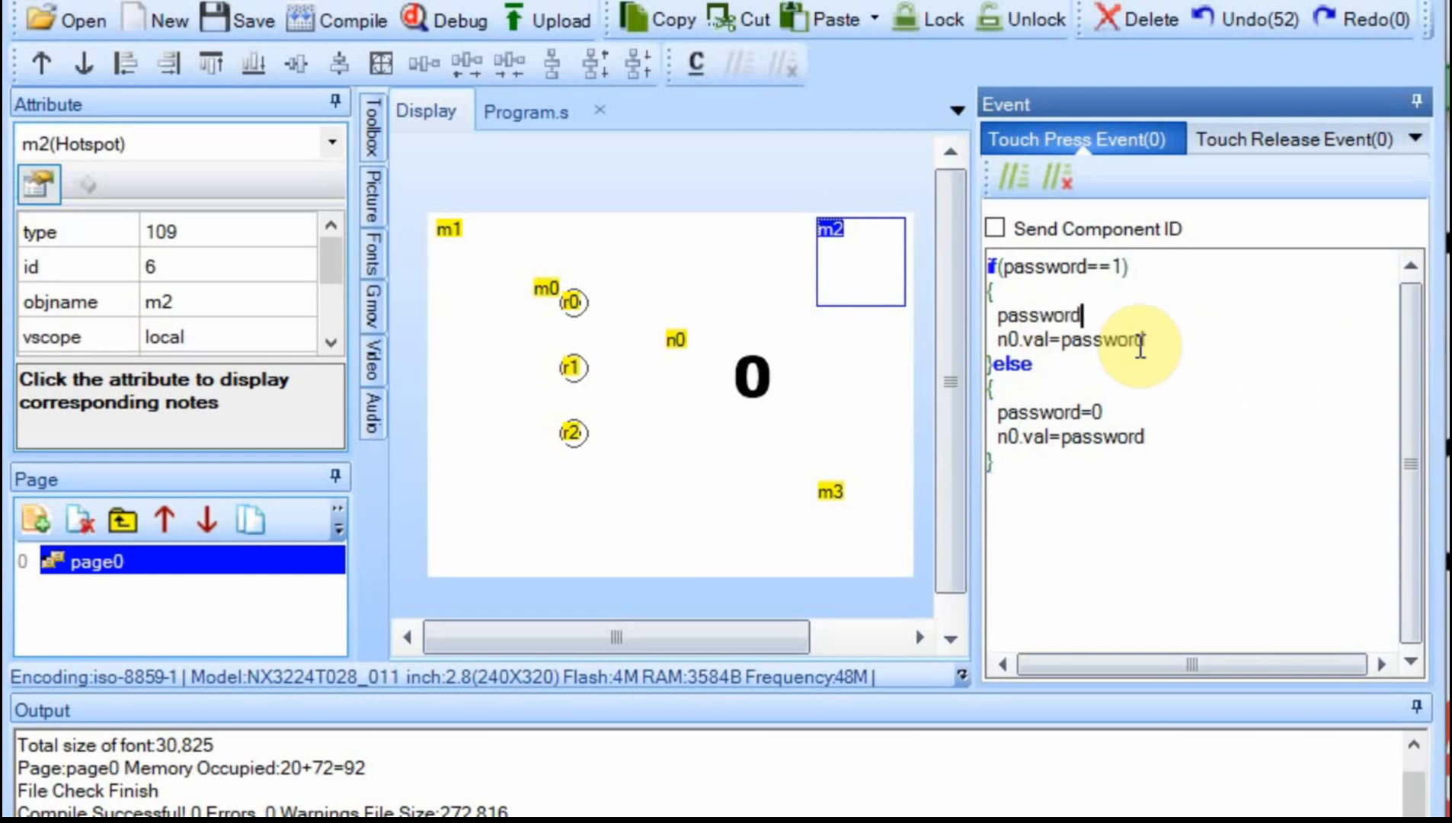
pyautogui.write('++')
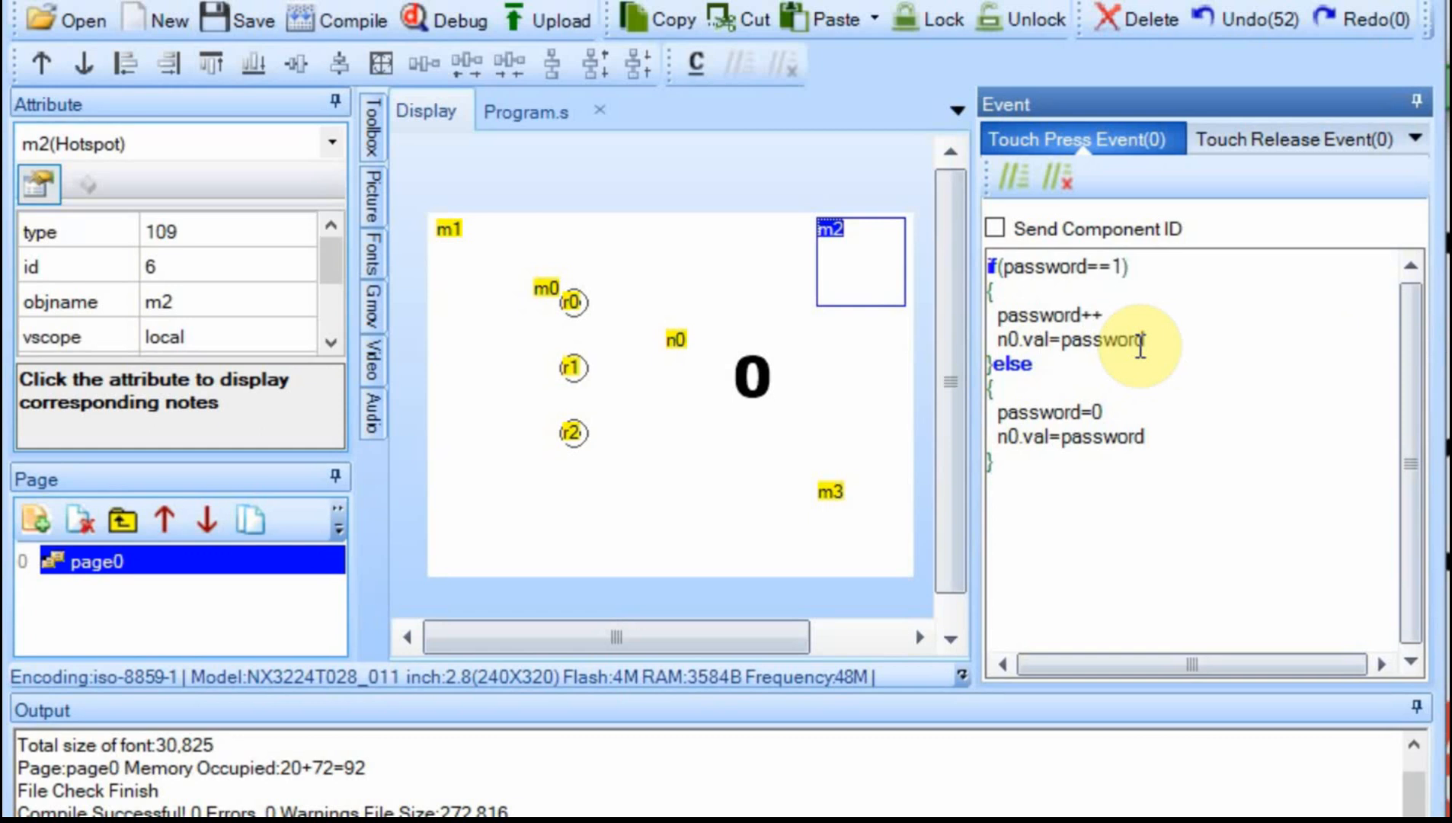
pyautogui.click(867, 525)
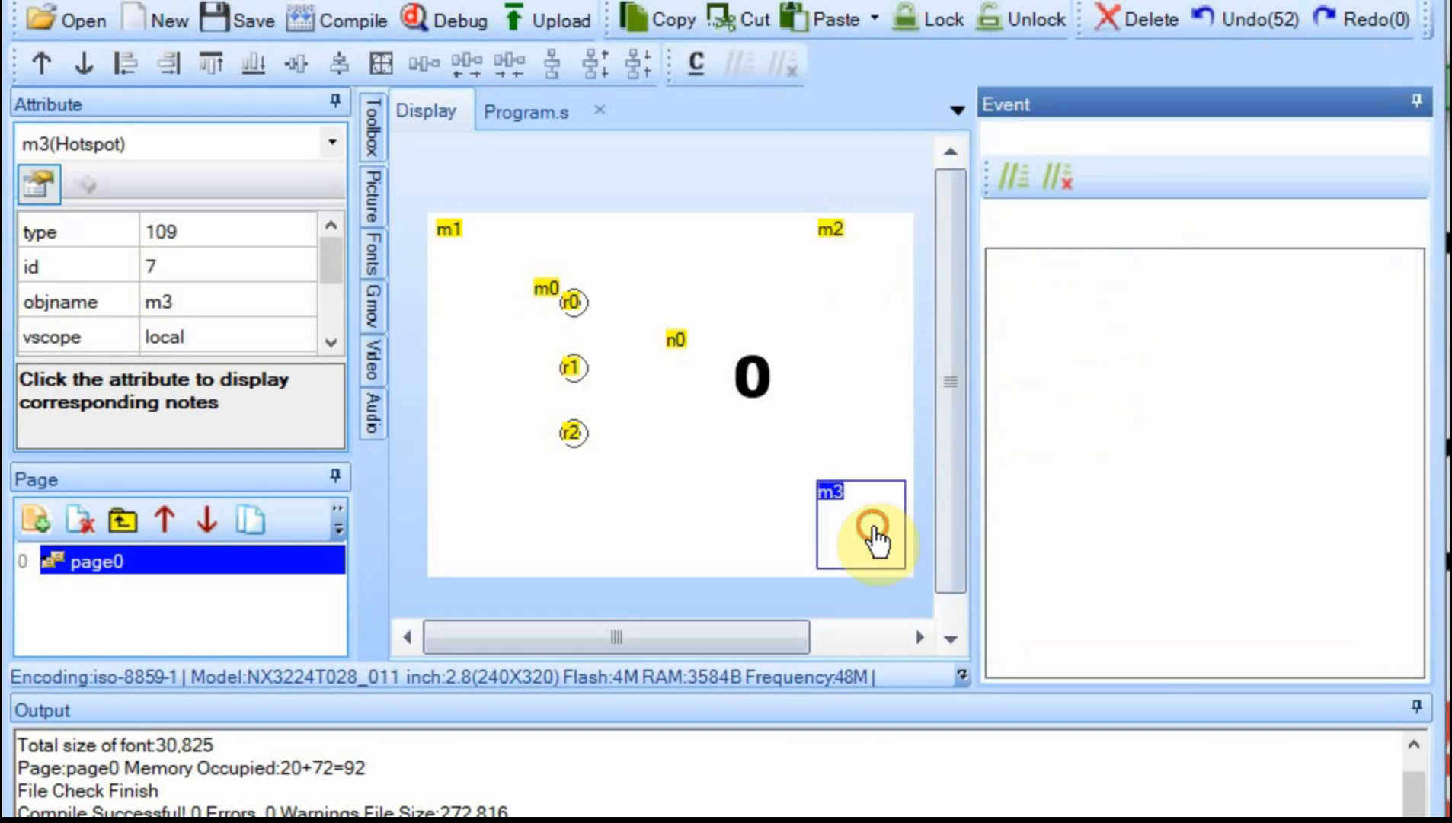
# - Paste the password code into m3's Touch Press Event with condition password==2
pyautogui.click(864, 530)
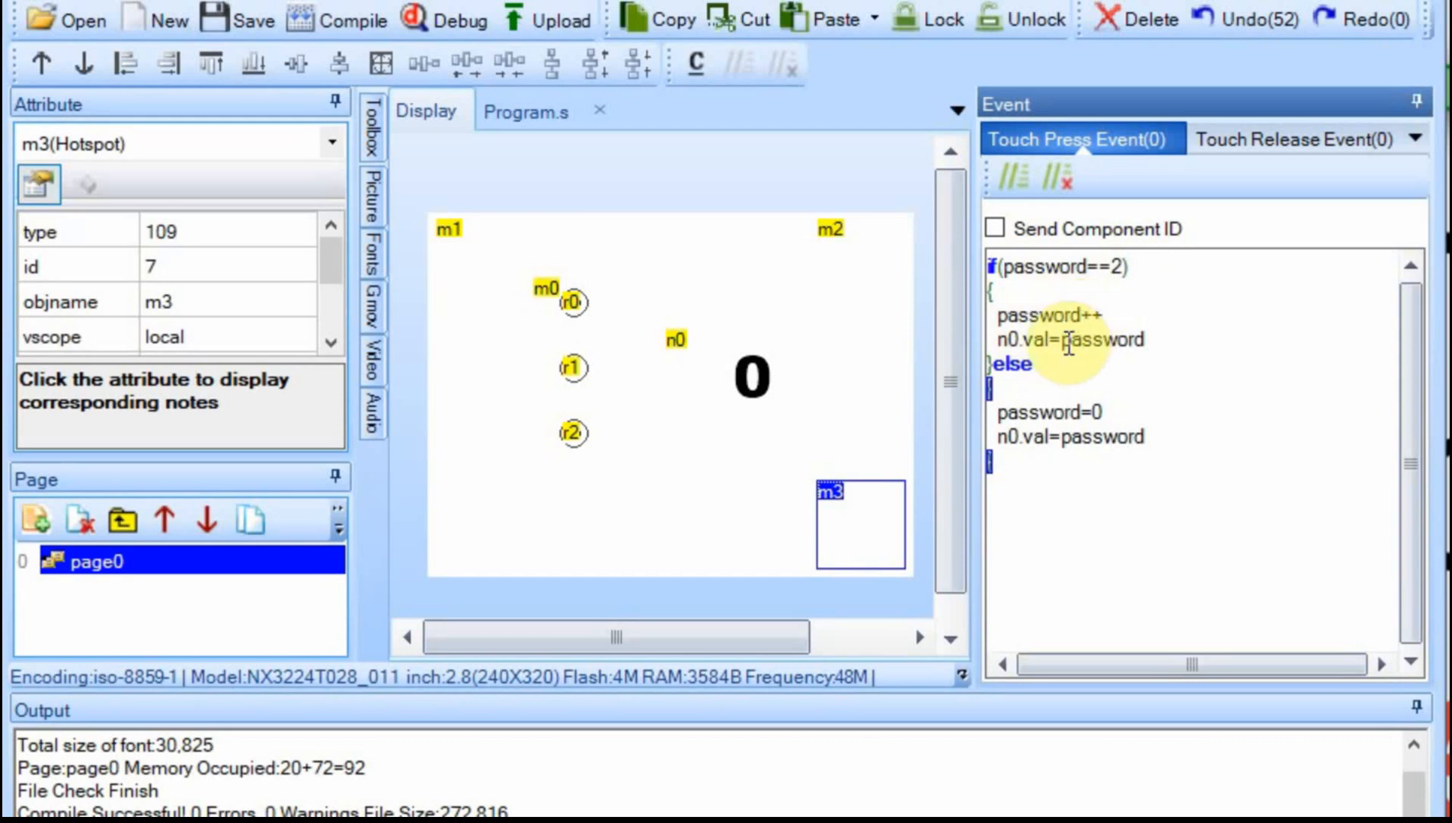
pyautogui.moveTo(741, 396)
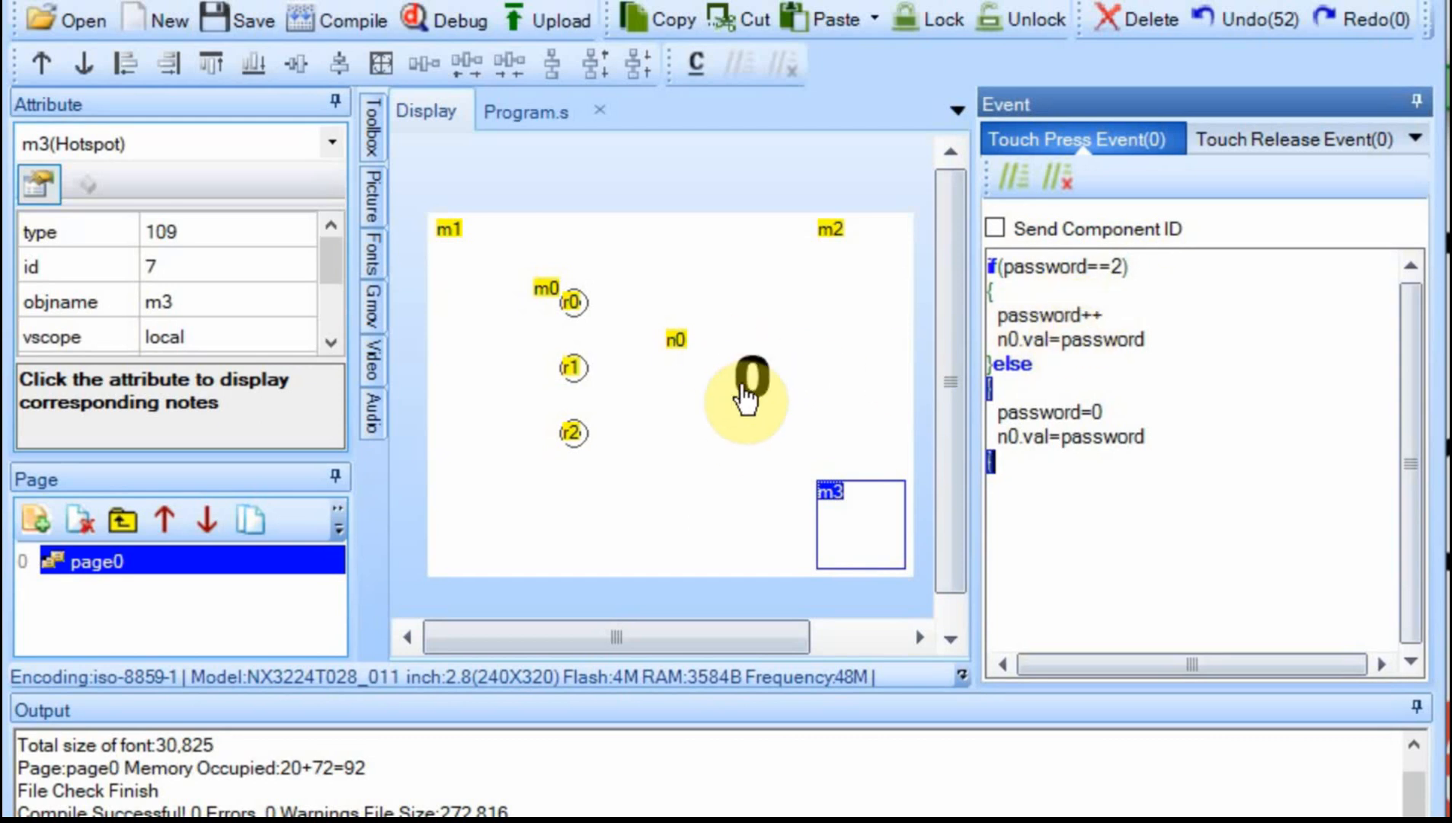
pyautogui.moveTo(860, 538)
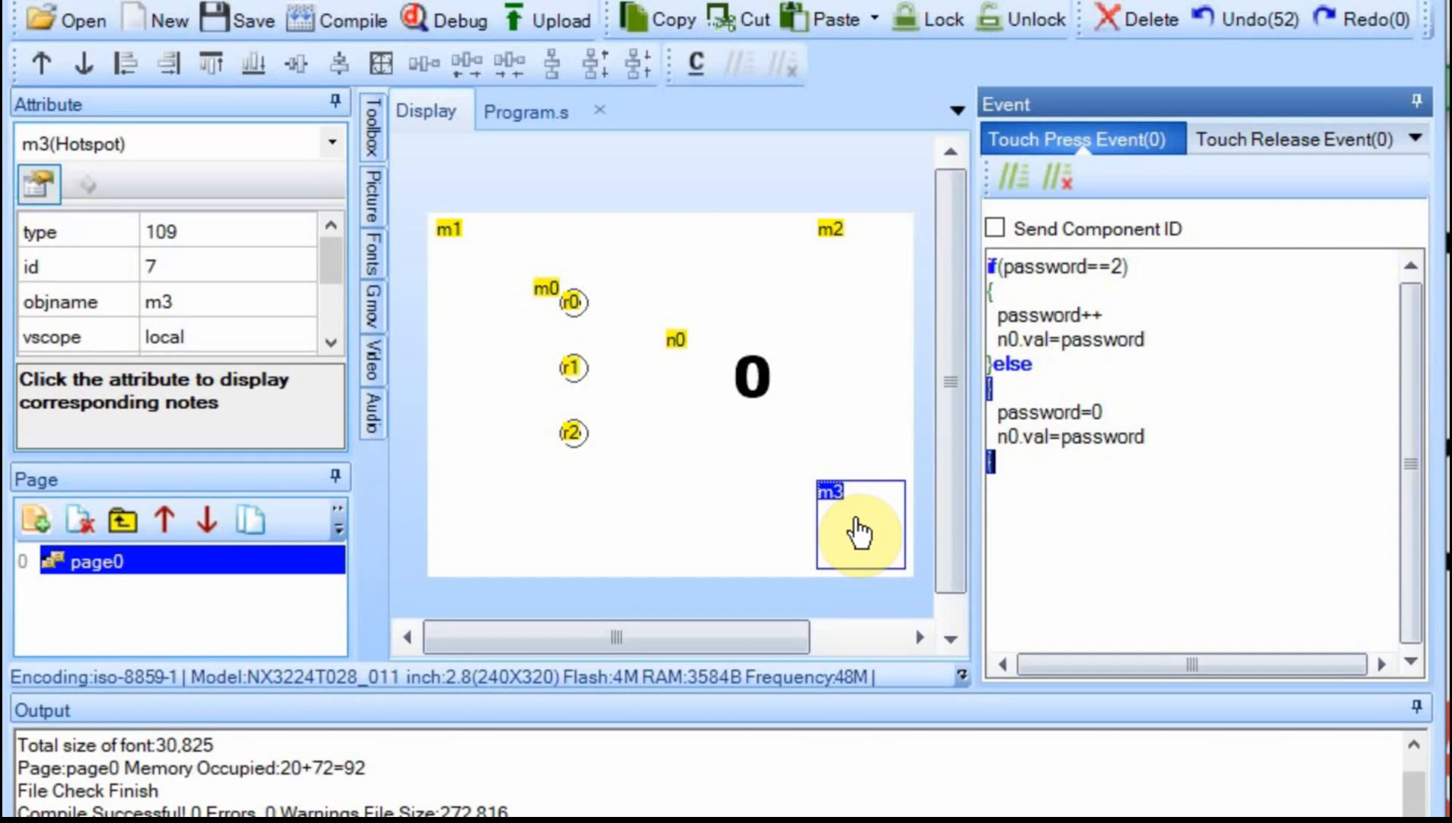
pyautogui.moveTo(847, 255)
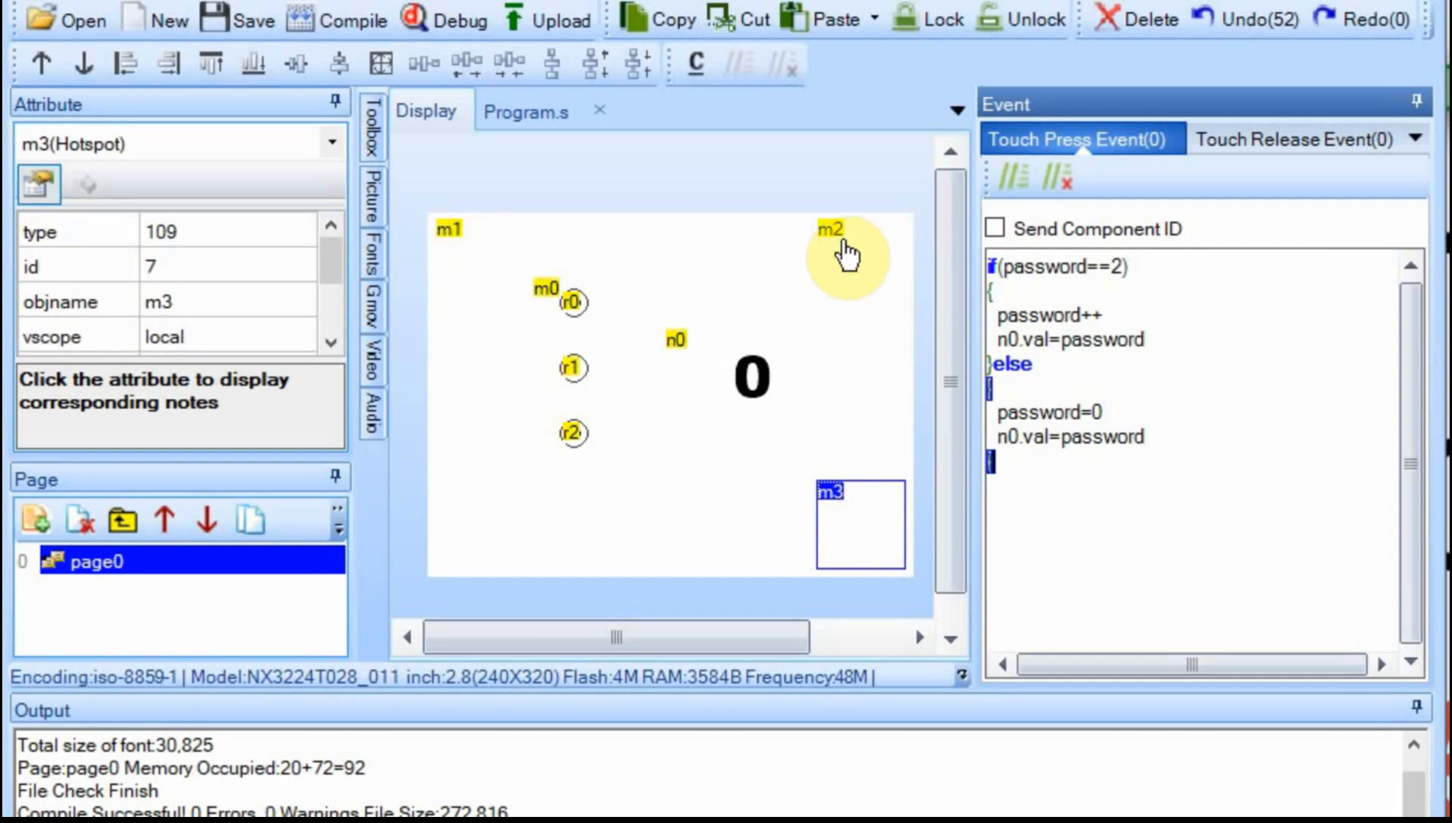
pyautogui.moveTo(460, 31)
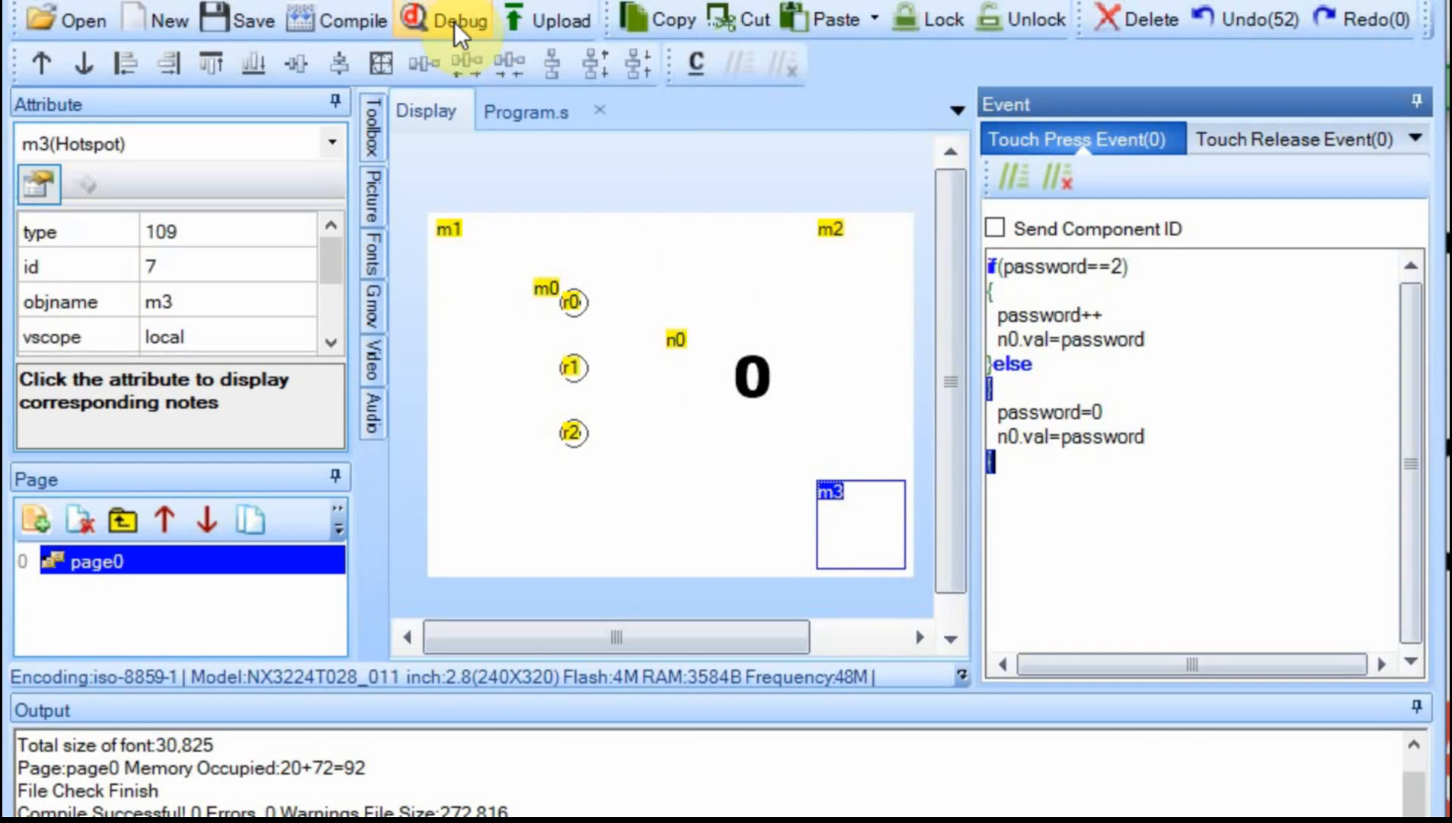
pyautogui.click(457, 19)
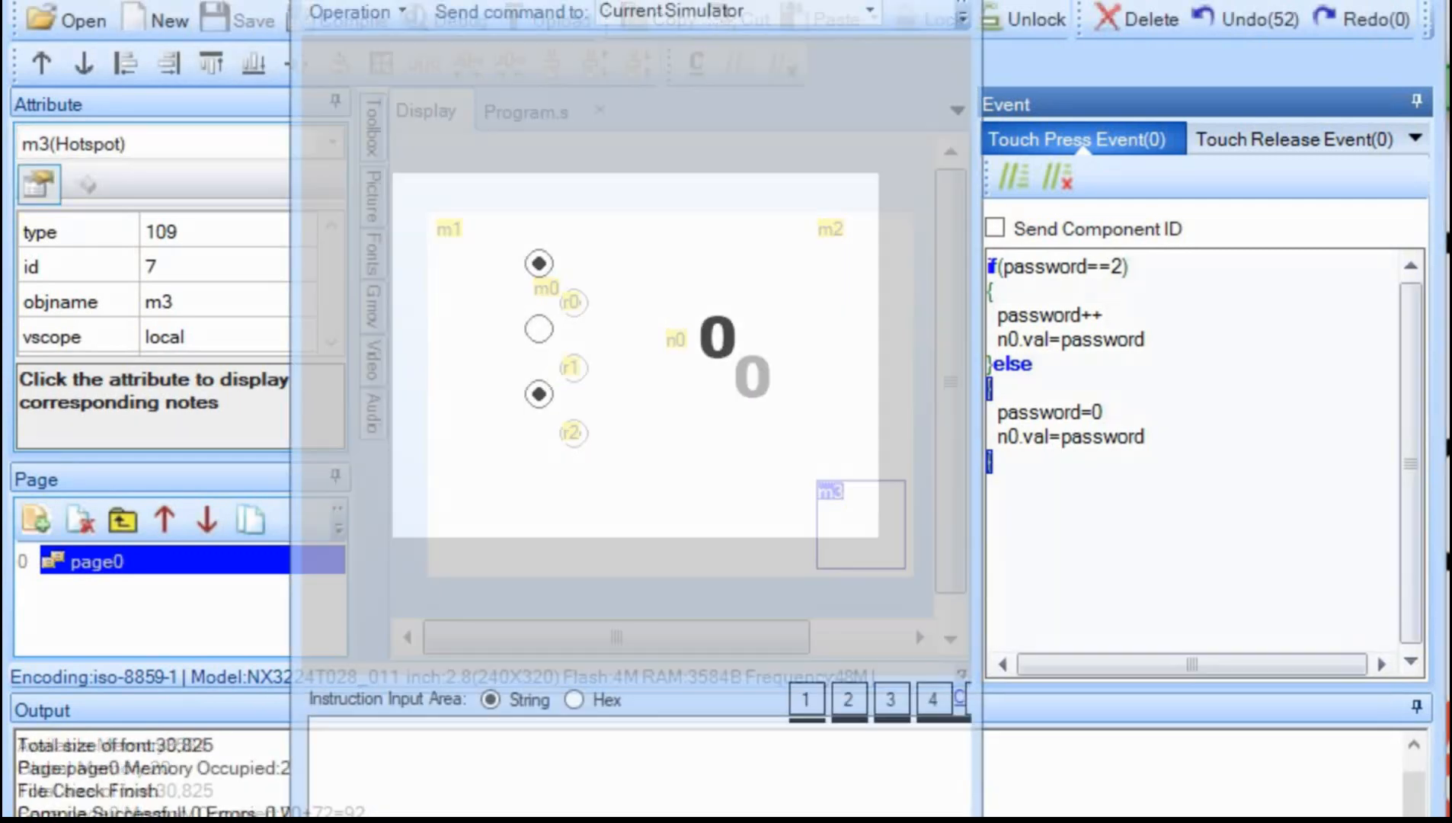
pyautogui.click(822, 202)
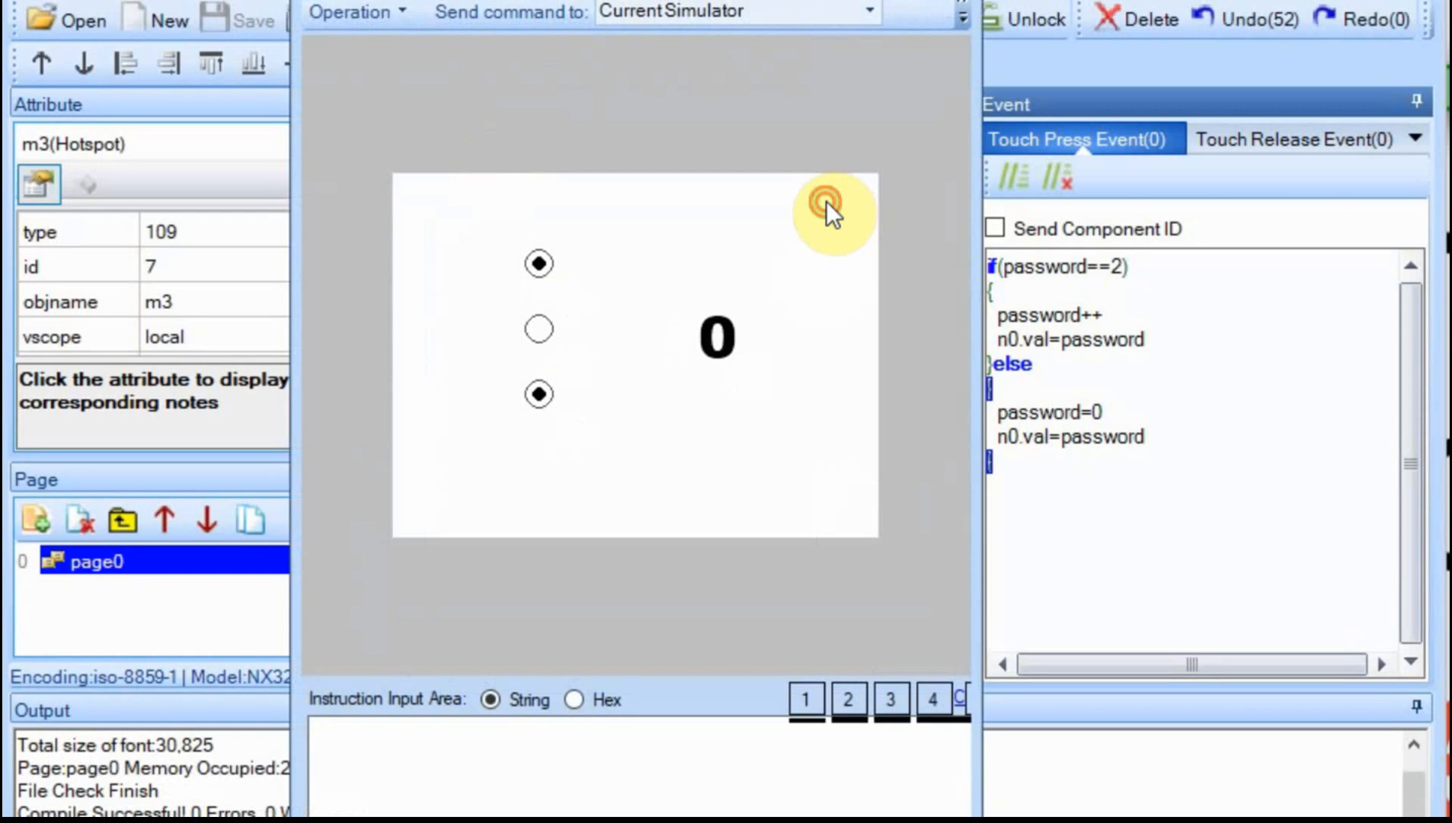
pyautogui.moveTo(421, 219)
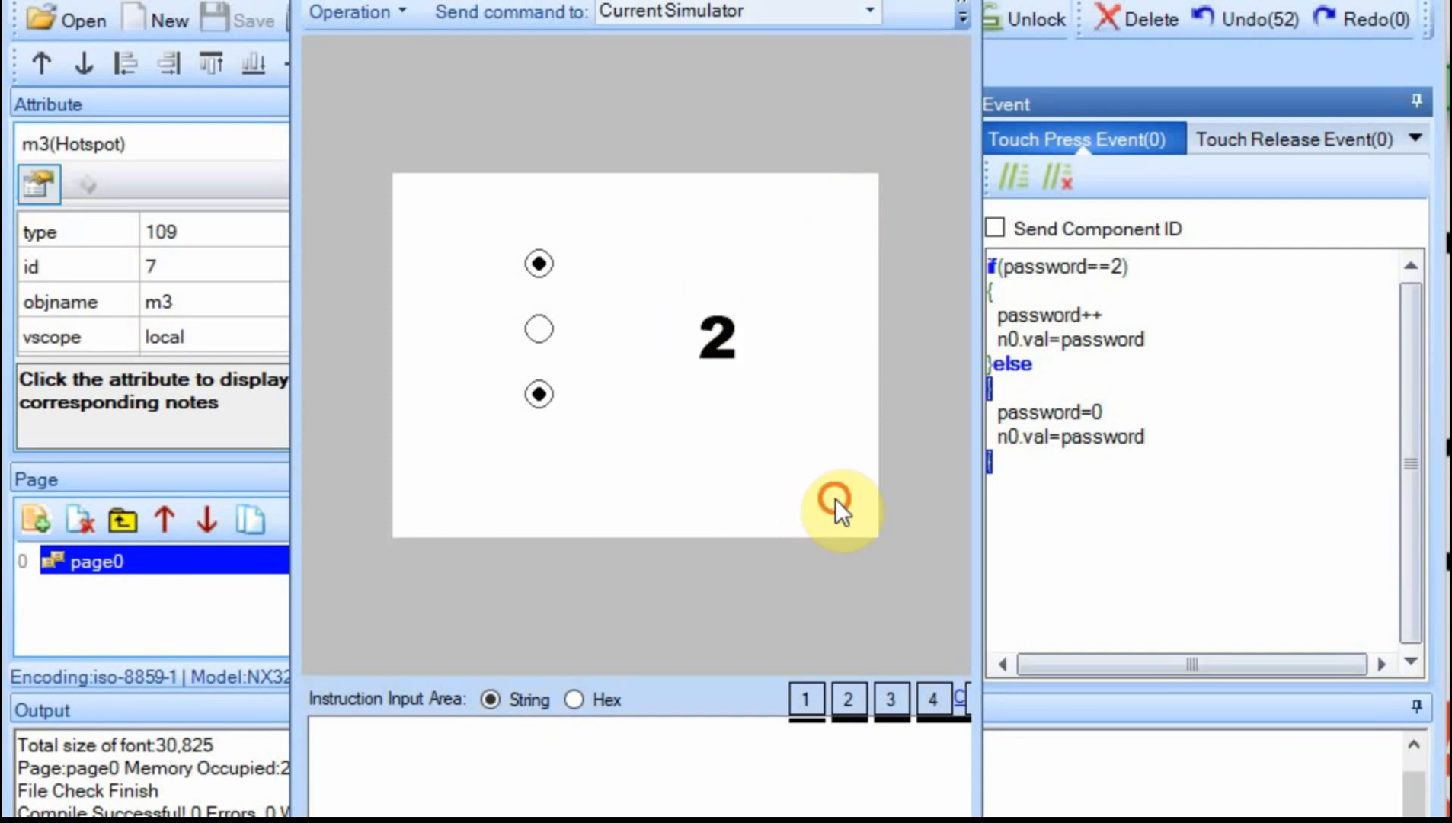
pyautogui.click(836, 500)
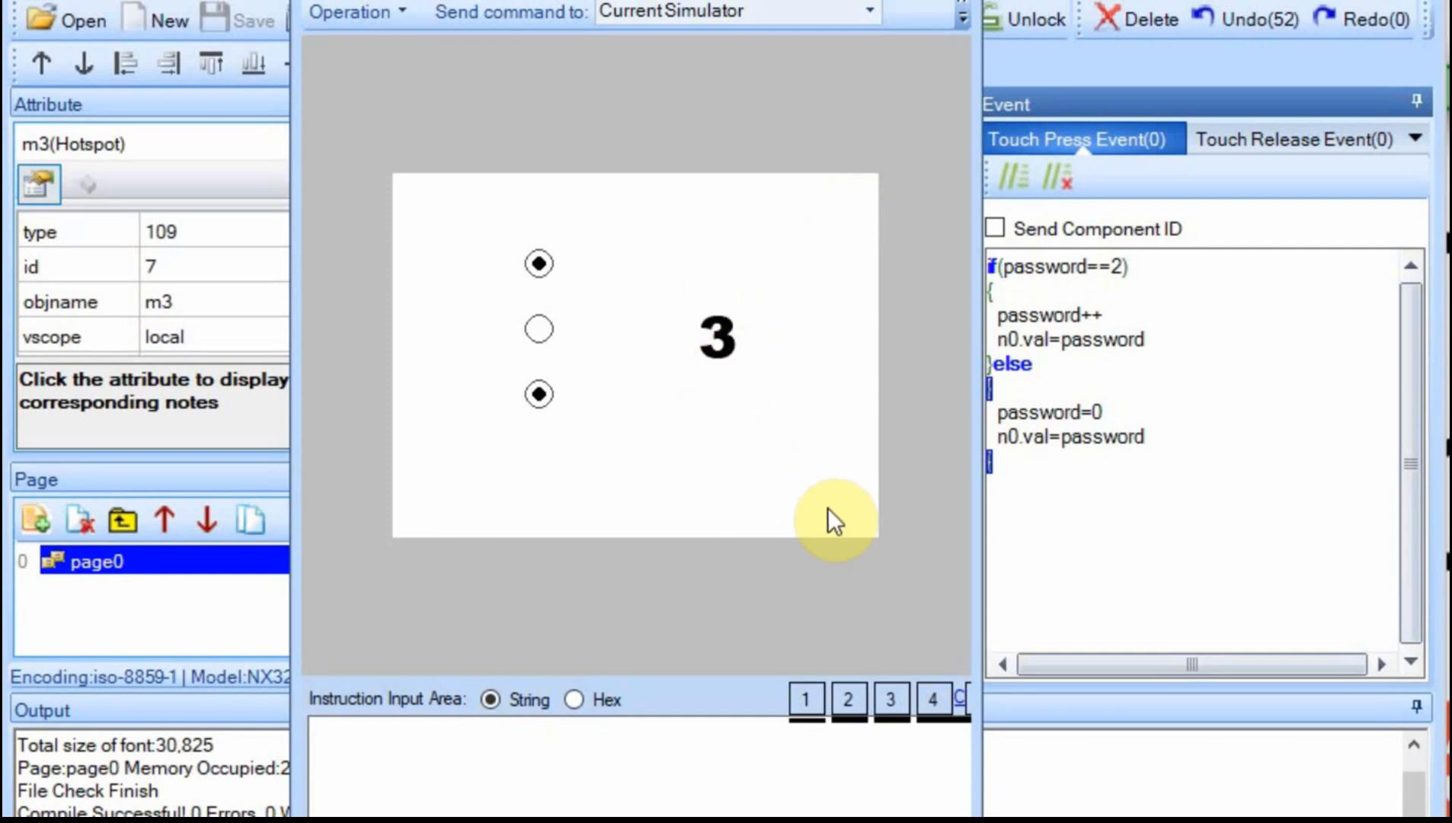
pyautogui.moveTo(824, 530)
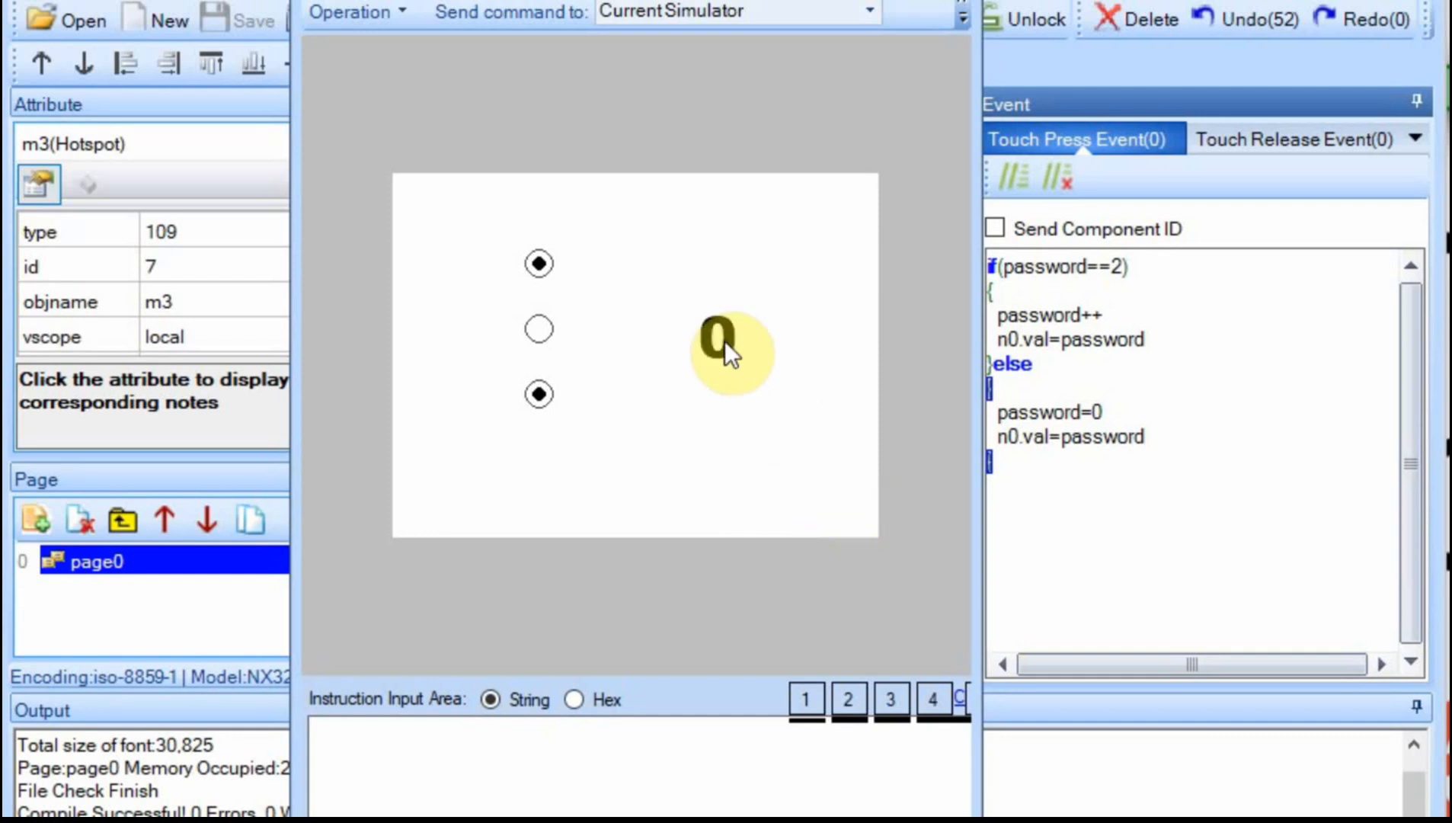
pyautogui.moveTo(447, 225)
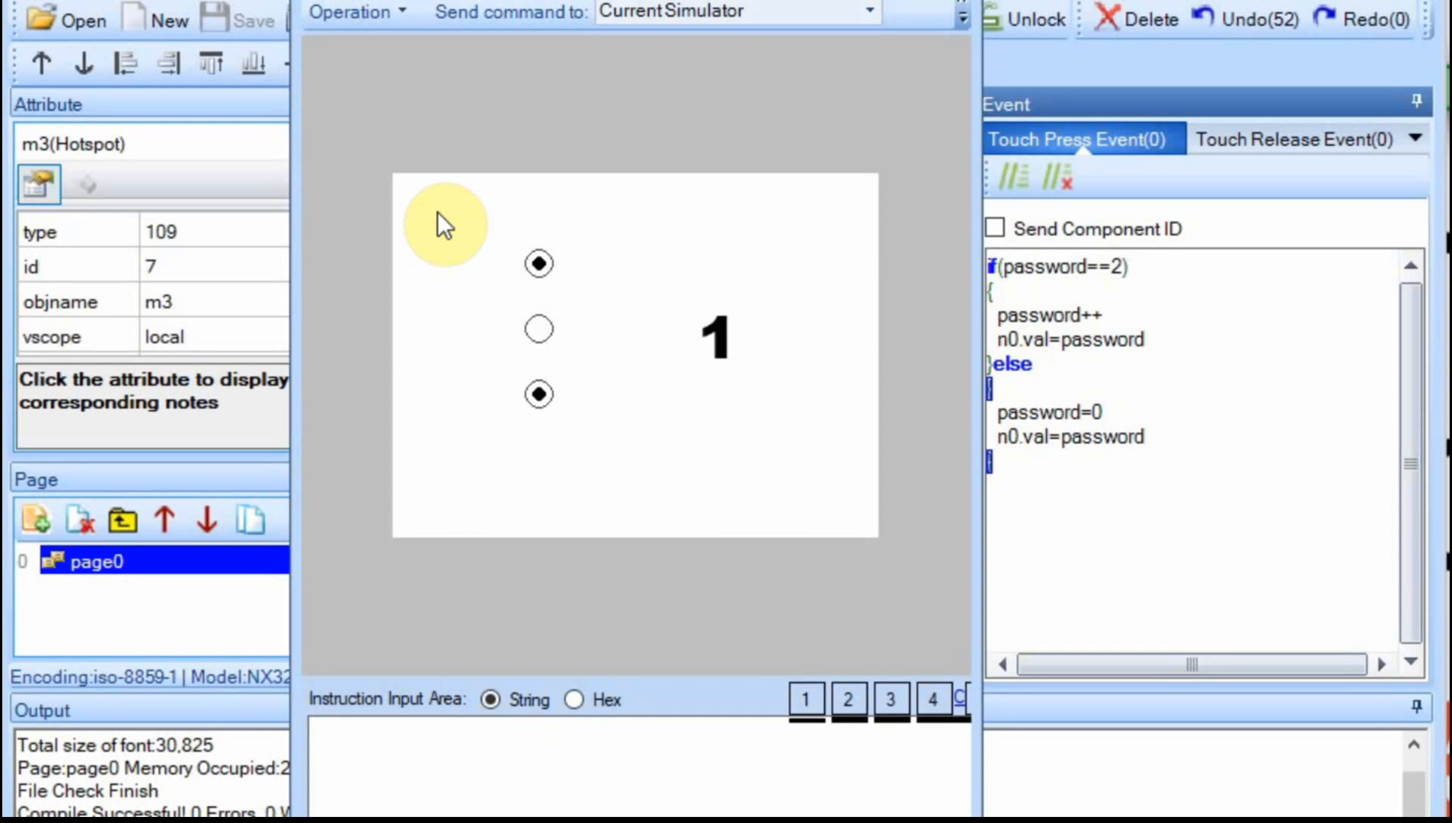
pyautogui.moveTo(839, 503)
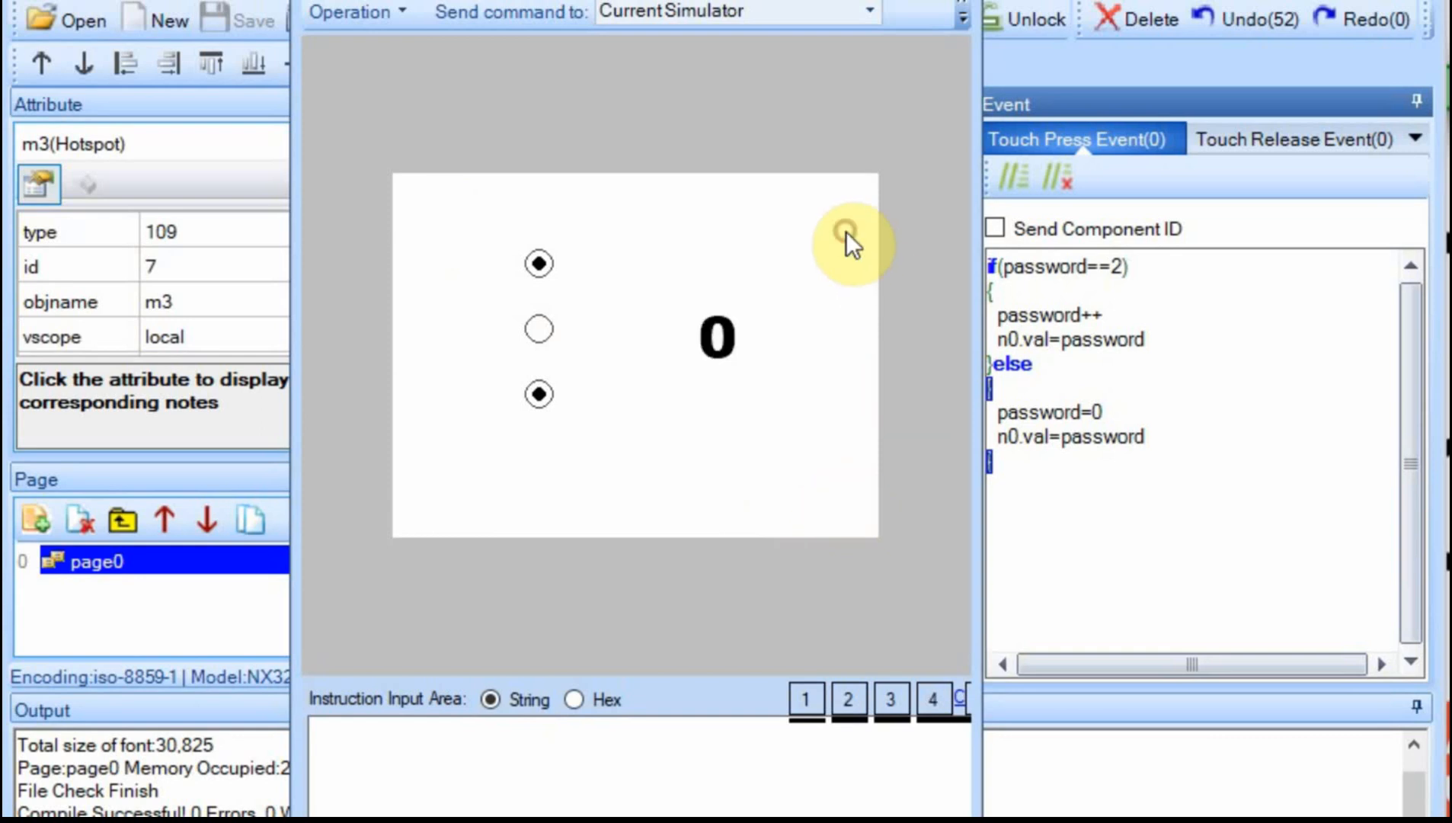
pyautogui.moveTo(450, 212)
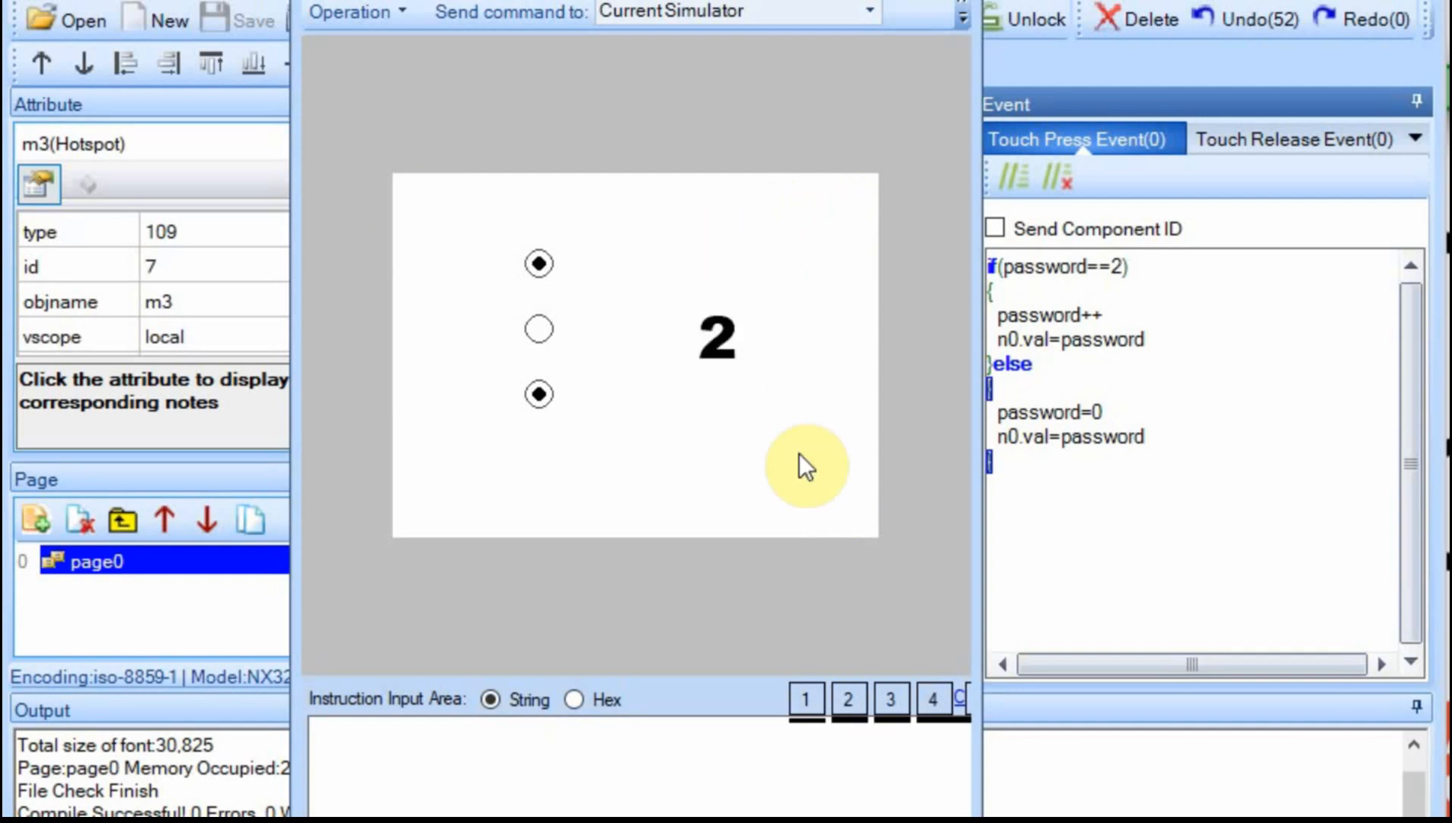
pyautogui.click(805, 466)
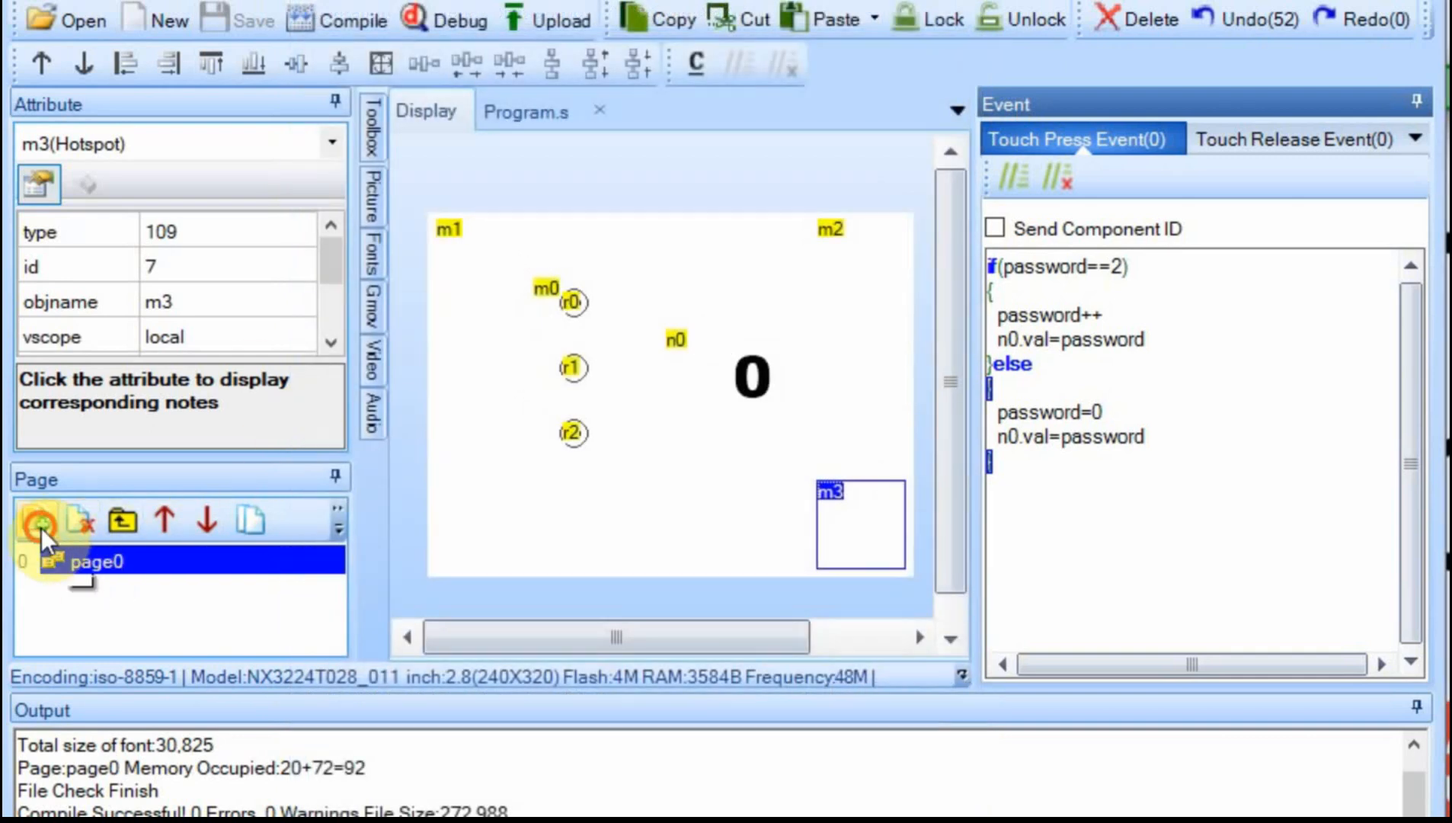
# - Add a text field t0 and a button b0 to page1
pyautogui.click(35, 520)
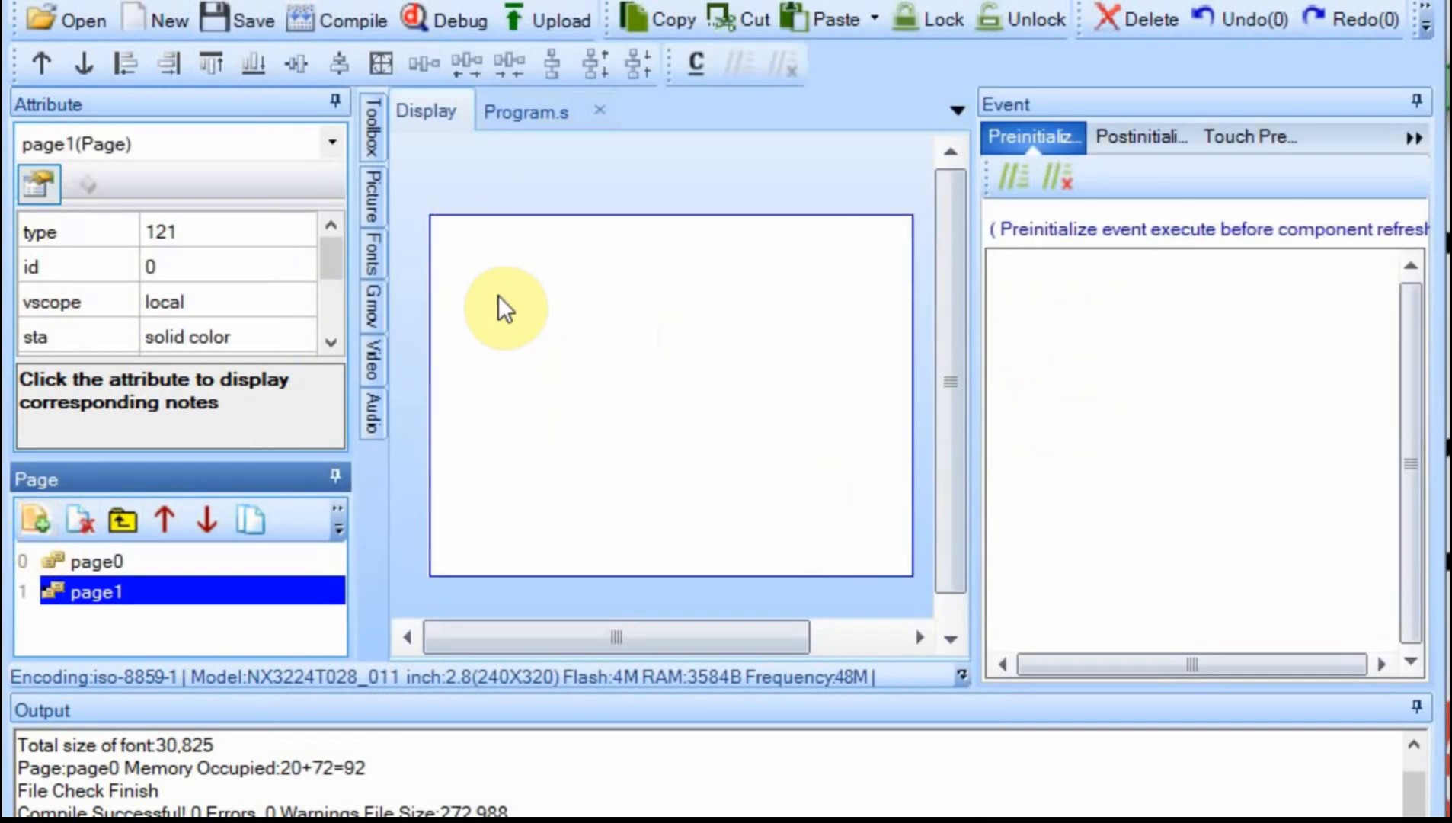
pyautogui.click(372, 134)
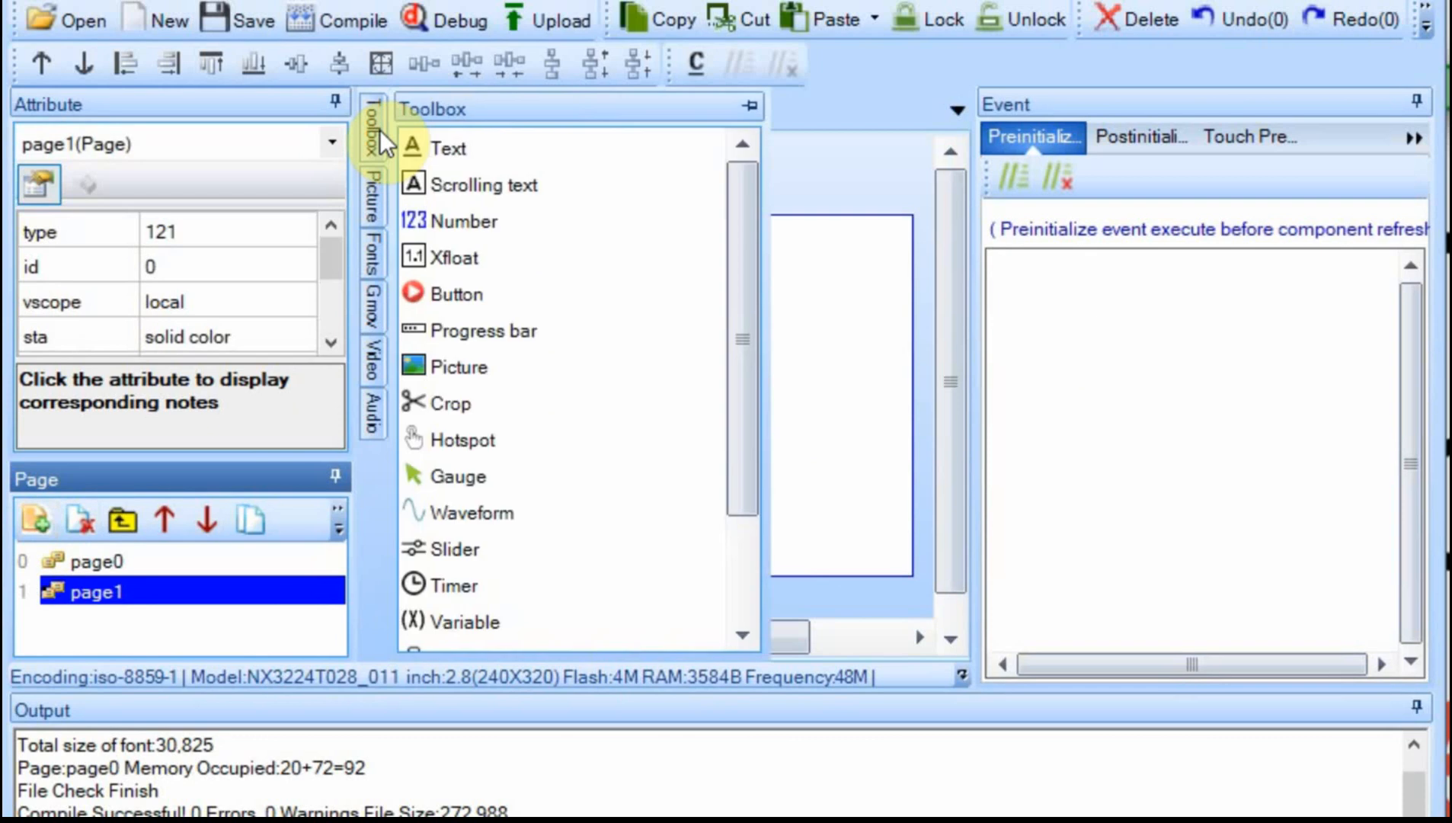
pyautogui.click(447, 149)
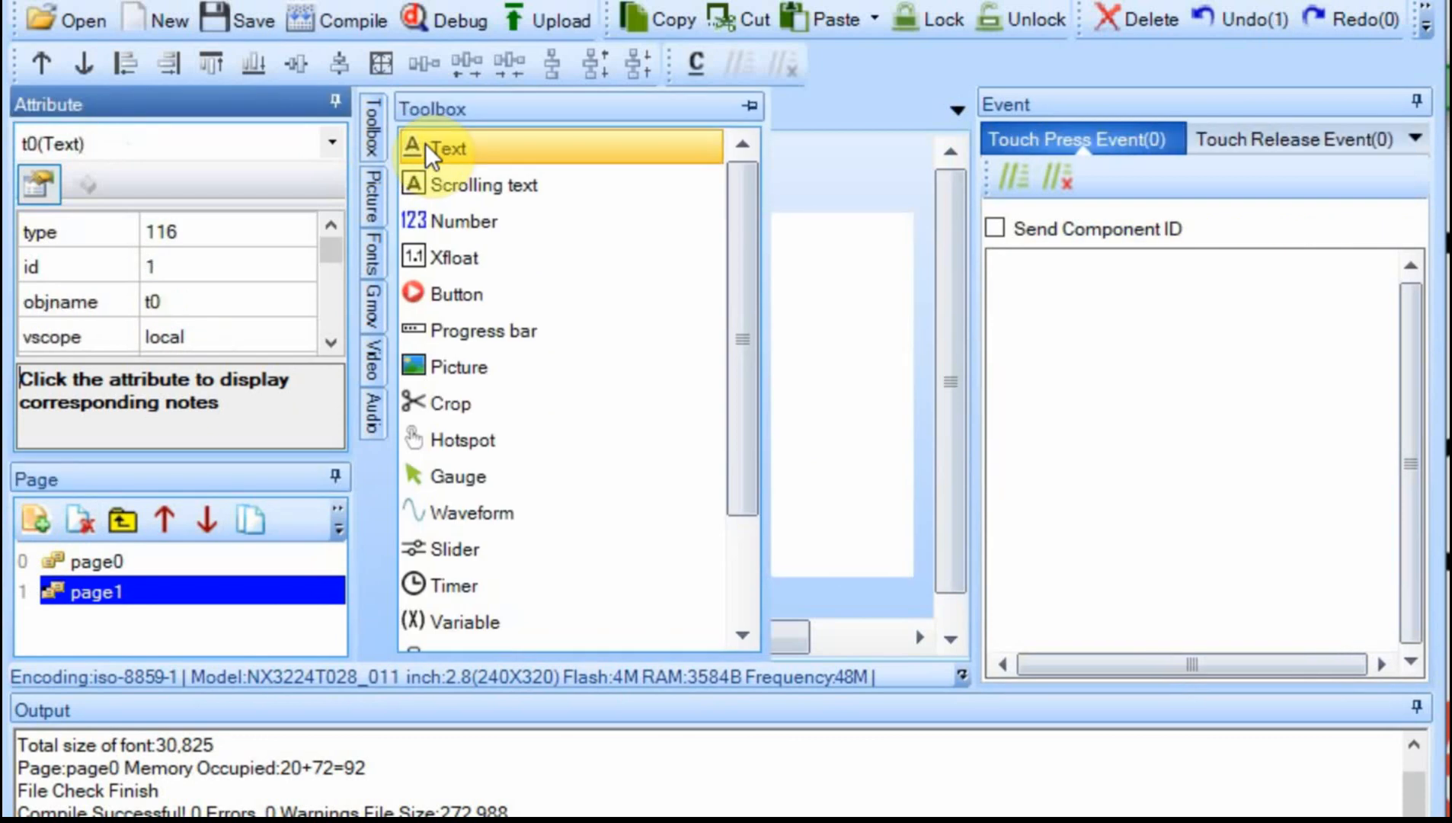
pyautogui.click(457, 294)
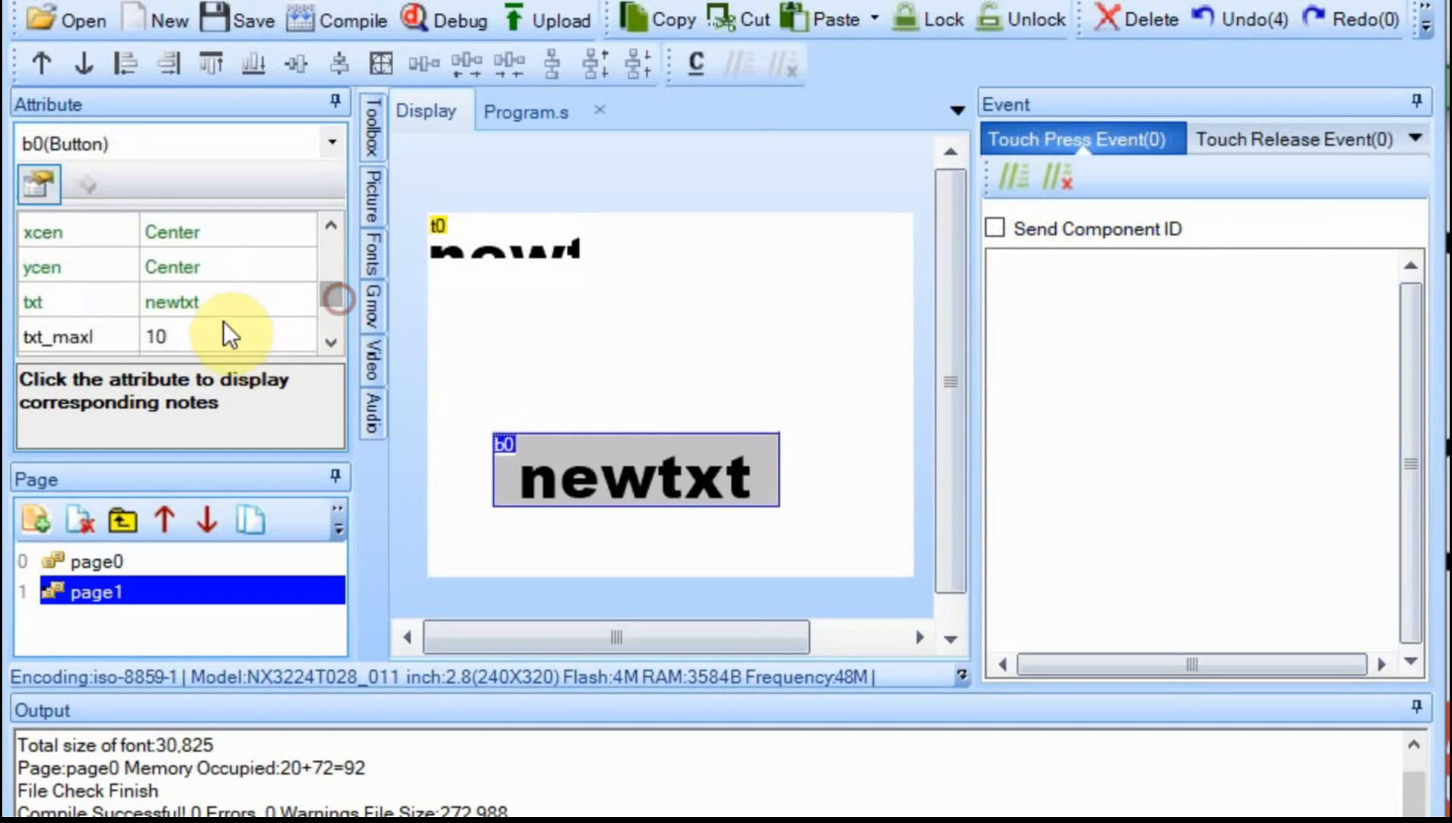
# - Set button b0's txt label to 'Page 0'
pyautogui.click(213, 301)
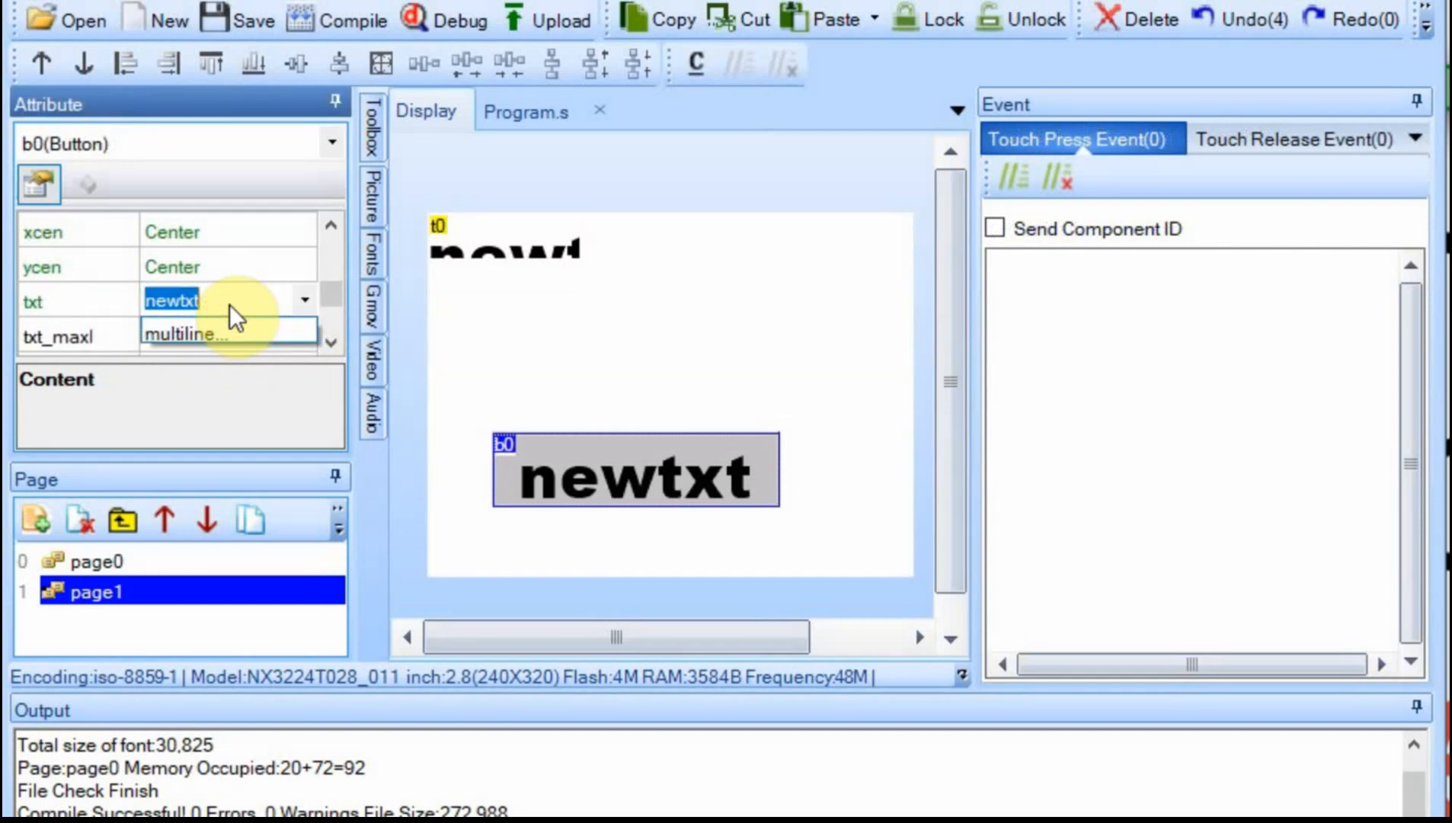
pyautogui.write('Pag')
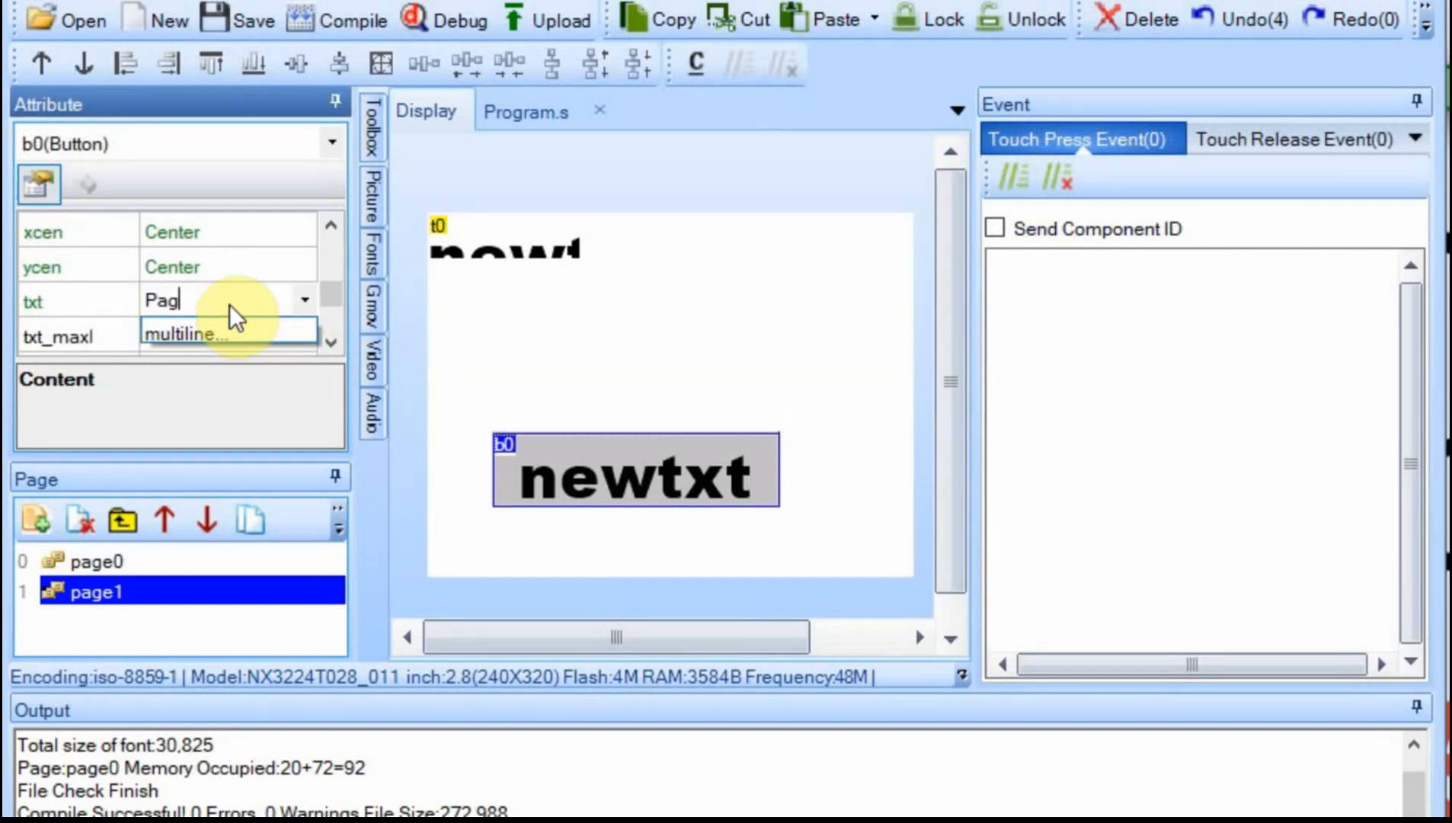
pyautogui.write('Page 0')
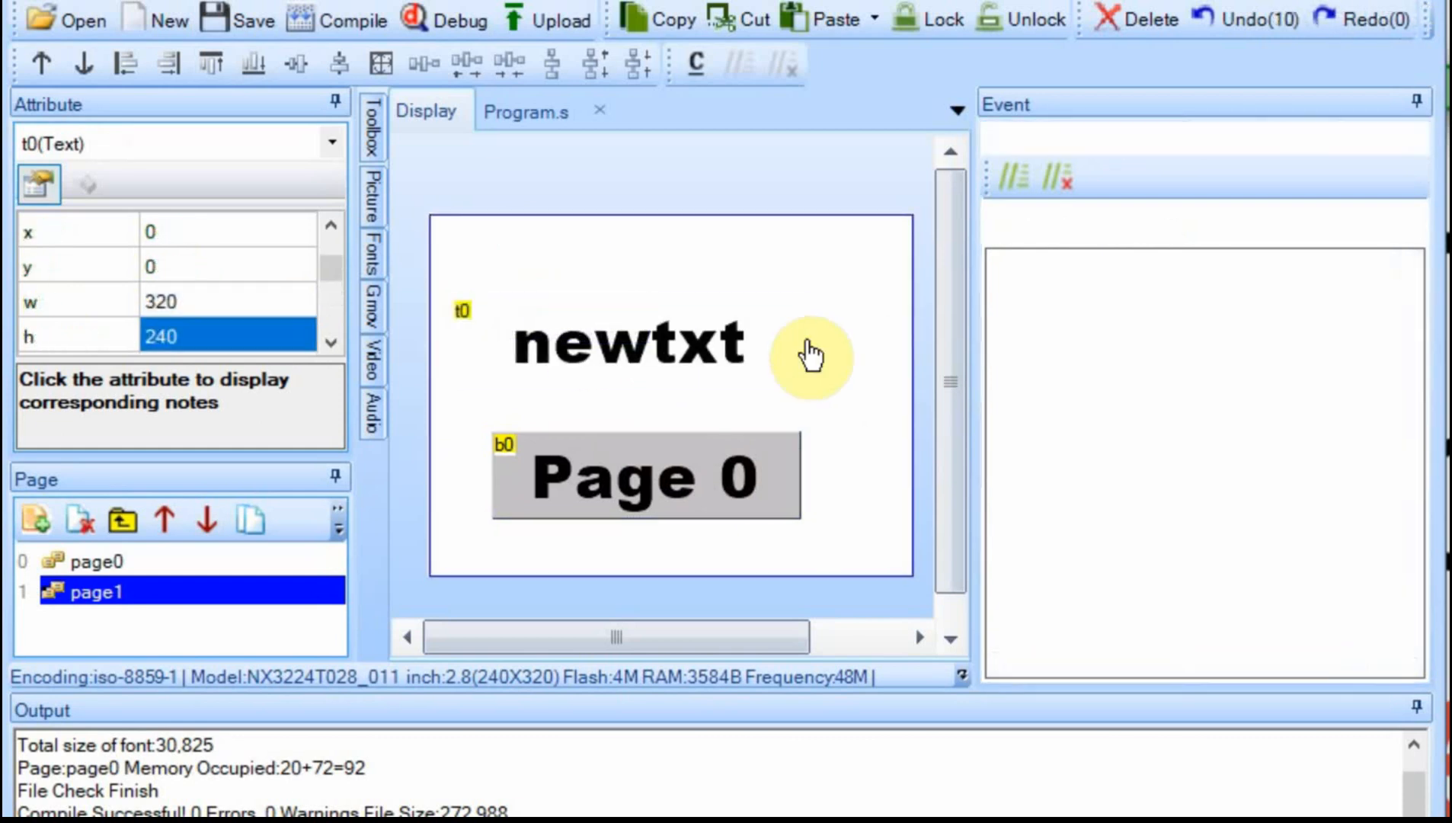
# - Set text t0's txt_maxl to 15 and its txt to 'Secret Page'
pyautogui.click(645, 342)
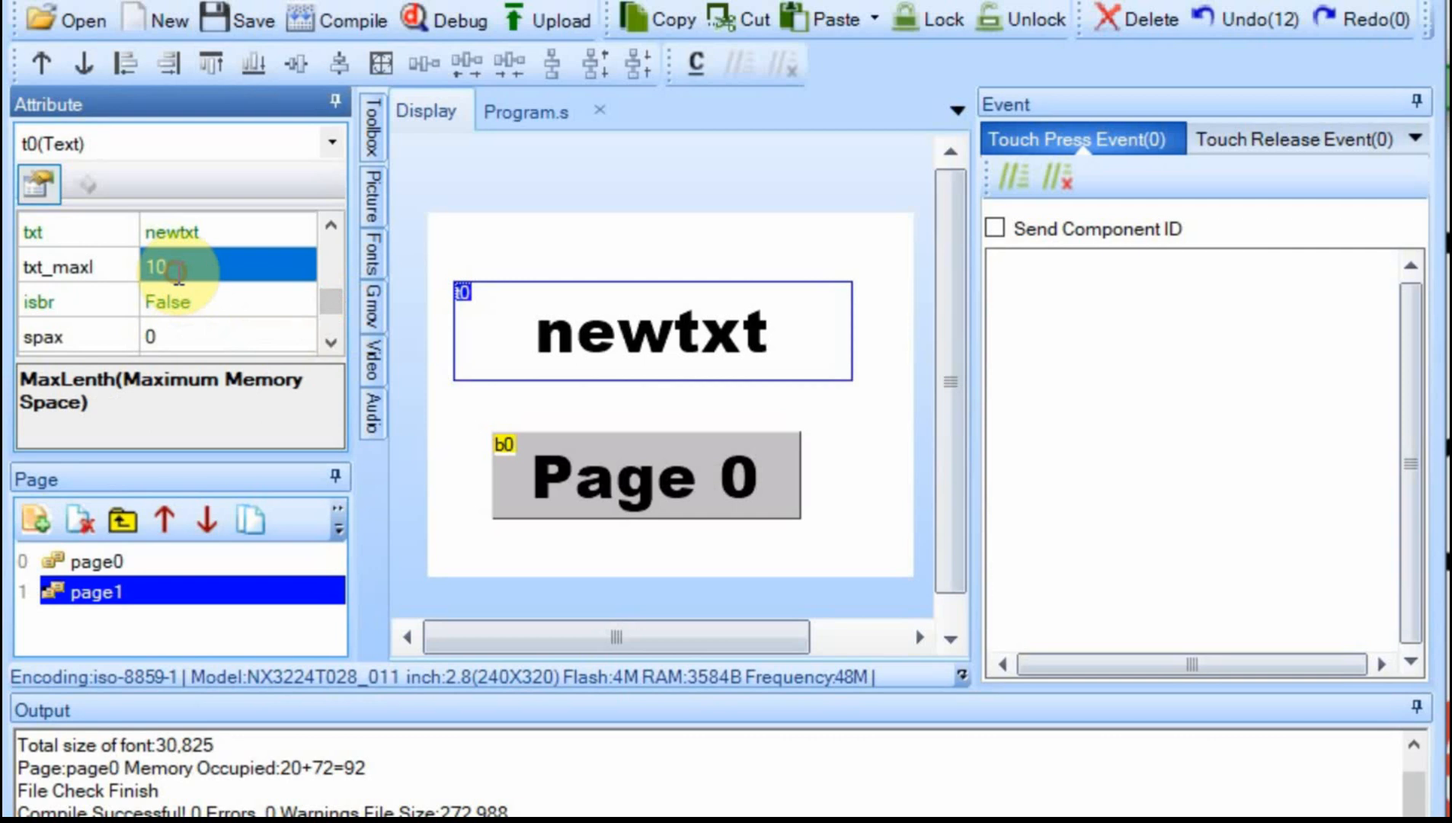
pyautogui.write('15')
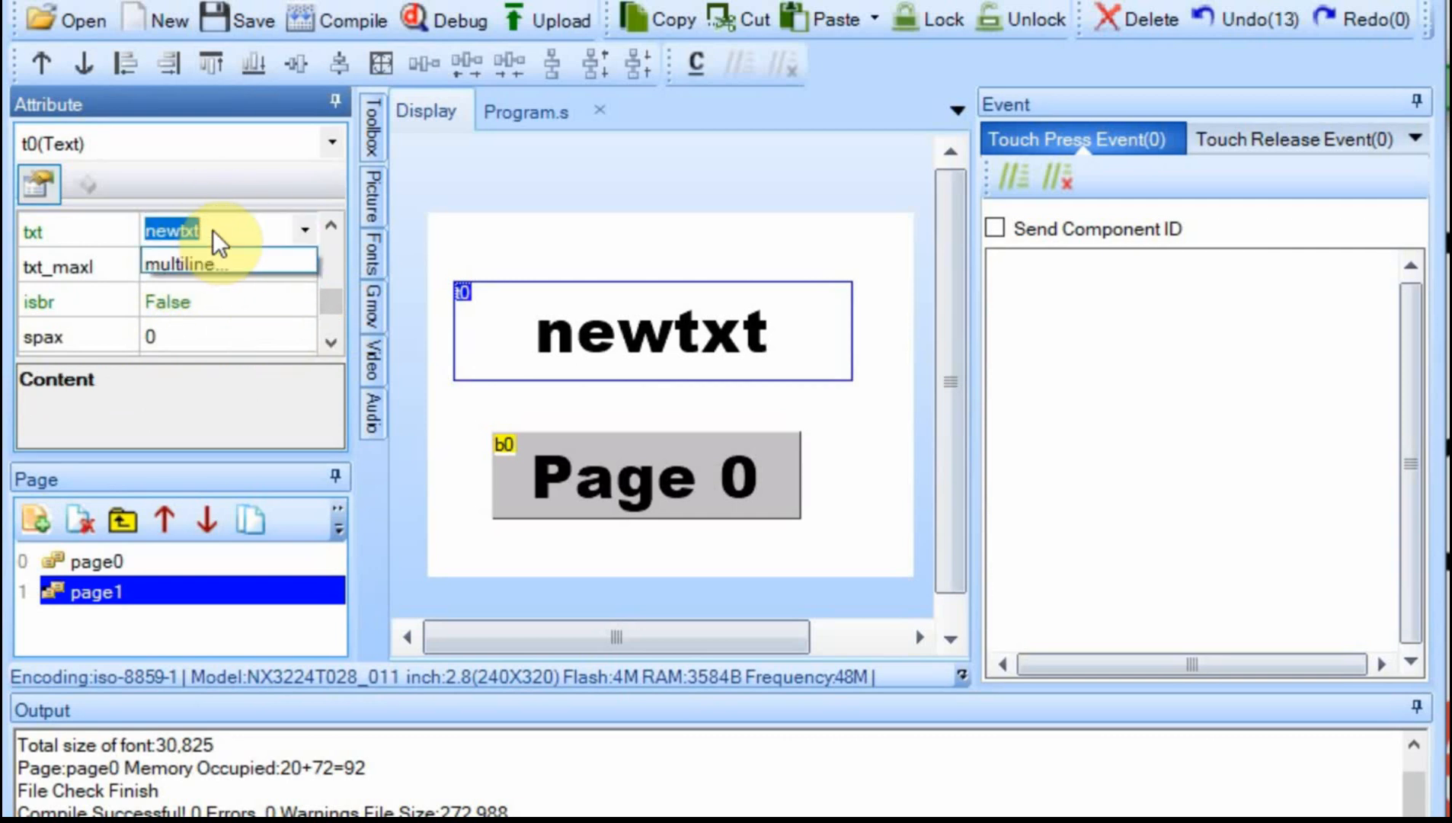
pyautogui.write('Secret')
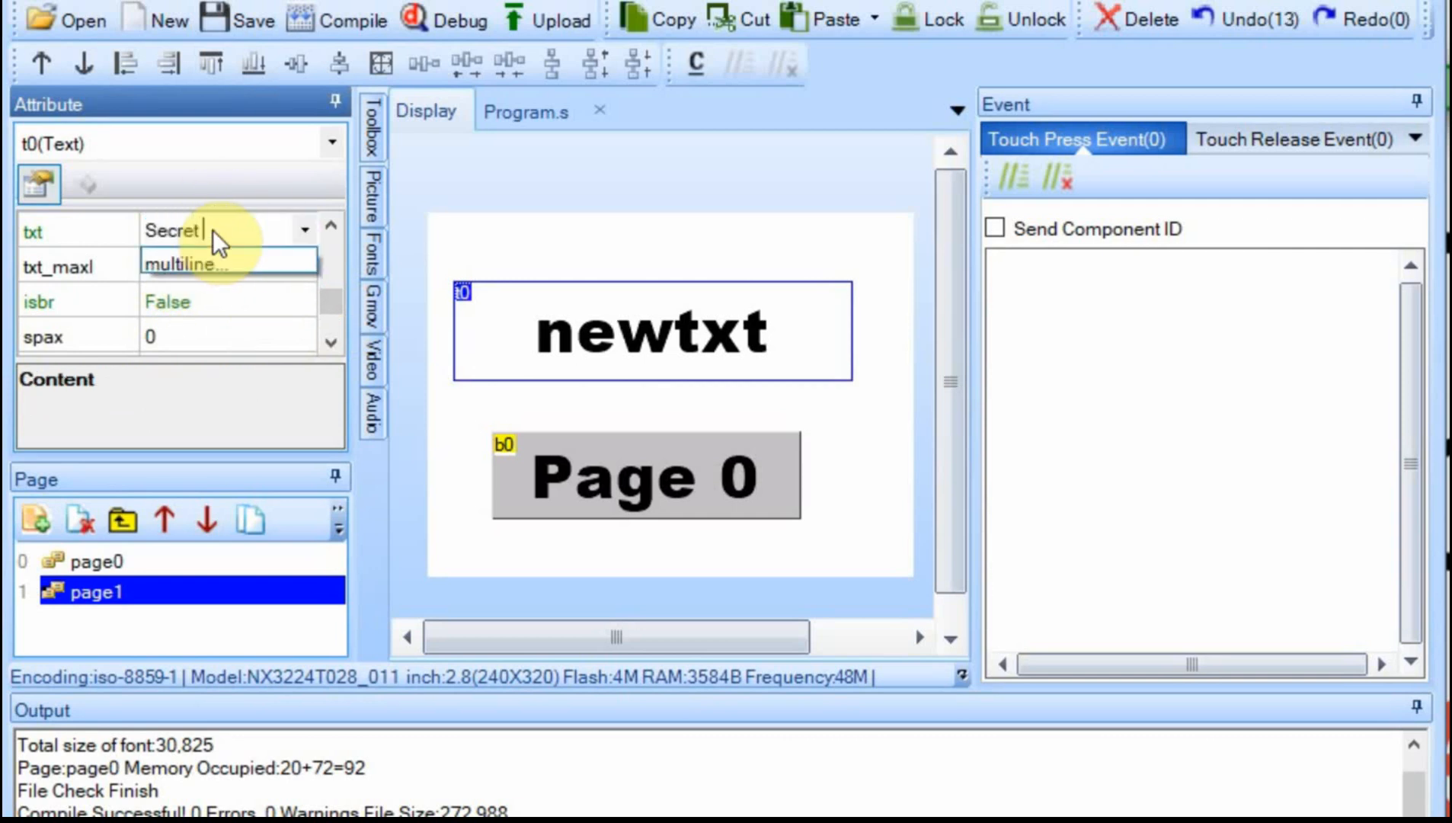
pyautogui.write('Page')
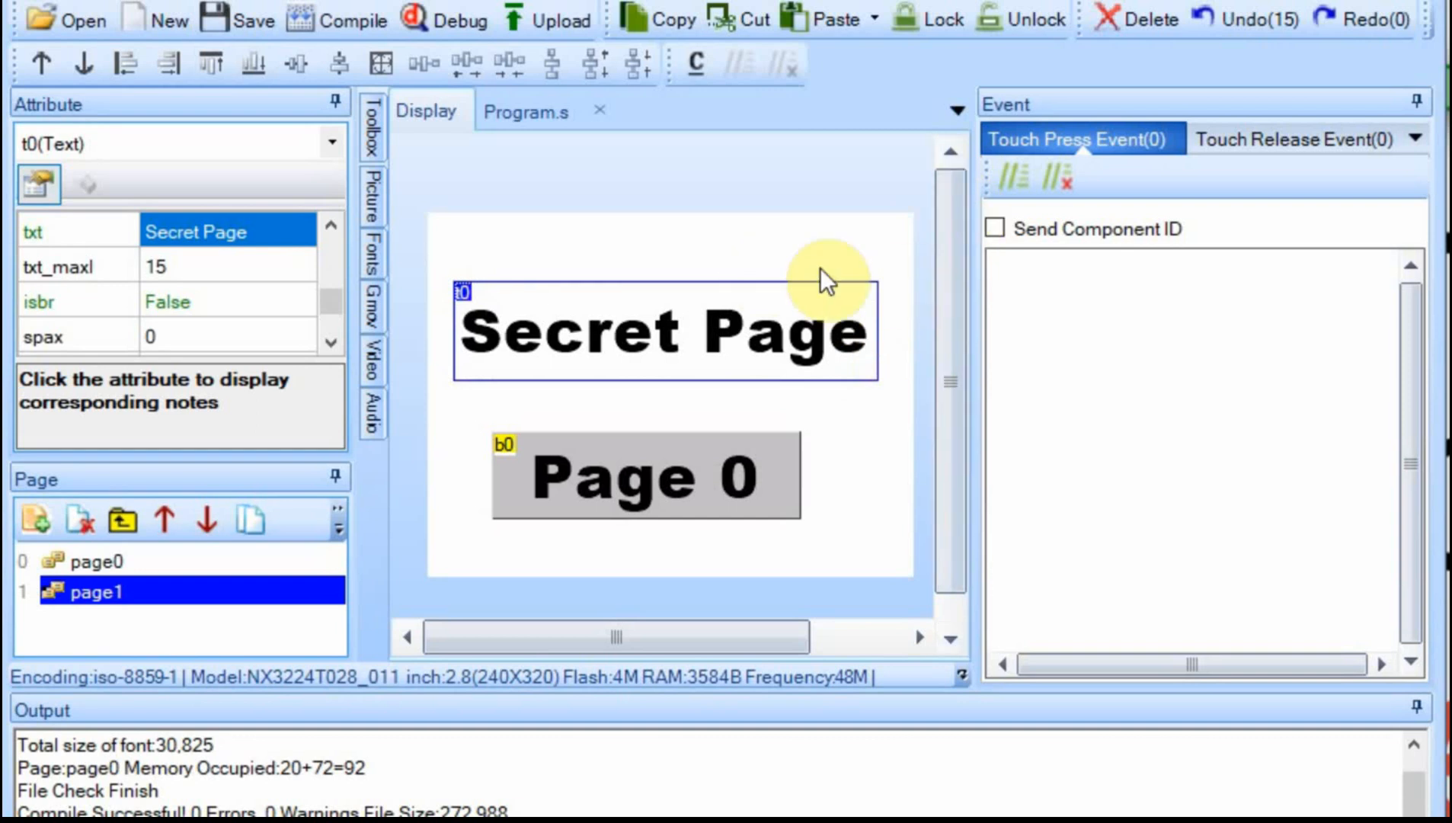
pyautogui.click(644, 475)
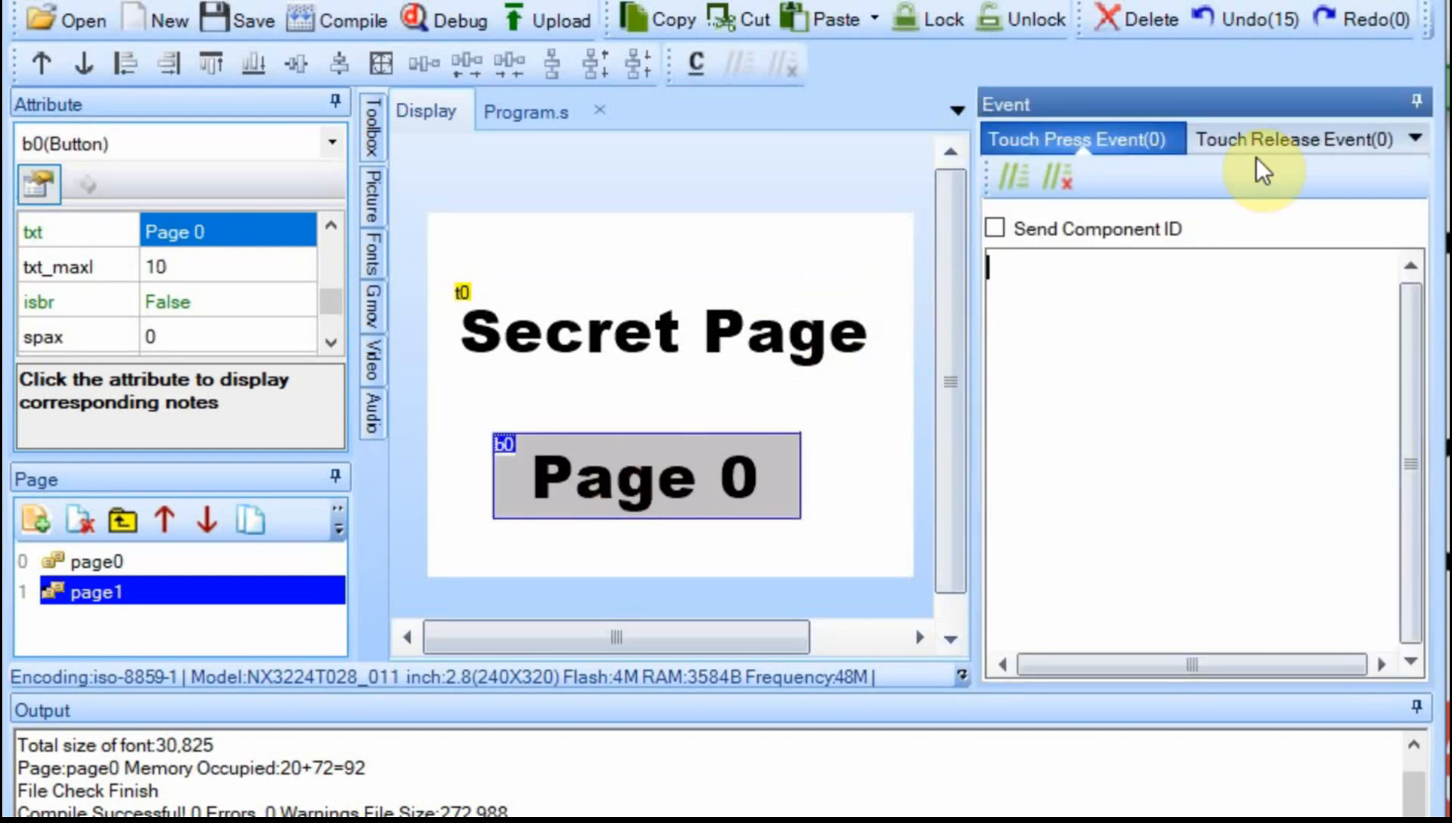
# - Give b0 Touch Release code 'page 0', then switch back to page0
pyautogui.click(1289, 140)
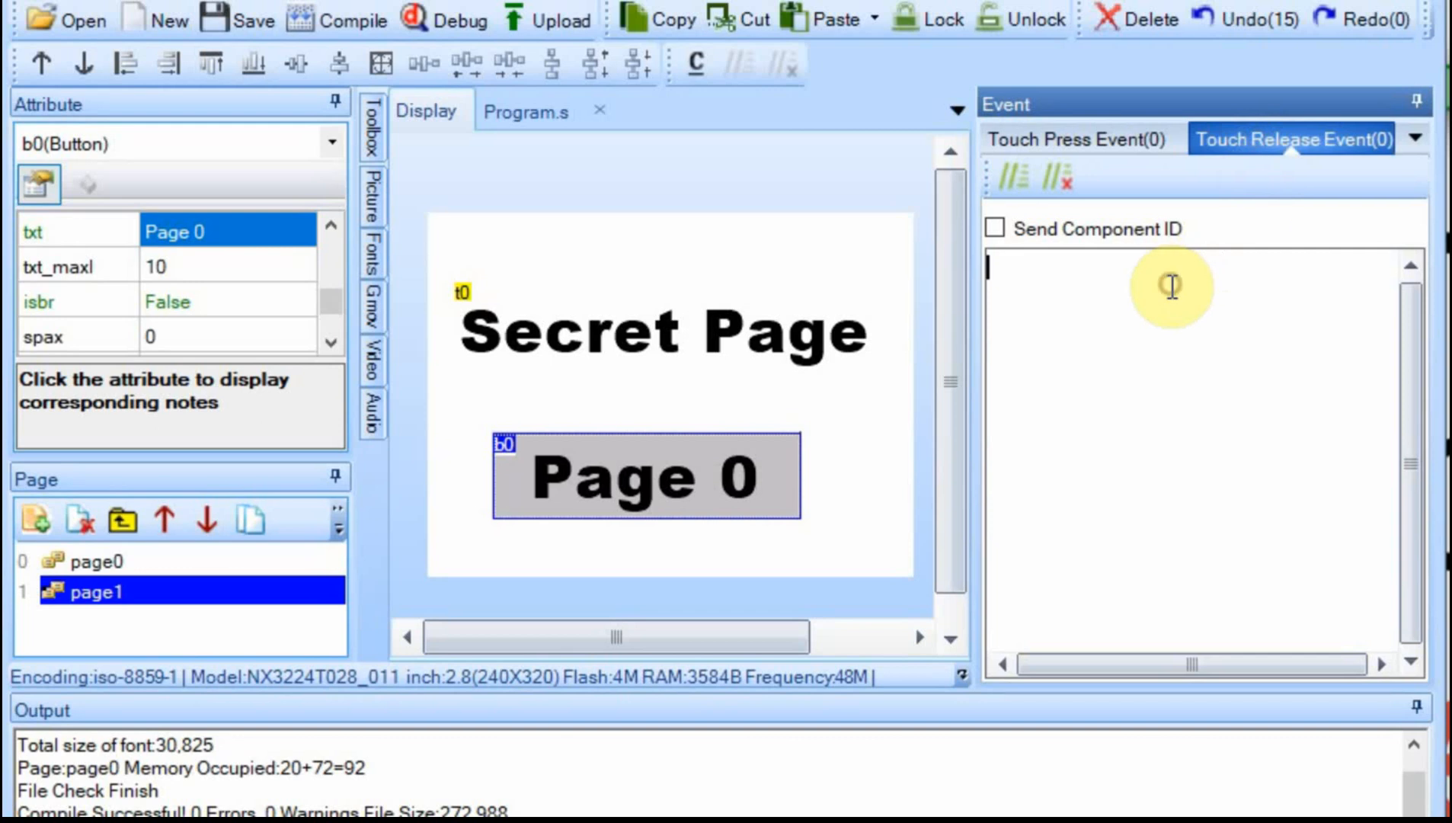
pyautogui.write('page 0')
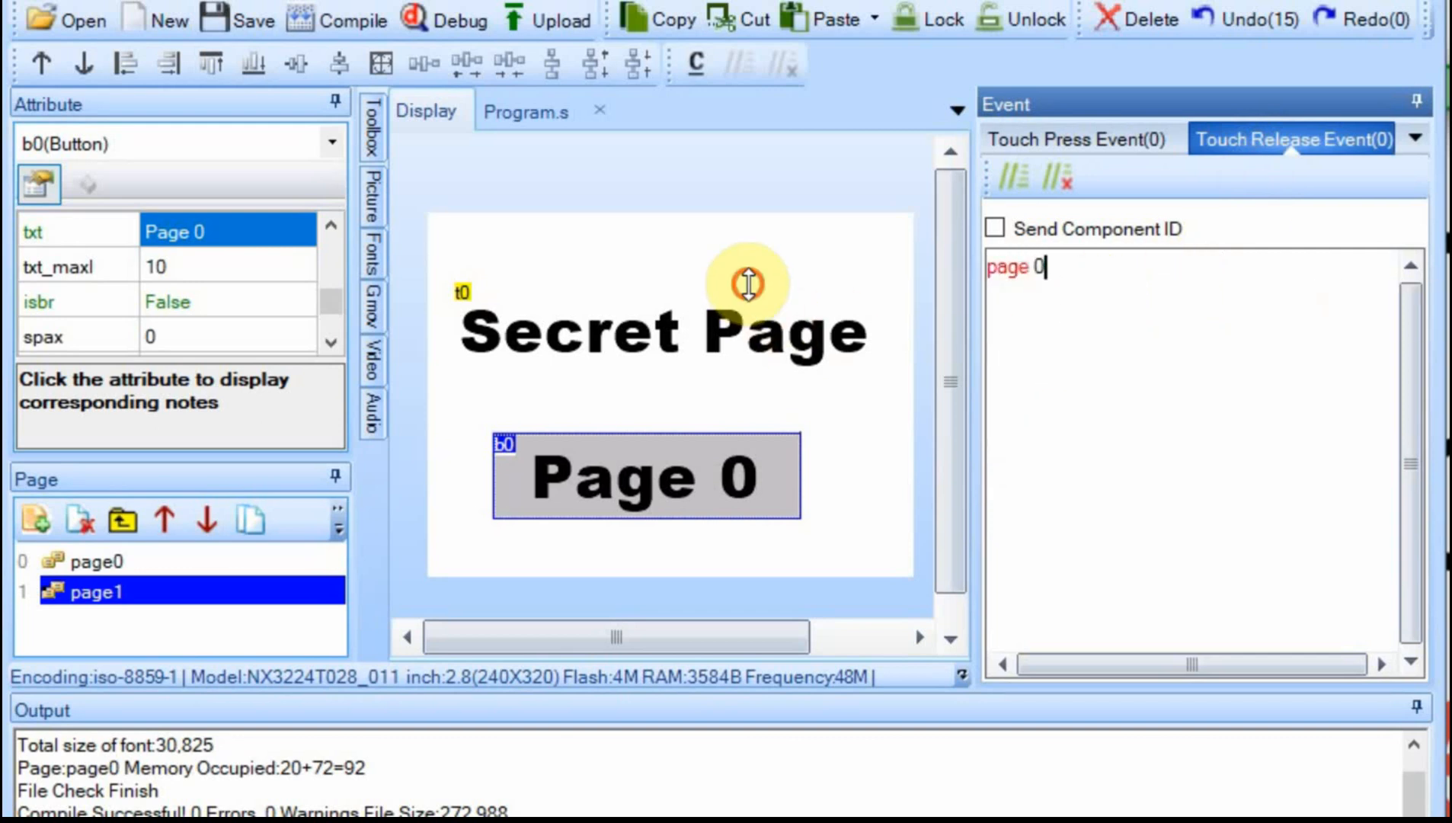
pyautogui.click(662, 332)
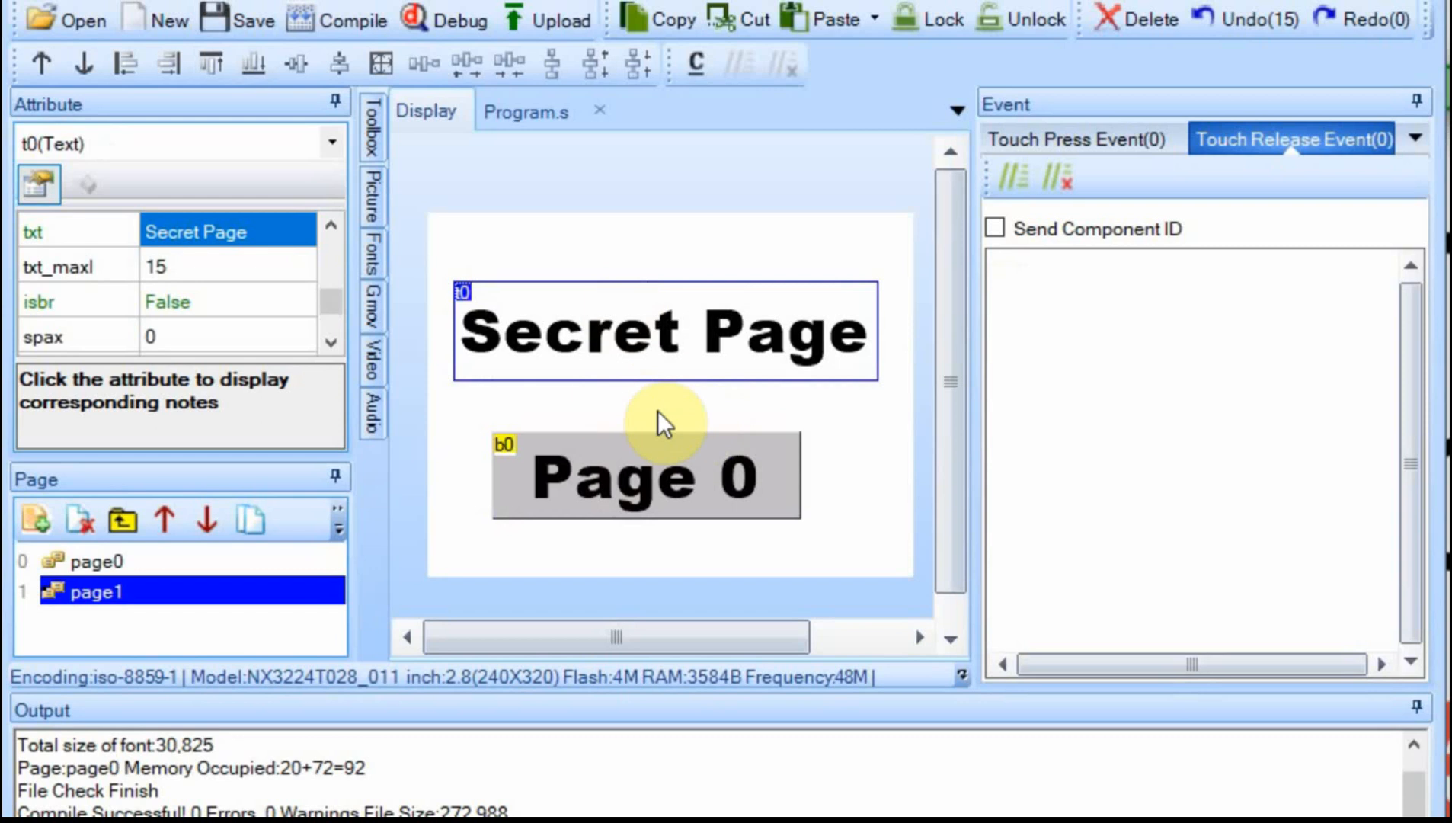
pyautogui.click(106, 575)
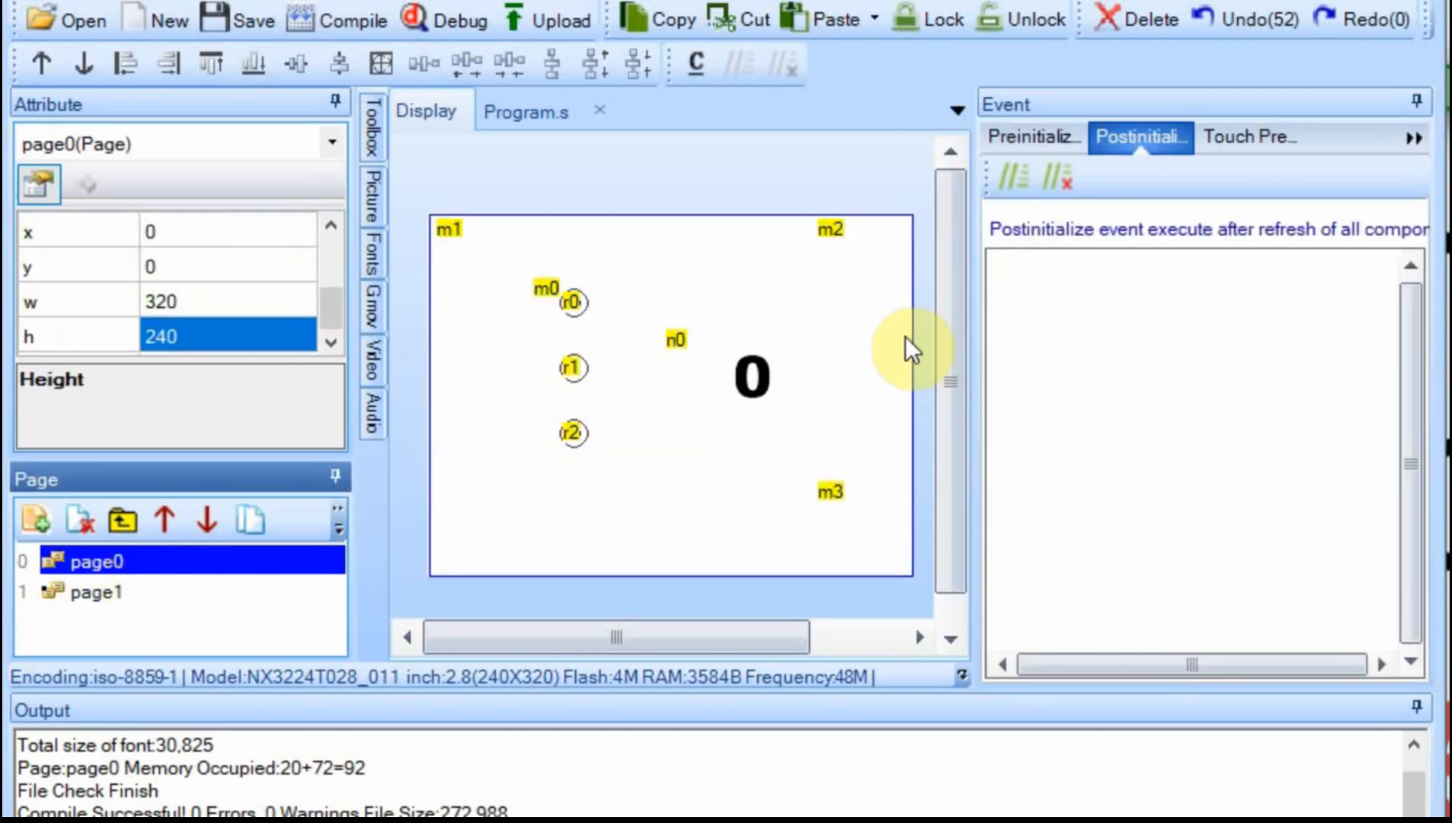
# - Replace hotspot m3's 'password++' press code with 'page 1'
pyautogui.click(829, 491)
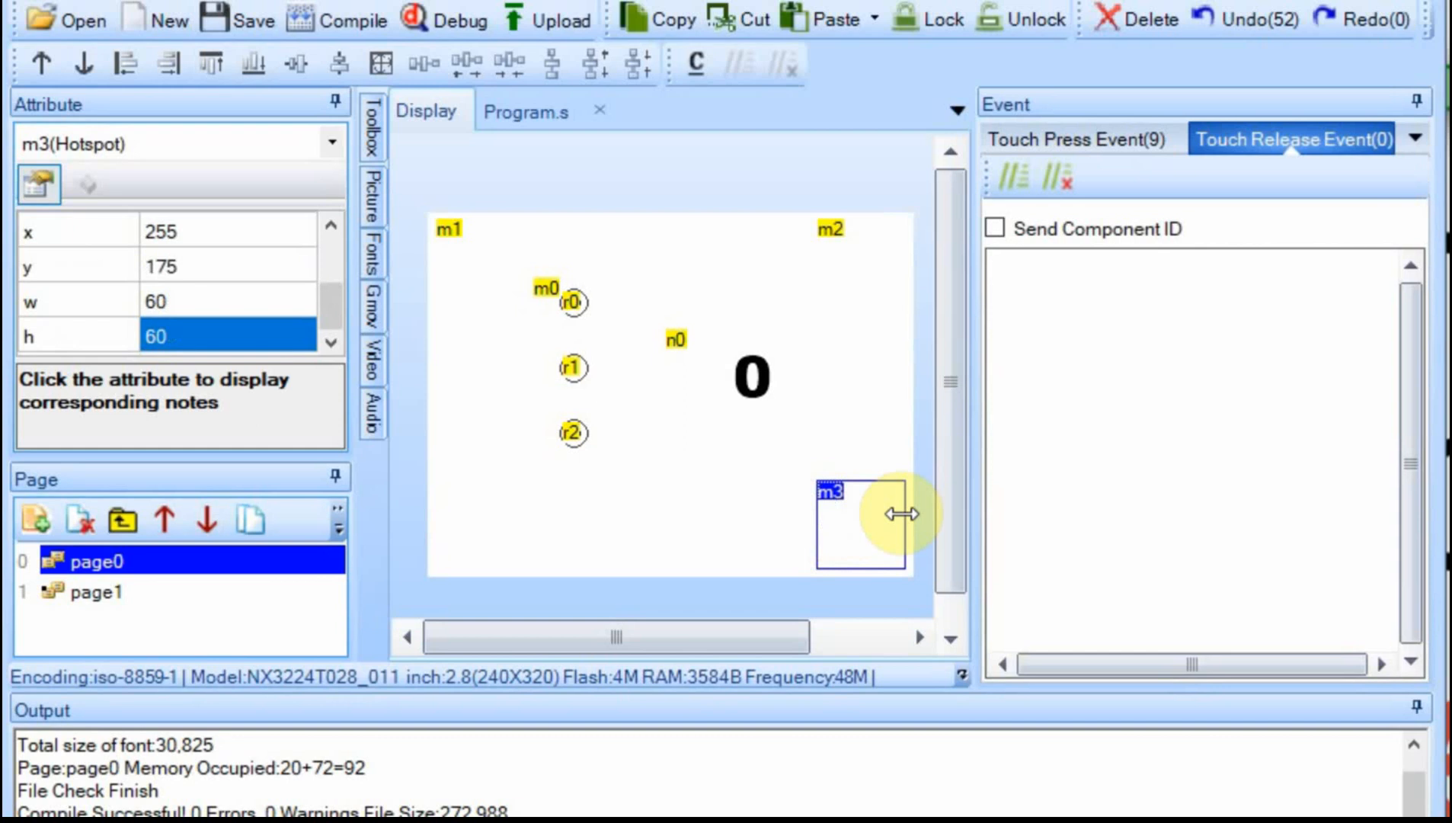
pyautogui.click(1081, 139)
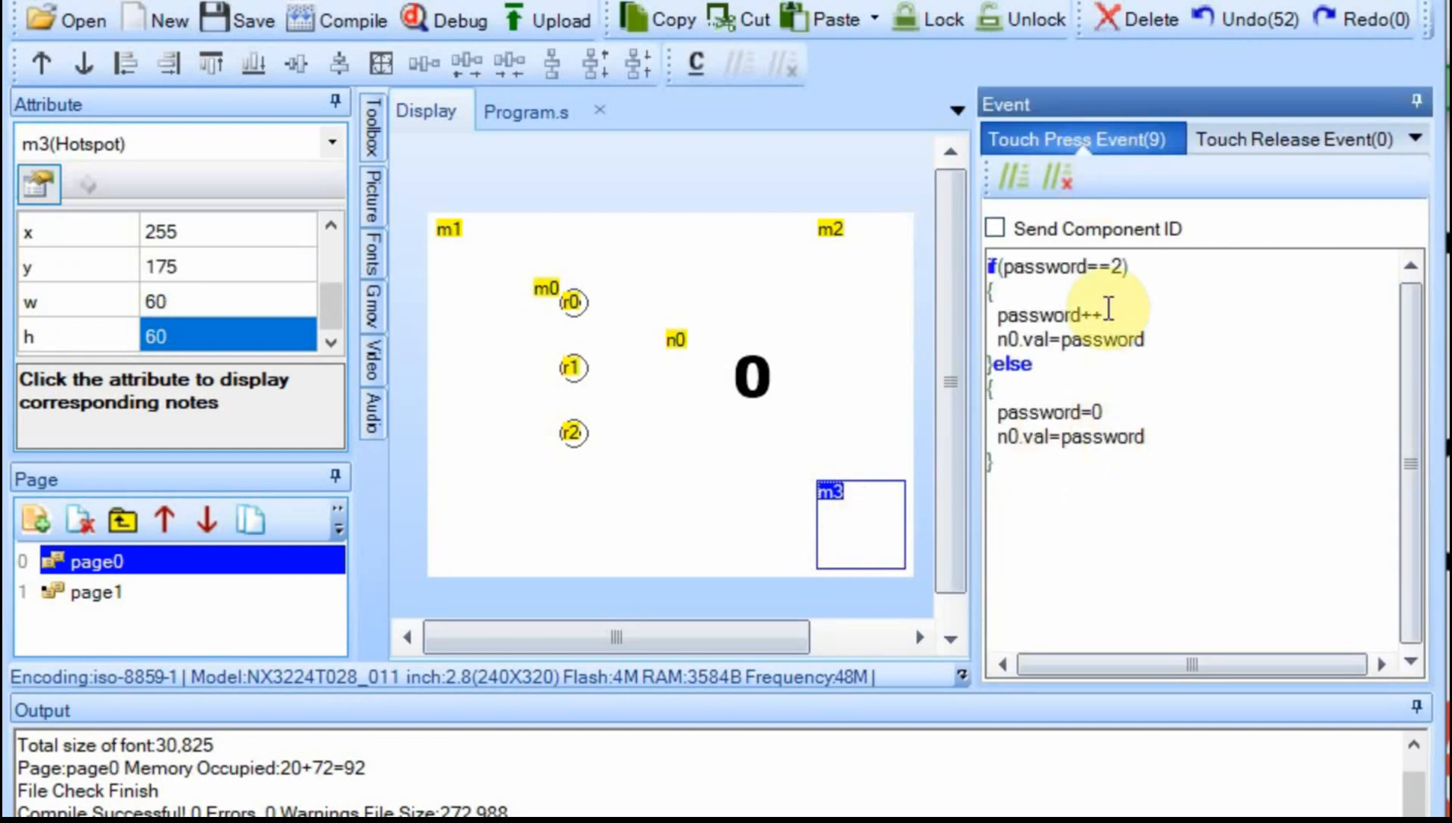
pyautogui.doubleClick(1048, 315)
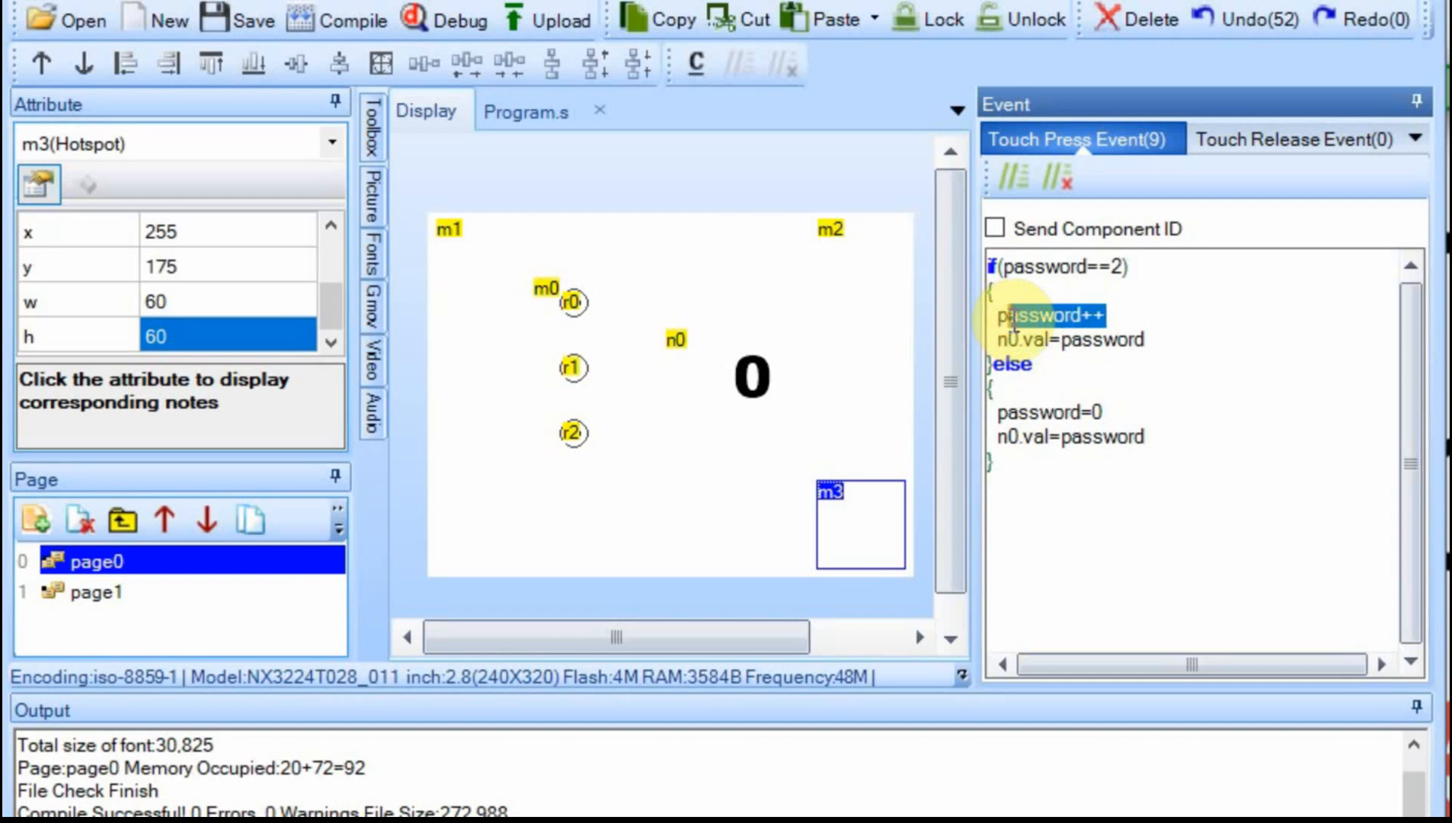
pyautogui.write('ppage 1')
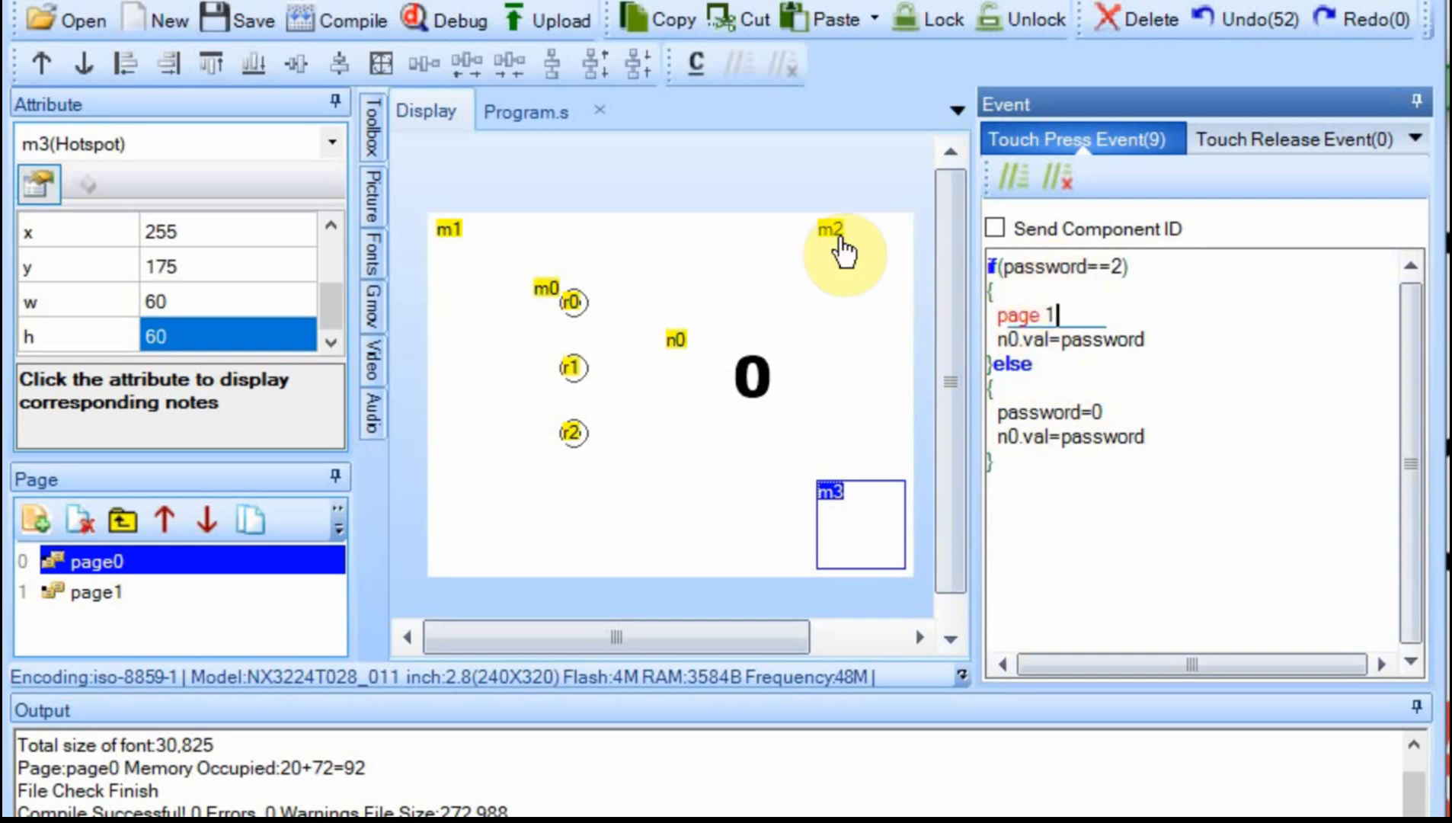
pyautogui.moveTo(861, 537)
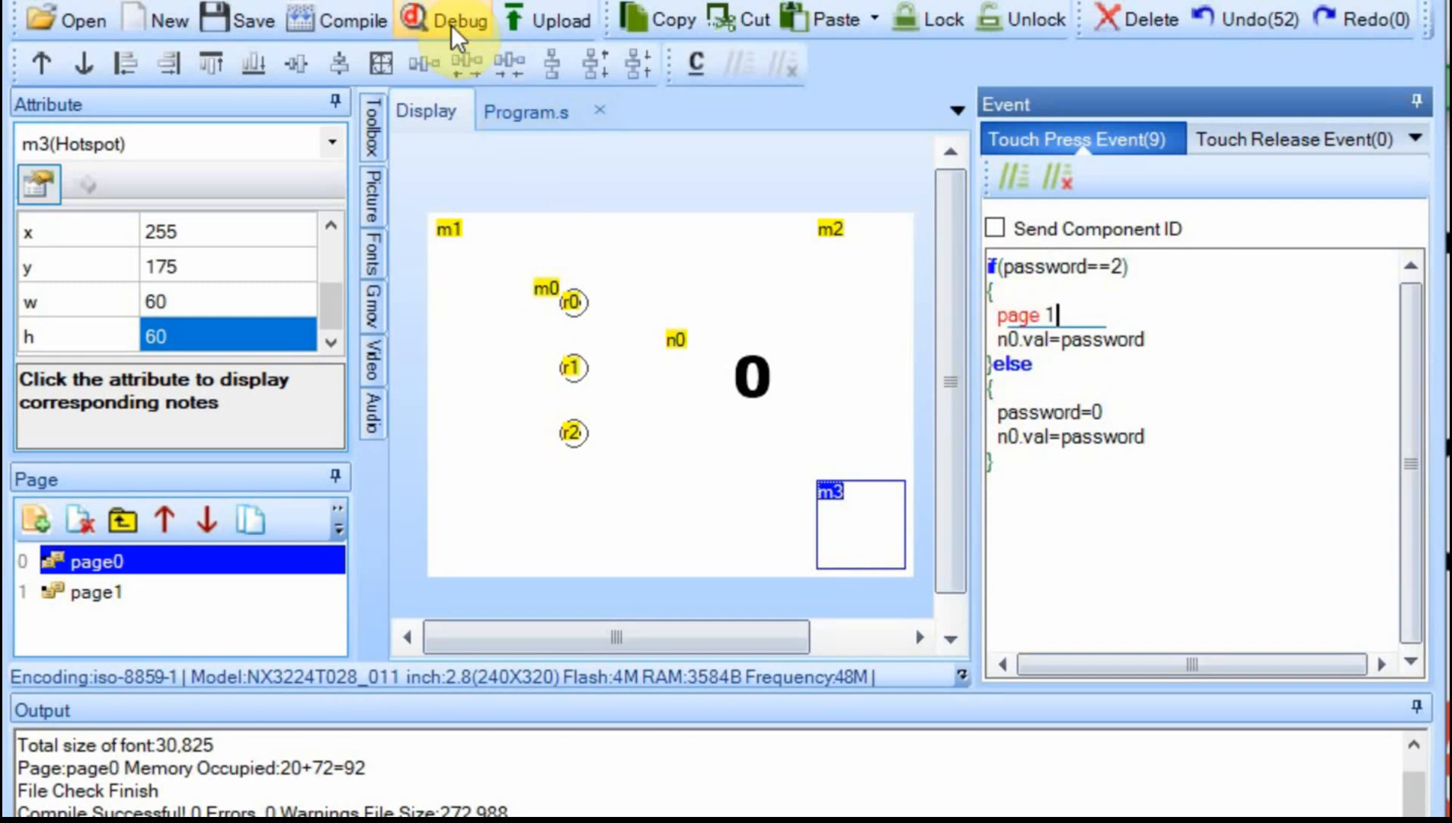
# - Debug in the simulator: return from Secret Page via Page 0, then retry the corner hotspot
pyautogui.click(457, 19)
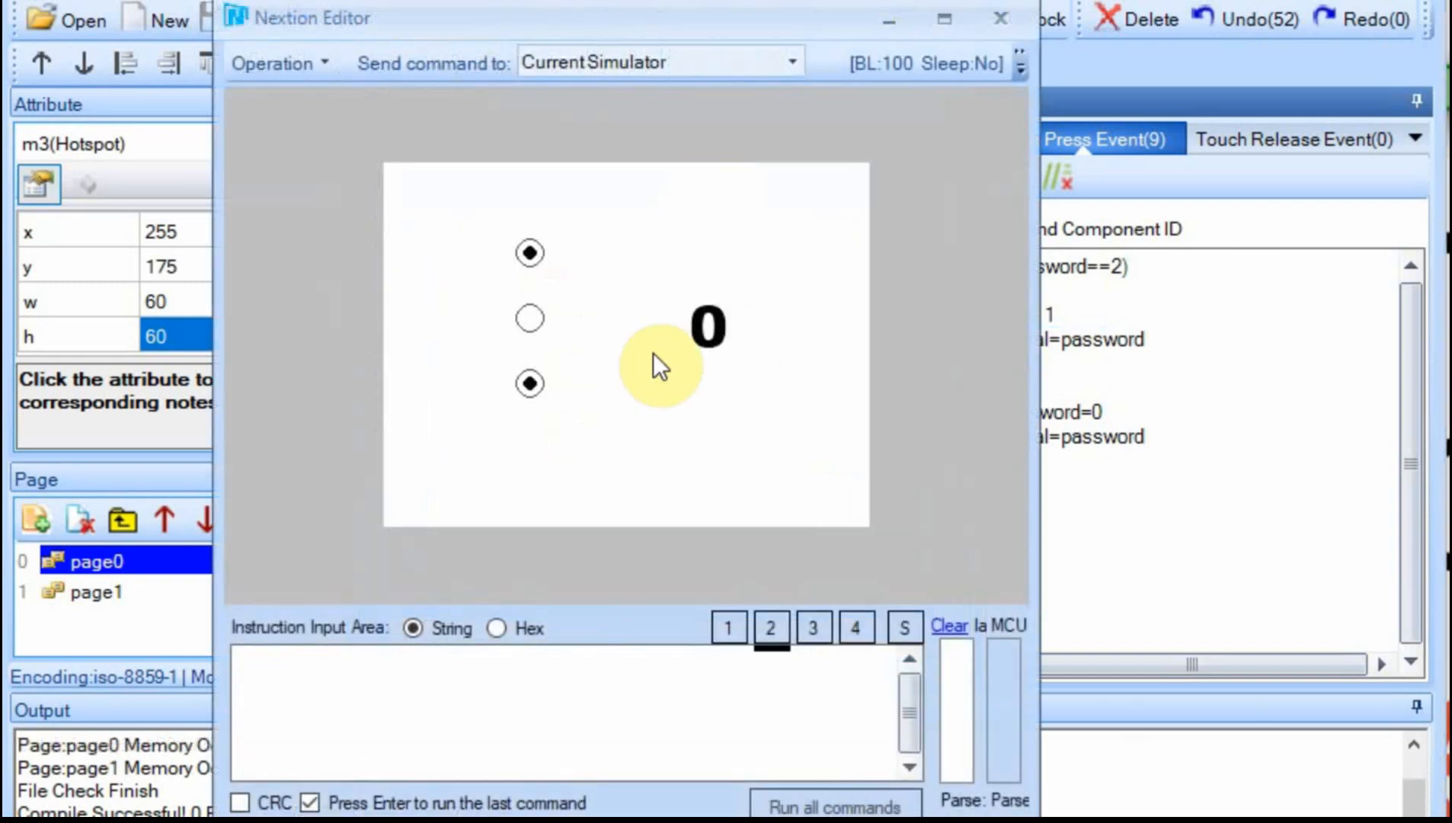
pyautogui.moveTo(856, 324)
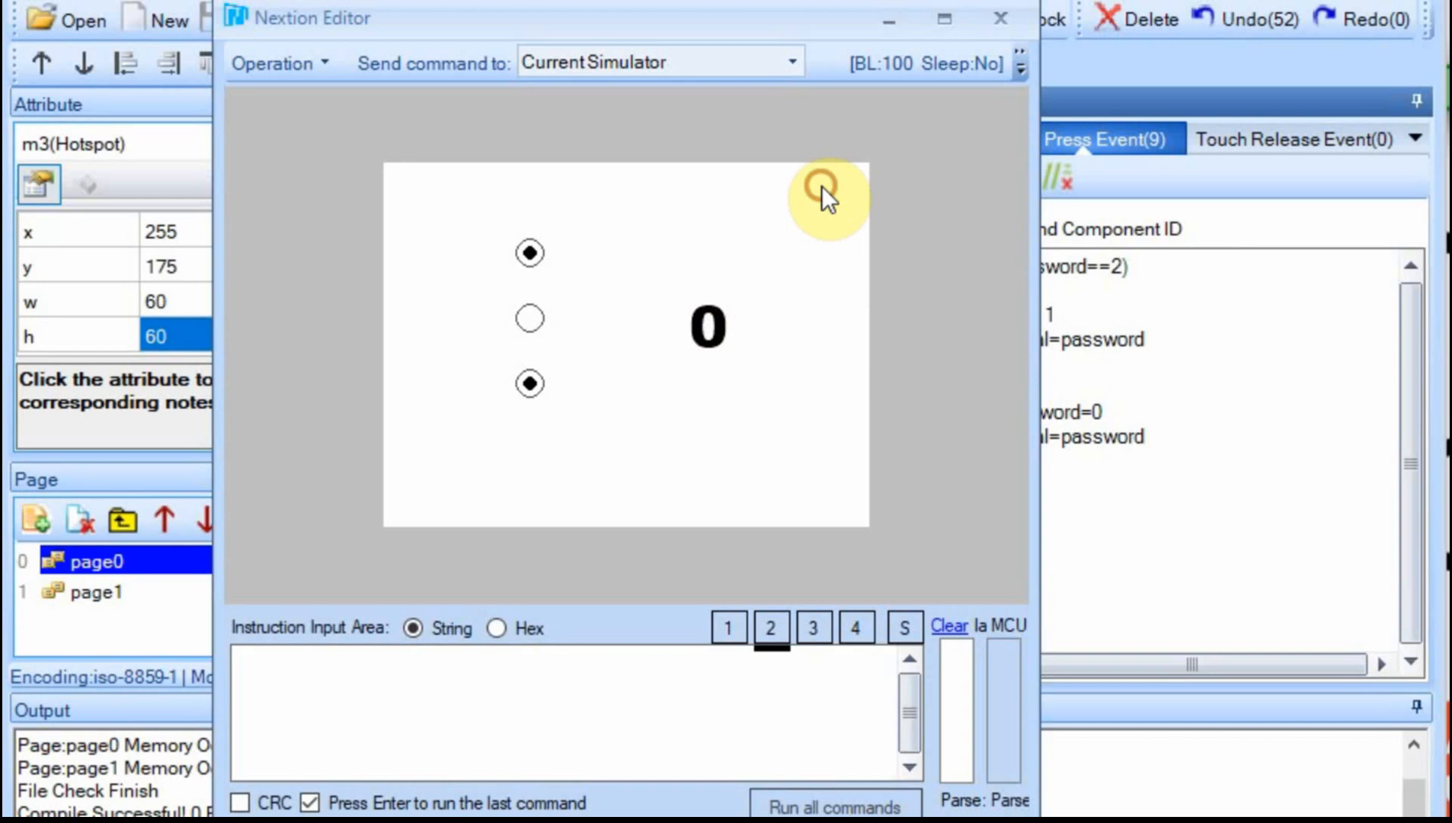
pyautogui.moveTo(820, 467)
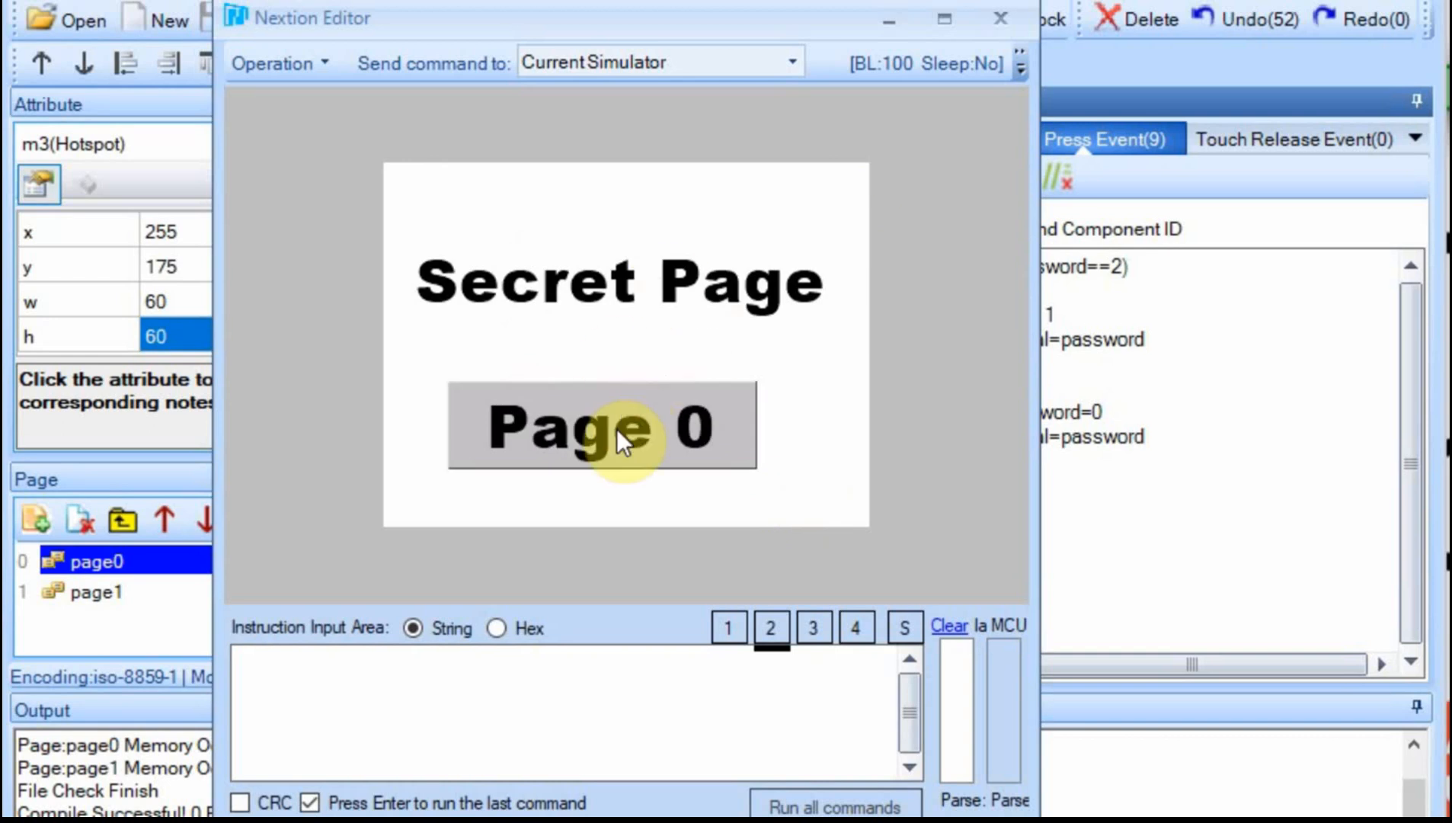
pyautogui.click(607, 426)
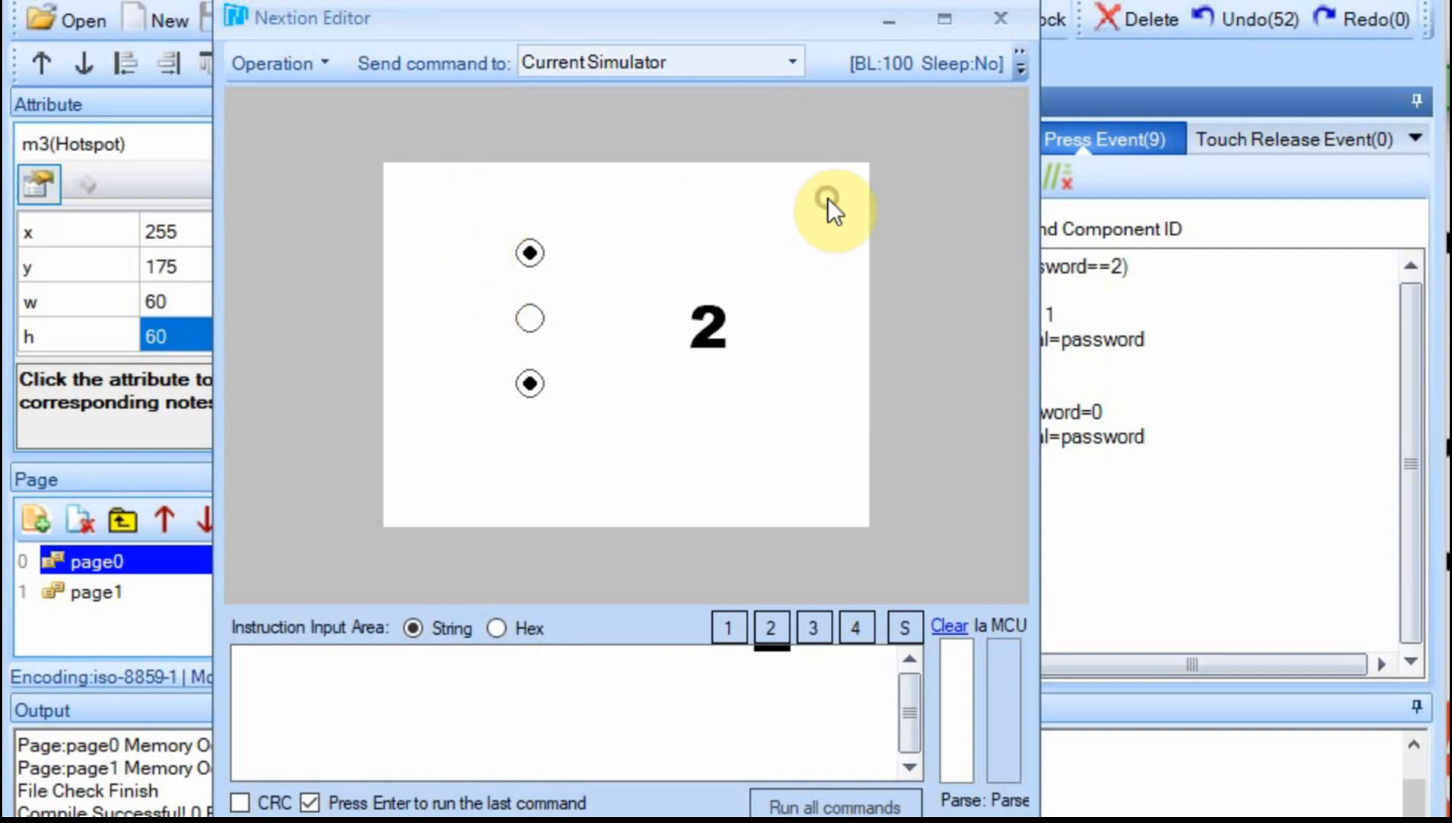
pyautogui.click(831, 209)
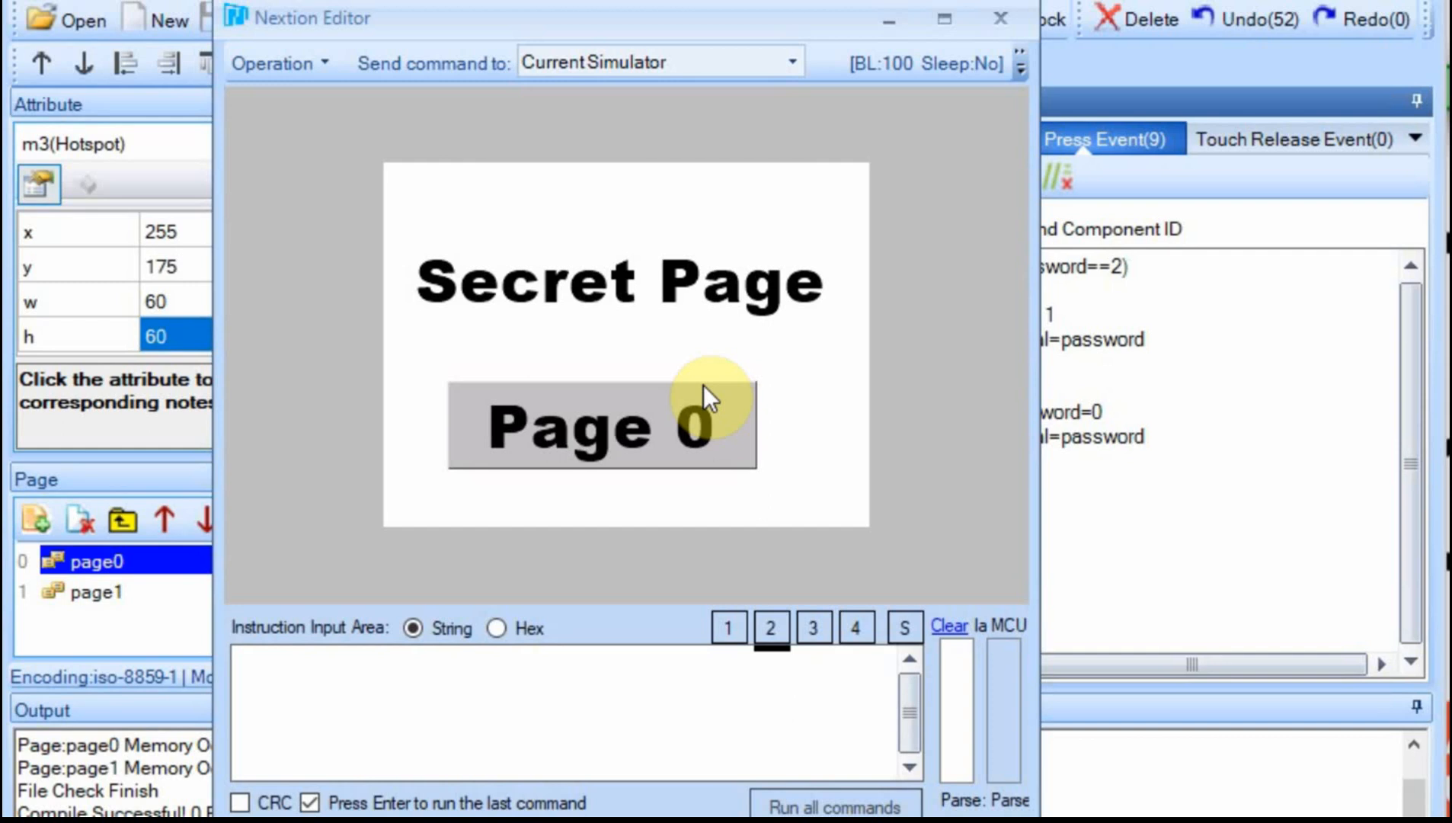
pyautogui.moveTo(461, 480)
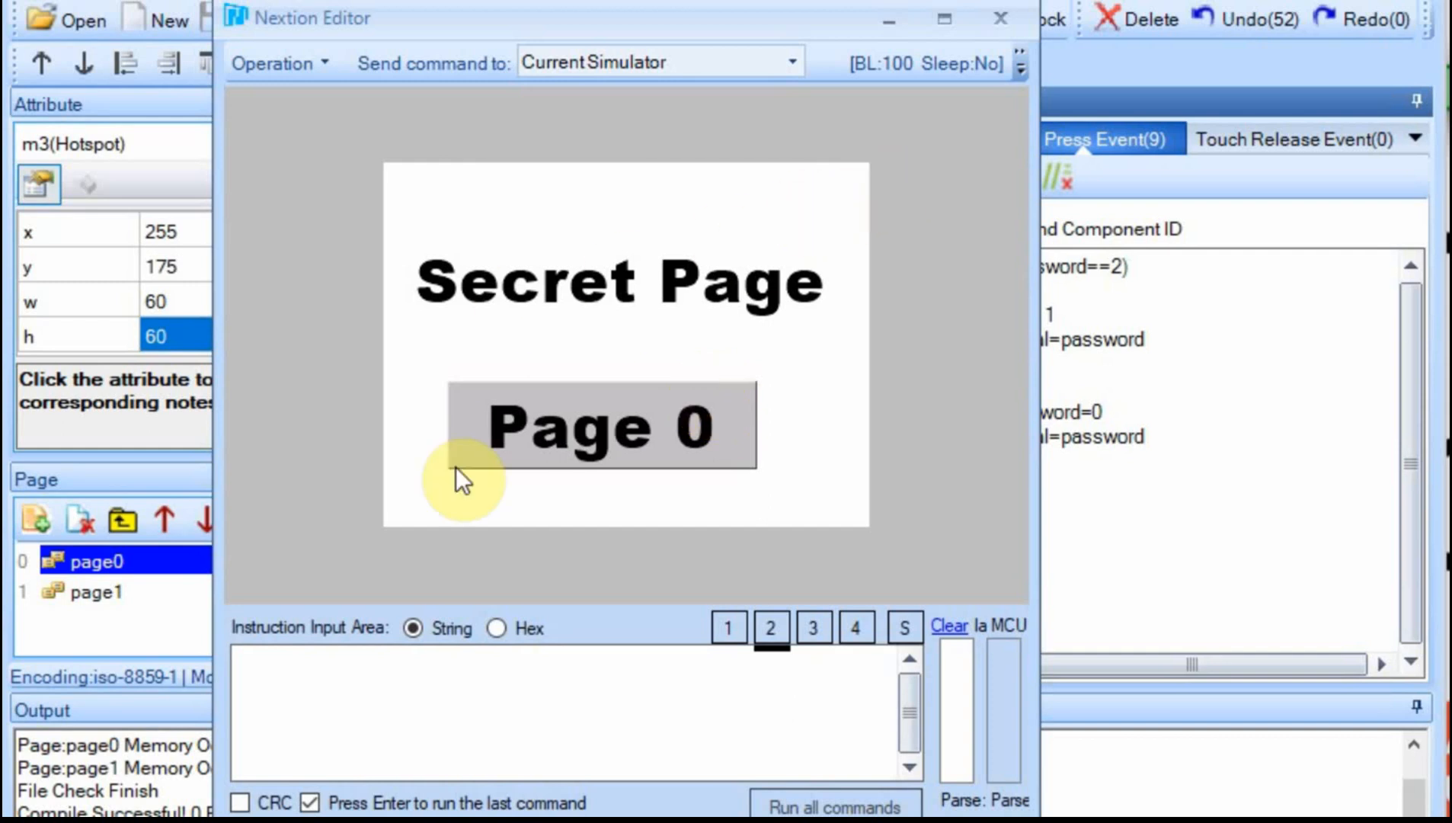
pyautogui.moveTo(482, 210)
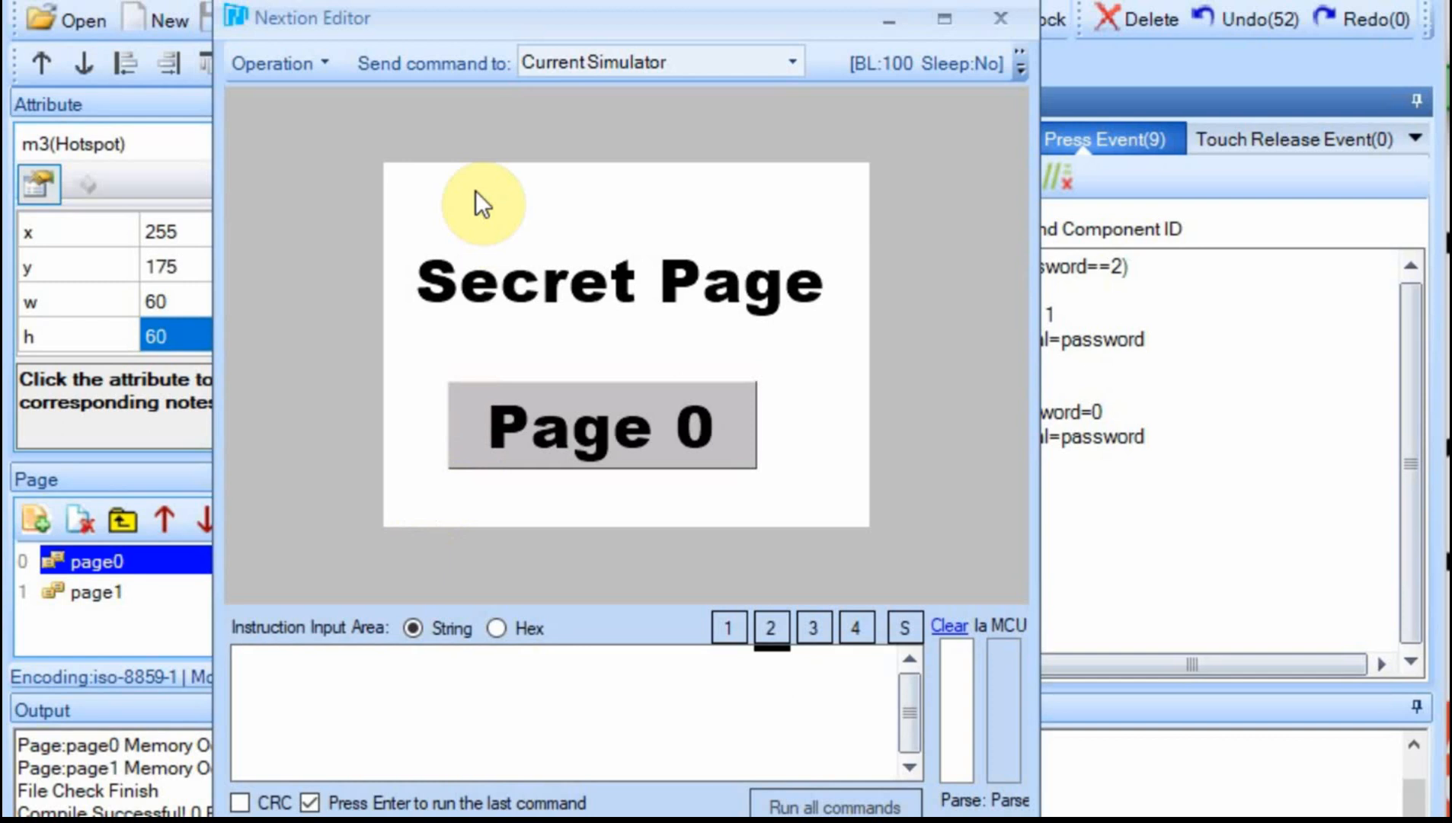